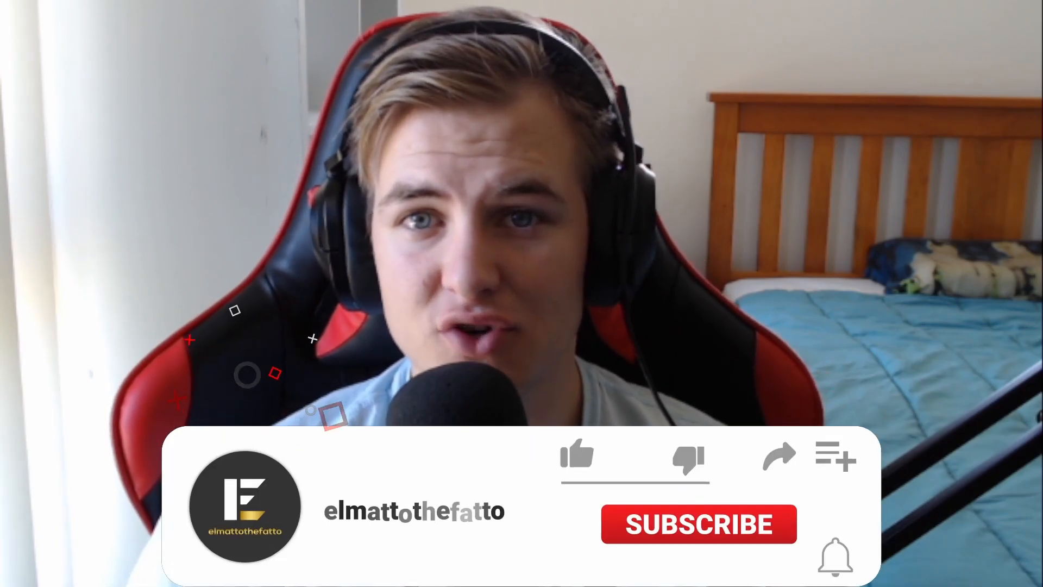
Relocate the company into the rented Apartment Inc building from the Buildings list.
click(577, 457)
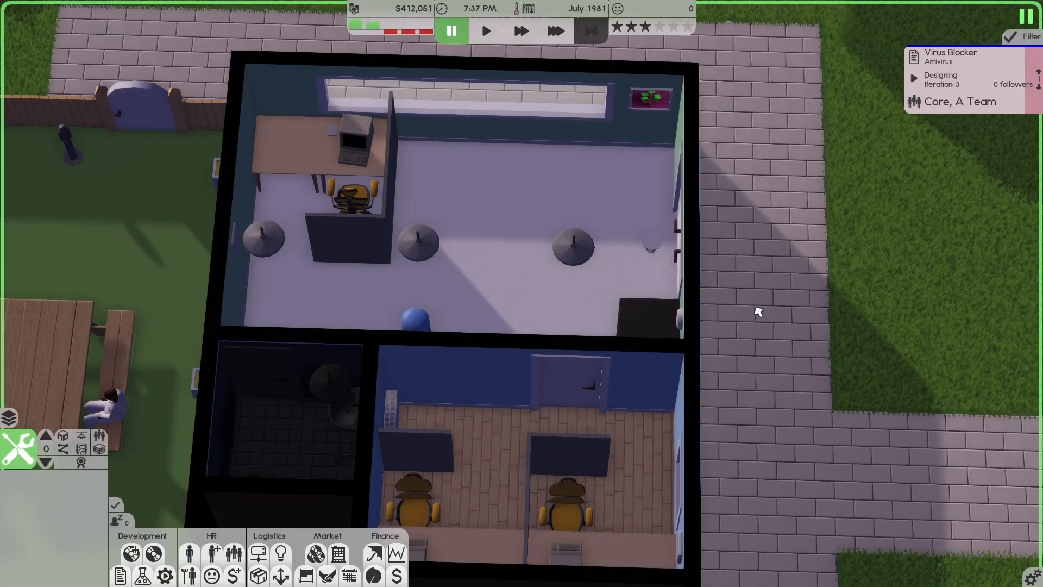
mouse_move(746, 288)
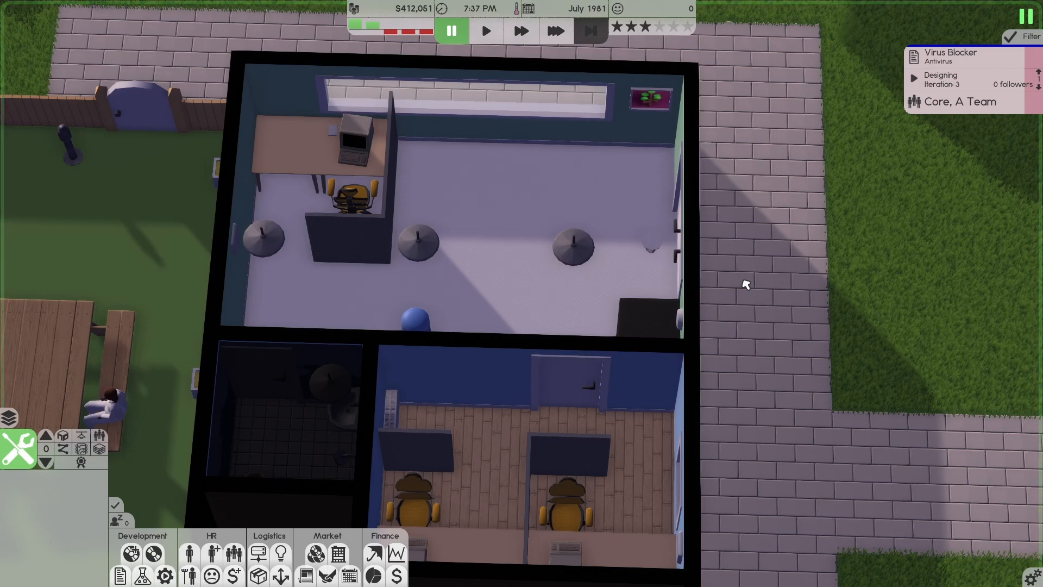
mouse_move(684, 150)
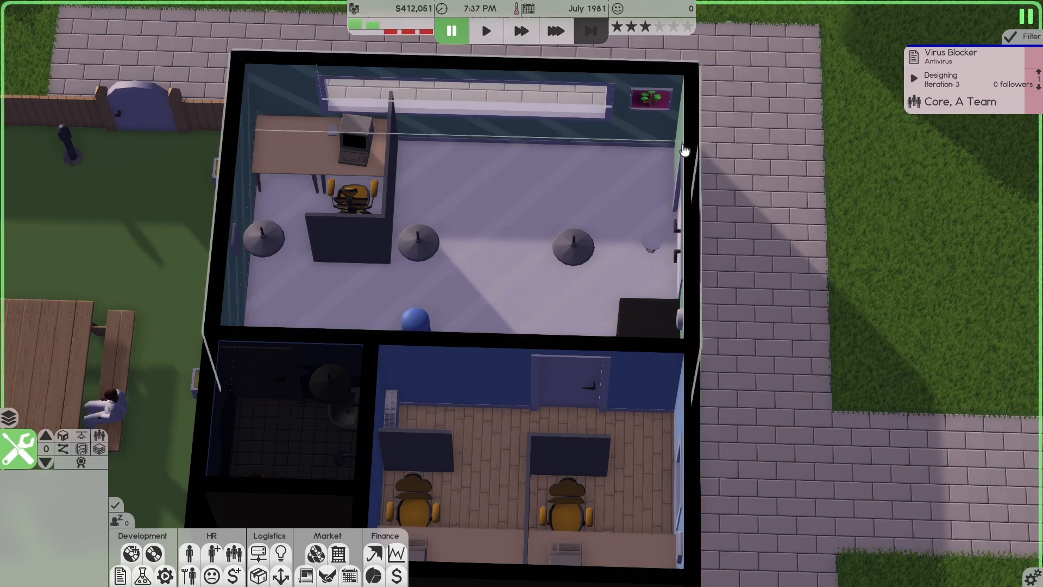
mouse_move(486, 30)
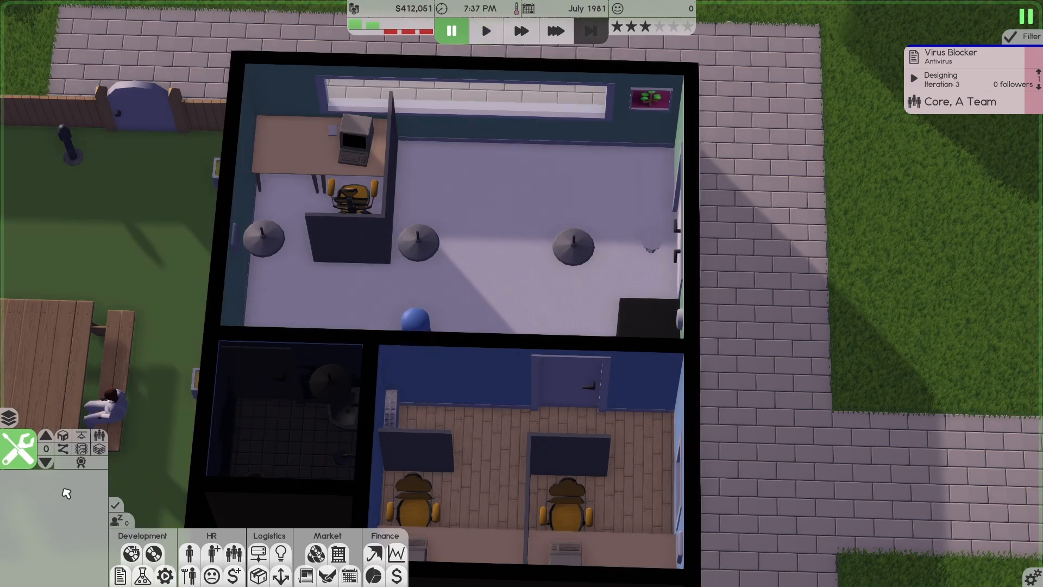
mouse_move(807, 108)
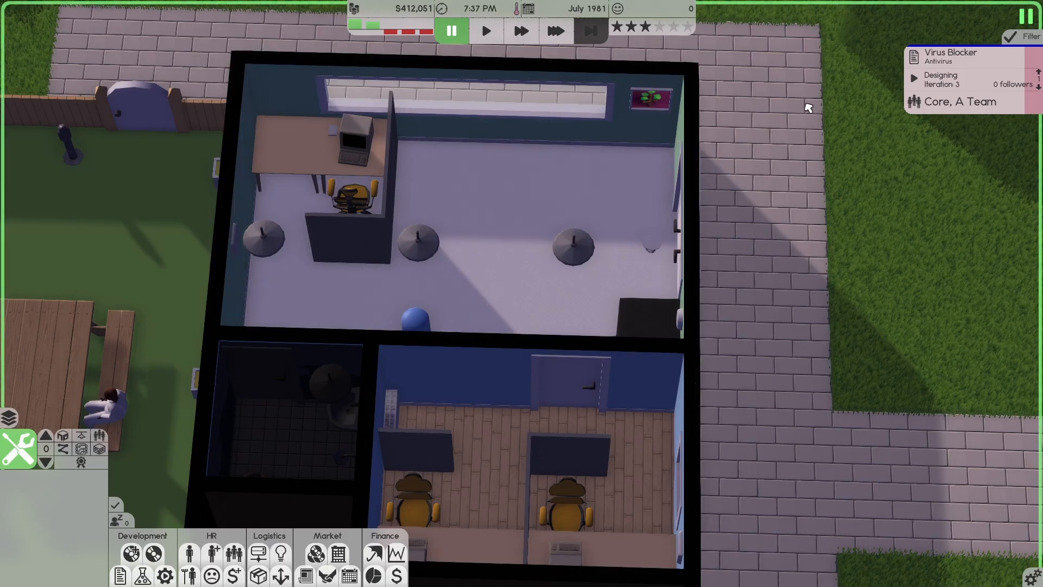
key(Escape)
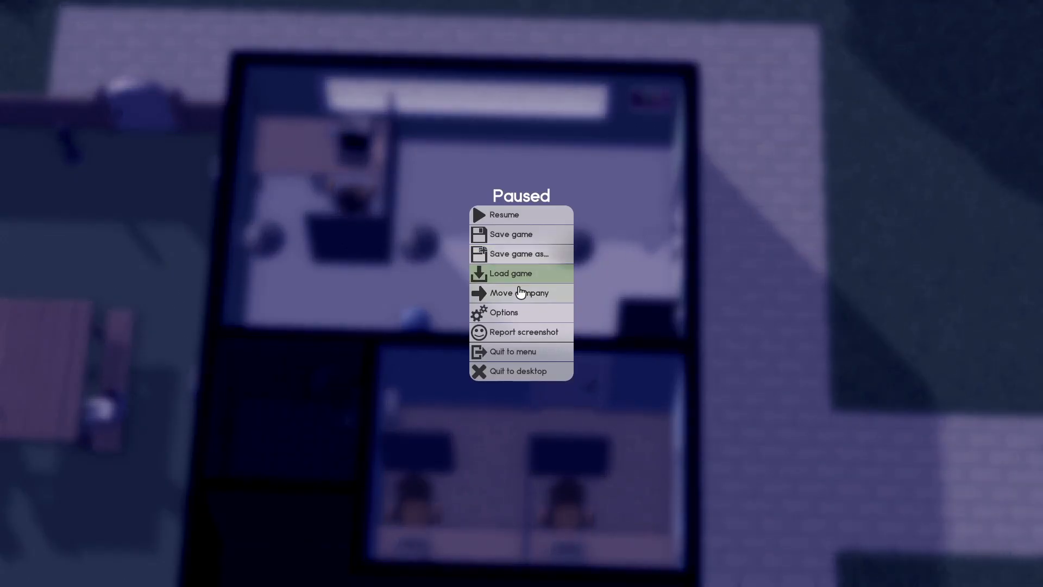
click(519, 293)
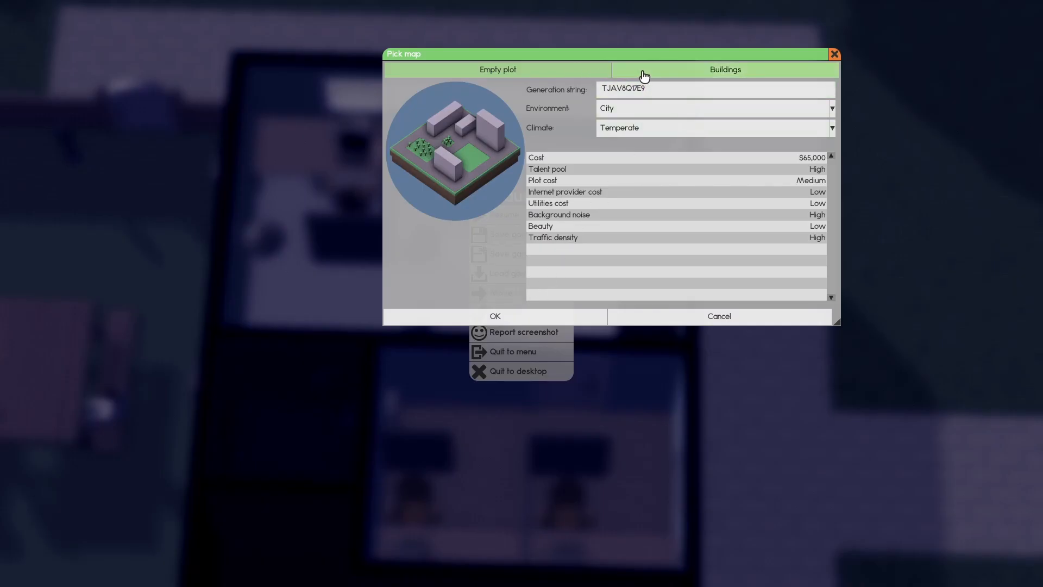
click(724, 69)
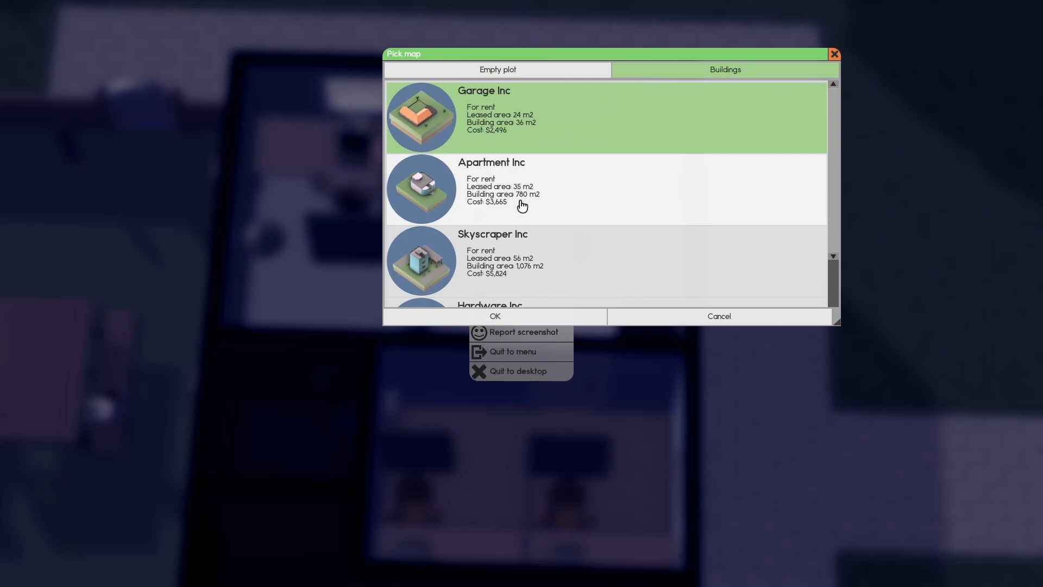
scroll(down, 3)
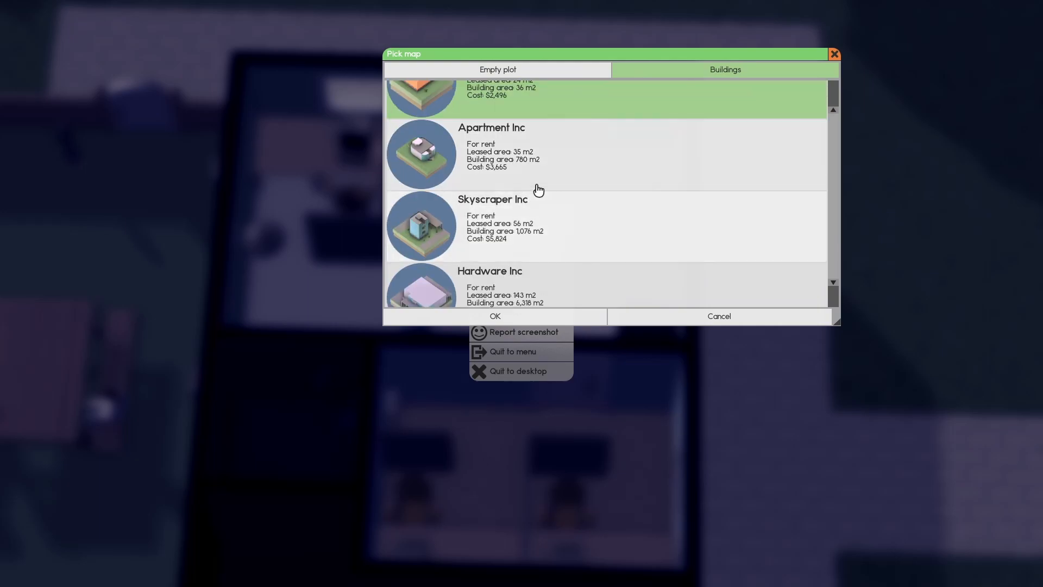
scroll(down, 3)
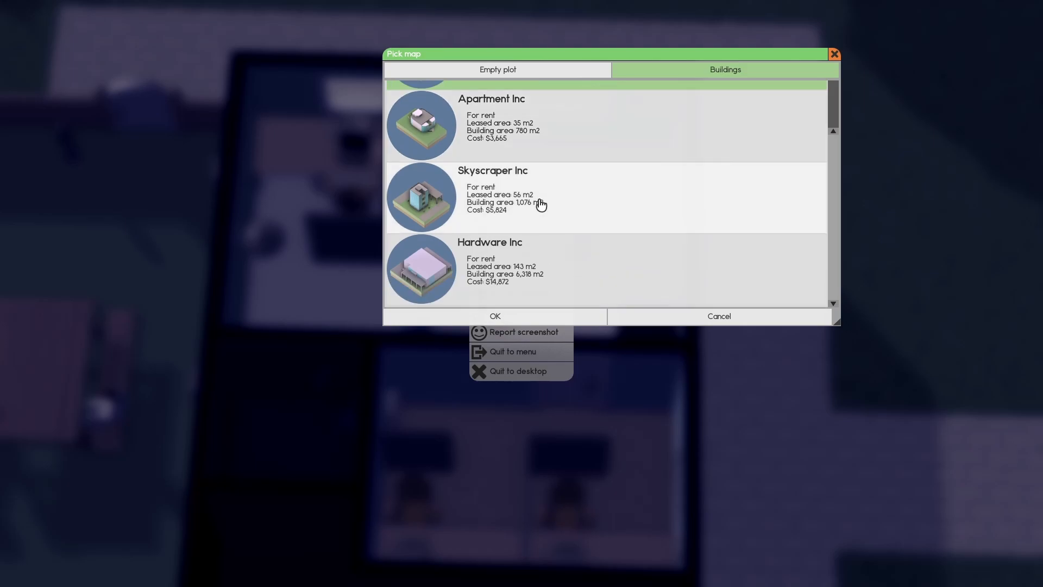
scroll(up, 3)
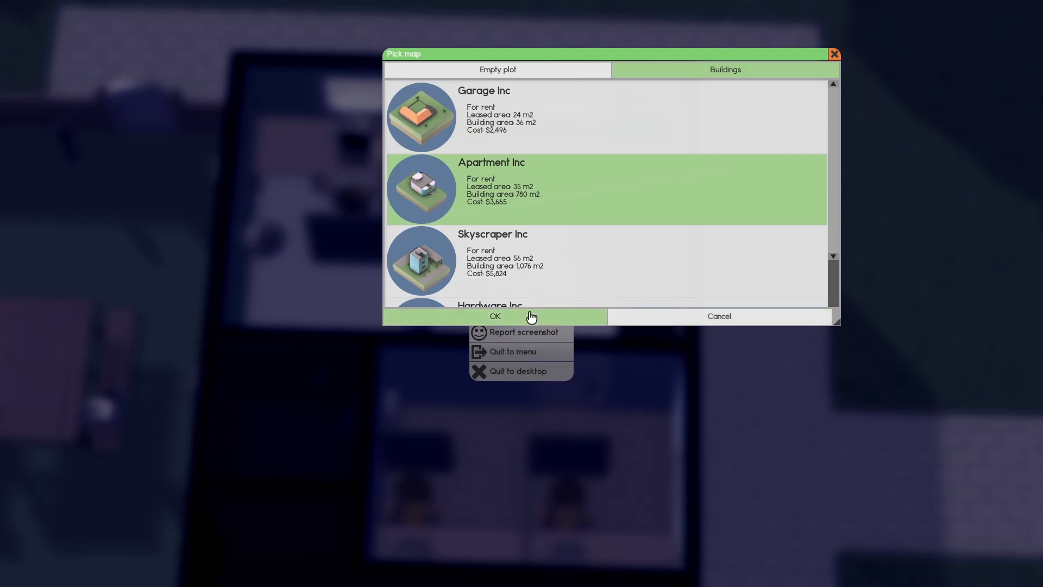
click(495, 316)
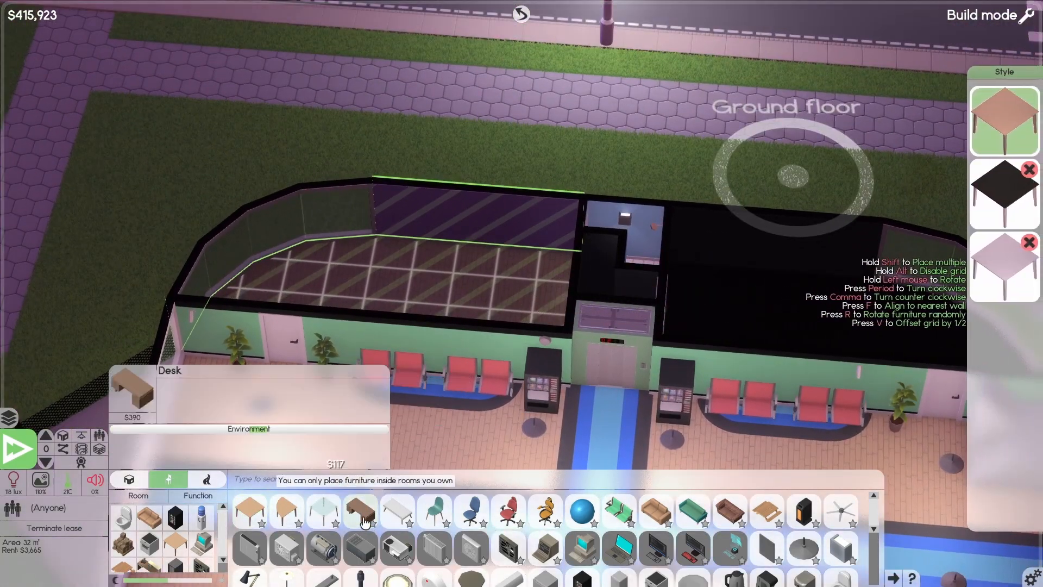
Place a desk in the leased room and put computers on the desks.
click(359, 513)
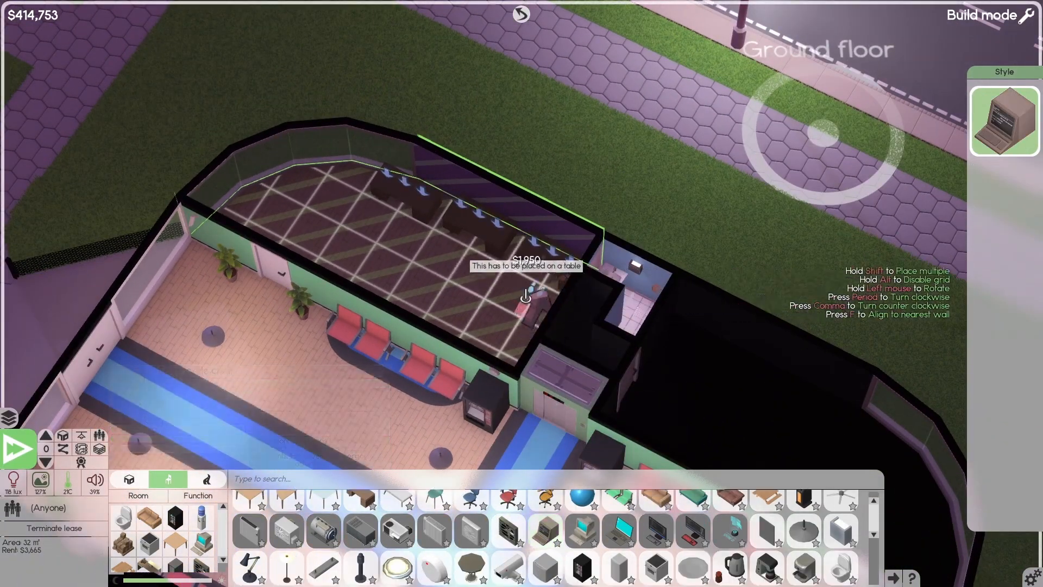
click(525, 295)
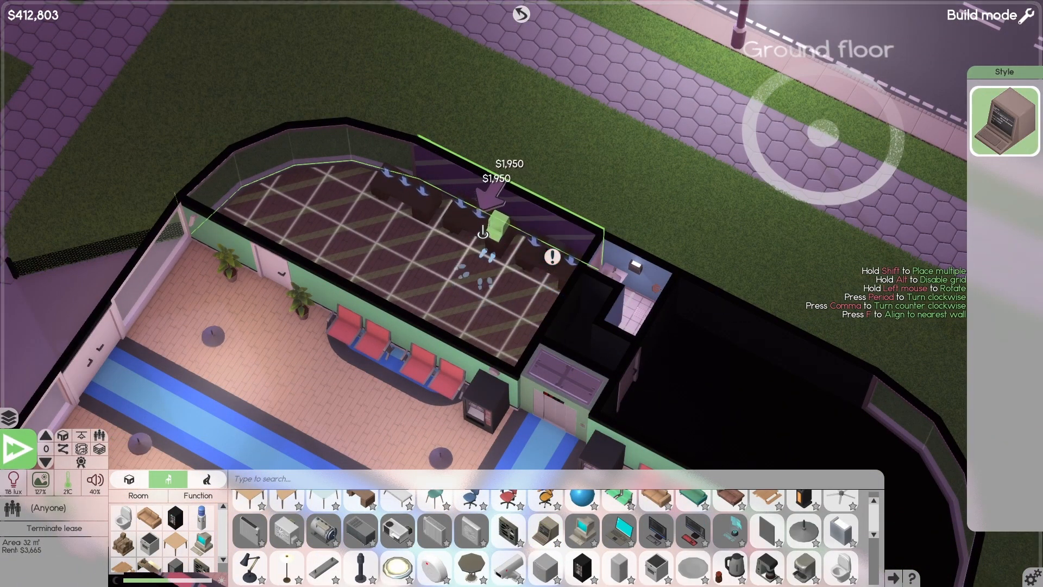
click(482, 226)
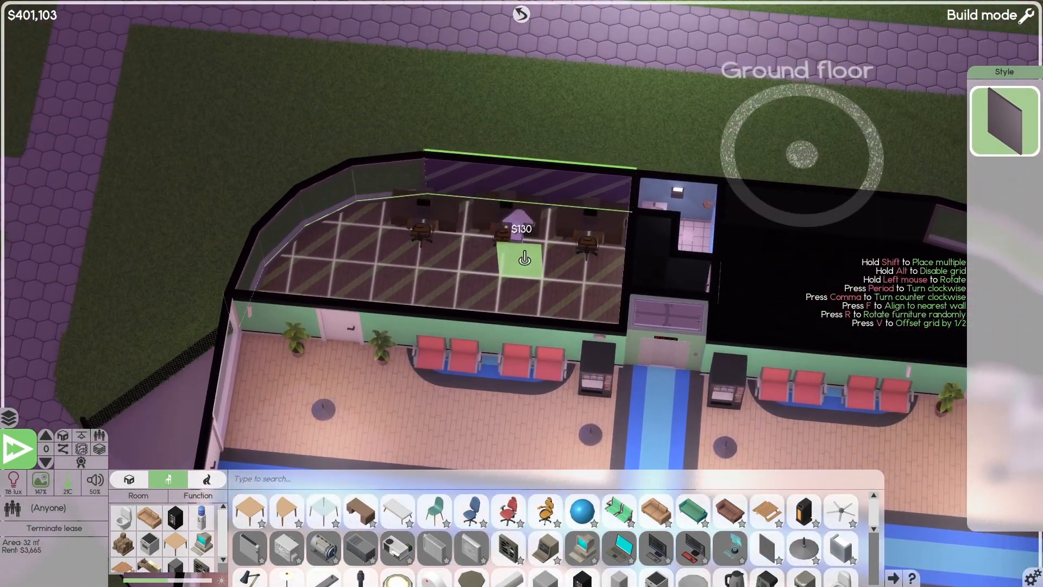
Place three cubicle partitions beside the desks, including the left desk.
click(525, 259)
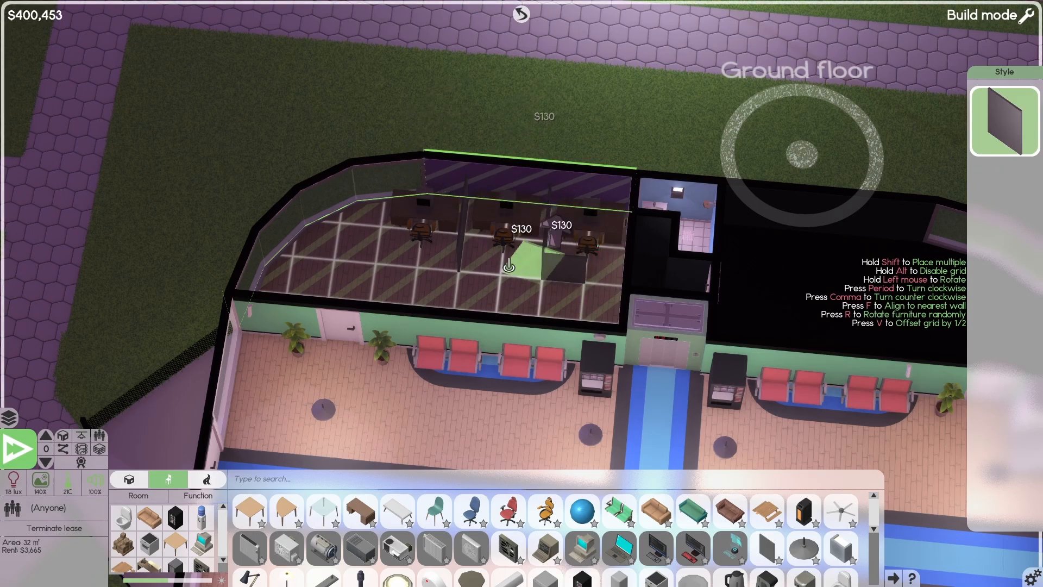
click(433, 261)
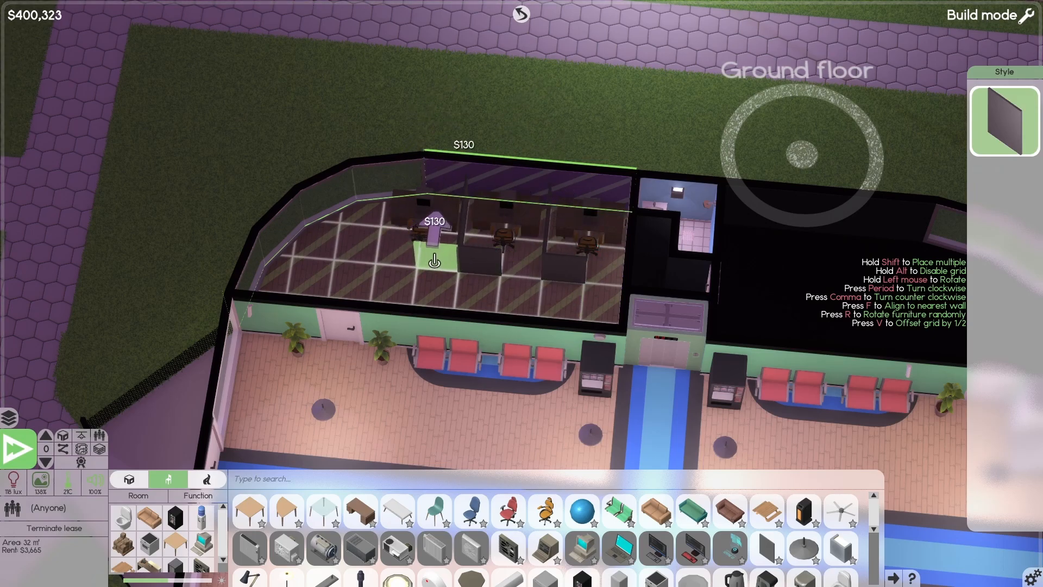
click(433, 260)
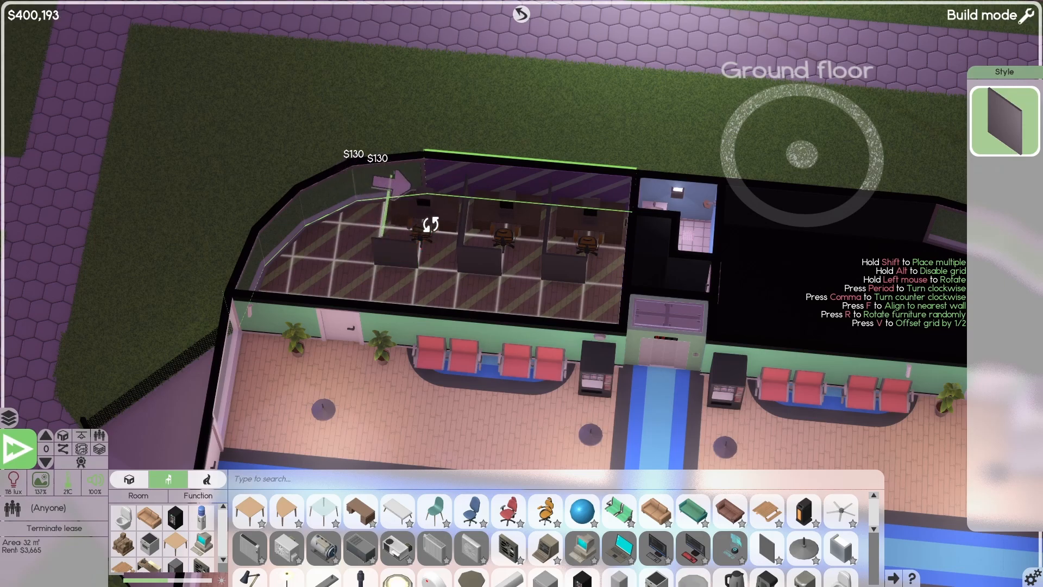
click(399, 173)
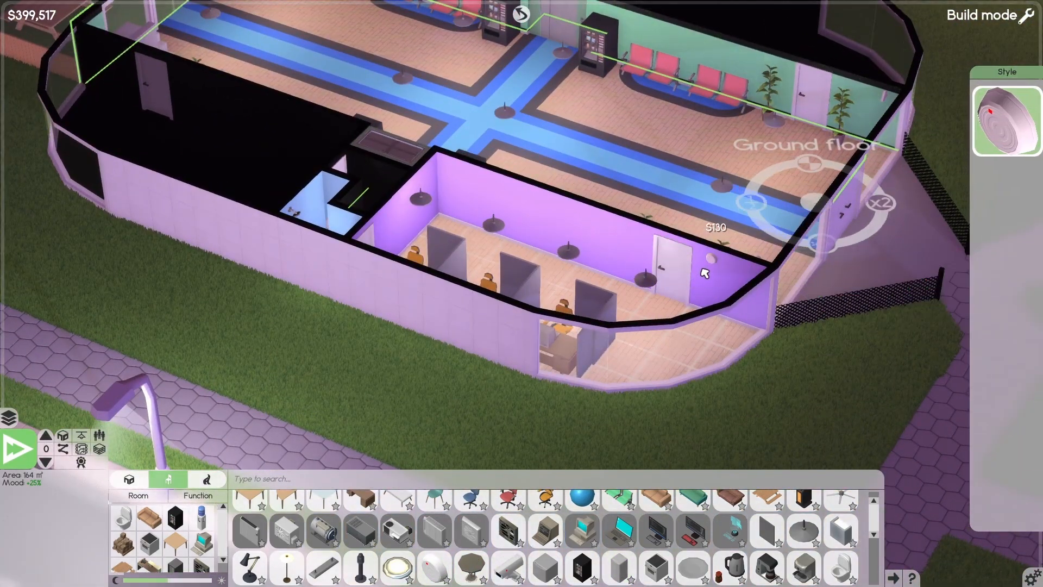
mouse_move(509, 566)
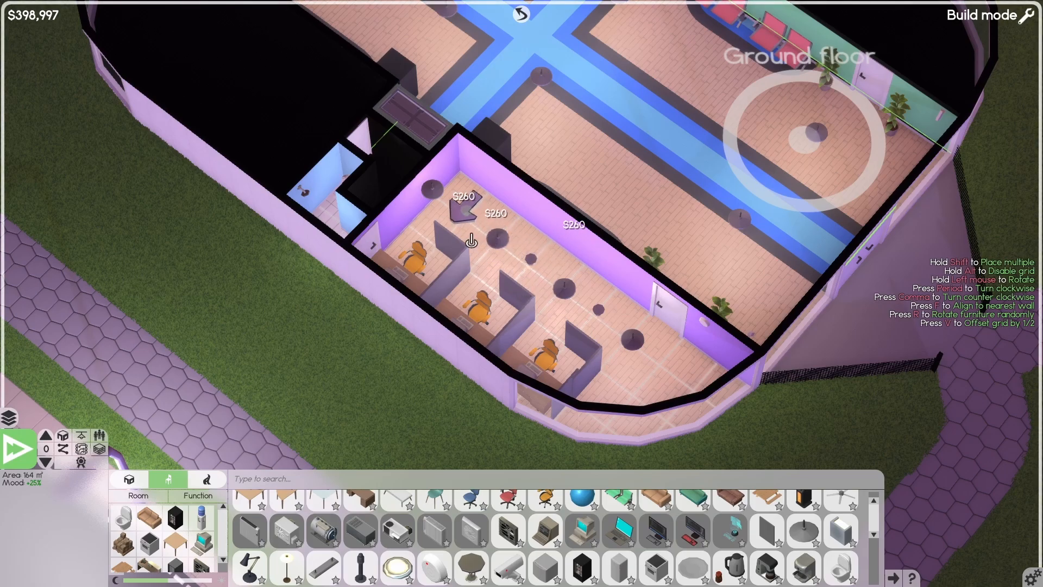
Add a ceiling fixture above the desks and a vending machine in the room.
click(545, 531)
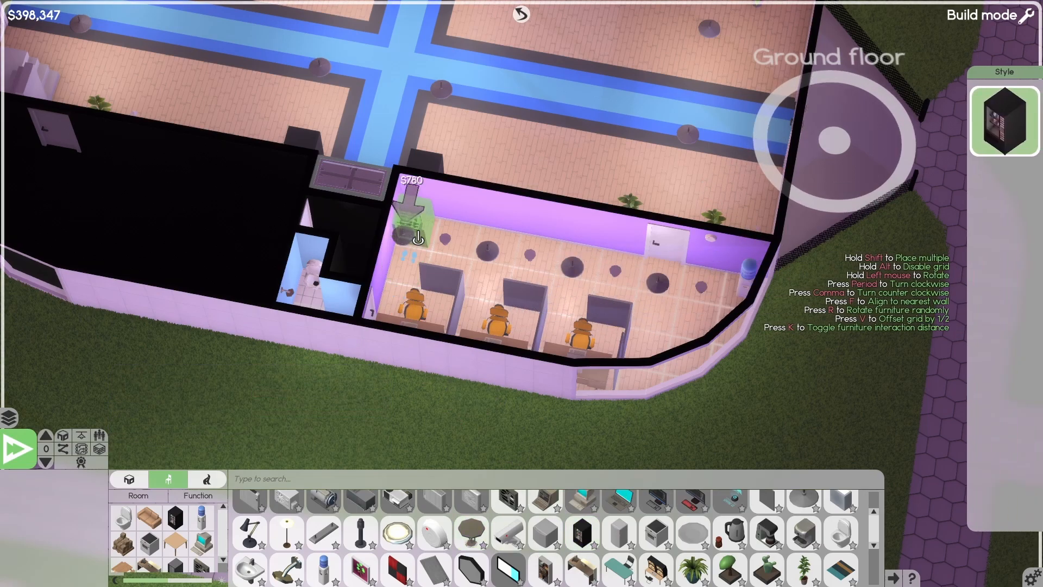
click(405, 233)
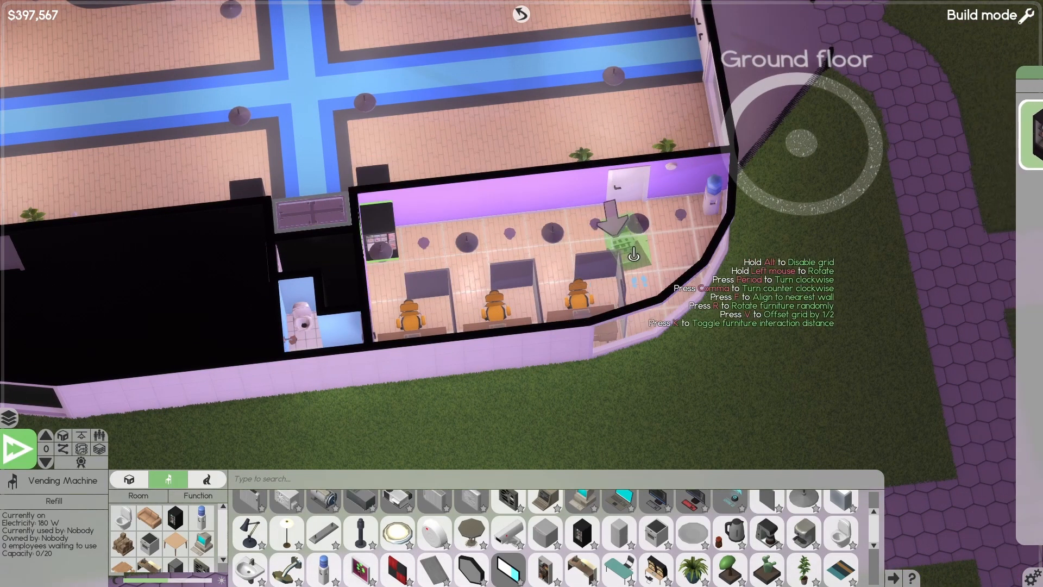
Set the vending machine at the room's far end and reposition a desk.
click(632, 273)
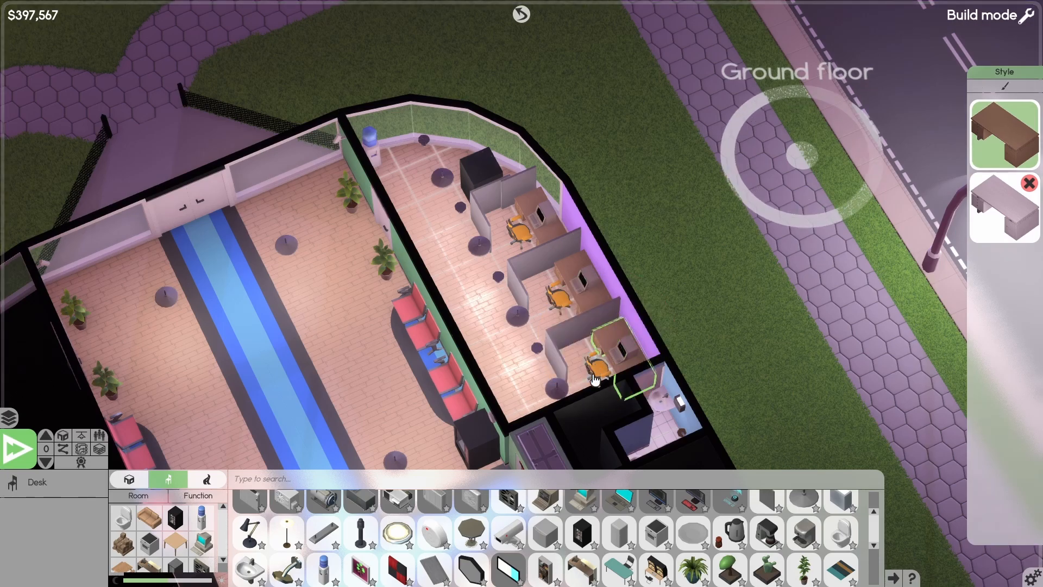
click(594, 365)
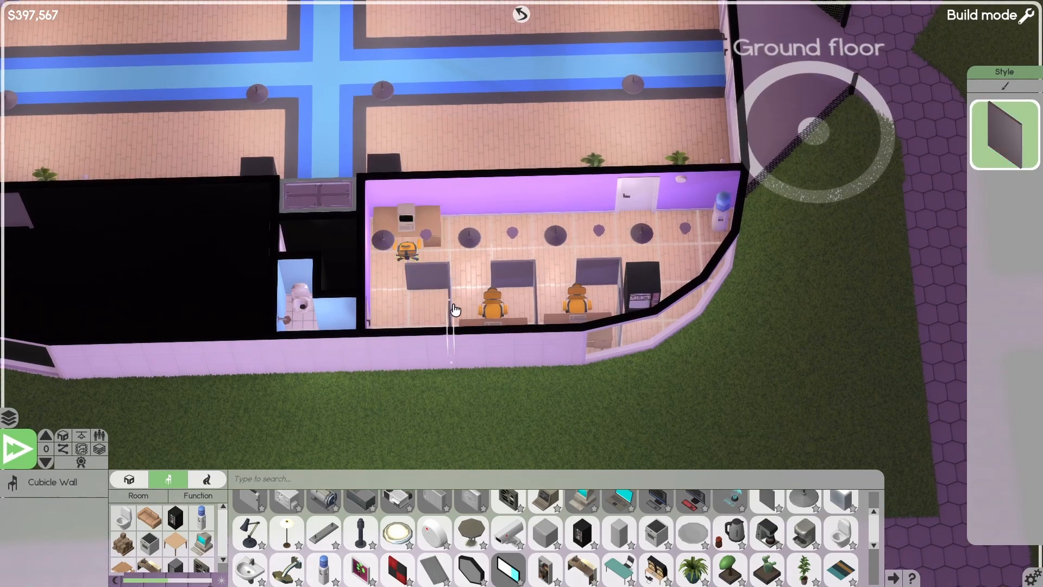
mouse_move(450, 293)
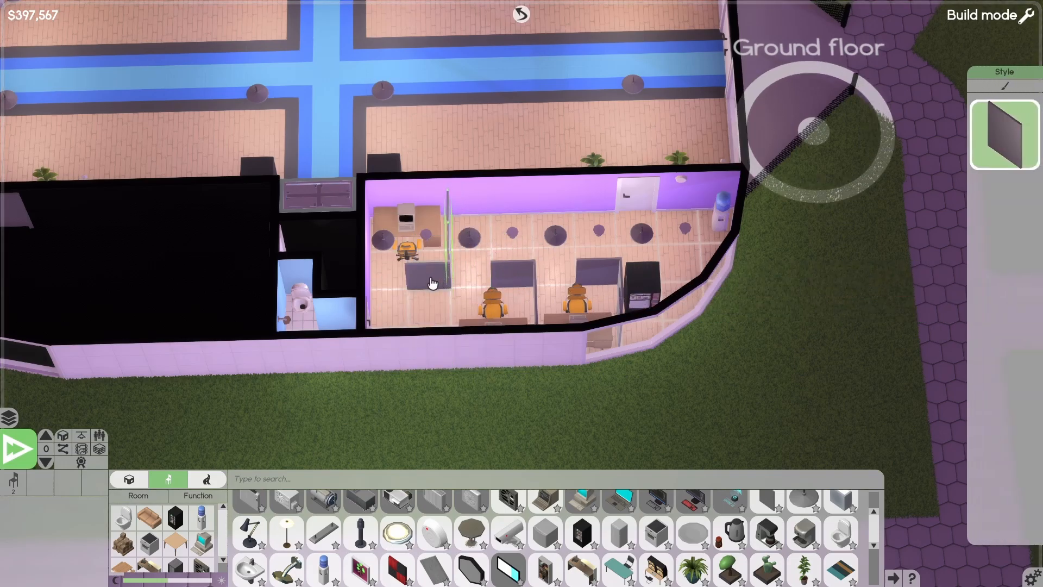
mouse_move(503, 326)
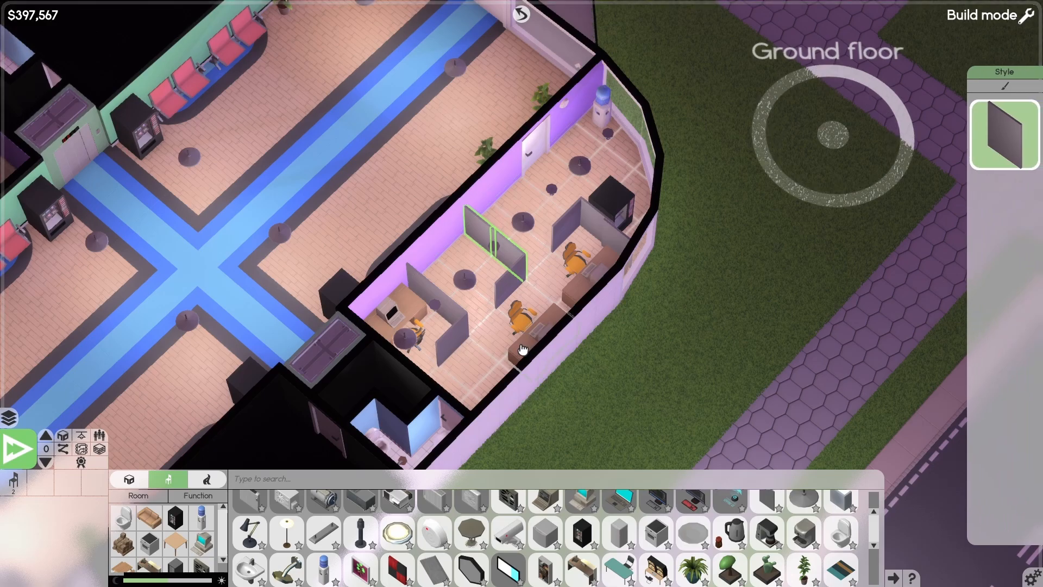
click(539, 326)
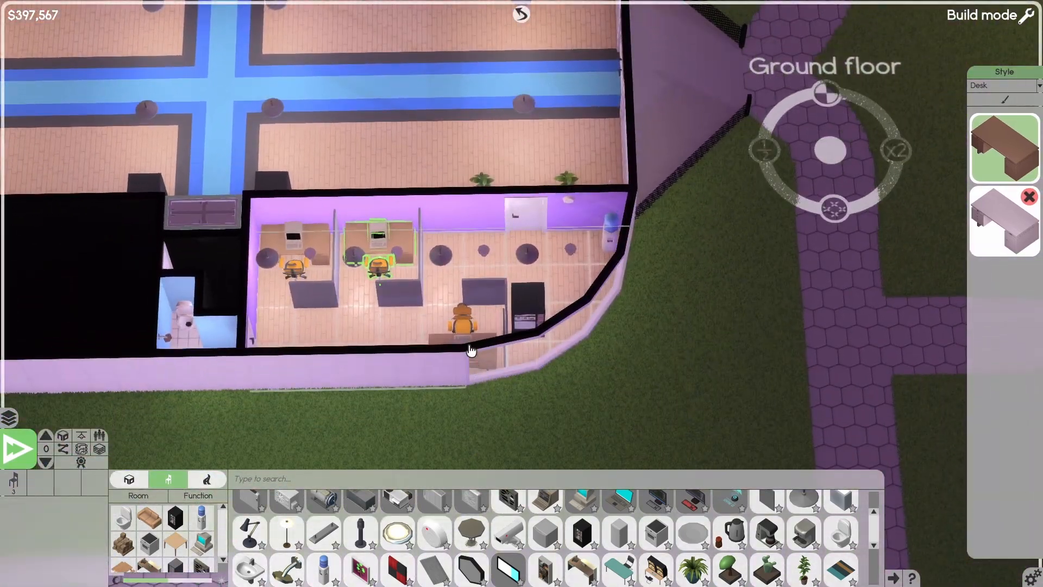
Line the front desk up with the other two, place the vending machine, add a partition.
click(466, 326)
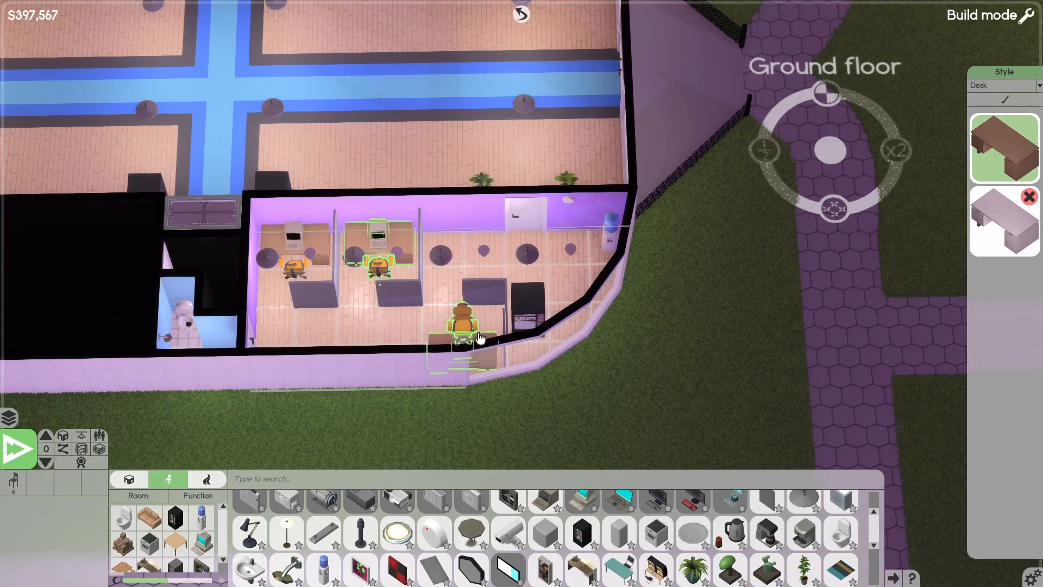
click(469, 240)
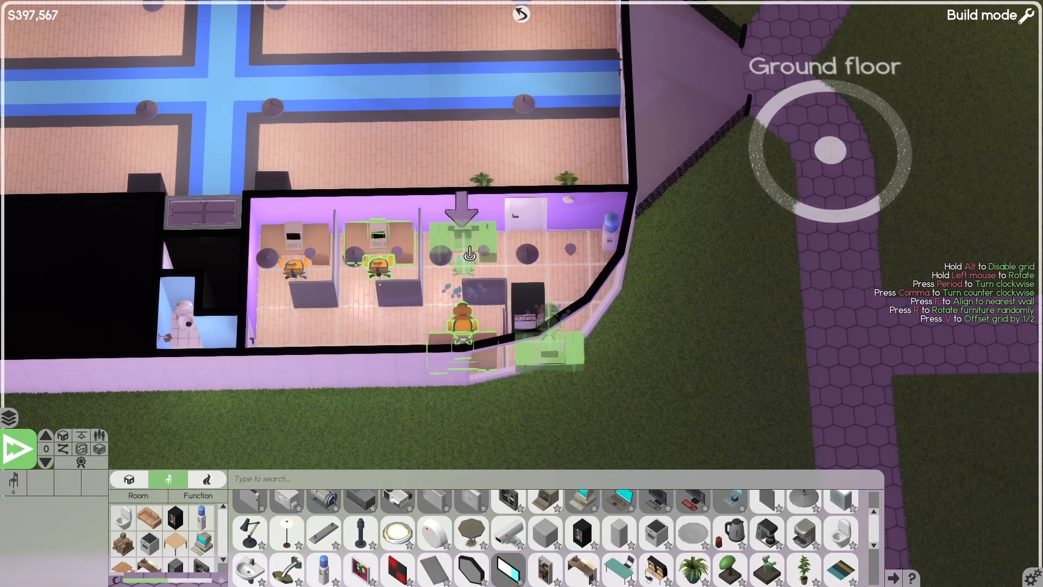
click(465, 246)
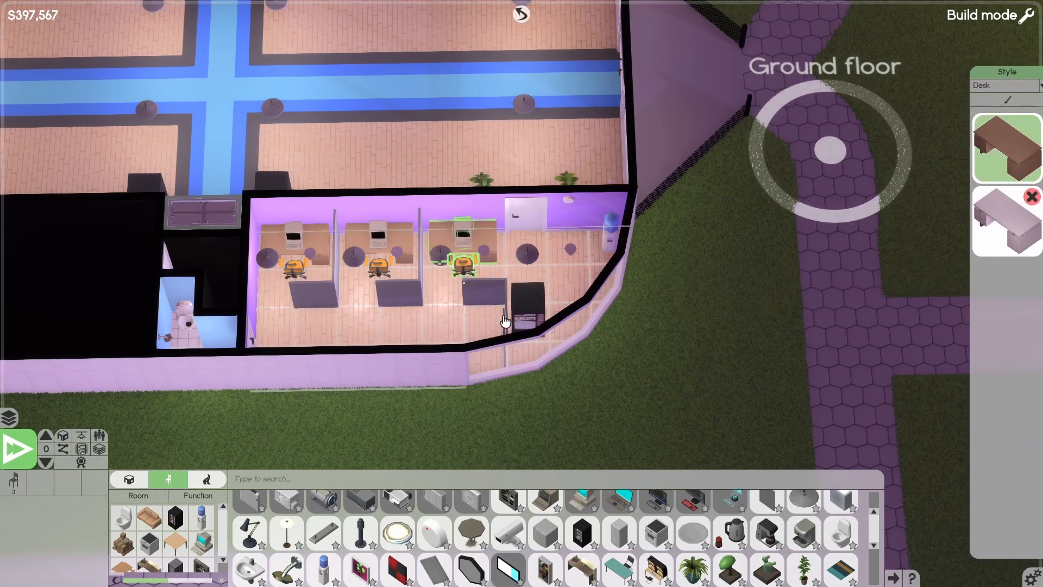
click(506, 319)
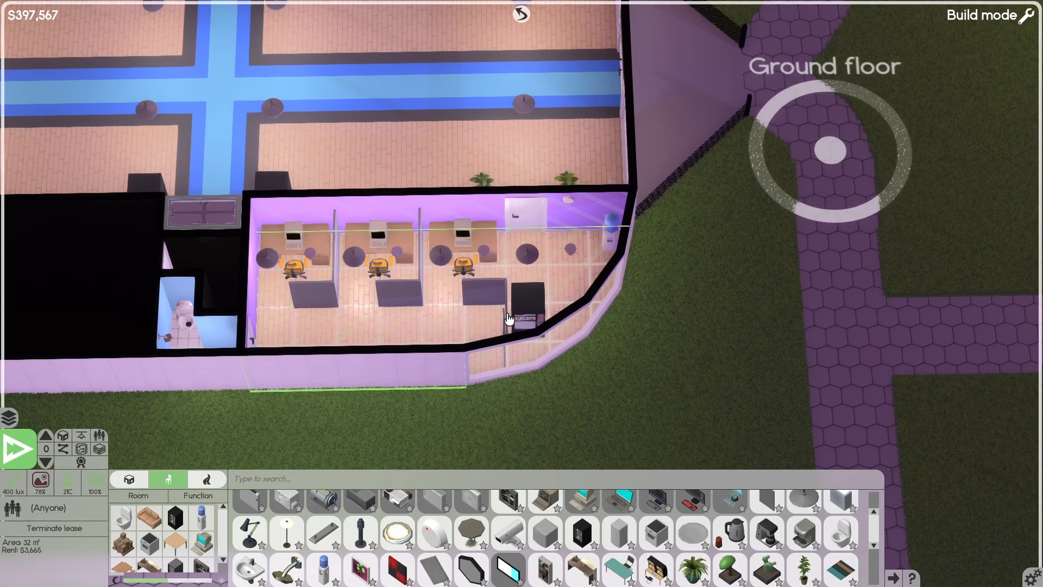
click(516, 305)
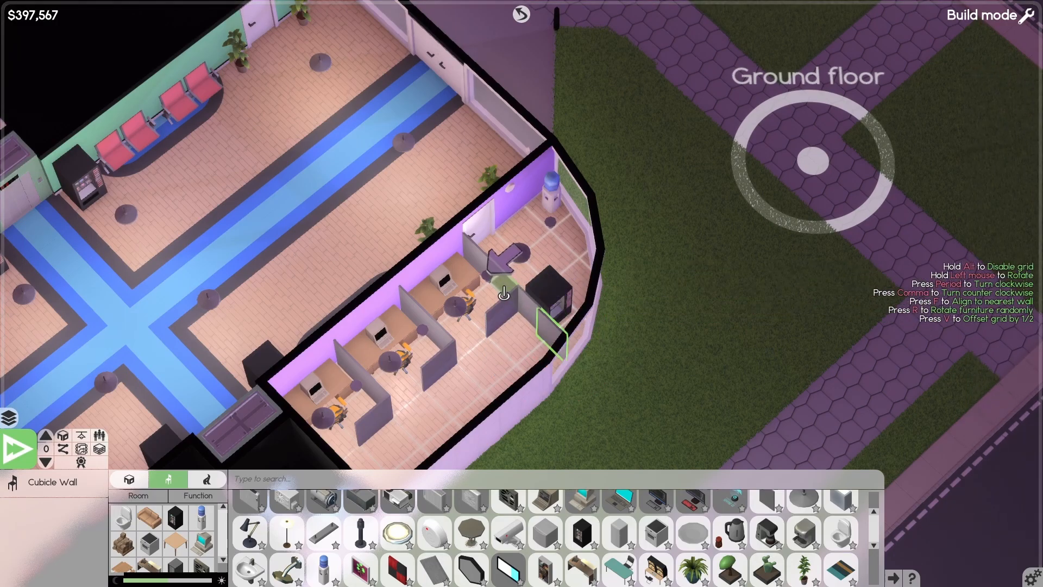
Pick up the vending machine from the office's far corner for relocation.
click(545, 333)
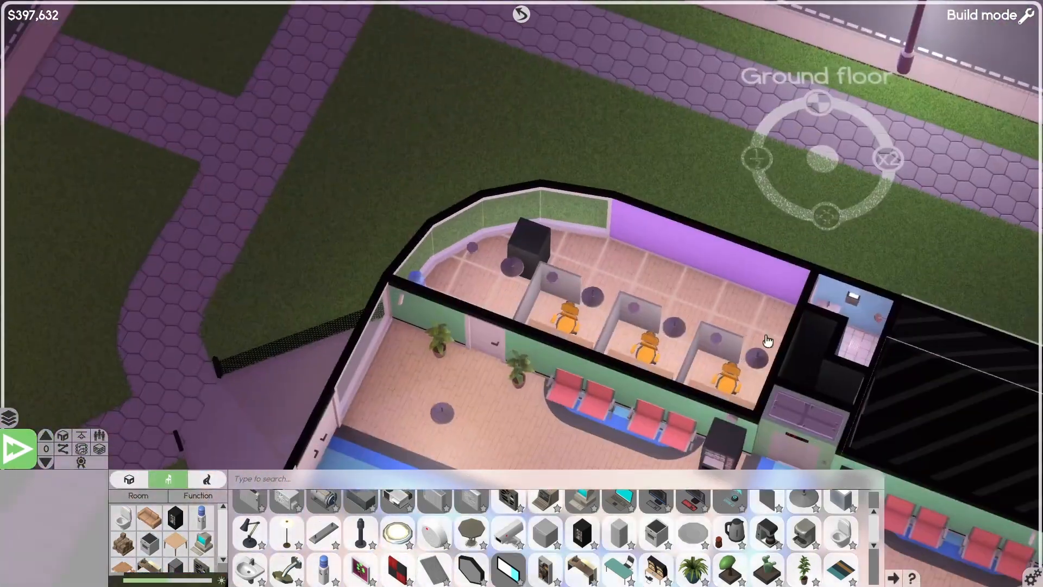
click(519, 249)
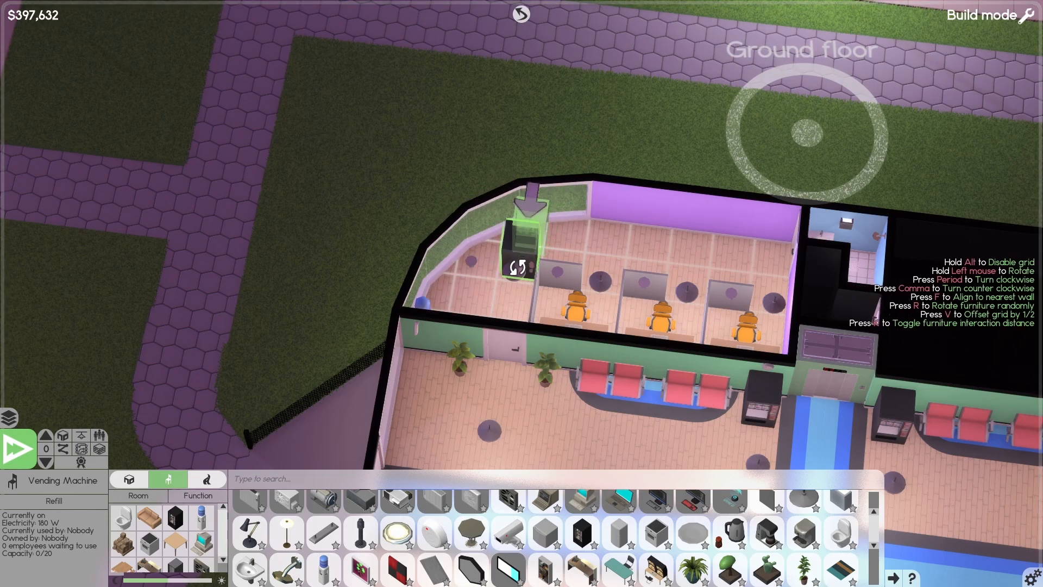
right_click(523, 250)
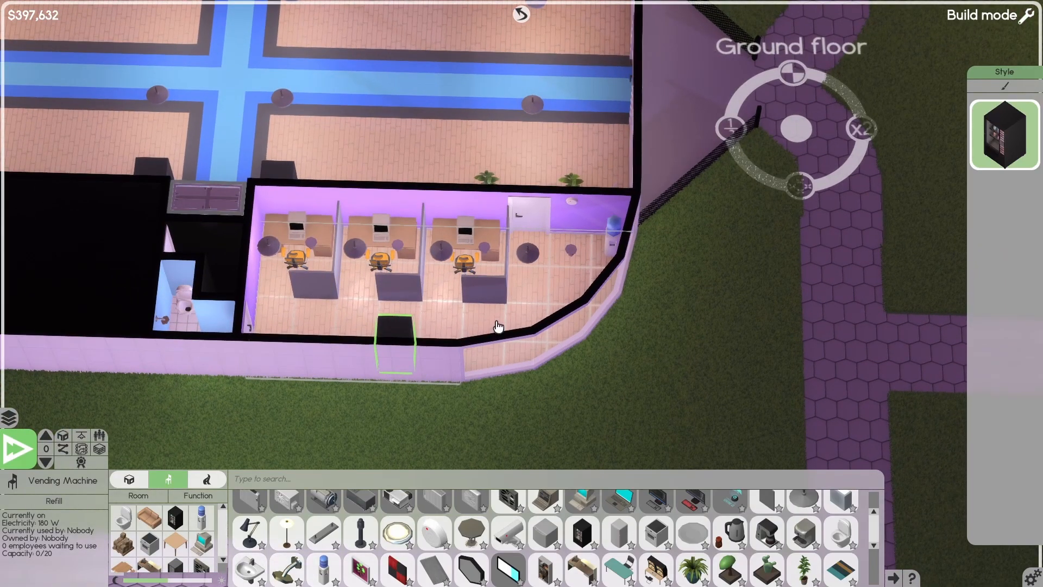
mouse_move(389, 316)
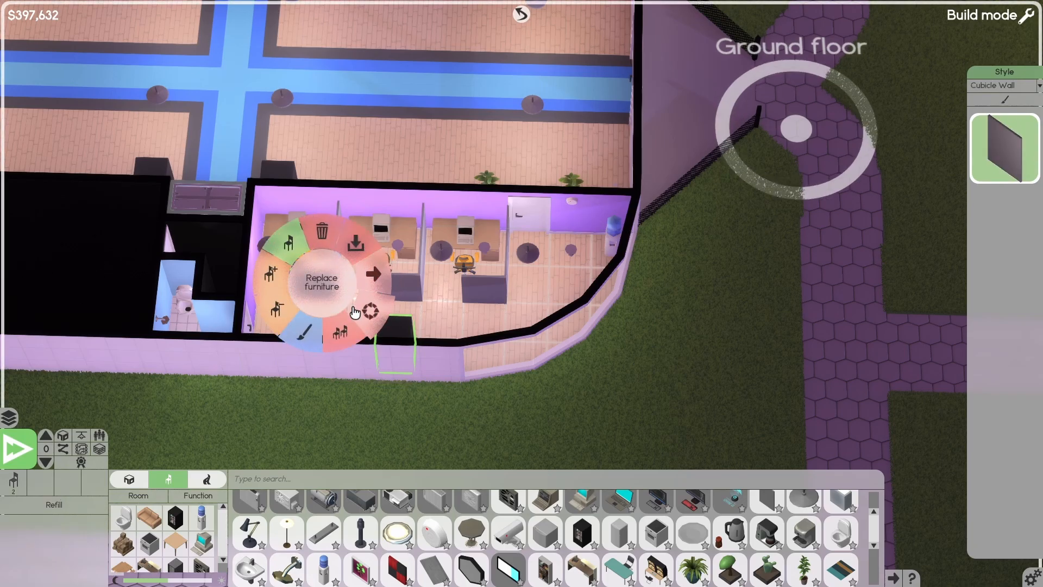
mouse_move(272, 276)
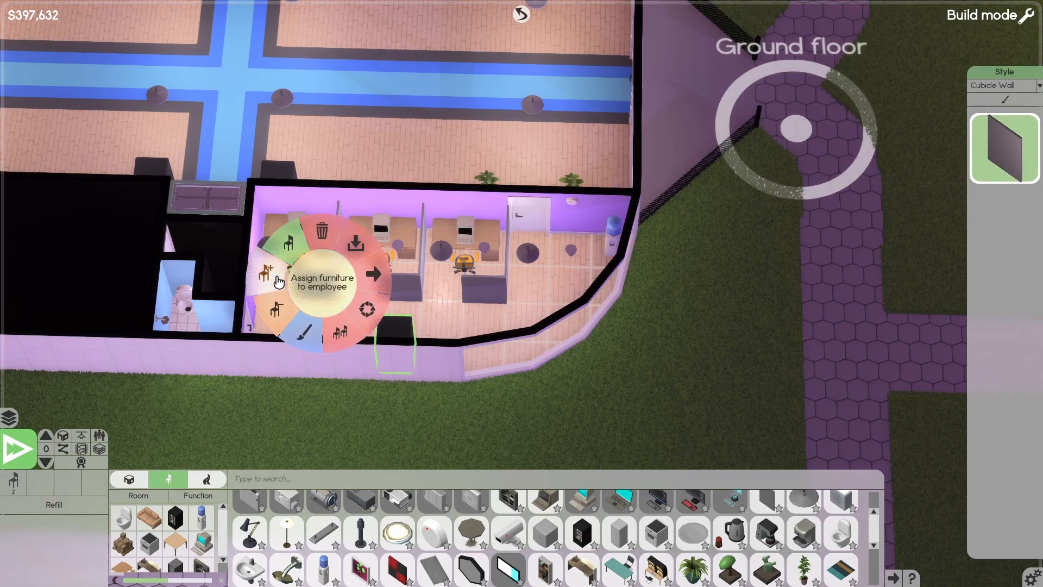
mouse_move(284, 236)
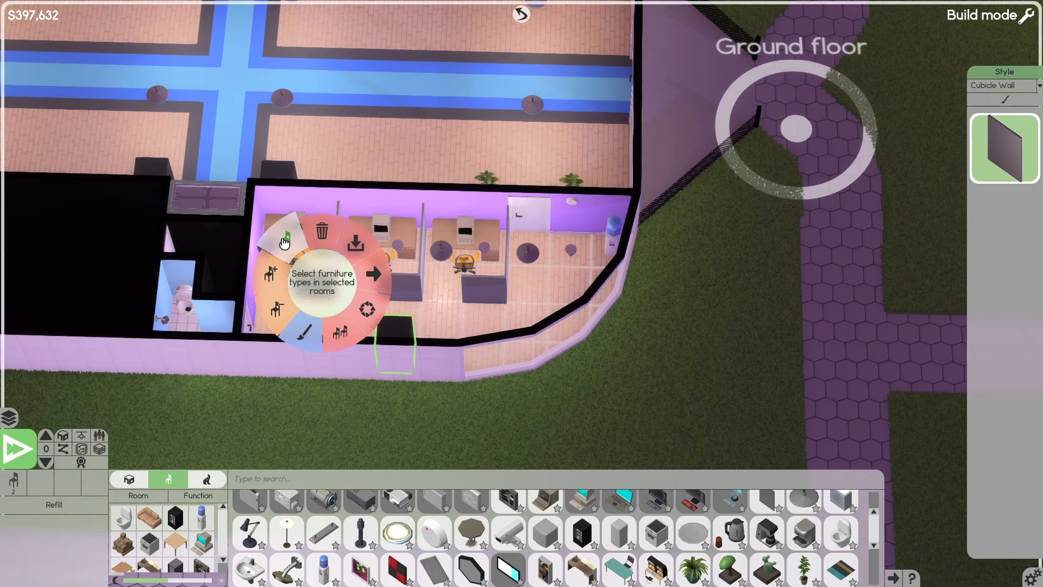
Select all furniture of this type in the room as one group and open its actions.
click(286, 236)
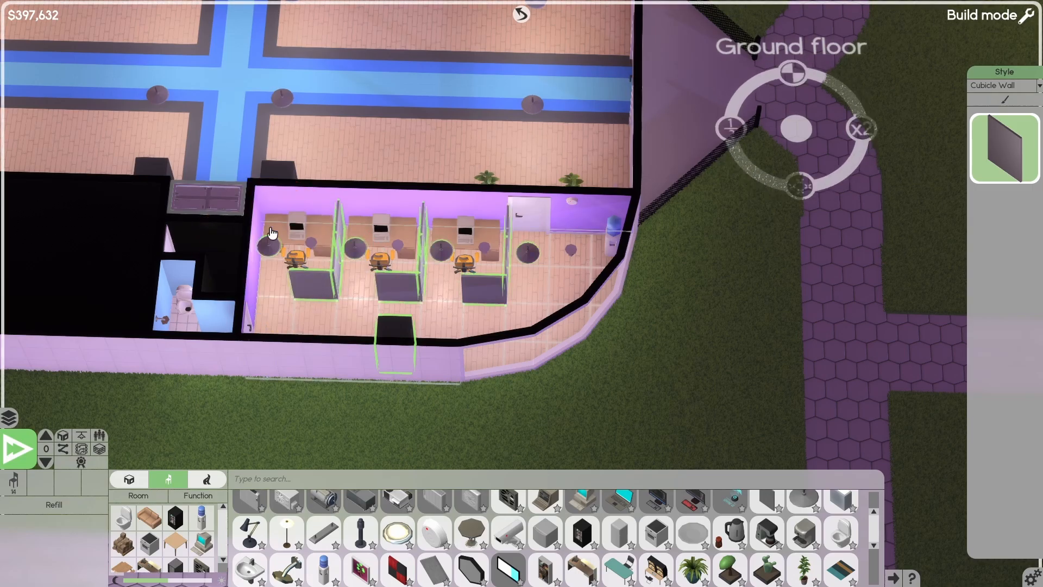
right_click(270, 232)
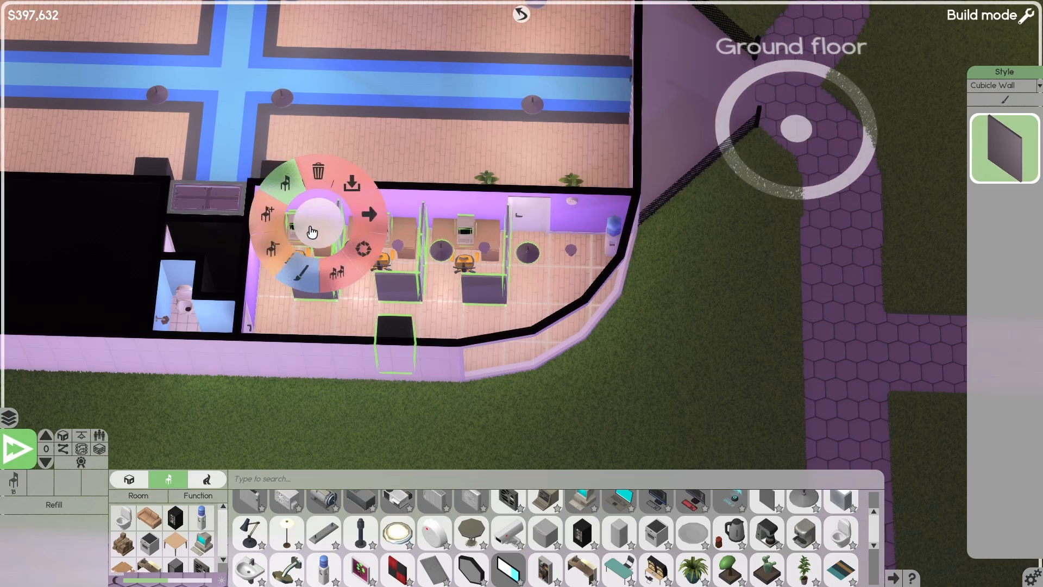
click(310, 230)
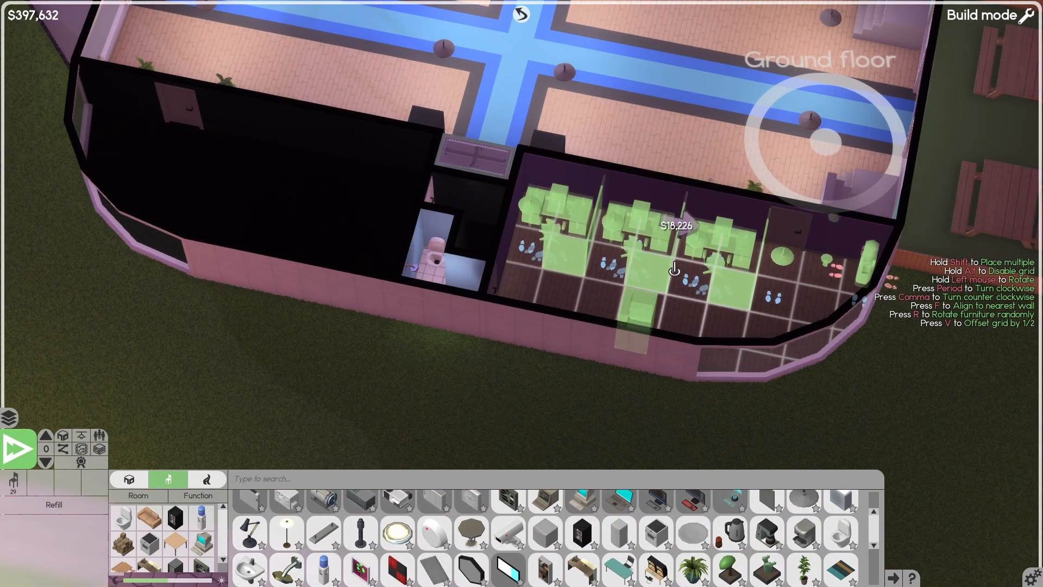
Buy and place the grouped $18,226 furniture layout, leaving $379,406.
click(674, 280)
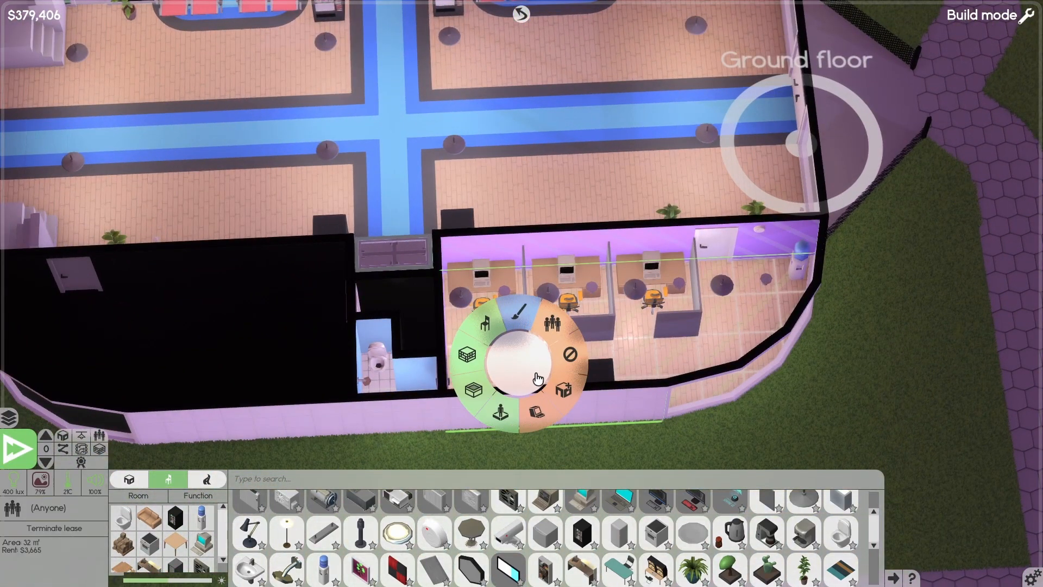
mouse_move(566, 392)
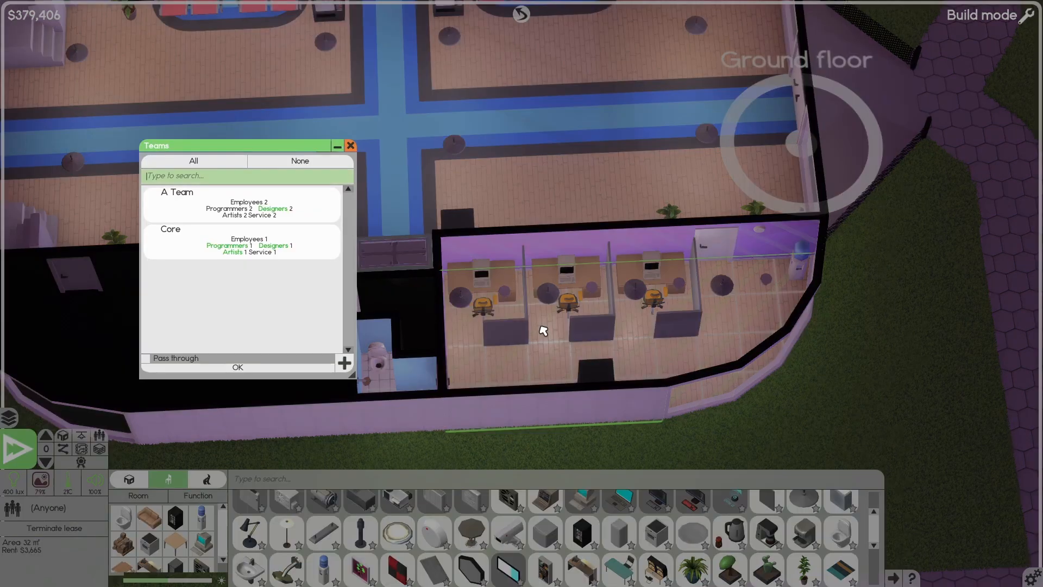
Assign the office room to A Team through the room's team list.
click(237, 367)
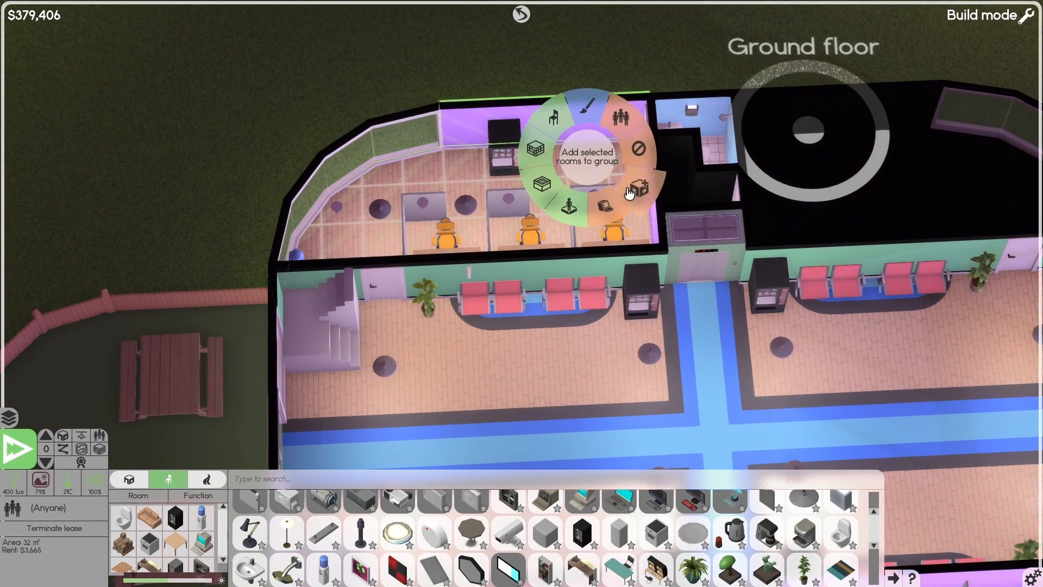
click(635, 190)
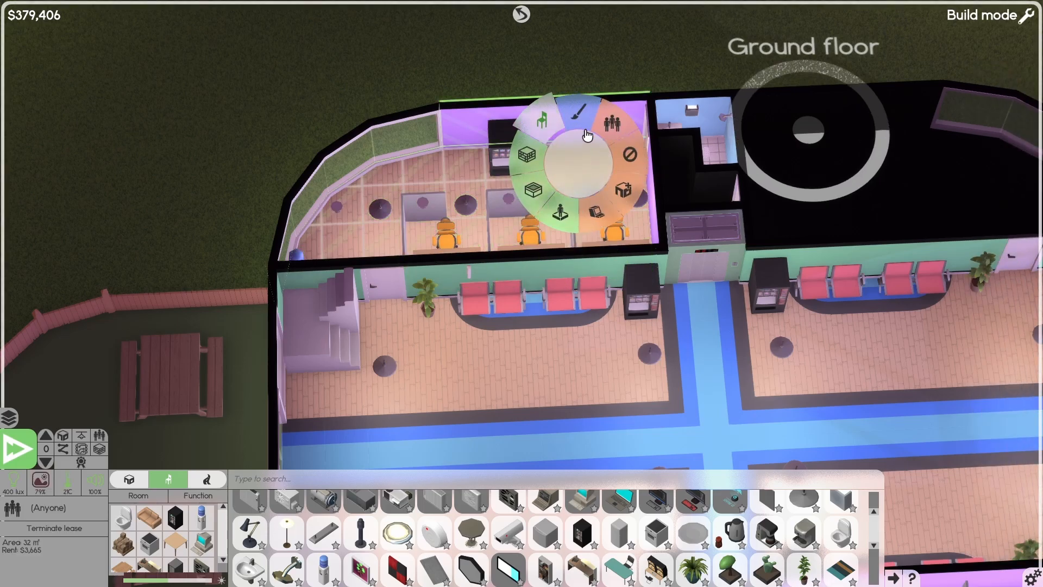
click(610, 125)
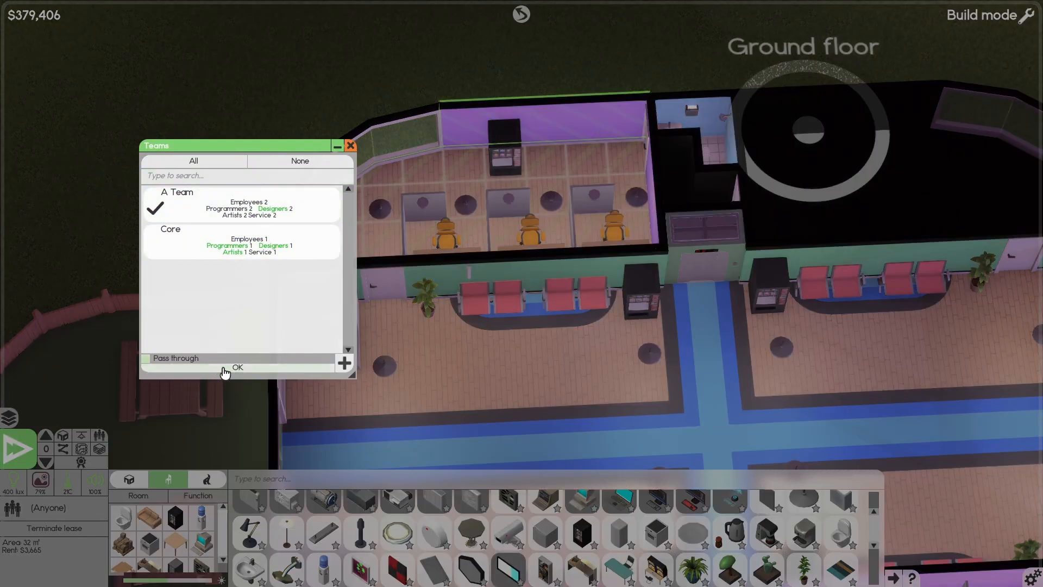
click(237, 367)
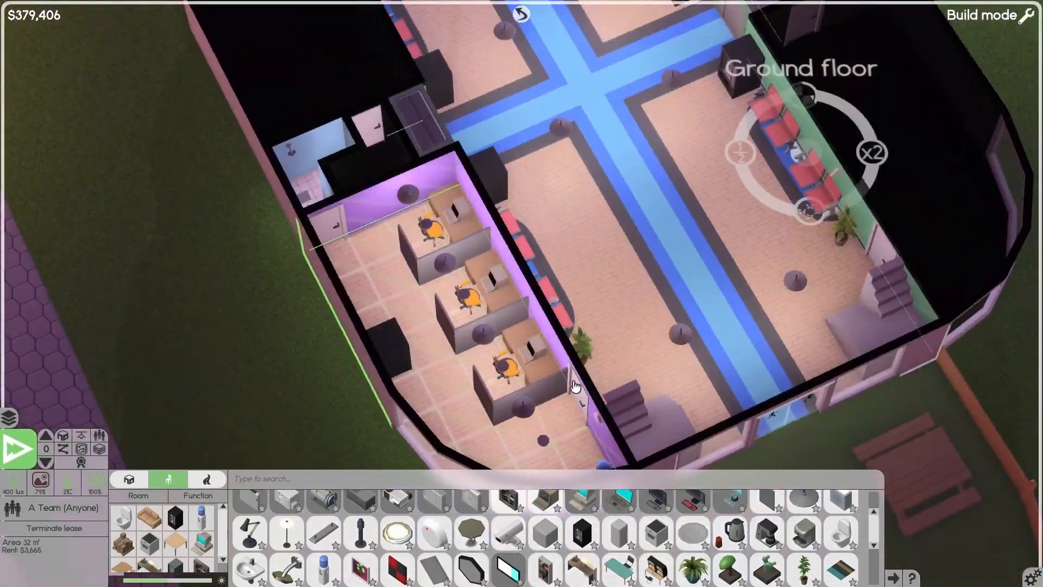
Leave build mode and review the Core and A Team rosters in team management.
click(20, 447)
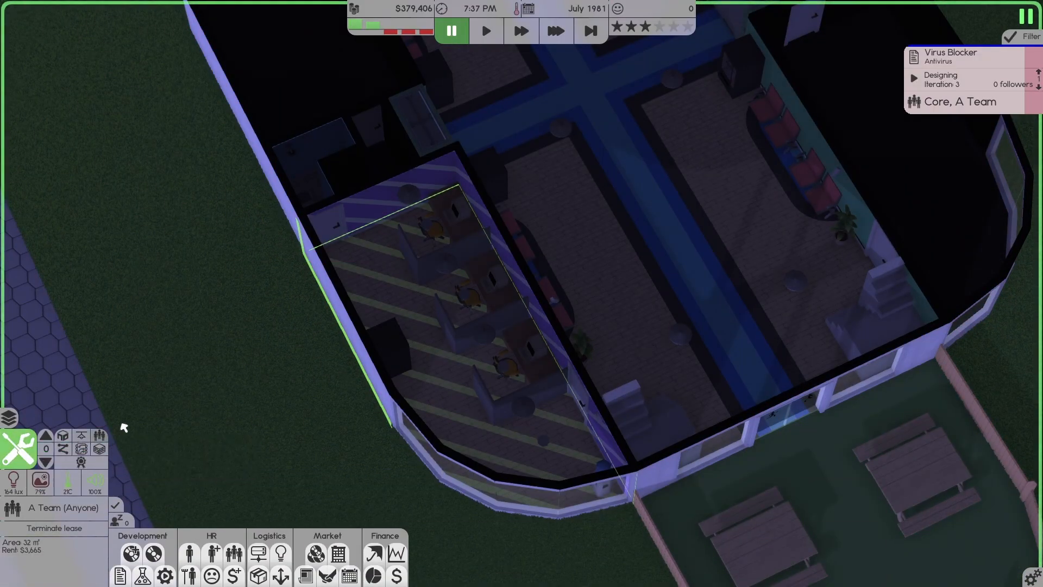
click(233, 553)
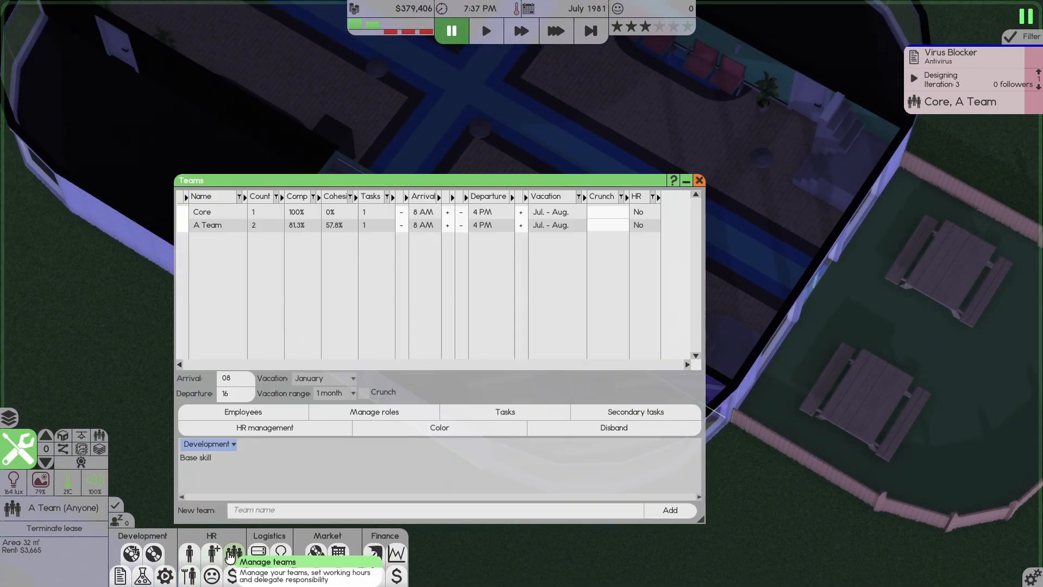
mouse_move(575, 362)
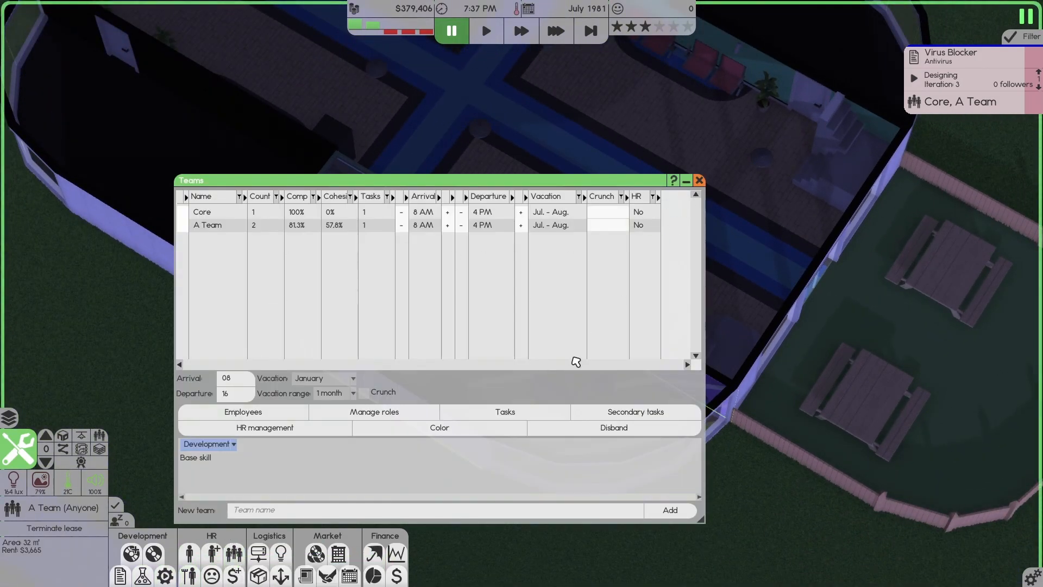
mouse_move(300, 271)
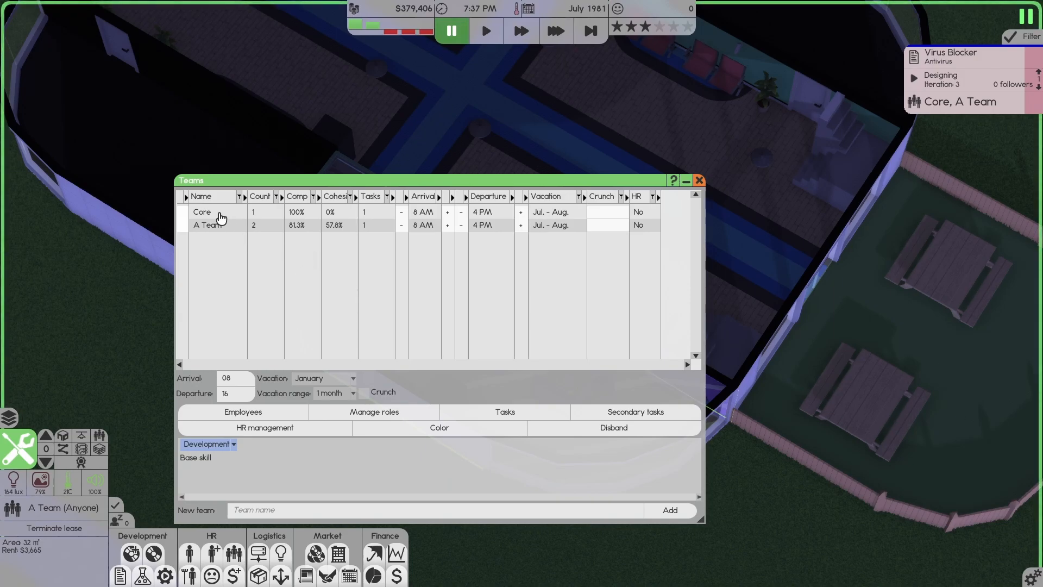
mouse_move(699, 181)
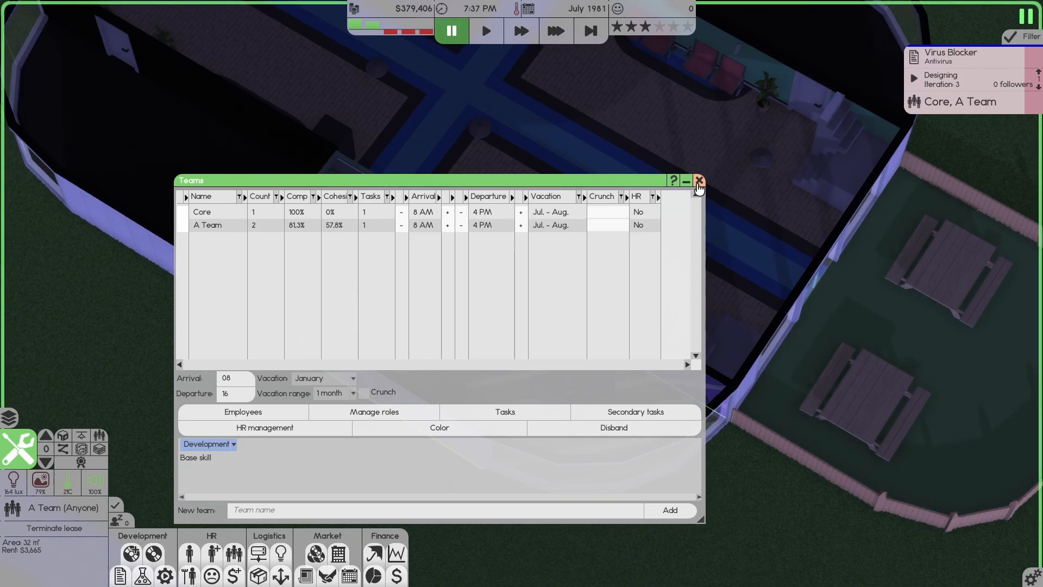
click(698, 180)
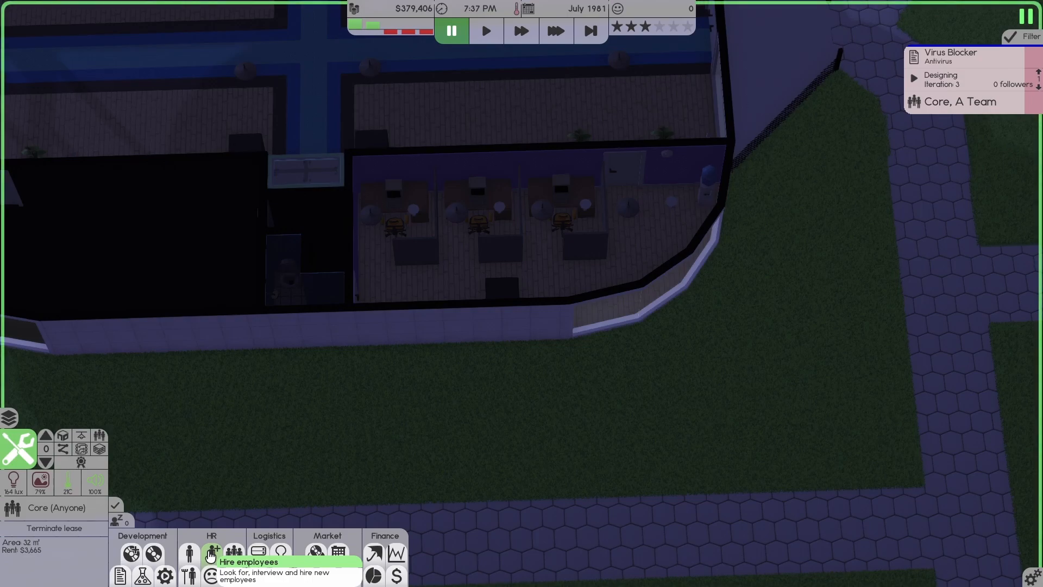
Set up a high-salary Programmer search with Designer secondary role and no compatibility filter.
click(211, 551)
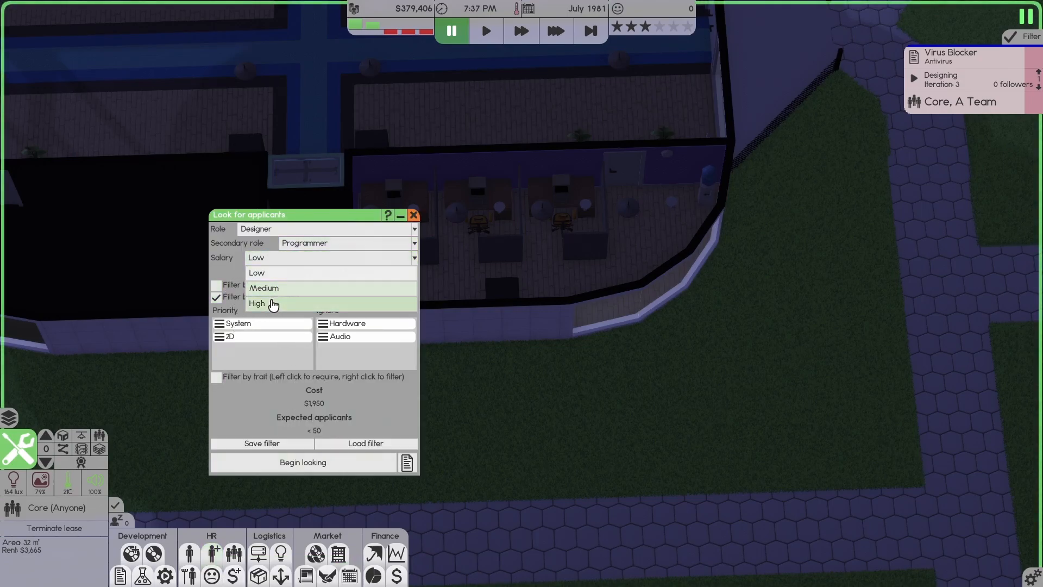
click(257, 303)
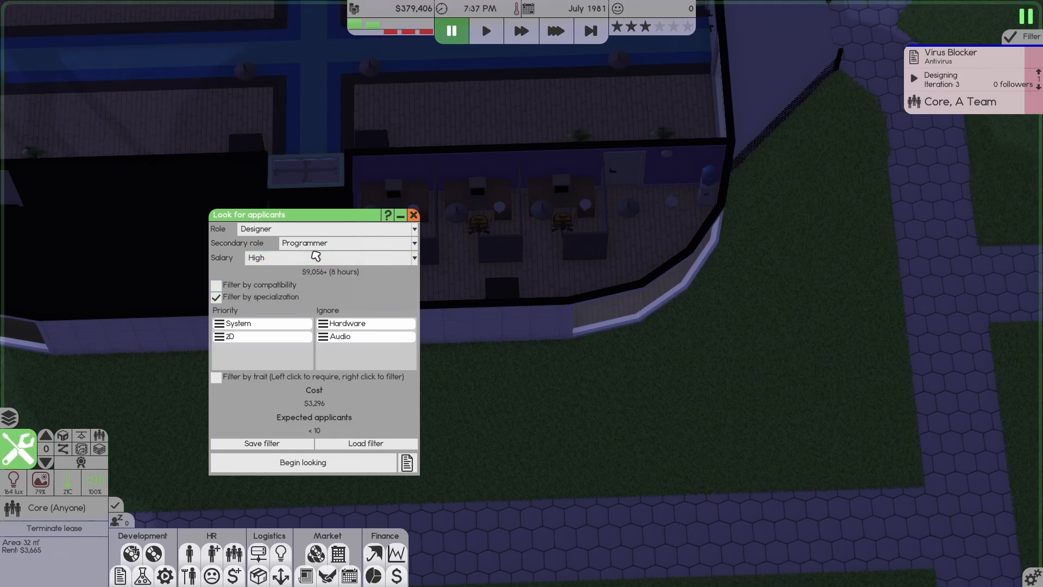
click(346, 243)
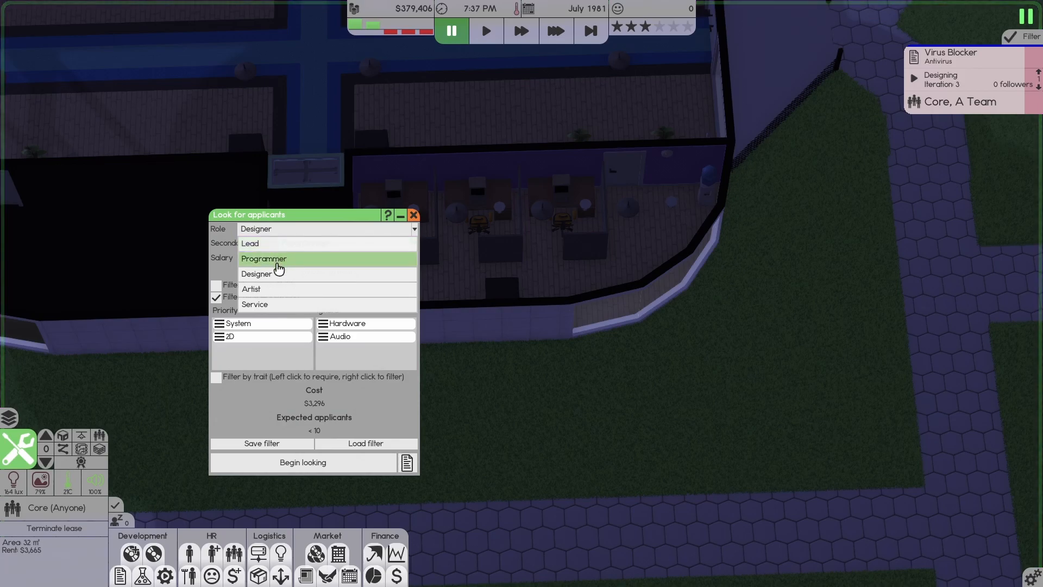
click(264, 258)
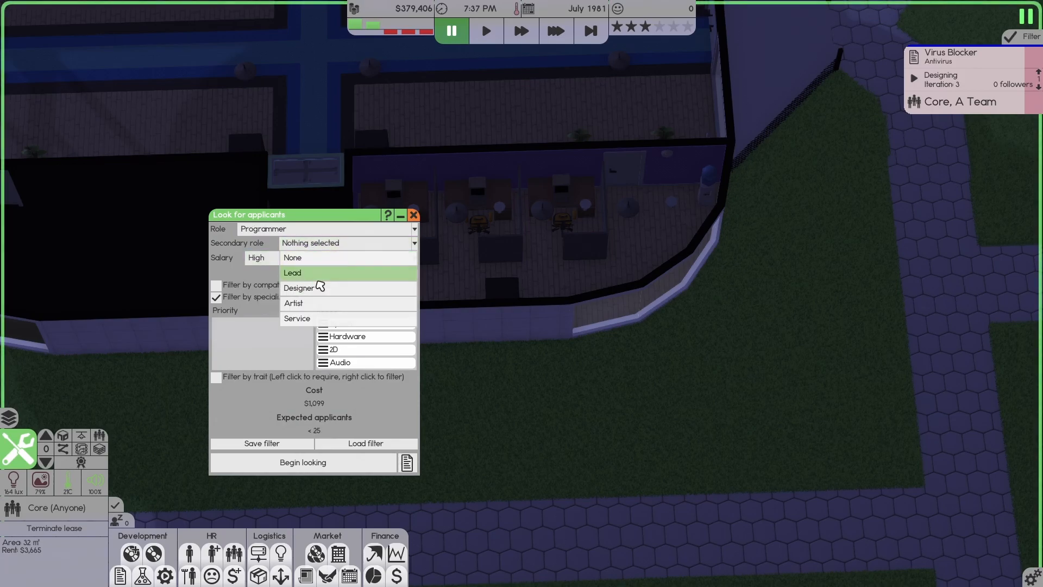
click(297, 287)
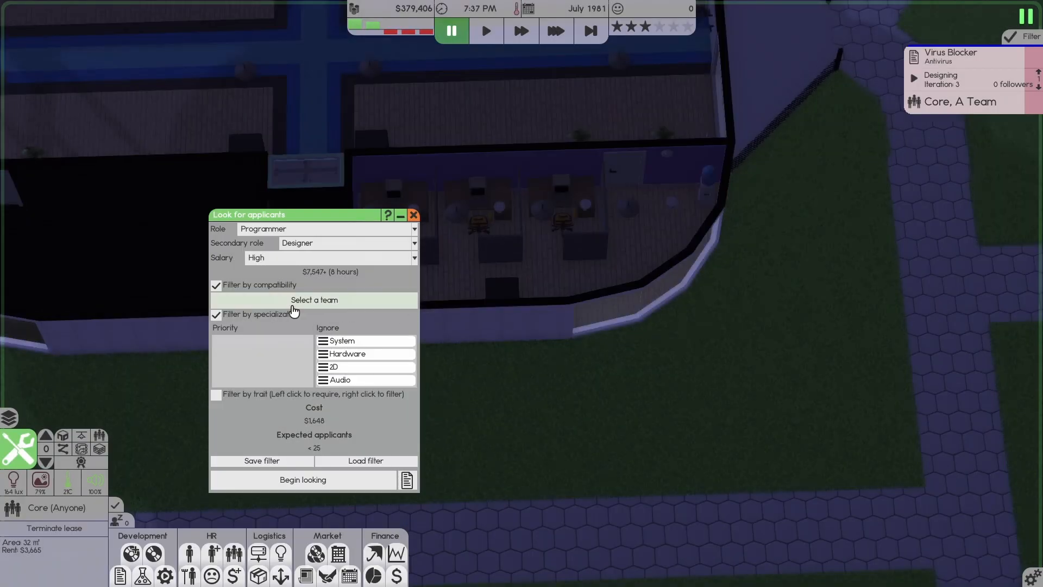
click(216, 285)
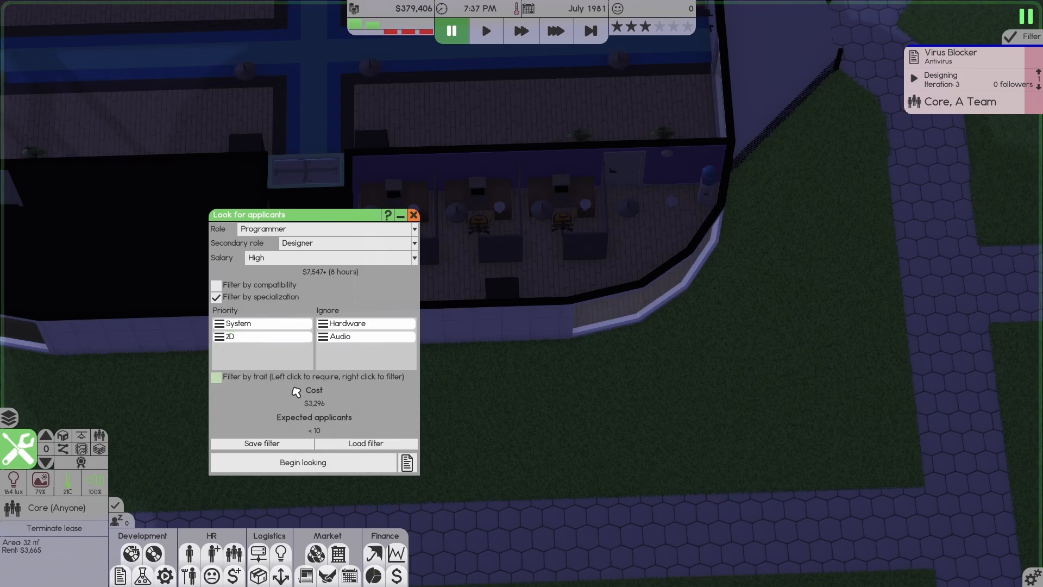
mouse_move(350, 404)
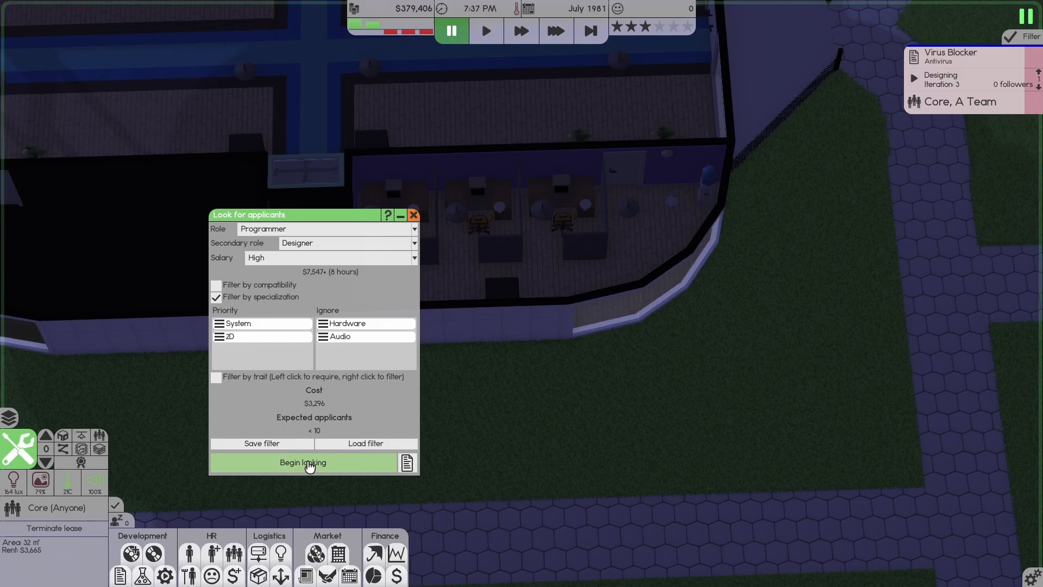
Run the applicant search and view the Bad- and Great-compatibility applicants' profiles.
click(307, 463)
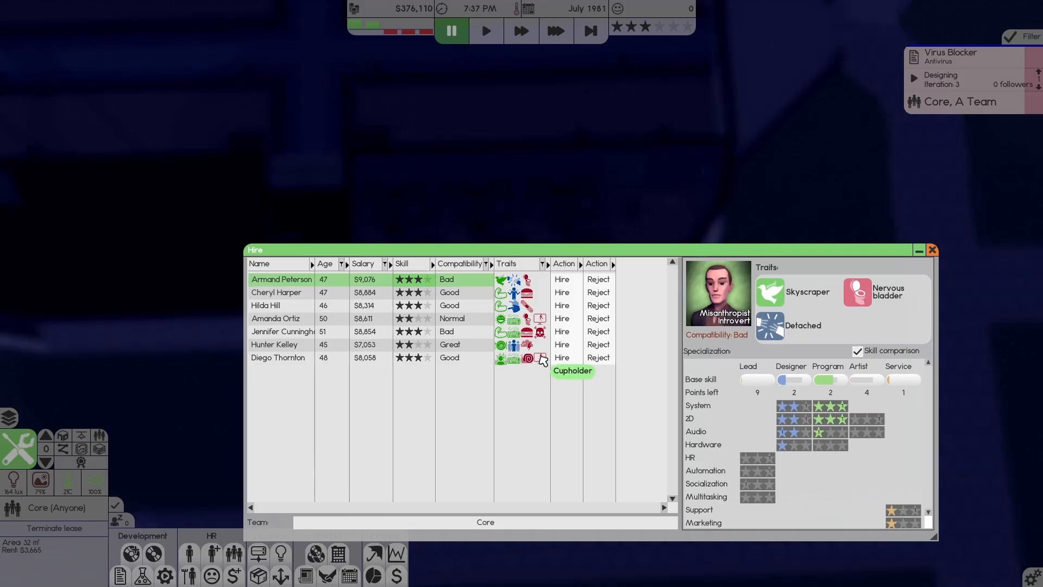
click(459, 264)
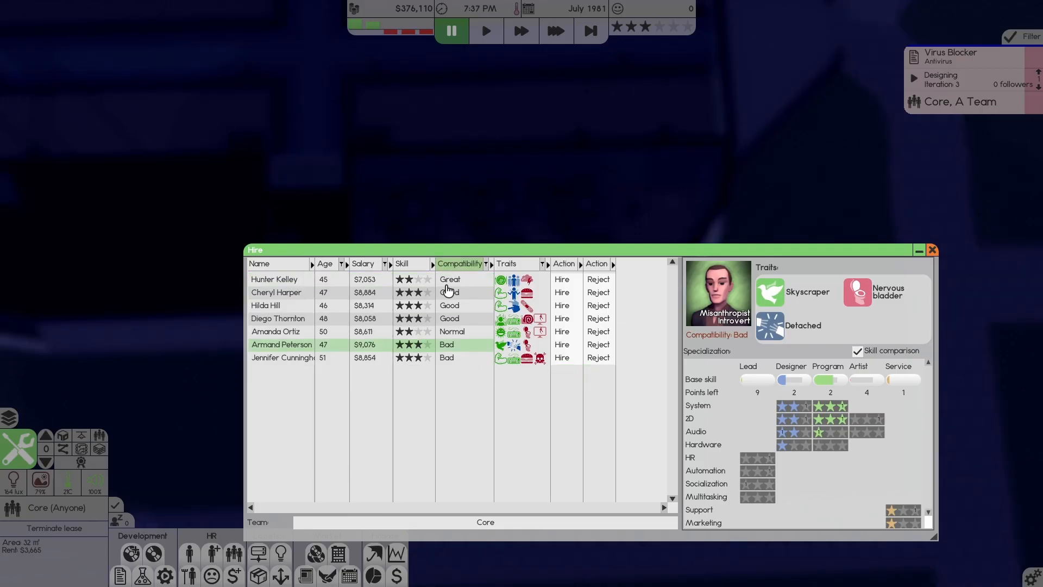
mouse_move(303, 279)
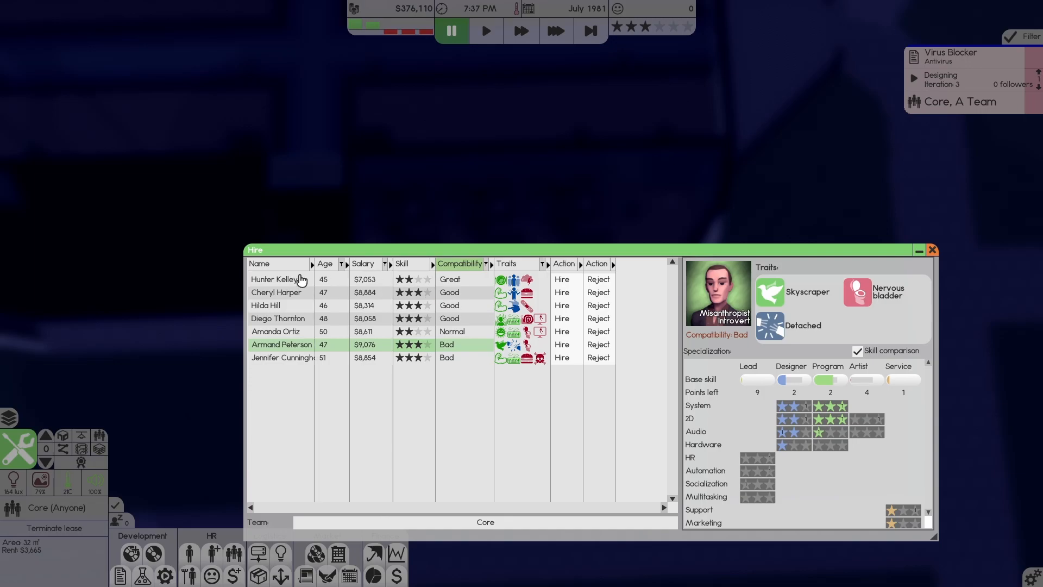
click(276, 278)
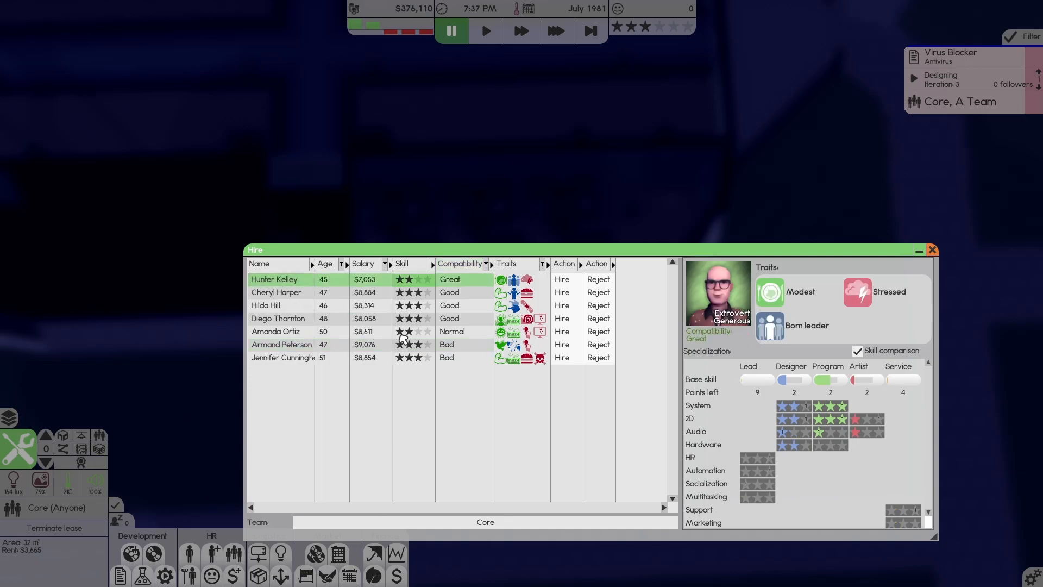
mouse_move(612, 347)
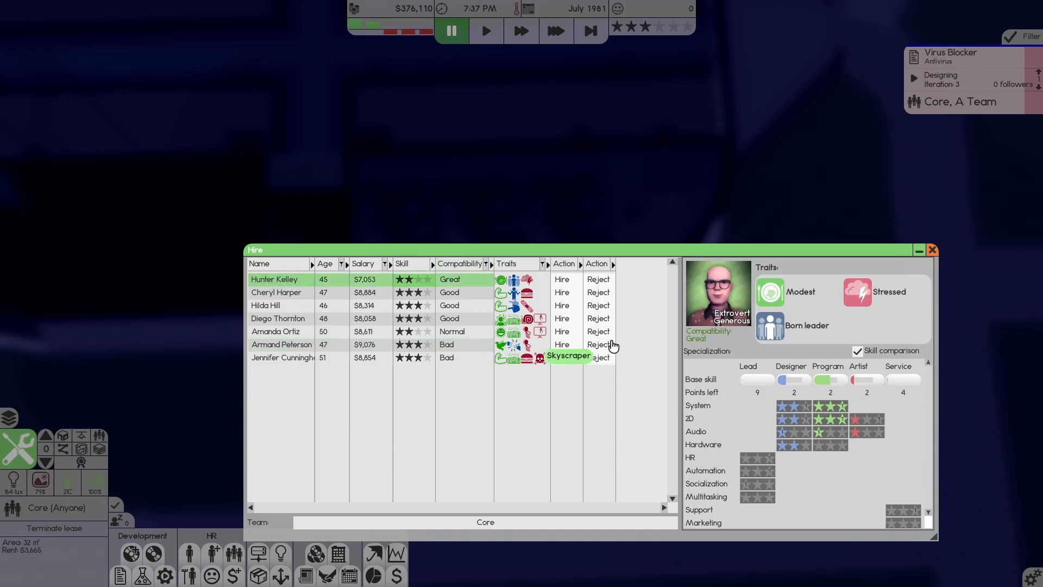
mouse_move(769, 330)
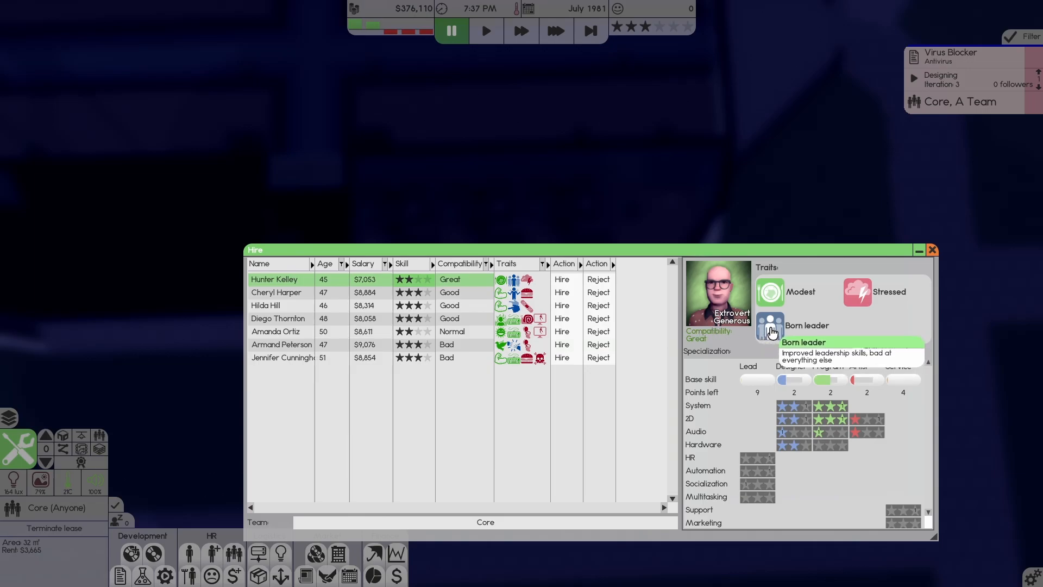
mouse_move(858, 424)
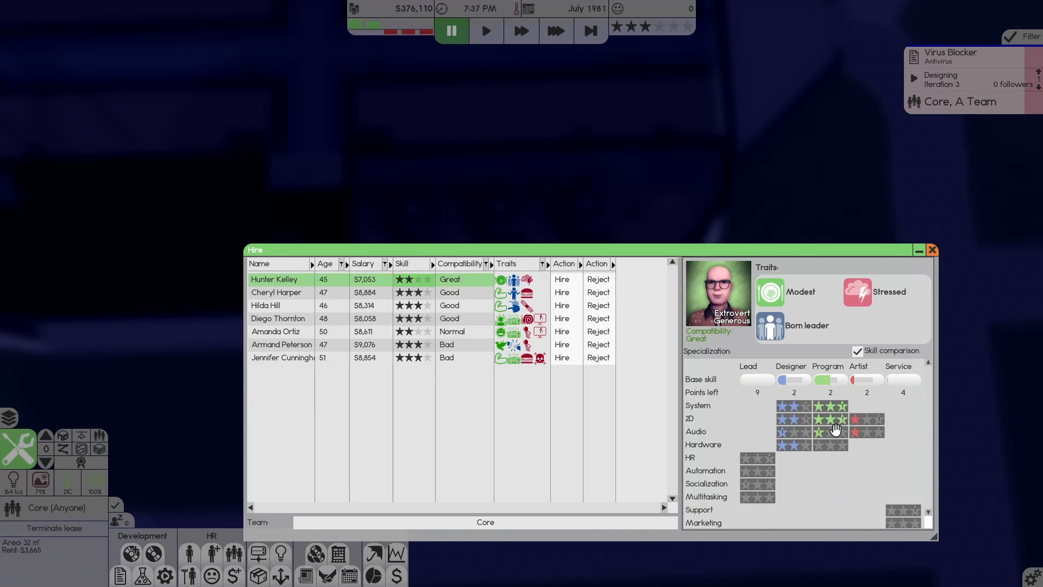
mouse_move(794, 412)
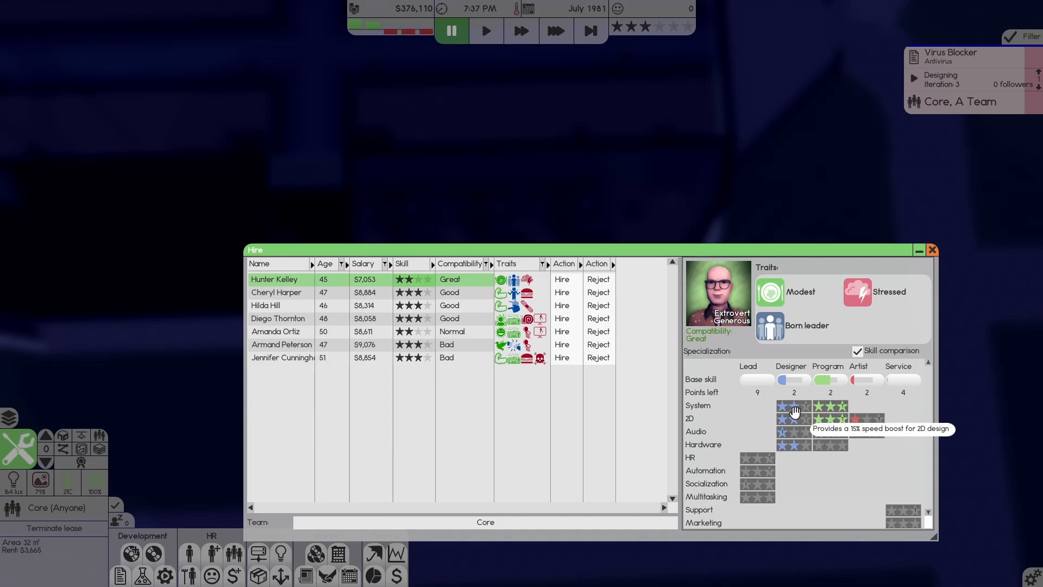
mouse_move(863, 435)
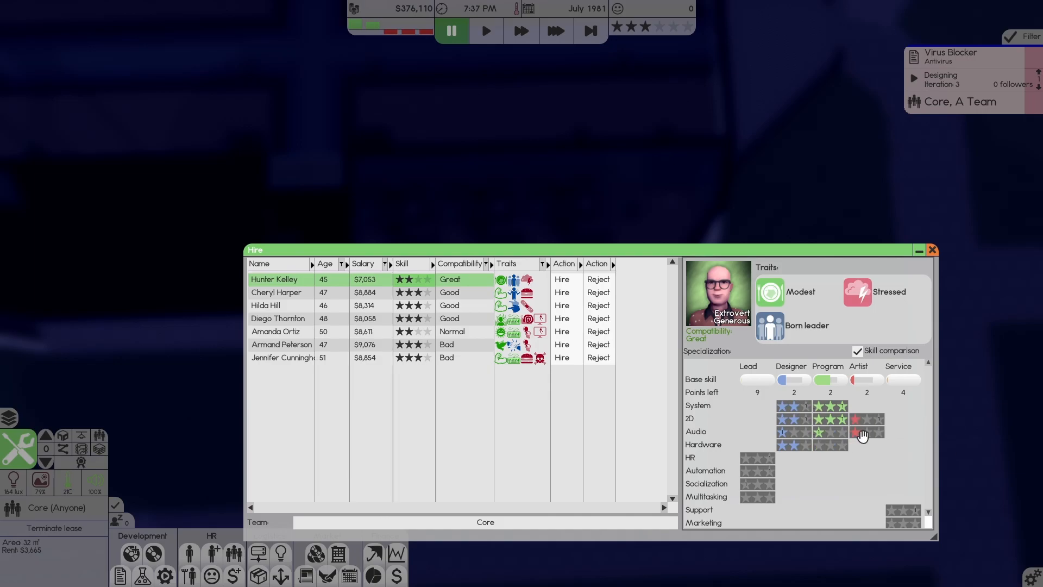
mouse_move(349, 294)
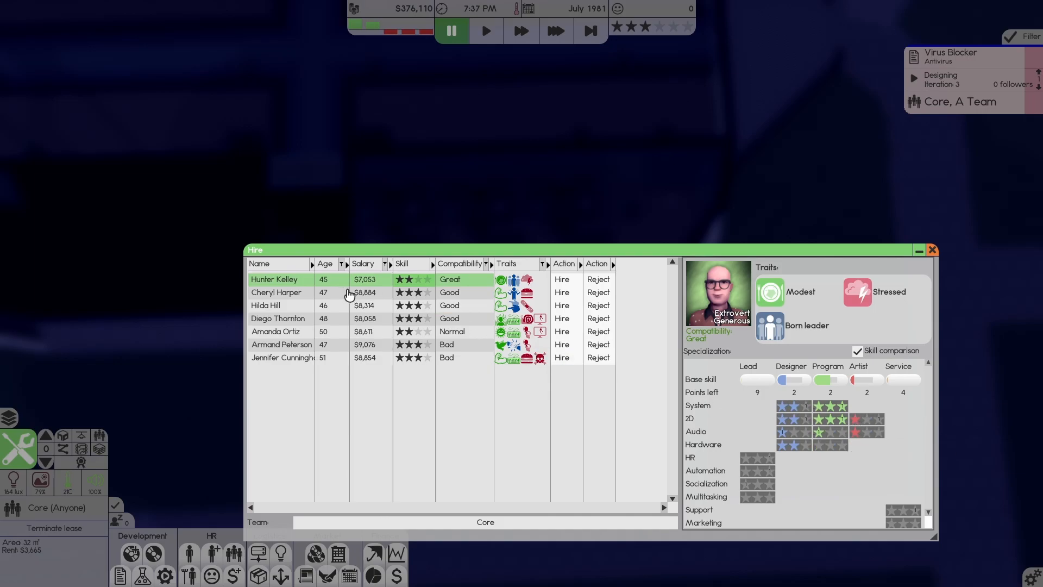
Compare the Great-compatibility applicant against the 47-, 46- and 48-year-old applicants.
click(276, 293)
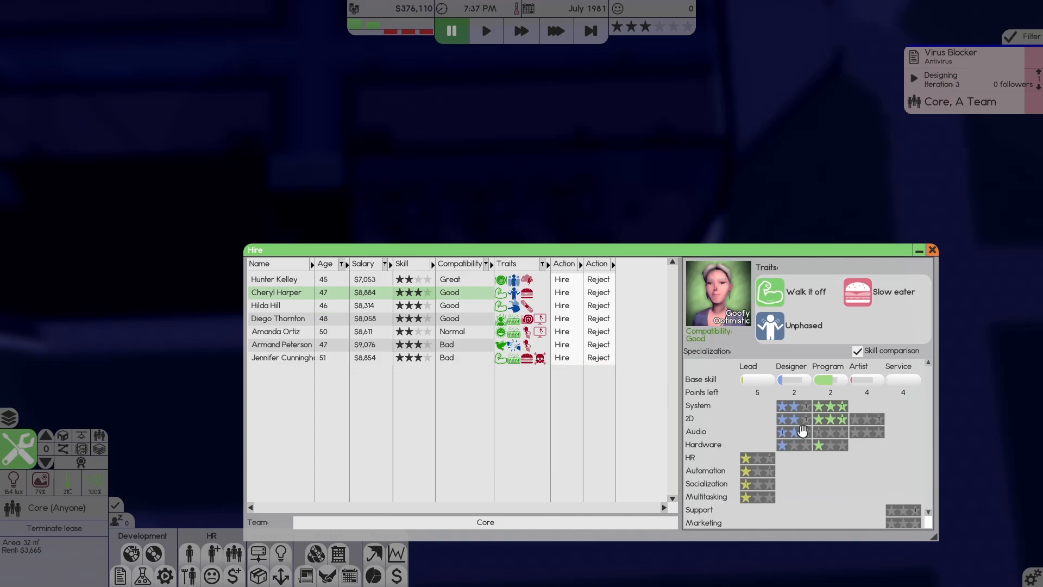
mouse_move(855, 424)
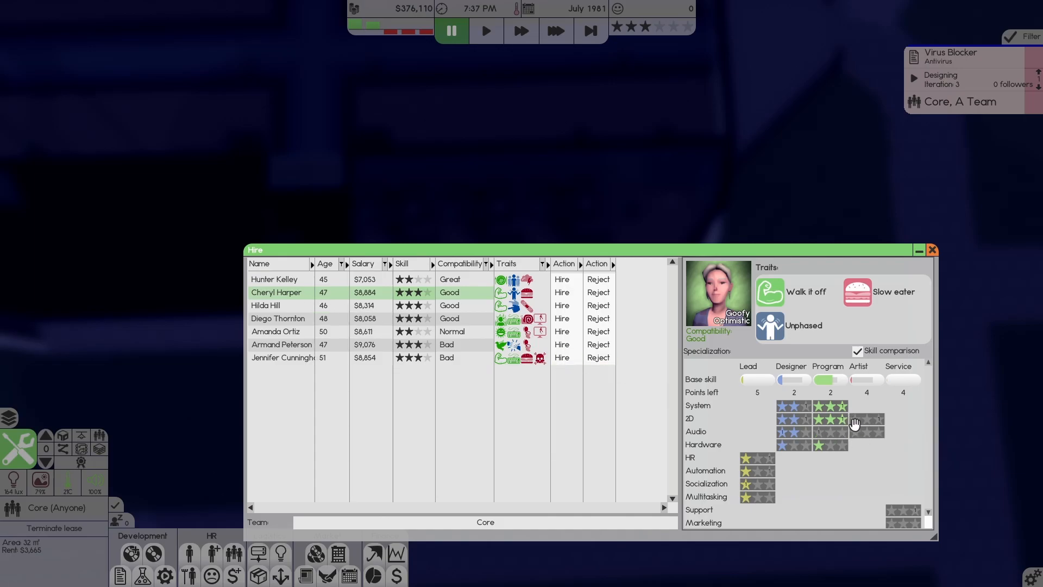
click(276, 279)
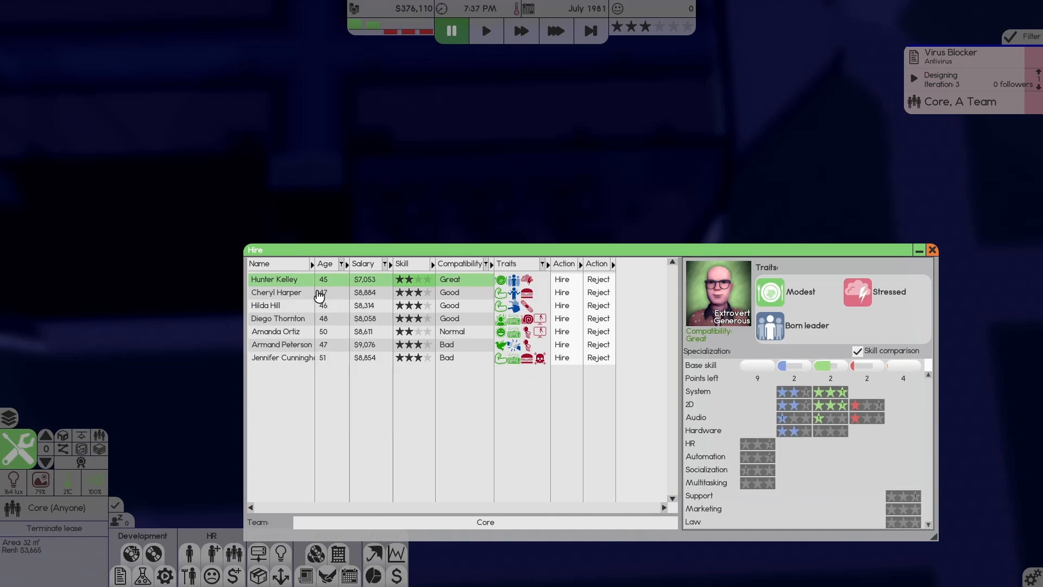
click(279, 305)
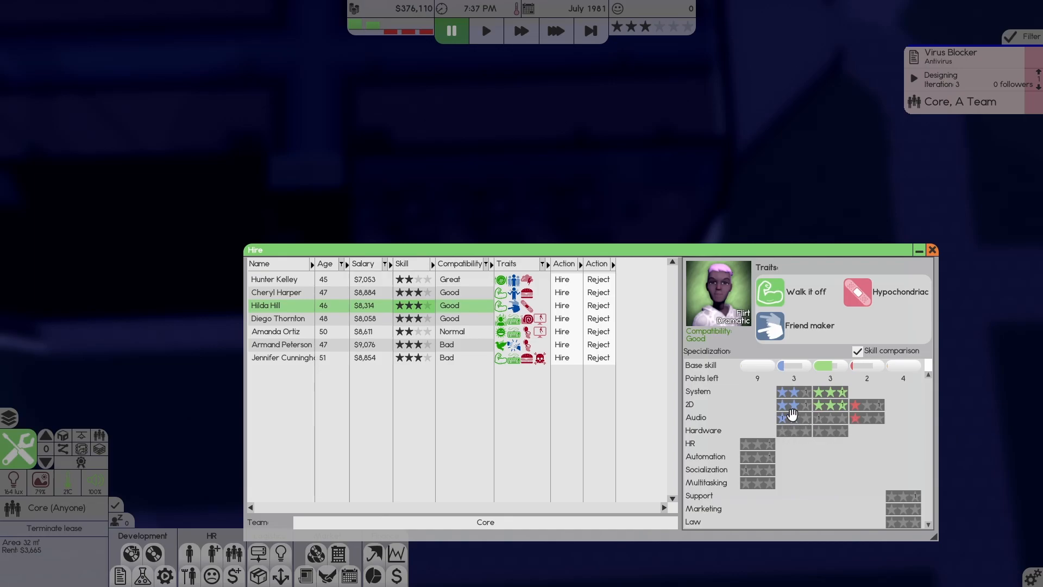
mouse_move(857, 293)
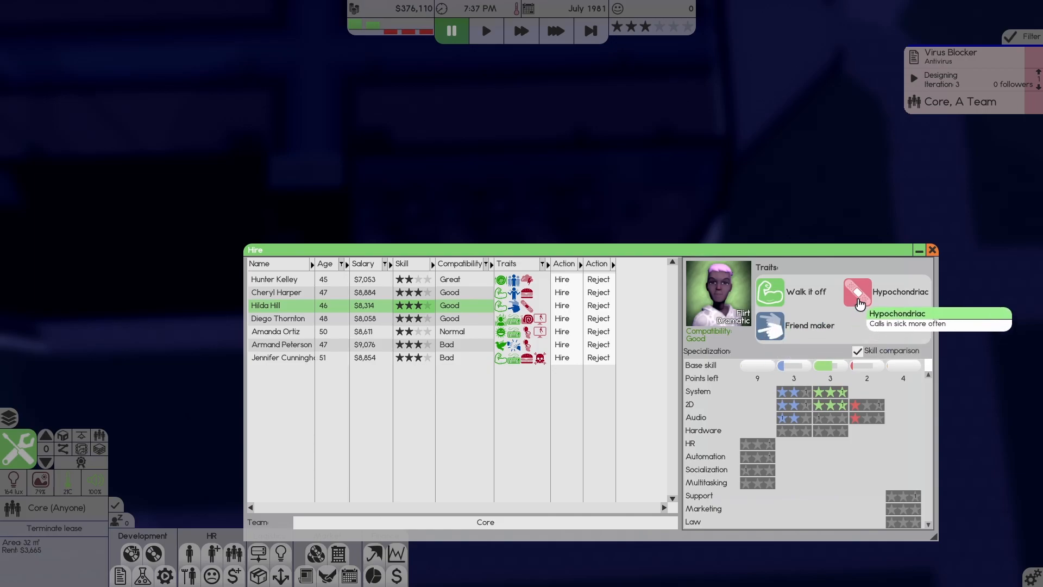
mouse_move(768, 296)
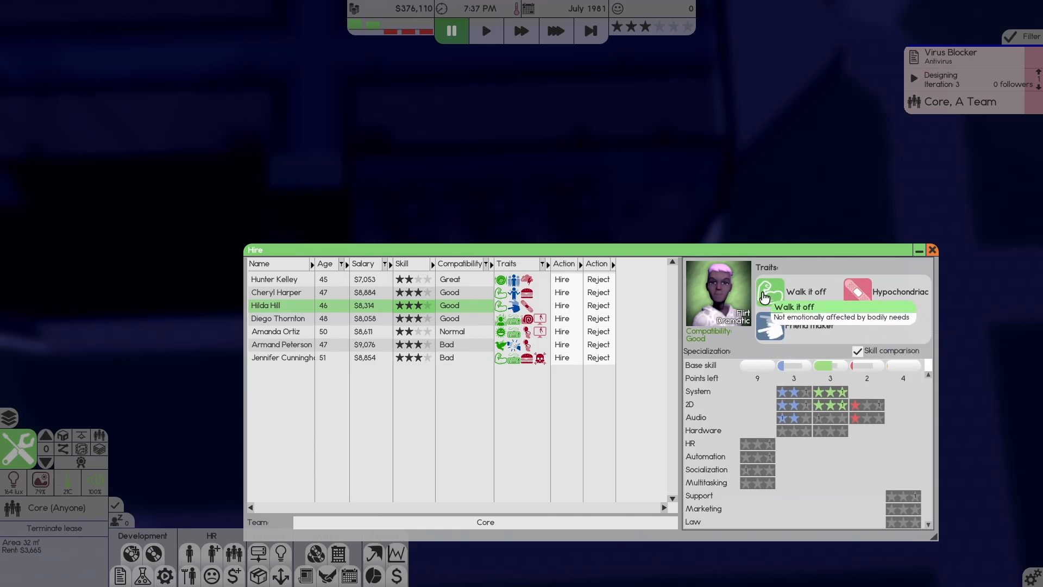
mouse_move(780, 293)
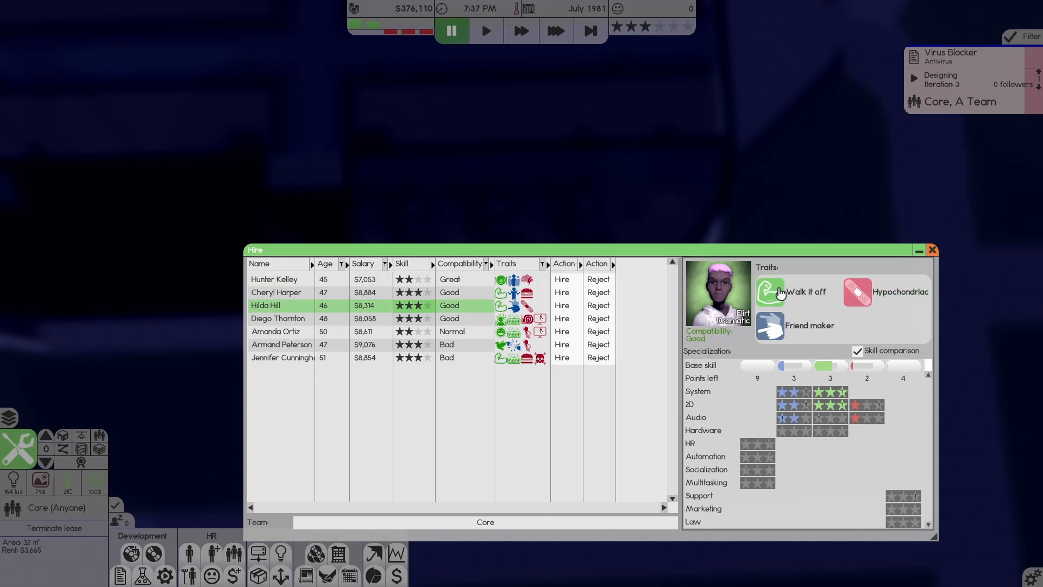
mouse_move(498, 332)
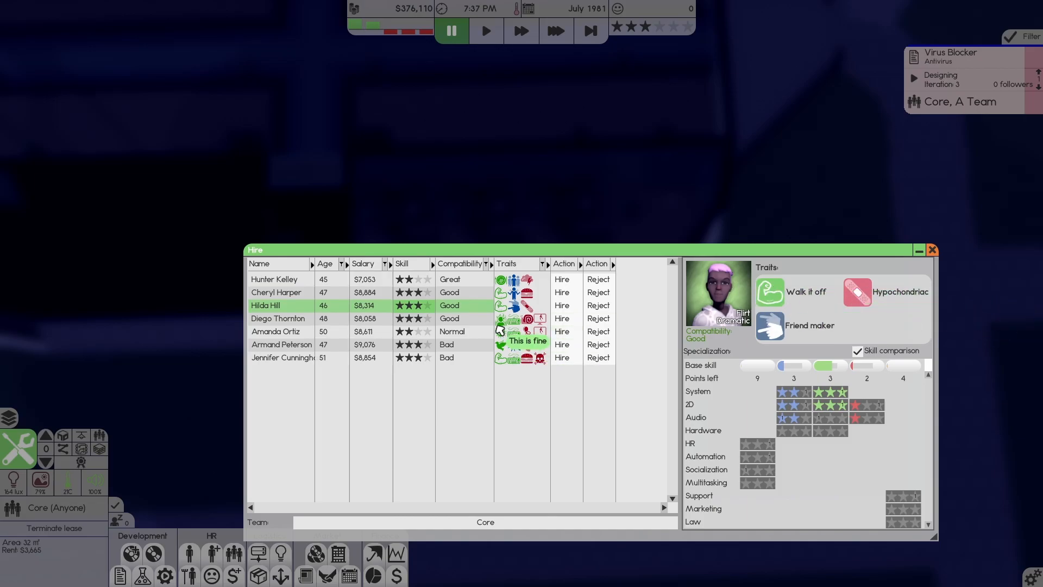
mouse_move(363, 328)
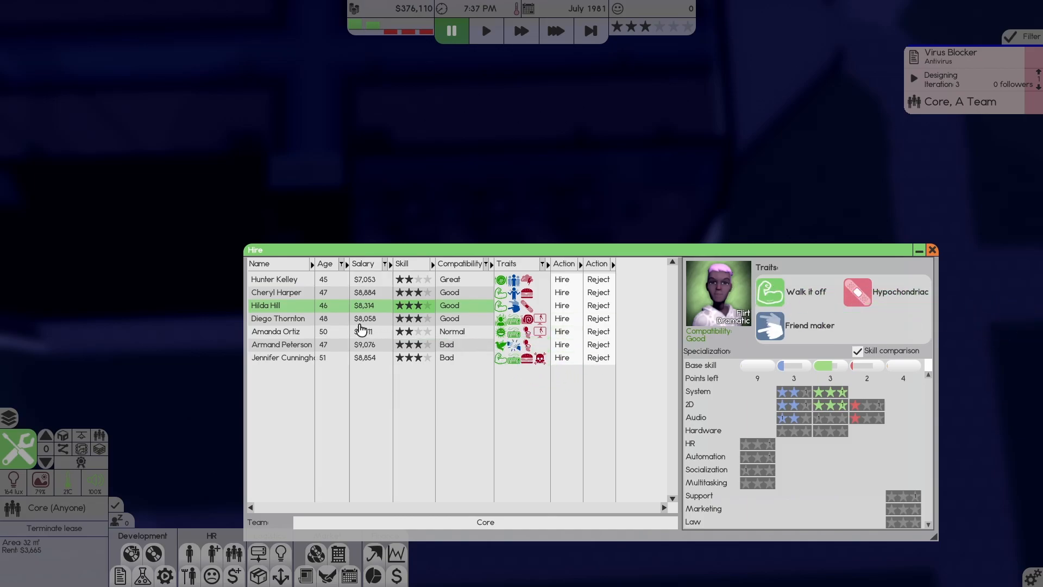
click(278, 318)
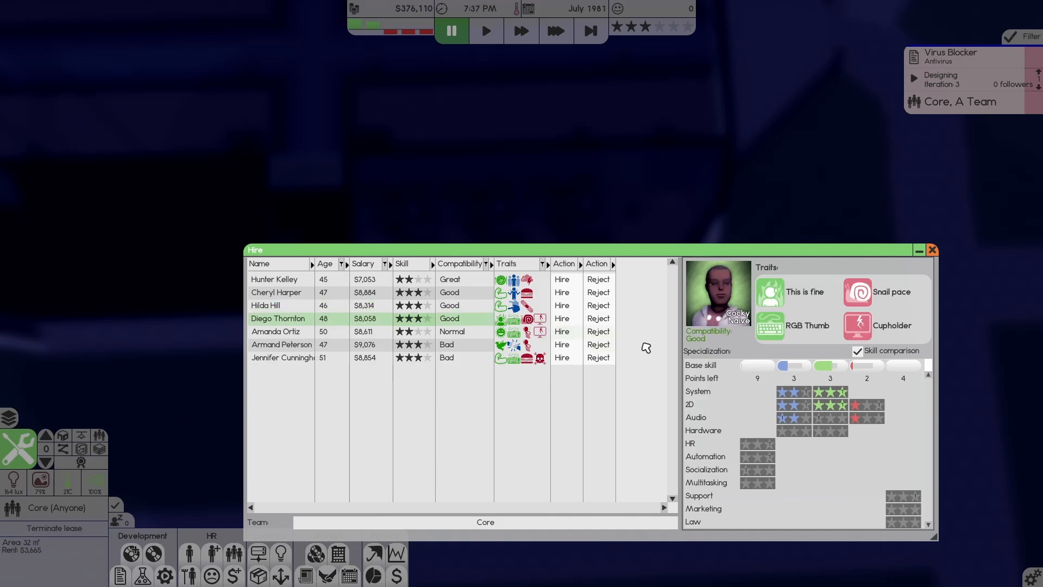
mouse_move(770, 334)
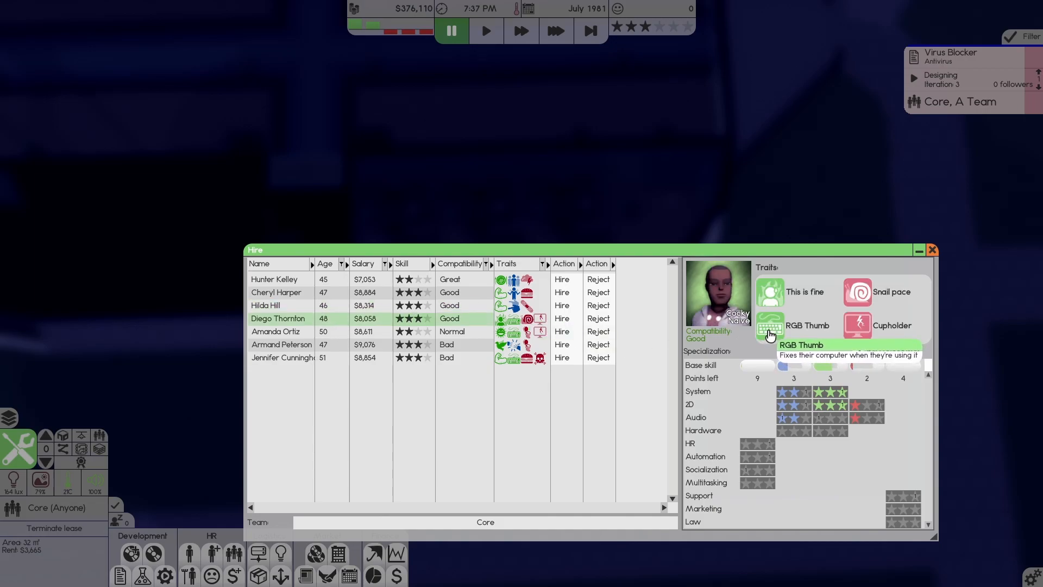
mouse_move(864, 292)
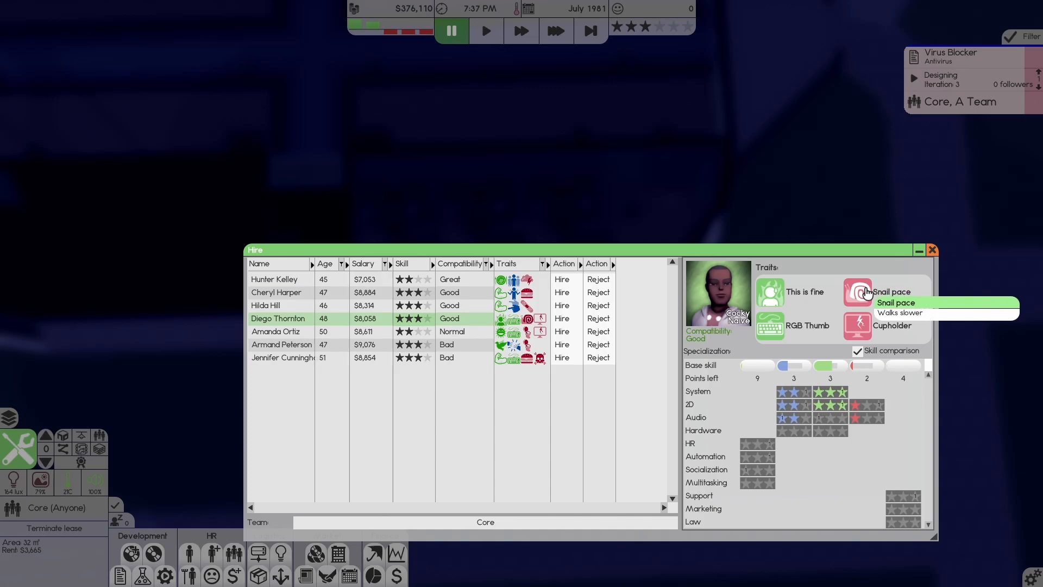
mouse_move(862, 335)
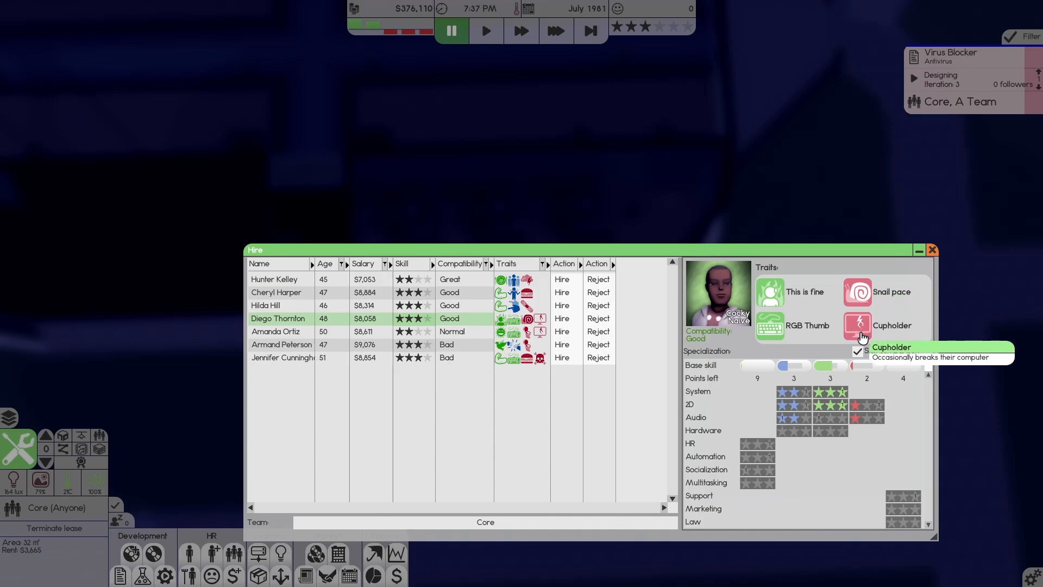
mouse_move(859, 439)
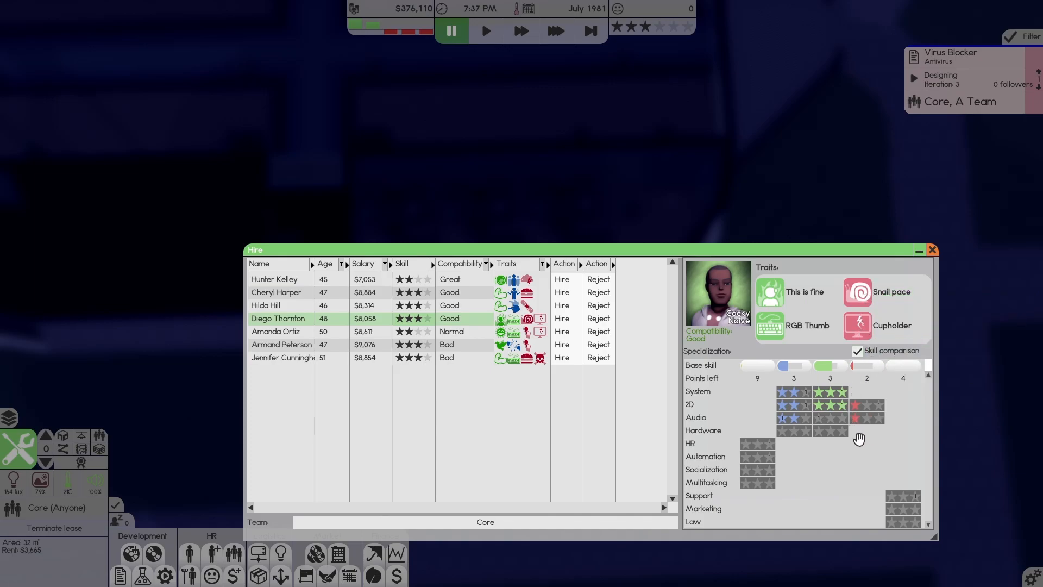
mouse_move(798, 406)
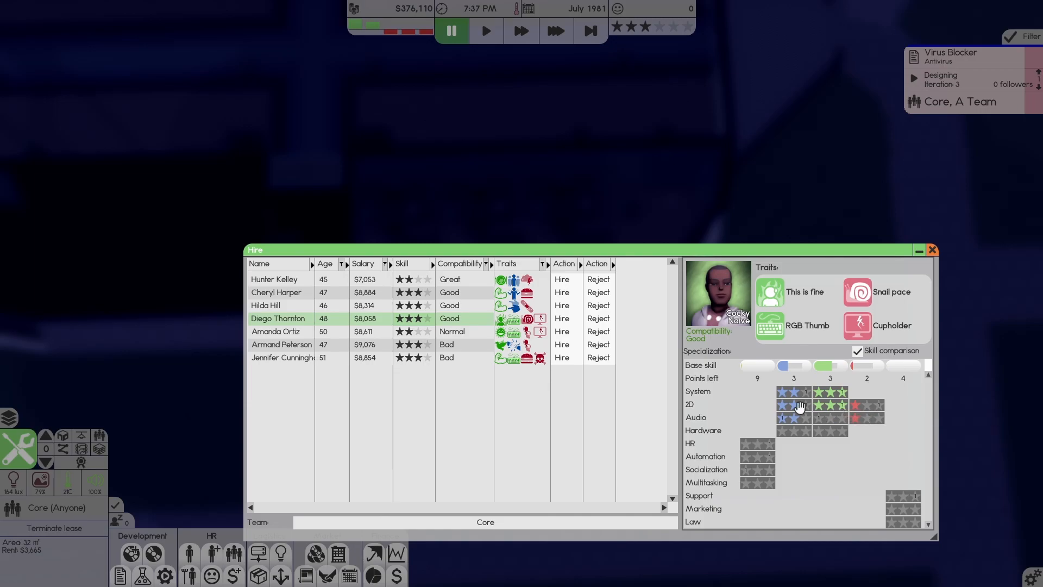
click(273, 279)
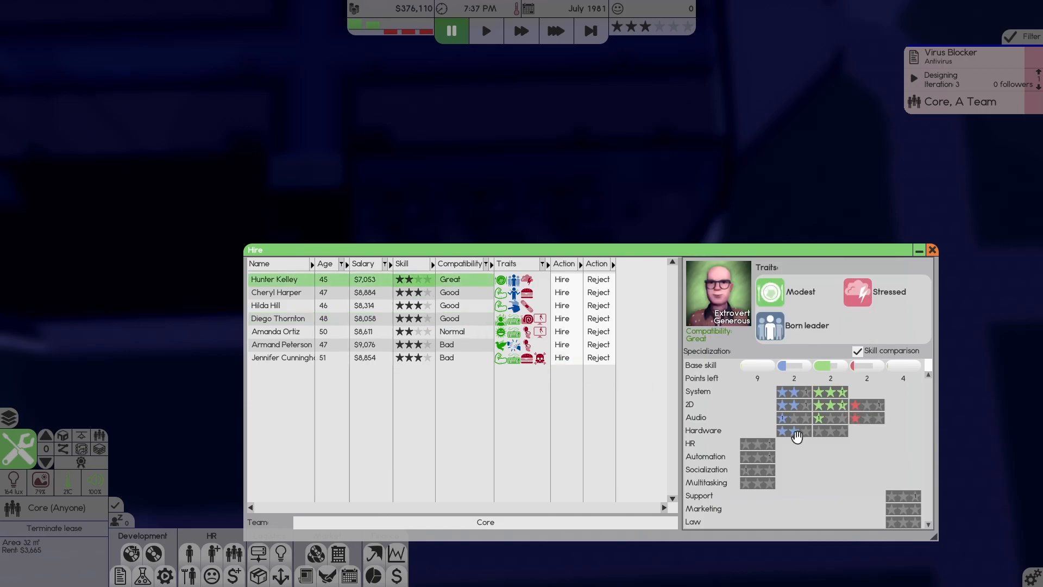
mouse_move(803, 418)
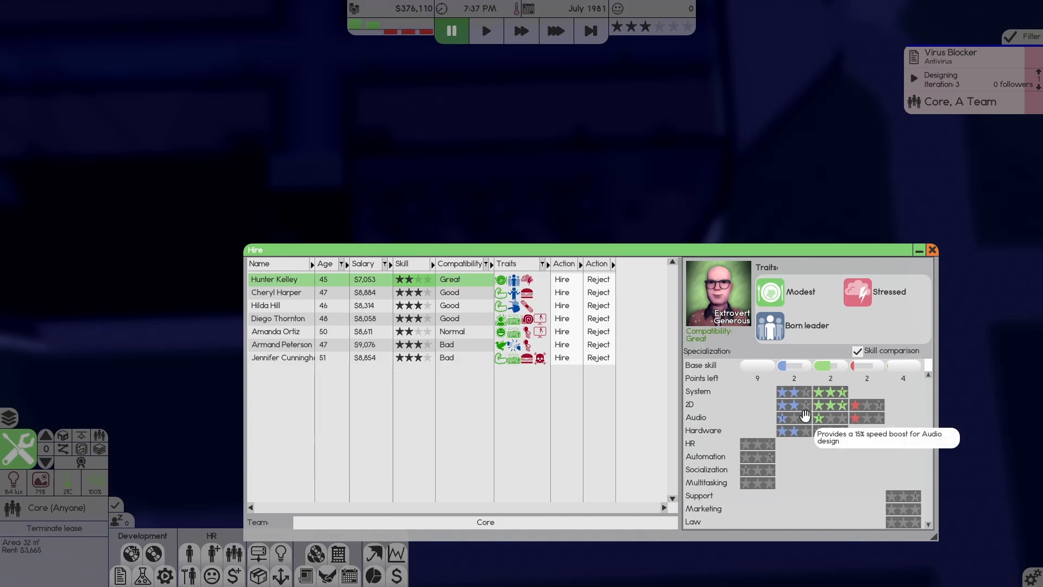
mouse_move(320, 322)
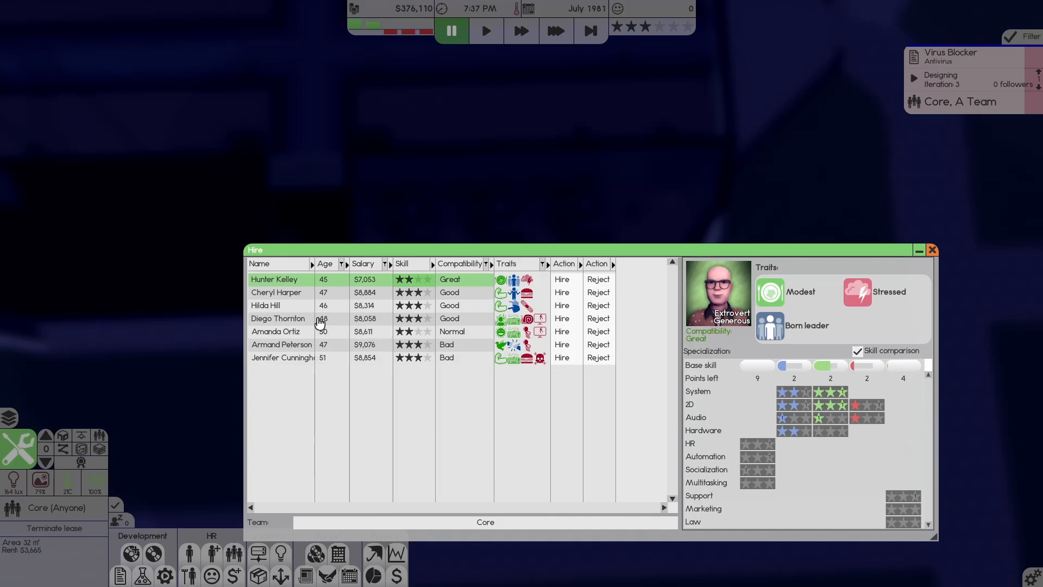
click(278, 318)
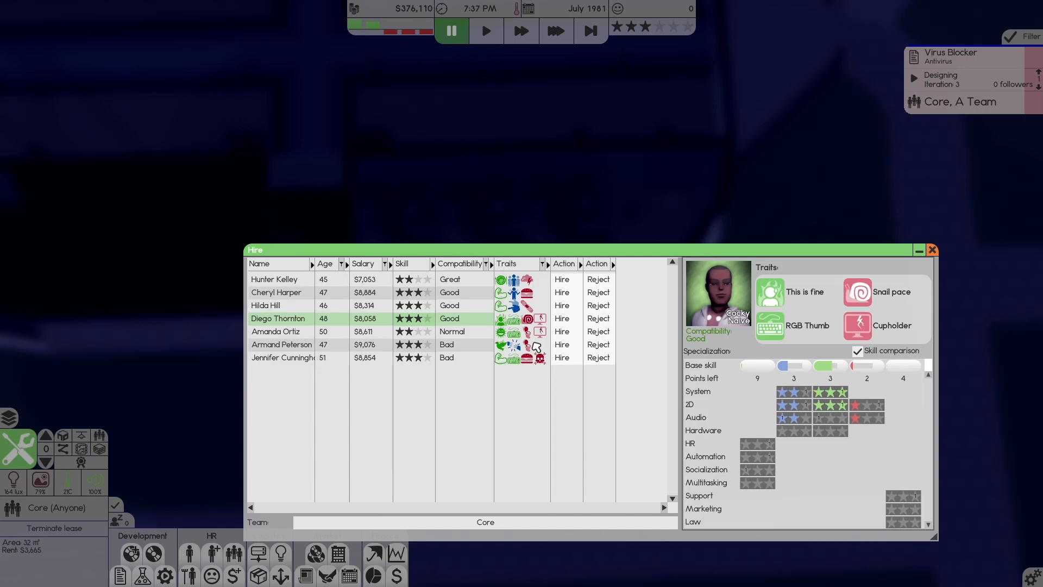
mouse_move(454, 285)
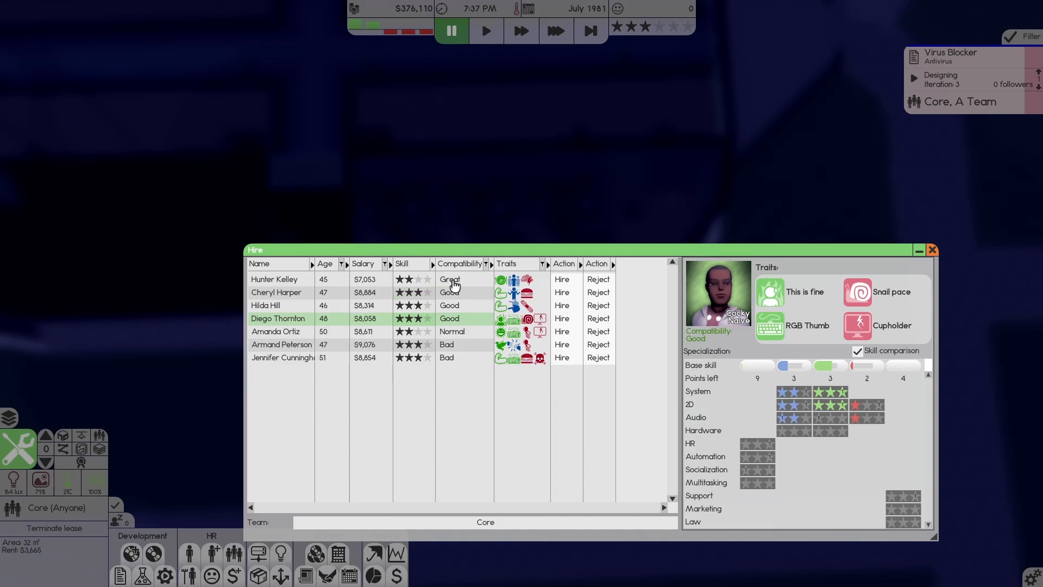
click(273, 279)
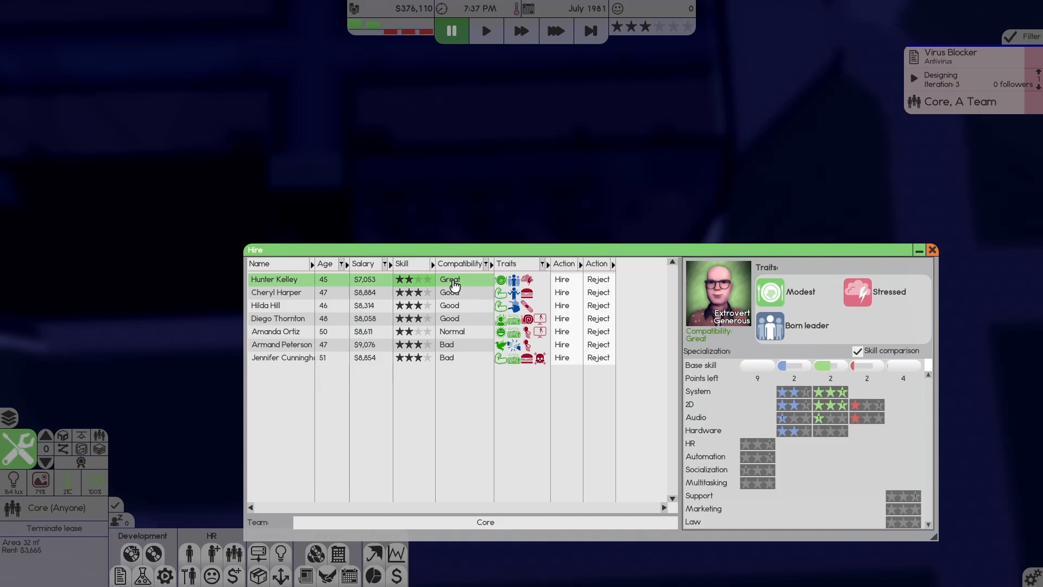
mouse_move(878, 353)
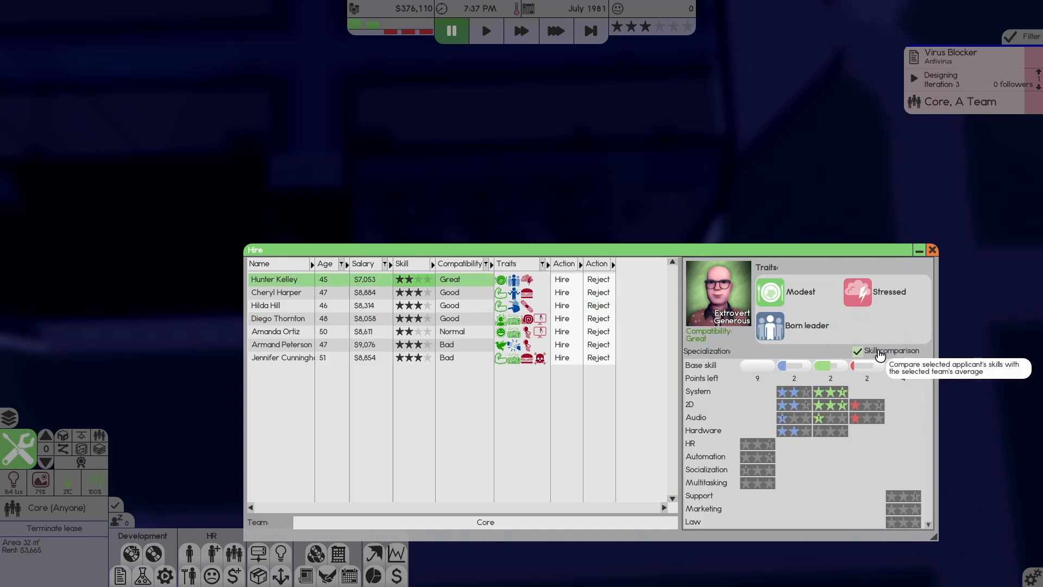
mouse_move(623, 285)
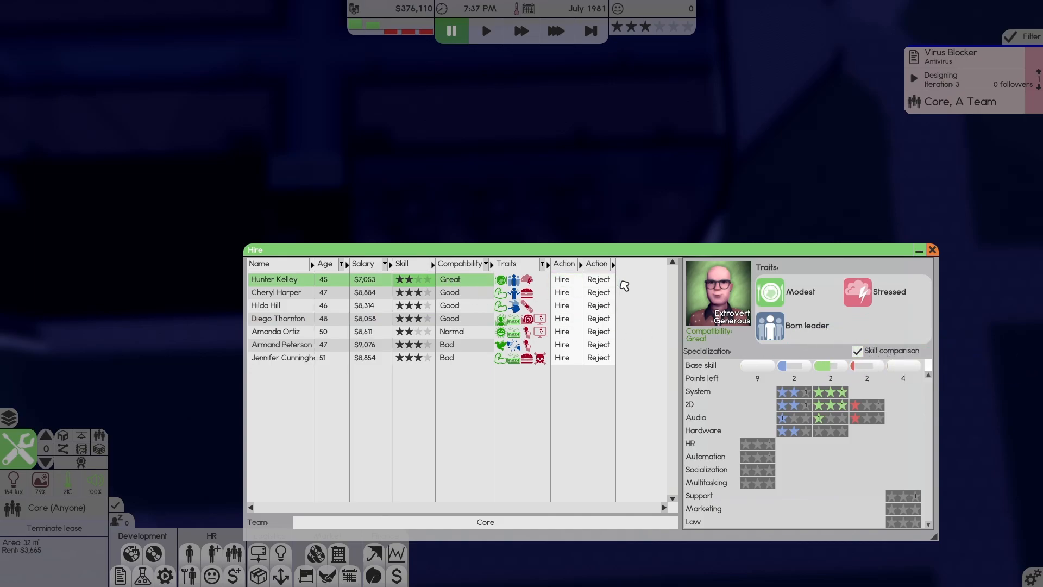
mouse_move(563, 278)
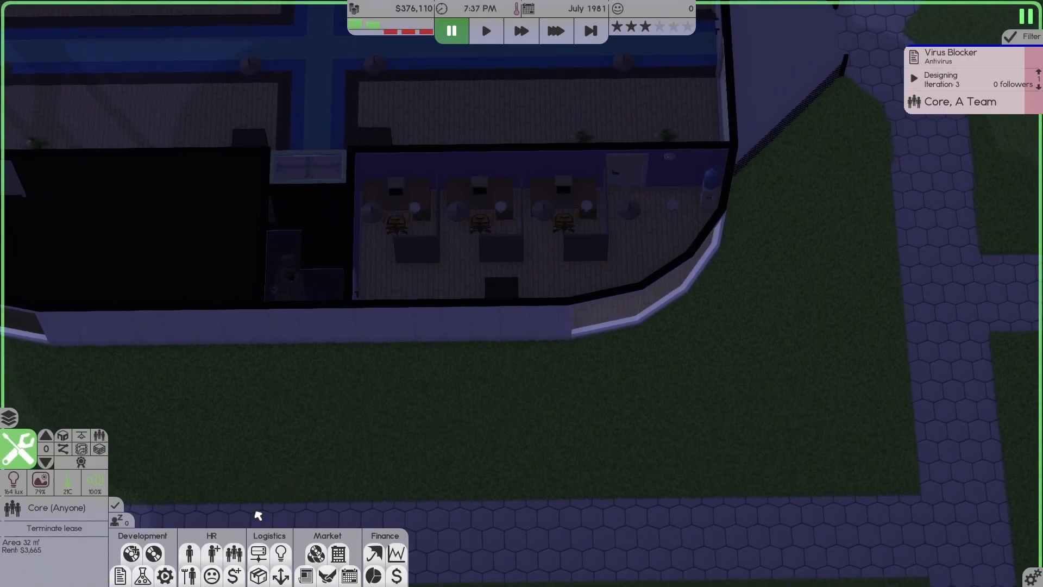
mouse_move(433, 457)
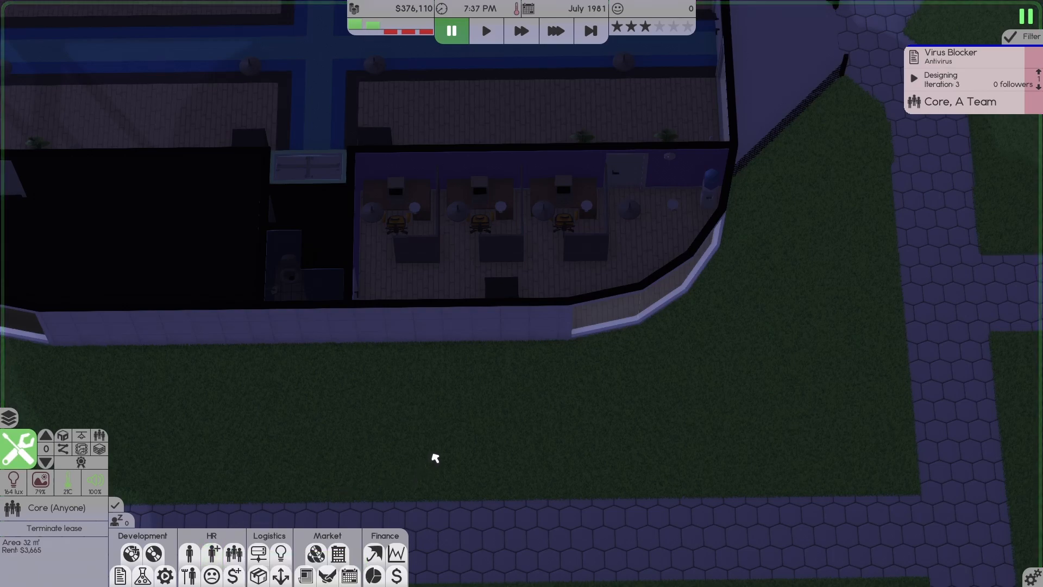
mouse_move(213, 553)
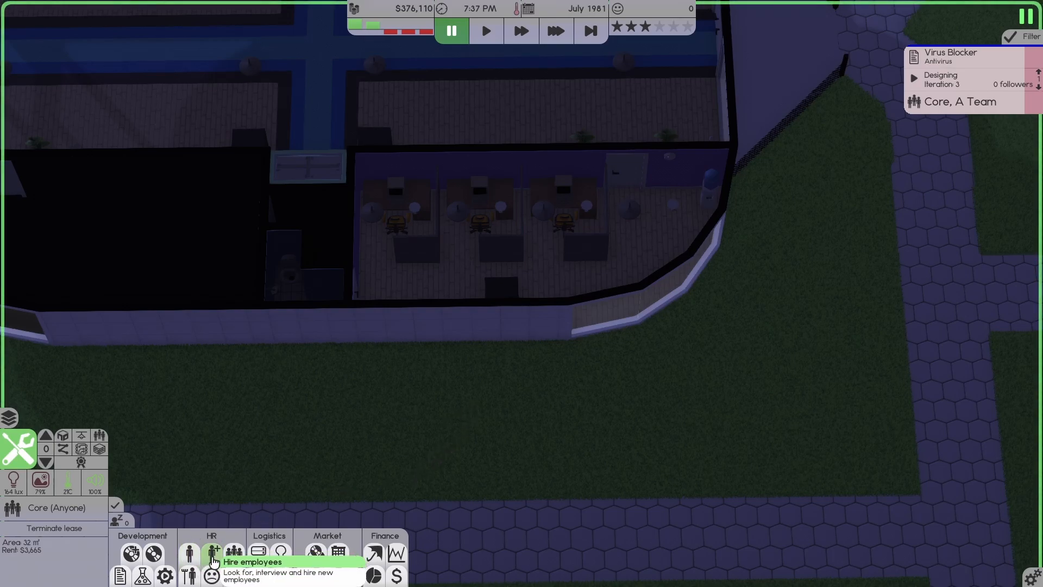
Start a new applicant search with Artist as the role.
click(213, 554)
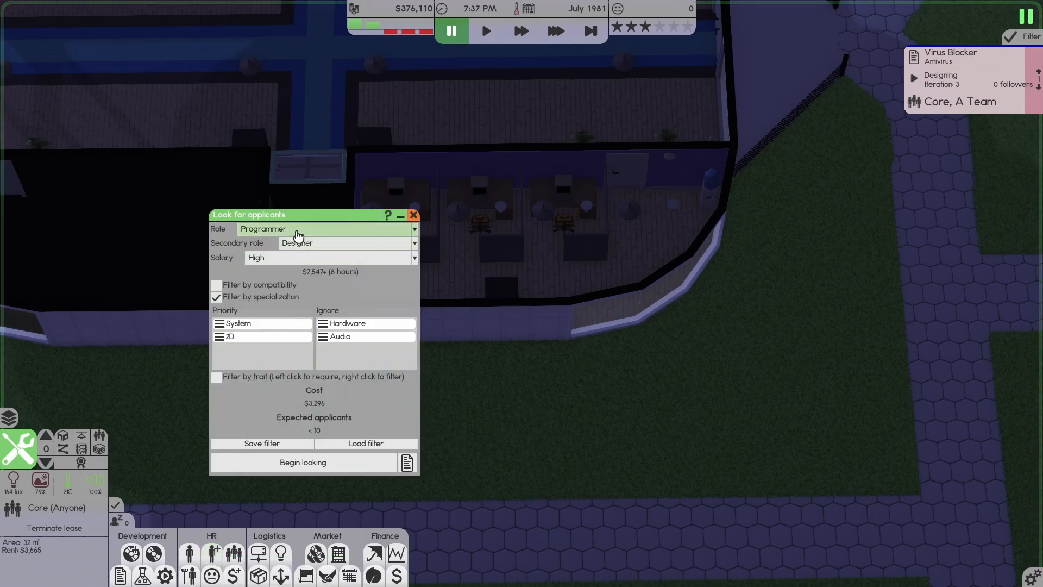
mouse_move(296, 423)
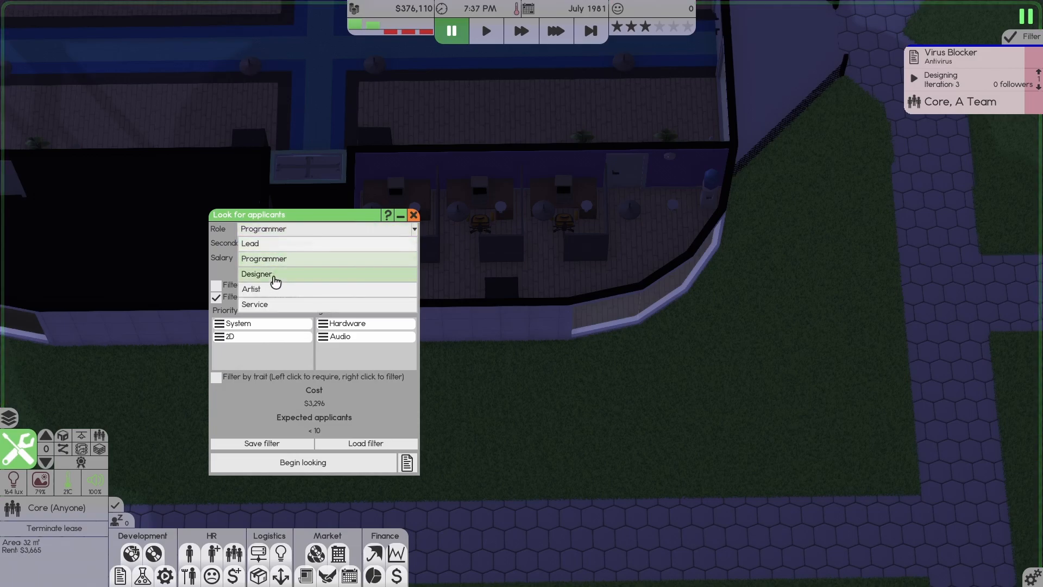
click(251, 288)
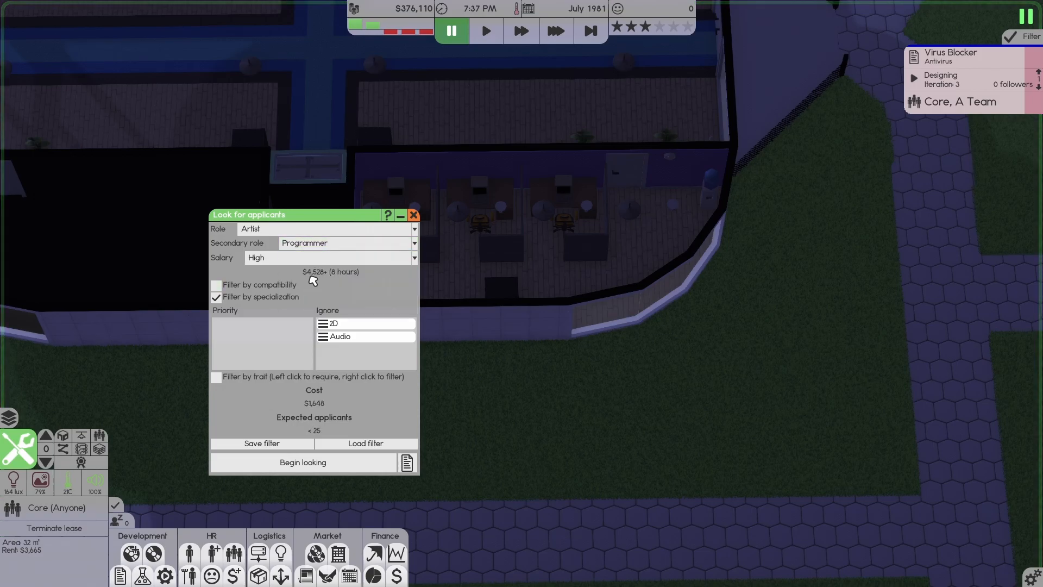
mouse_move(315, 317)
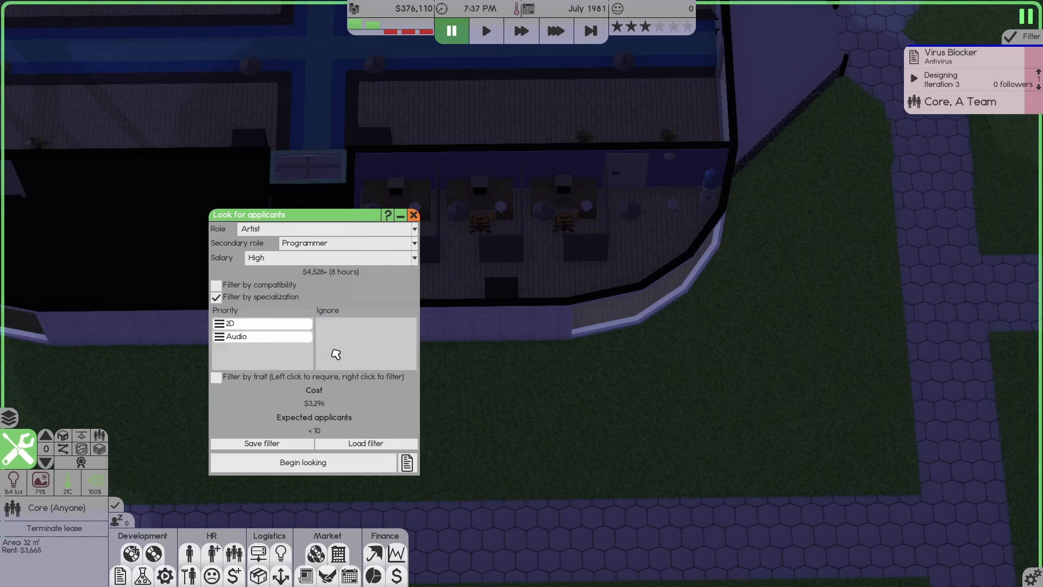
mouse_move(341, 432)
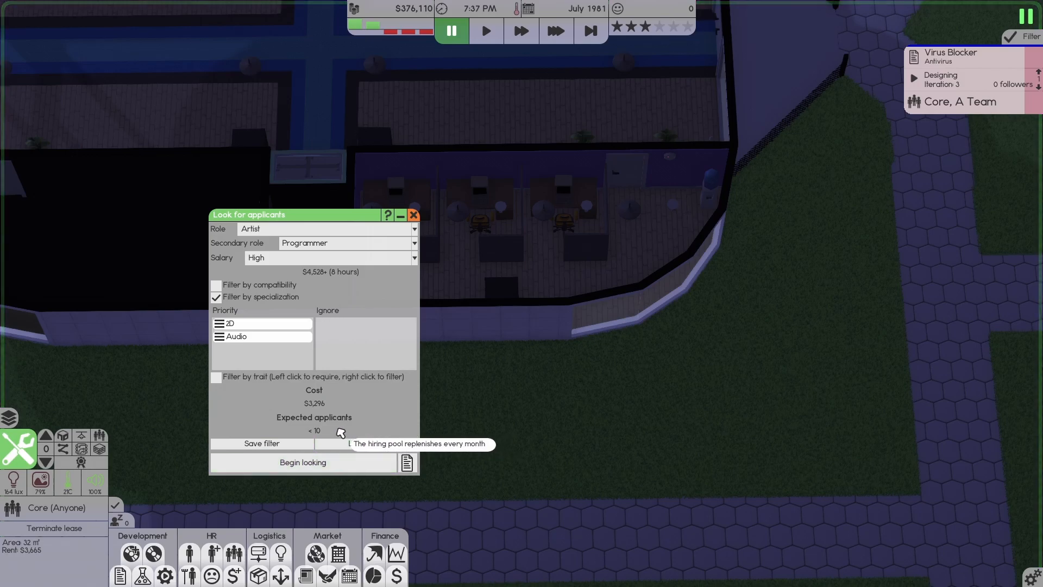
mouse_move(406, 462)
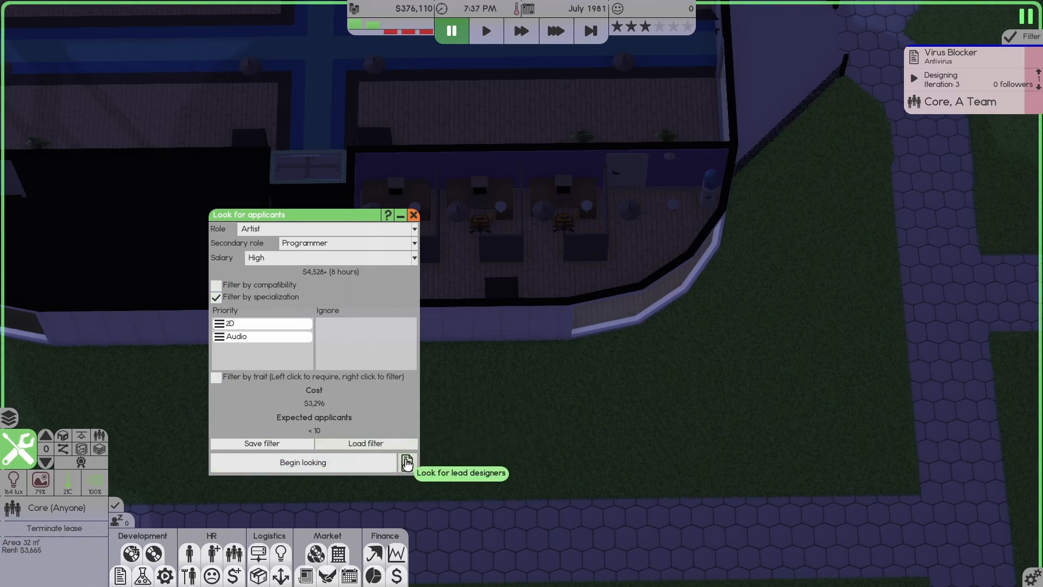
mouse_move(323, 248)
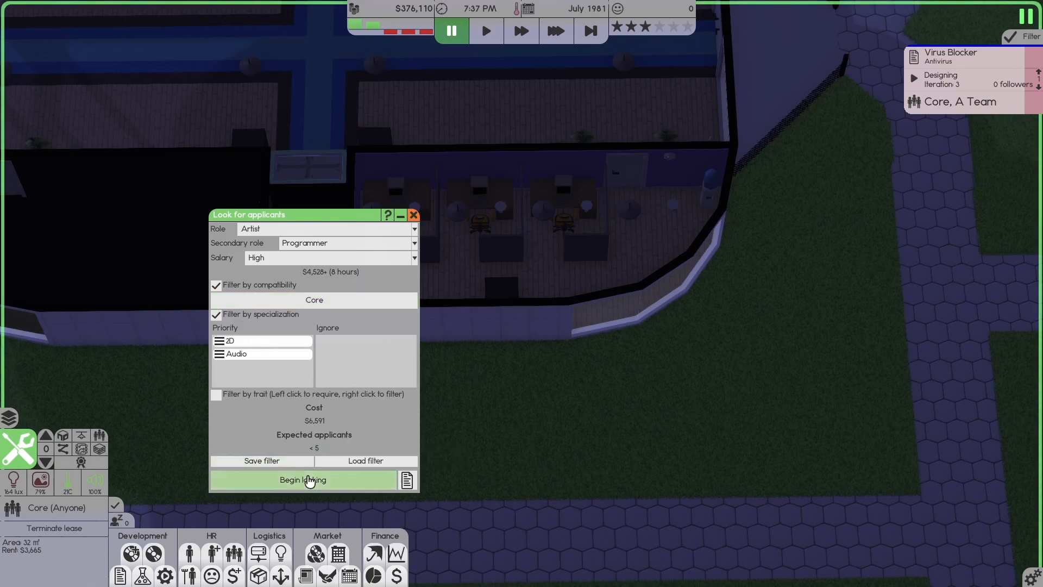
mouse_move(332, 445)
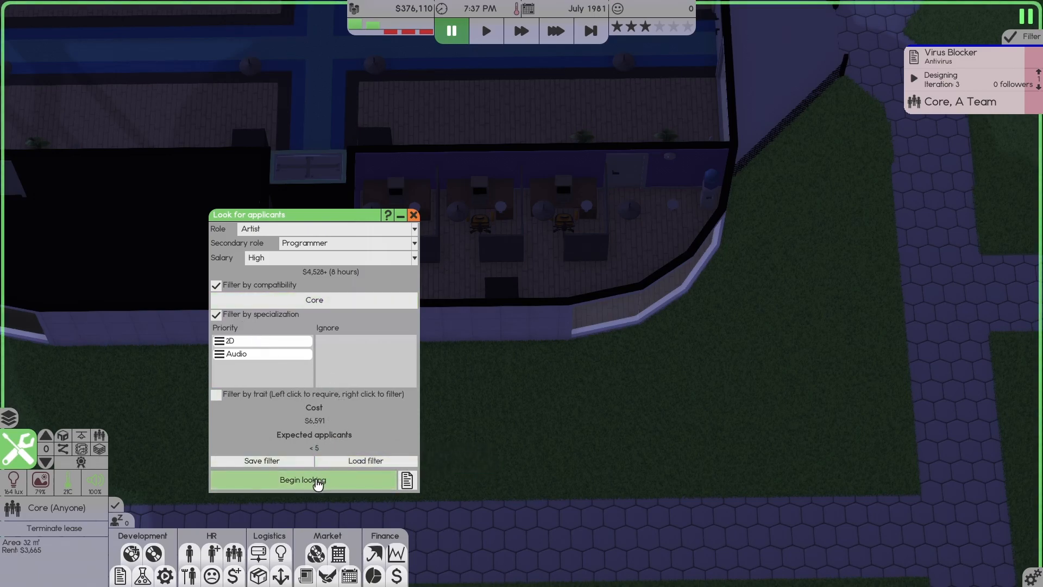
Run the artist search, compare the top two applicants, and hire the Amazing-compatibility one.
click(302, 479)
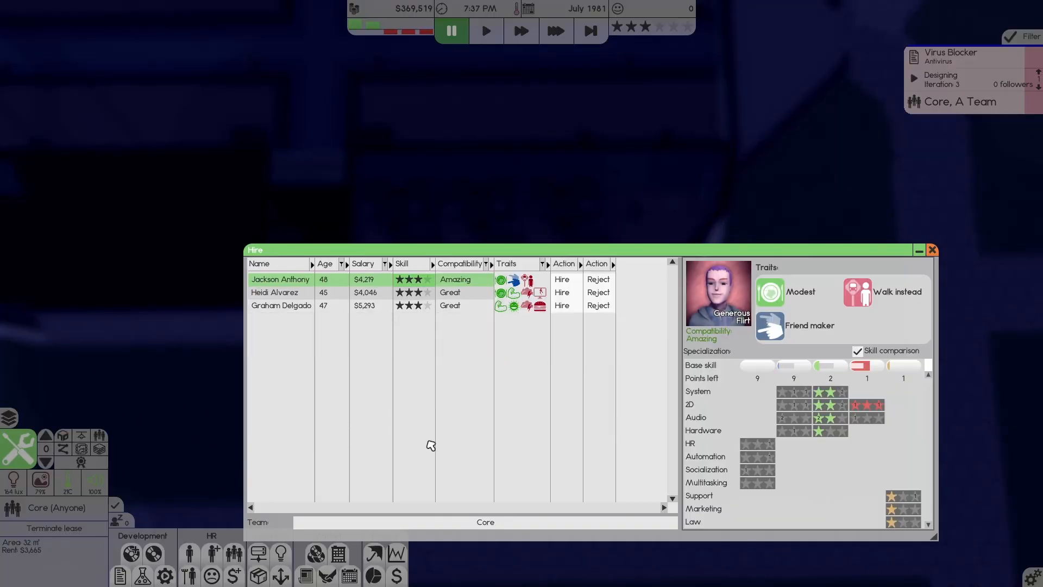
mouse_move(481, 313)
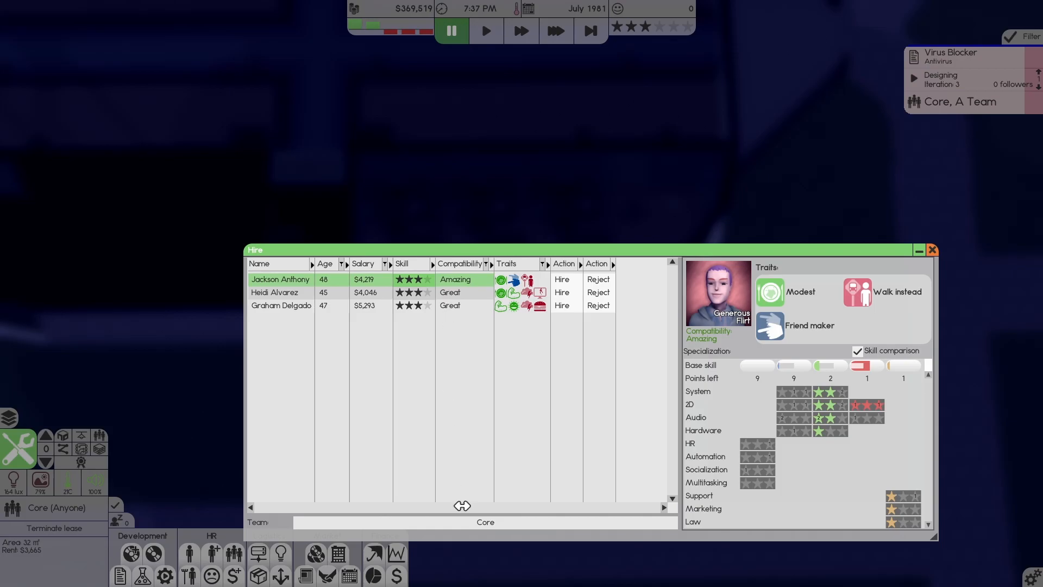
mouse_move(492, 453)
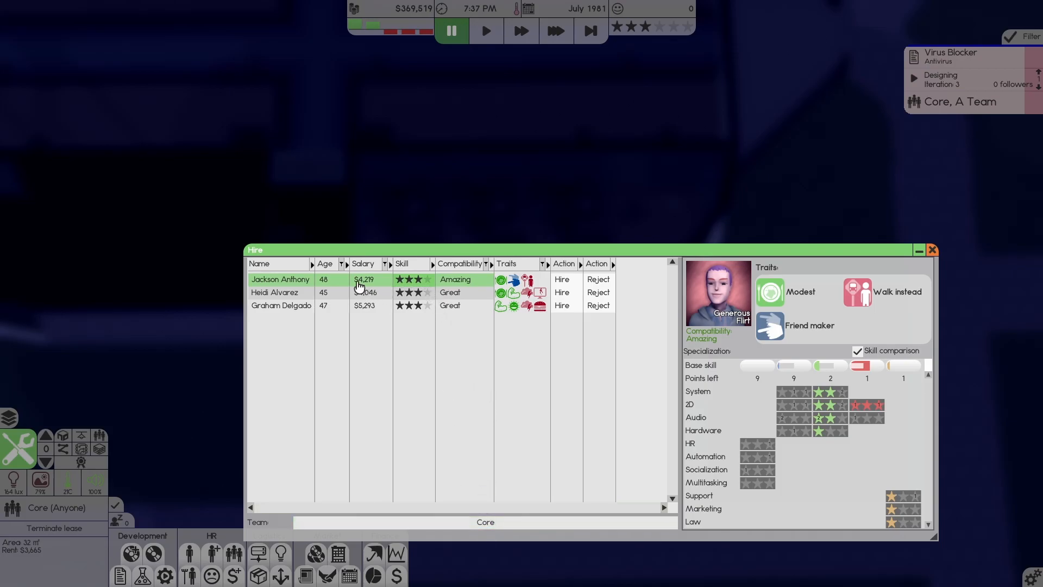
mouse_move(474, 285)
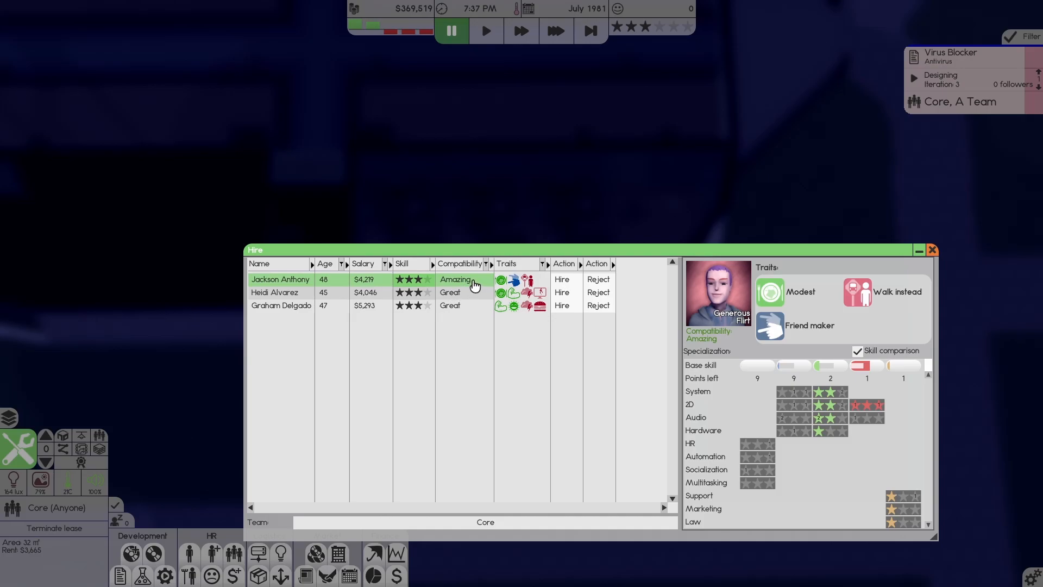
mouse_move(860, 420)
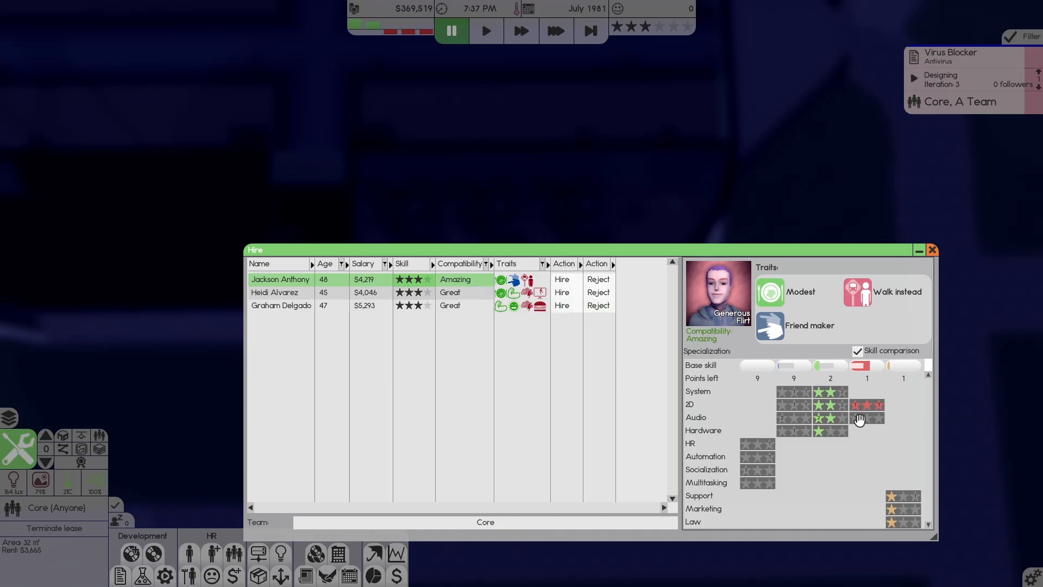
click(275, 293)
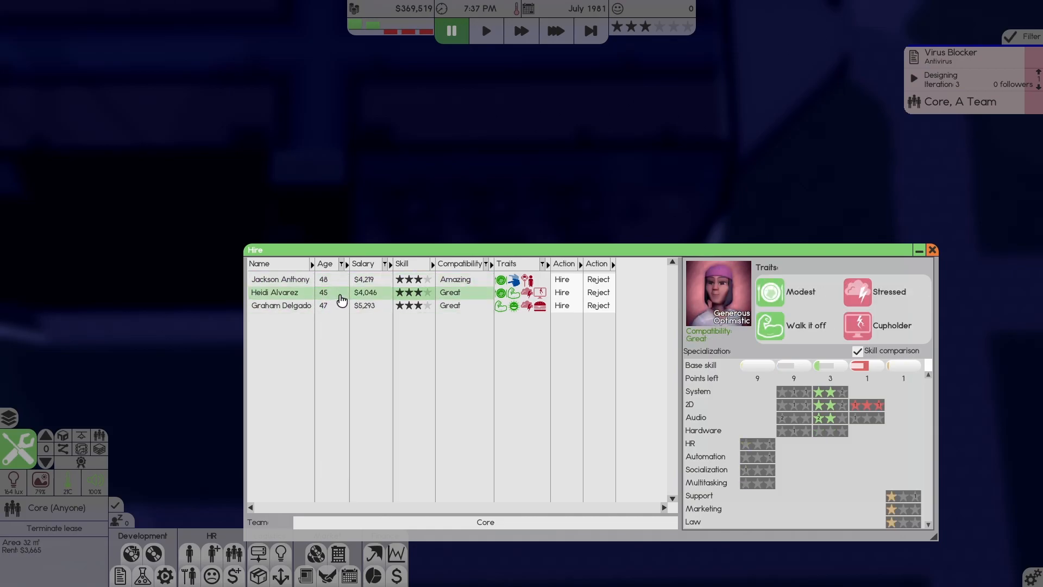
click(280, 279)
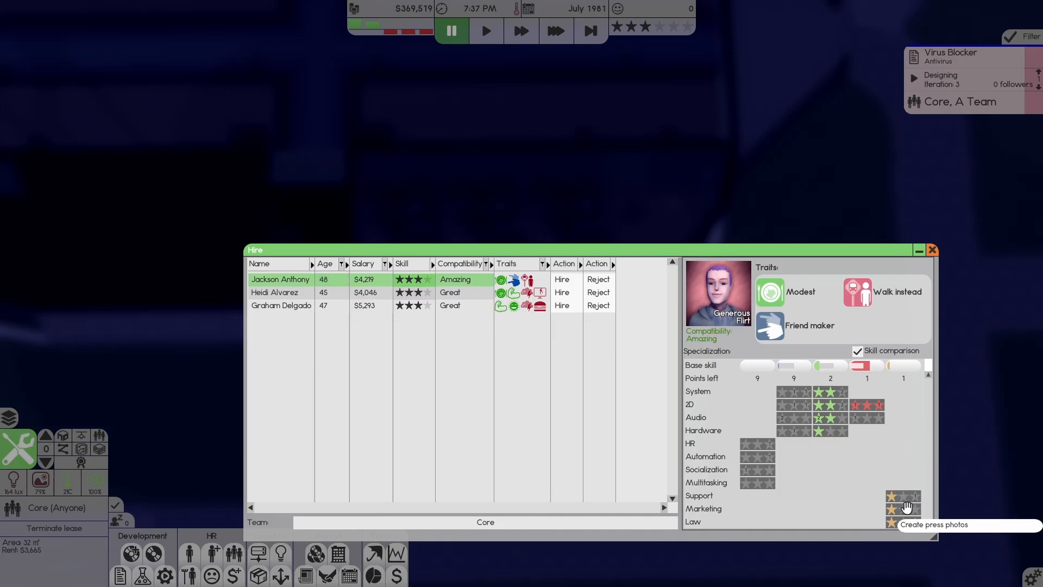
mouse_move(759, 386)
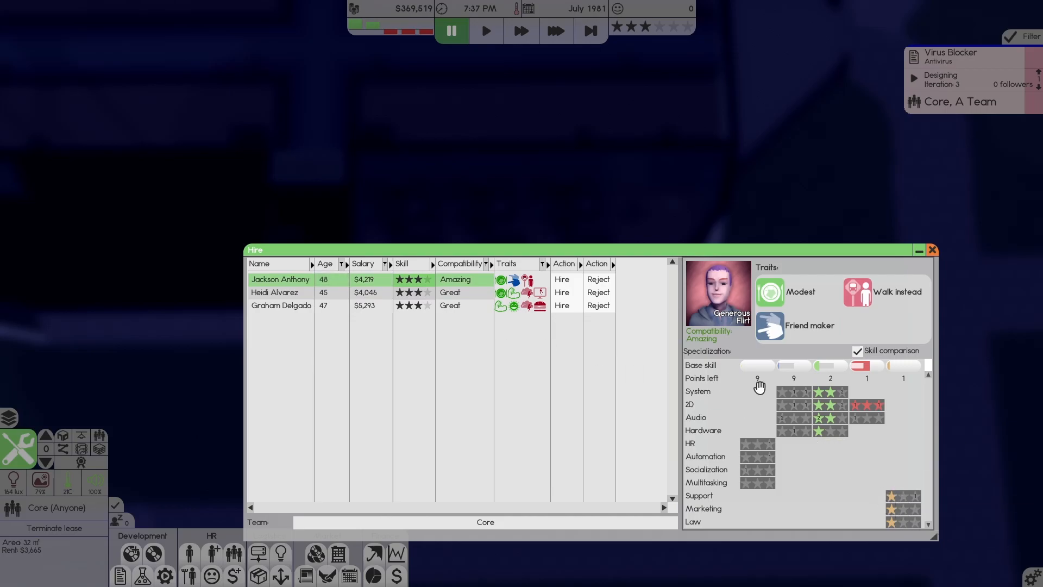
mouse_move(770, 291)
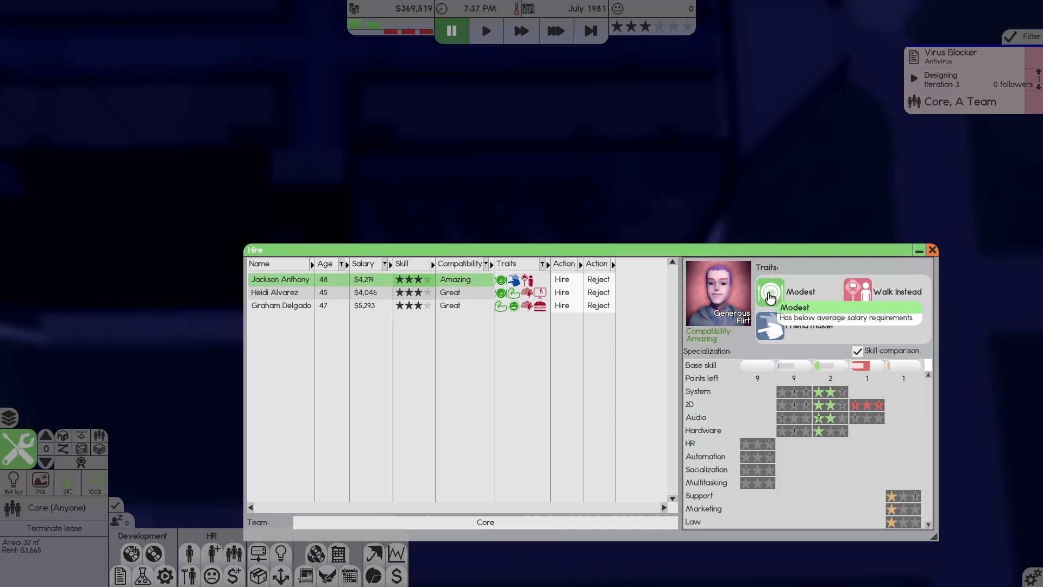
mouse_move(582, 279)
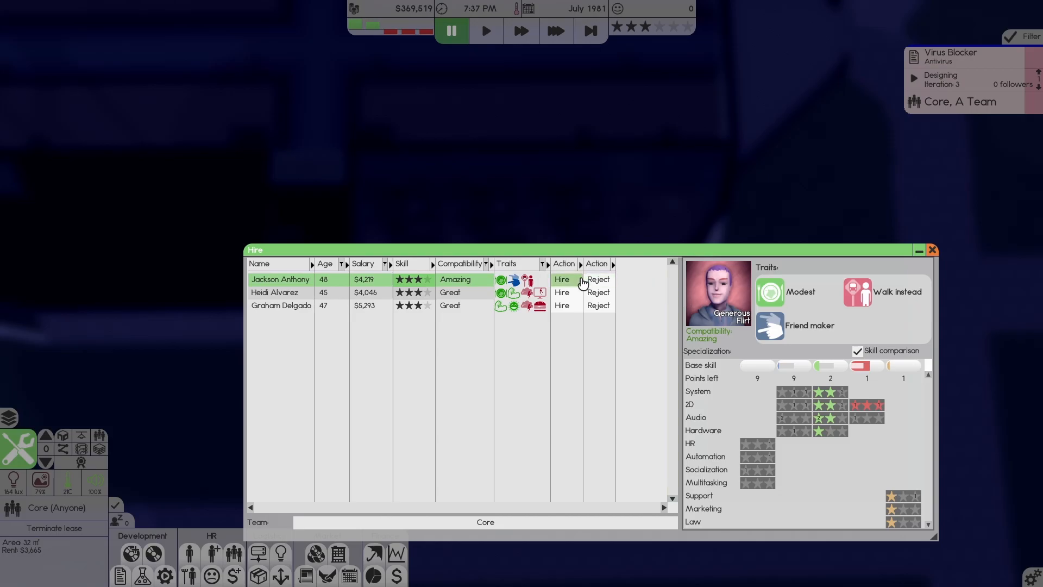
mouse_move(878, 406)
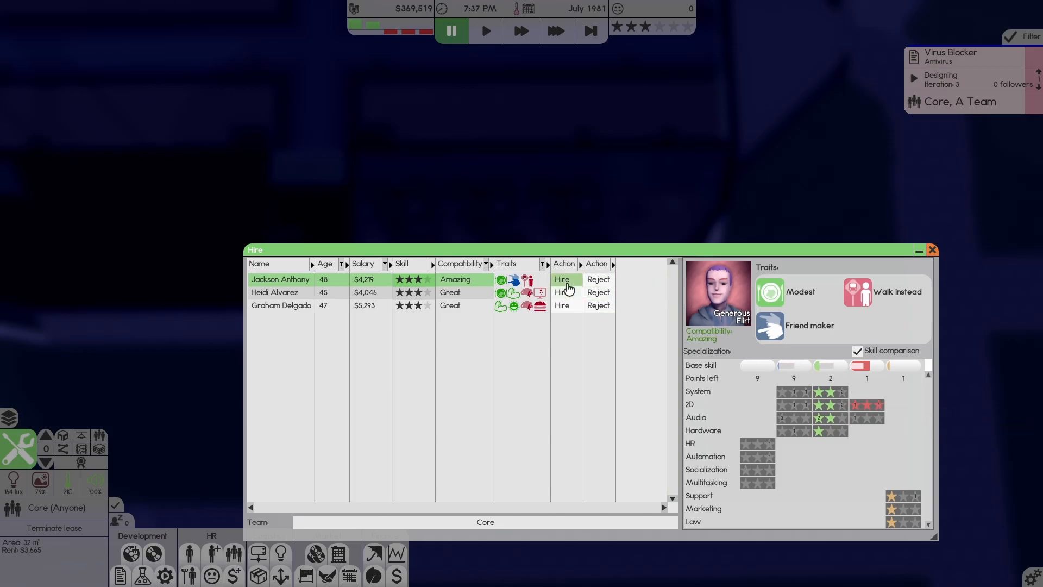
click(561, 279)
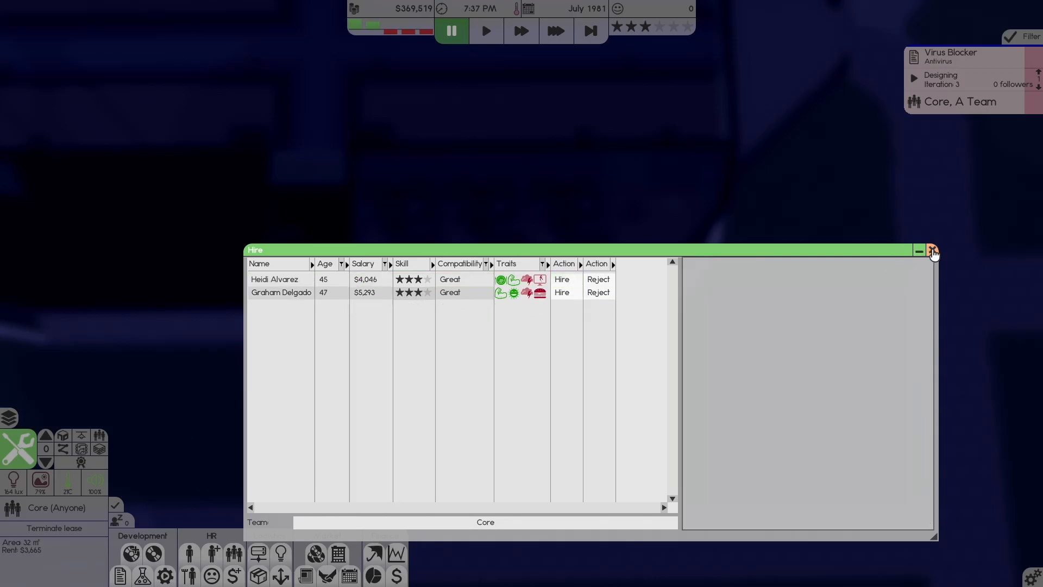
click(932, 250)
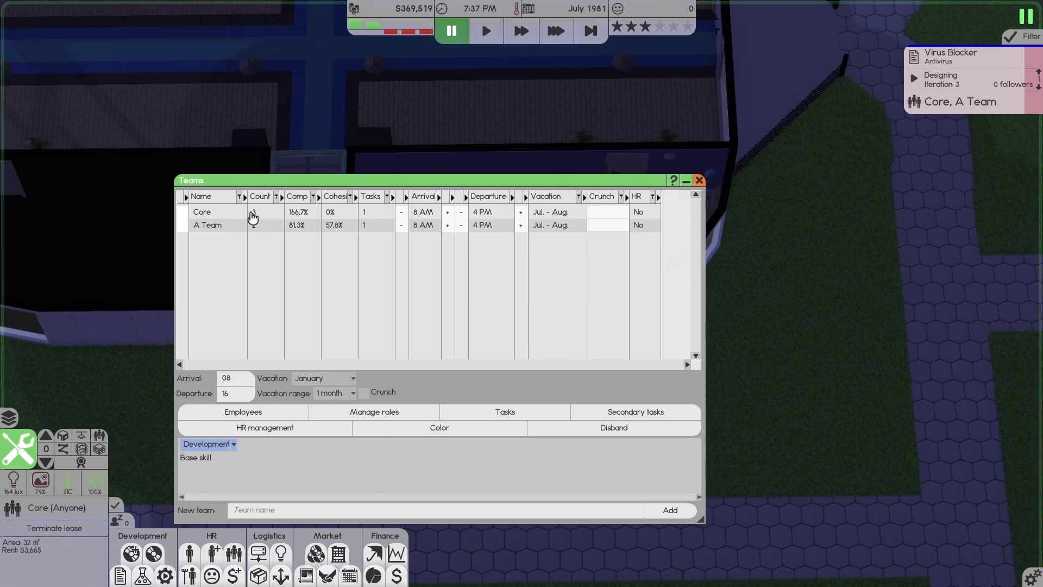
Move the recently hired 45-year-old programmer from Core to A Team in the roster.
click(700, 181)
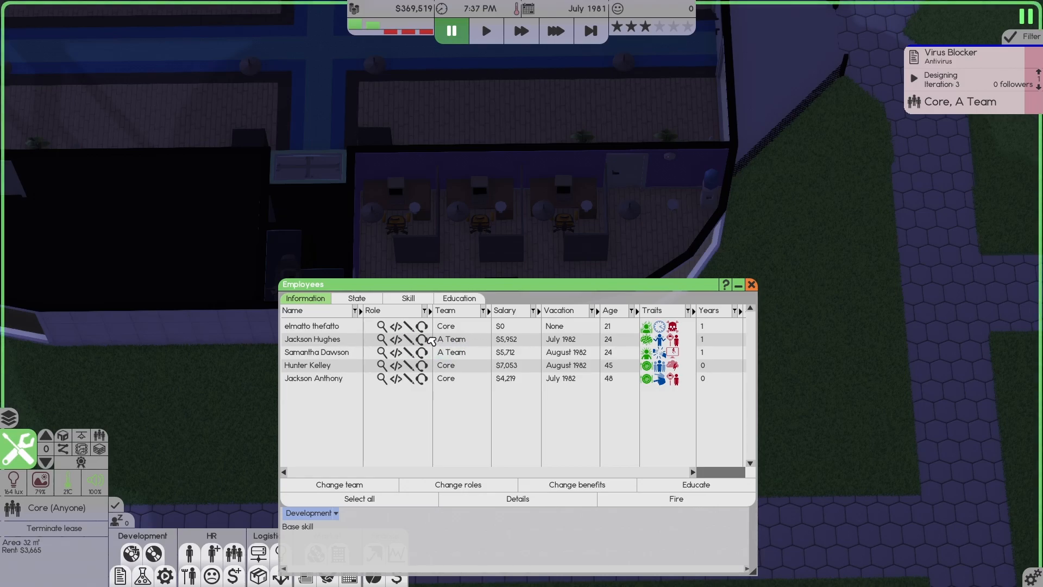
click(317, 352)
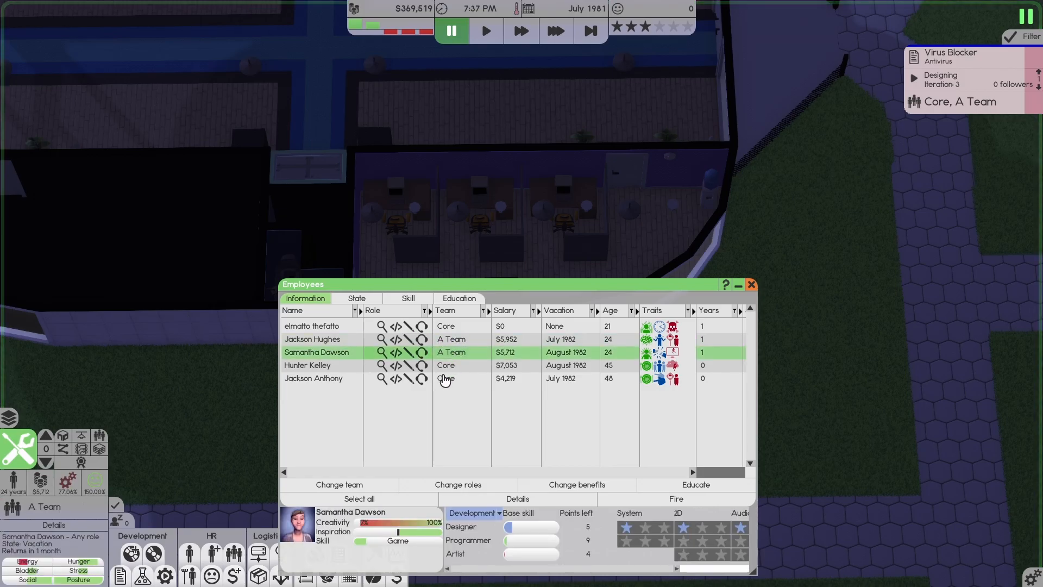
click(338, 484)
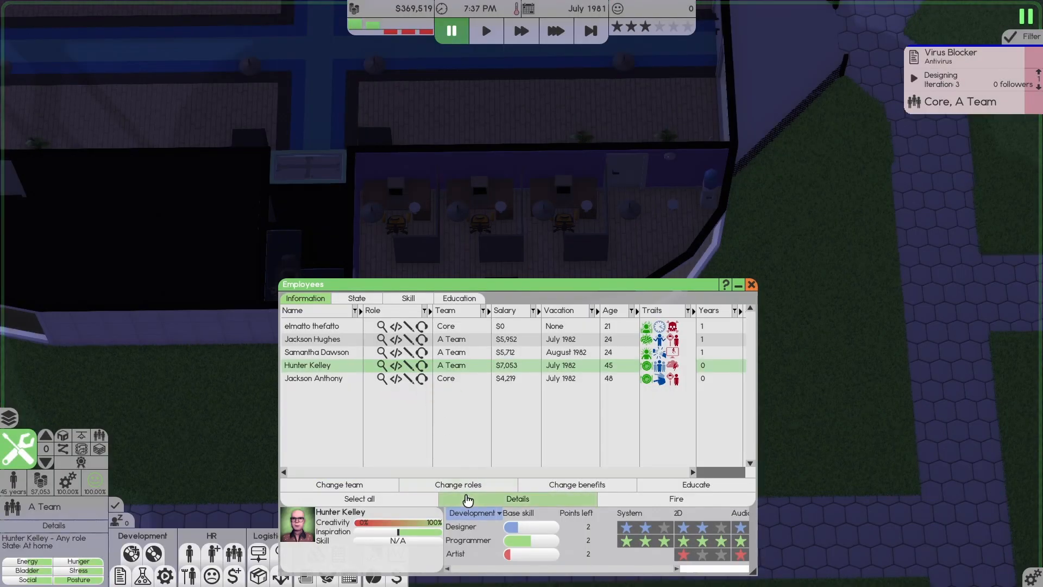
click(338, 484)
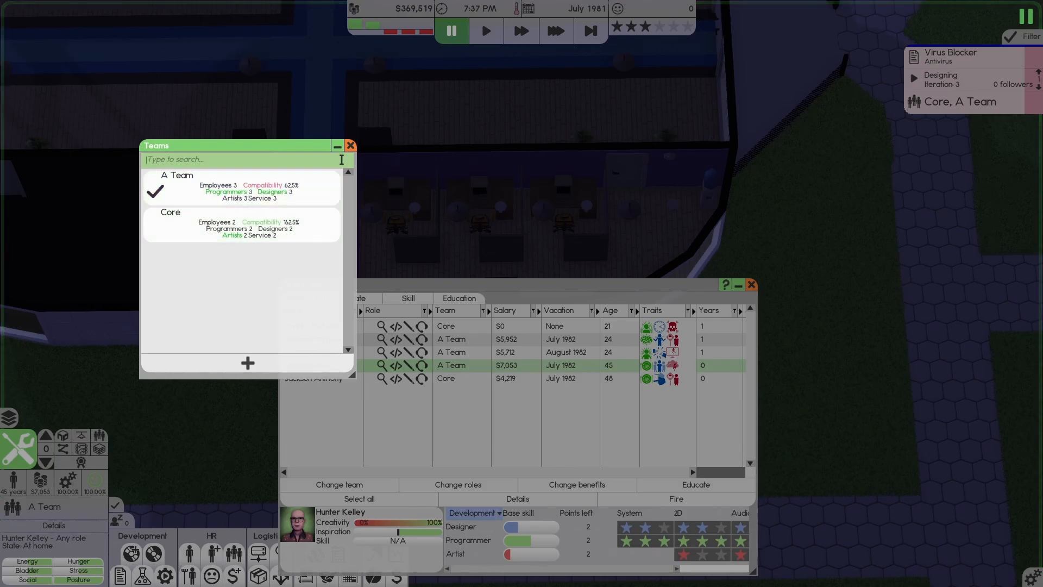
click(349, 145)
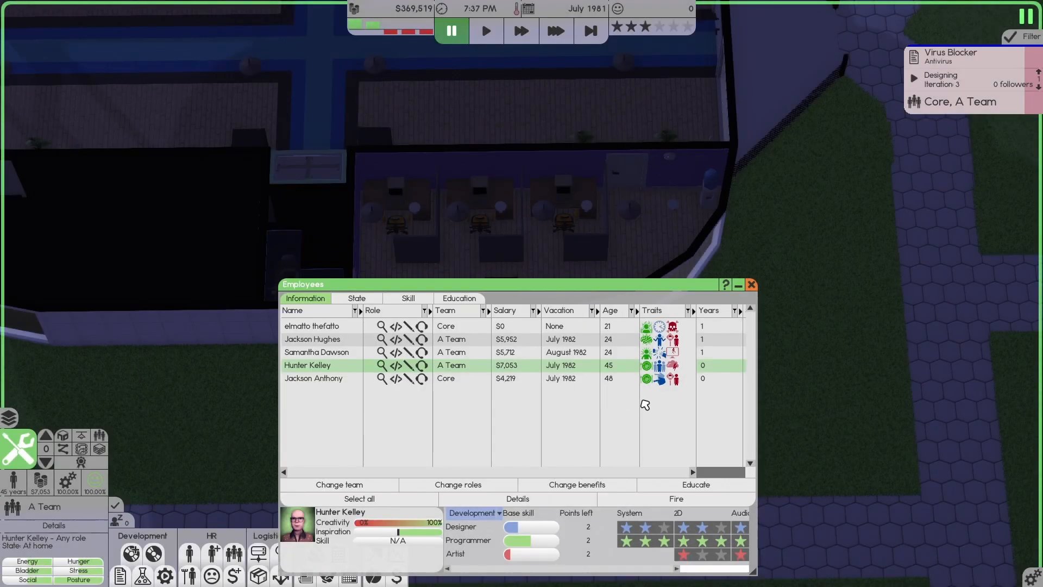
mouse_move(537, 357)
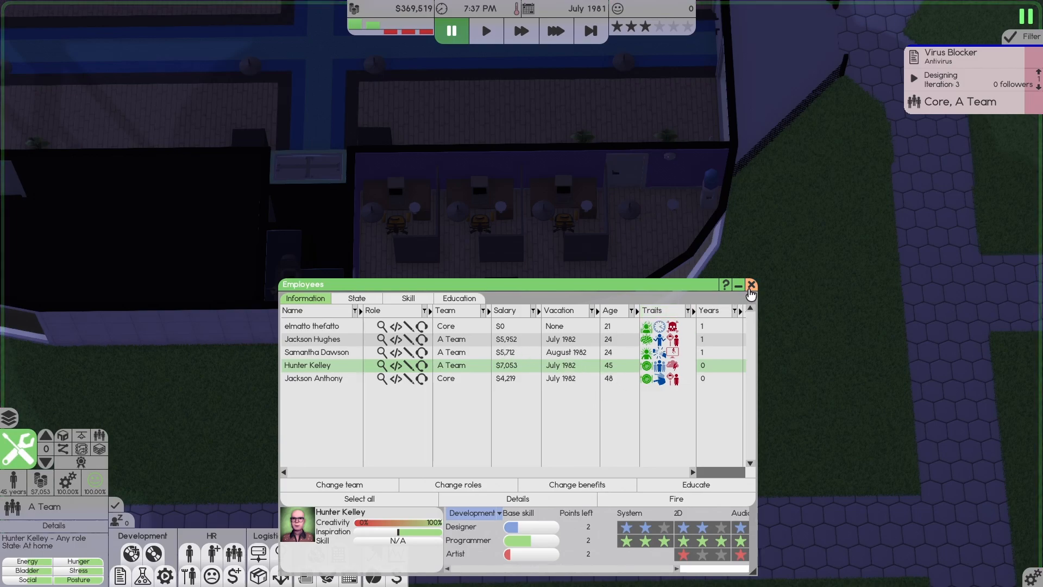
click(750, 285)
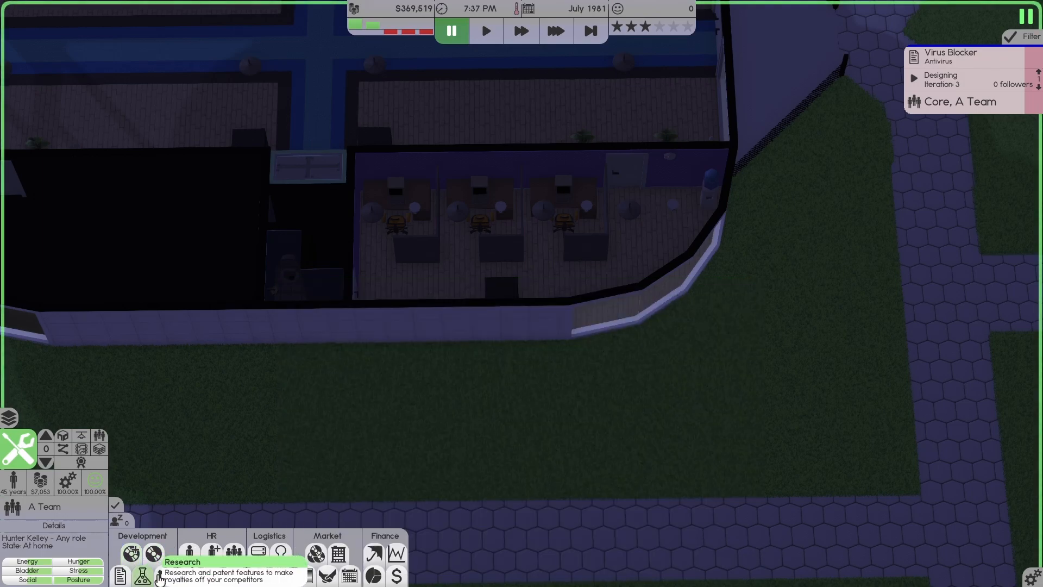
Search for Programmer applicants and dismiss the no-applicants-found notice.
click(189, 547)
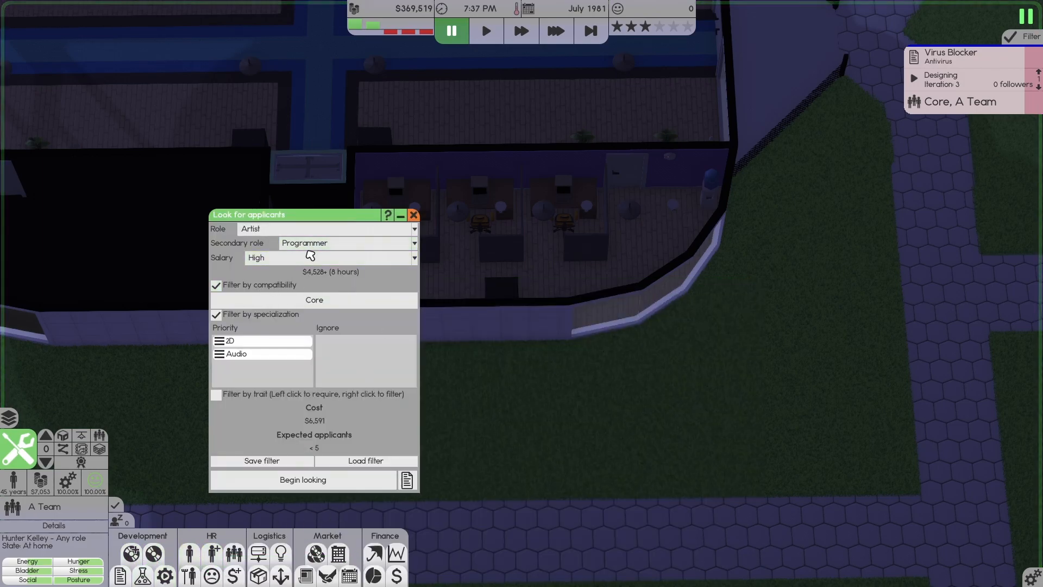
click(412, 243)
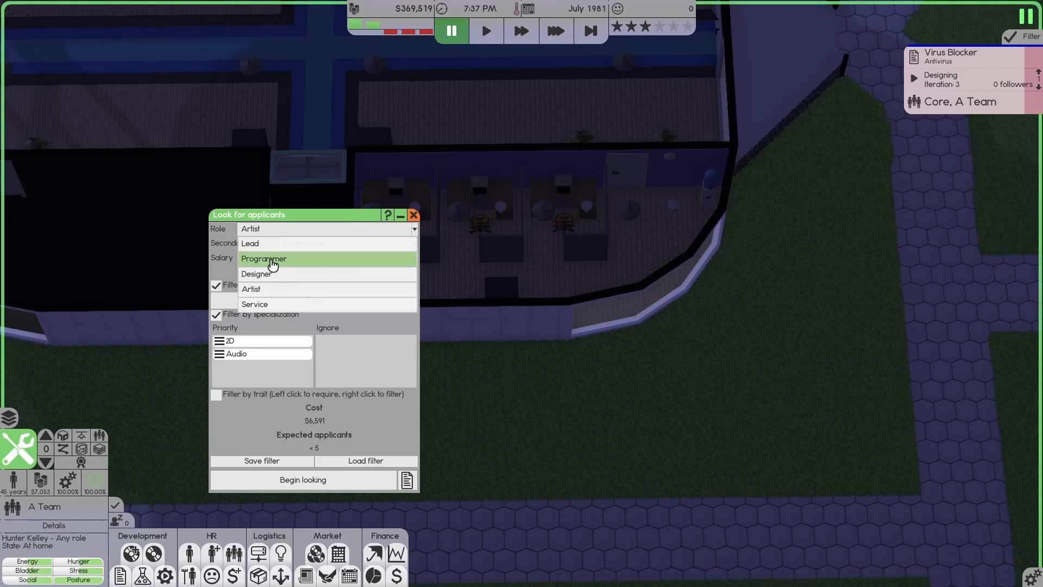
click(264, 258)
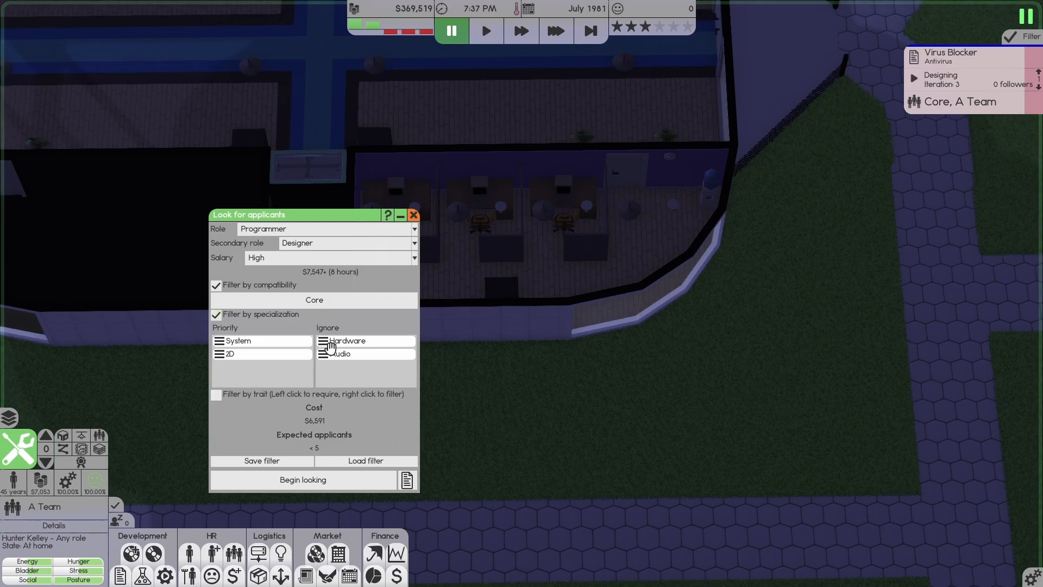
click(302, 480)
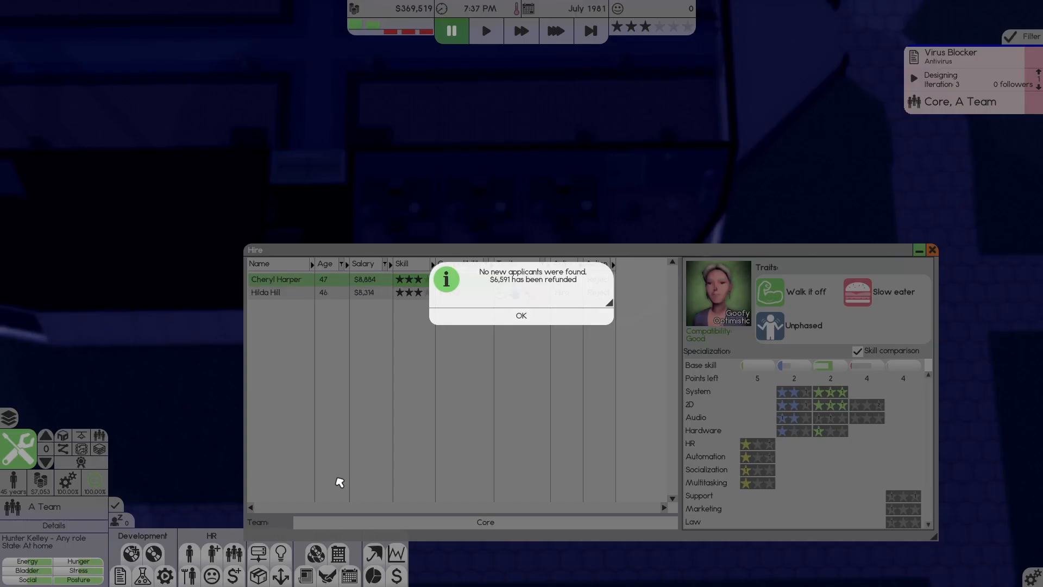
click(520, 315)
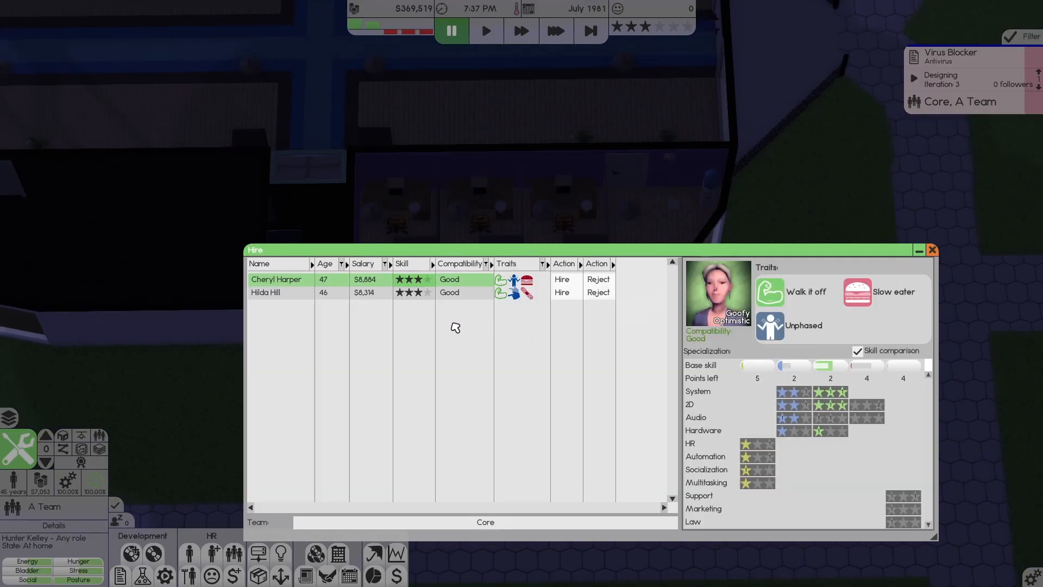
mouse_move(433, 306)
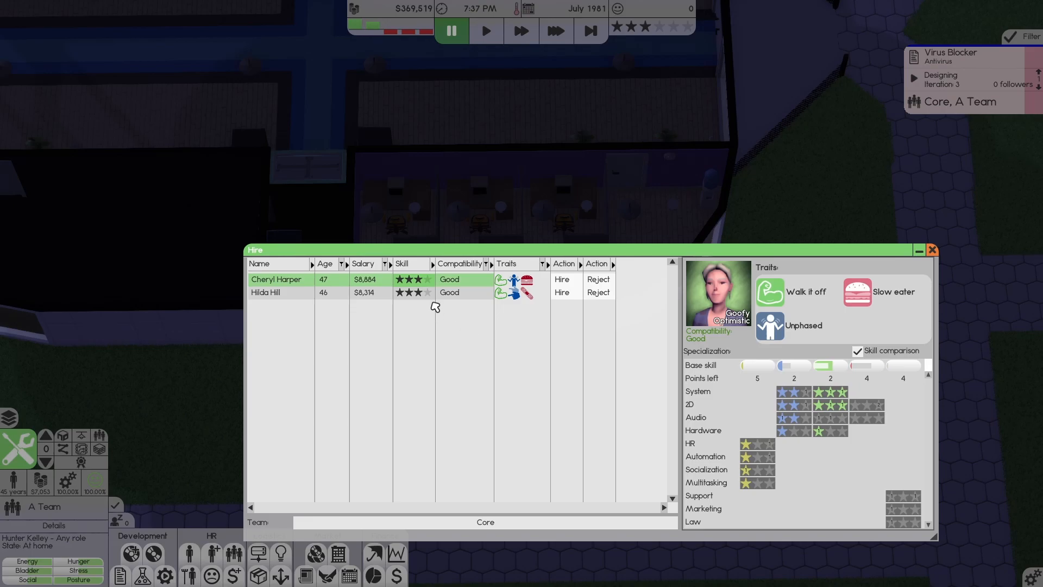
mouse_move(439, 323)
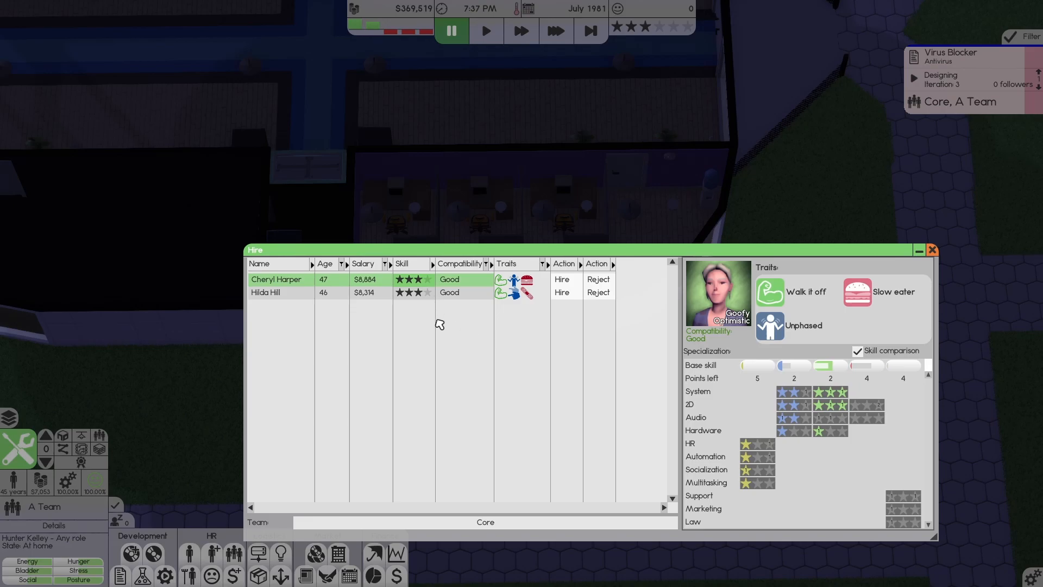
mouse_move(313, 296)
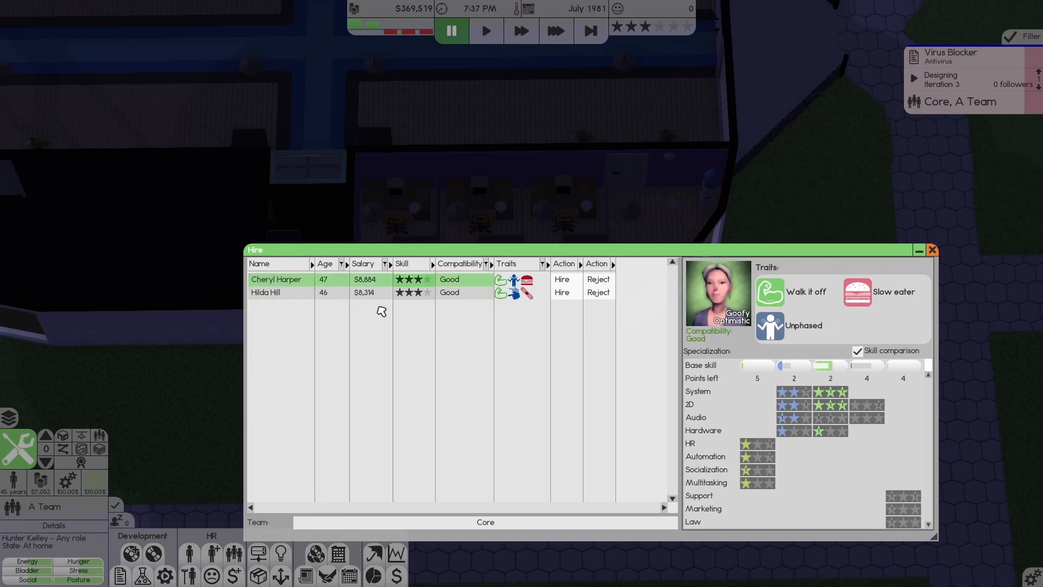
mouse_move(436, 333)
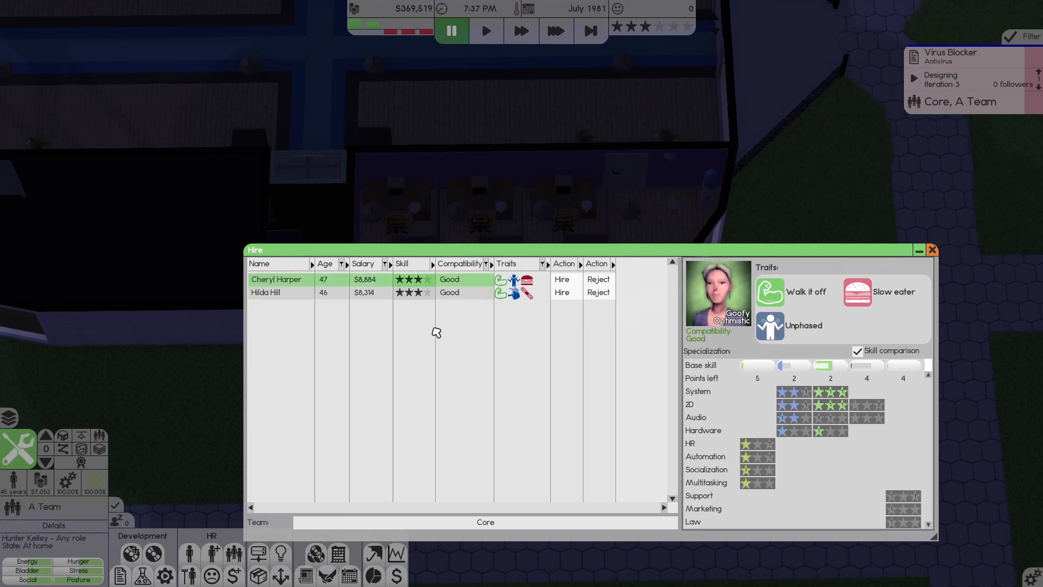
Compare the two Good-compatibility applicants and hire the second one.
click(276, 279)
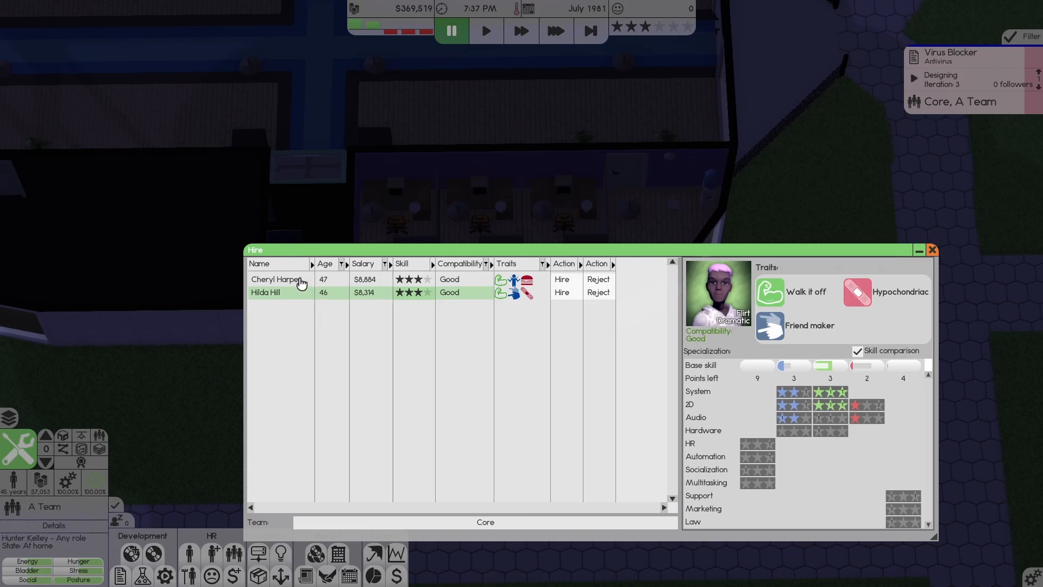
click(275, 279)
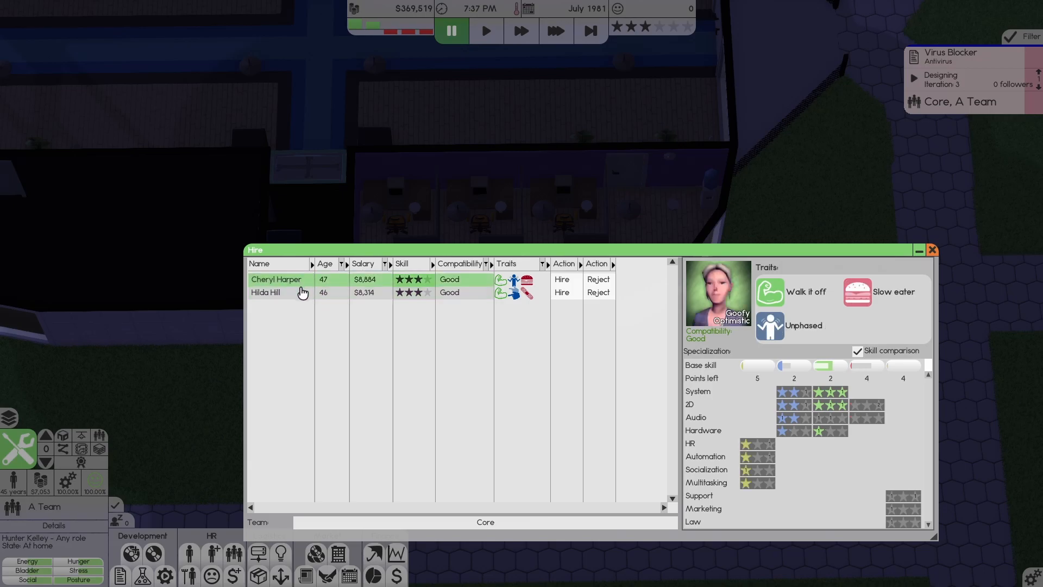
click(279, 293)
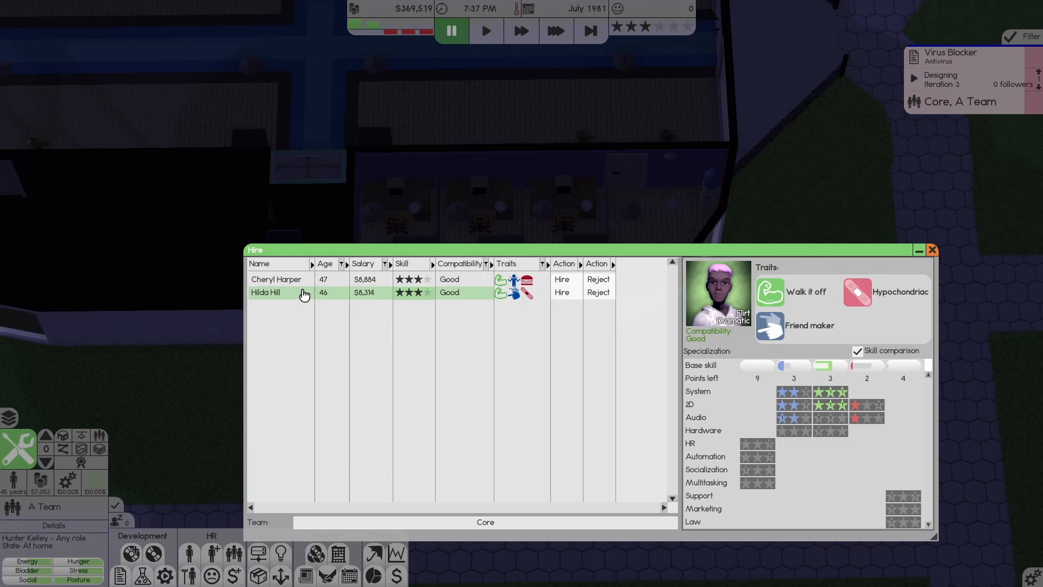
mouse_move(308, 295)
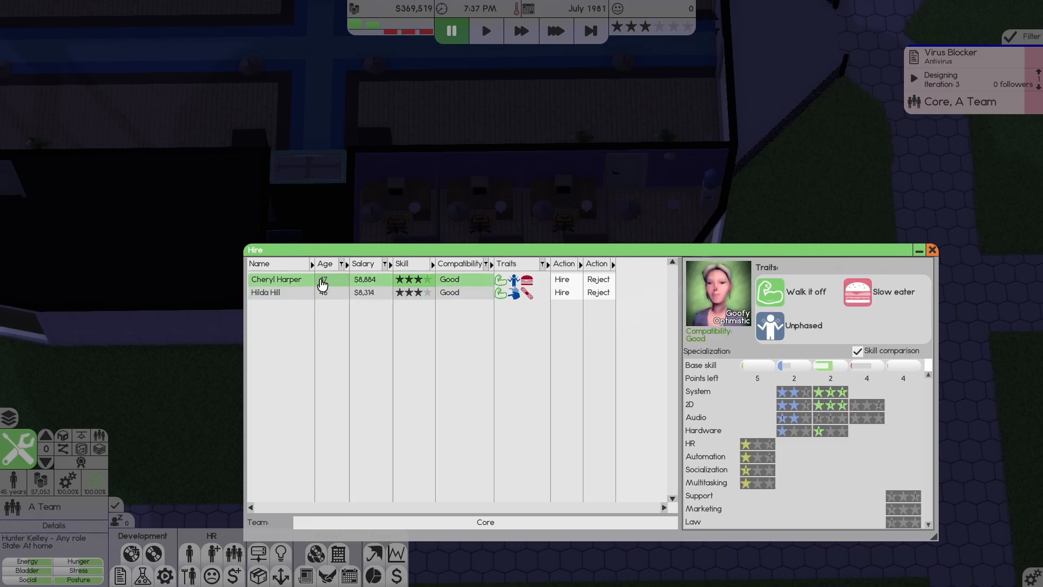
click(279, 293)
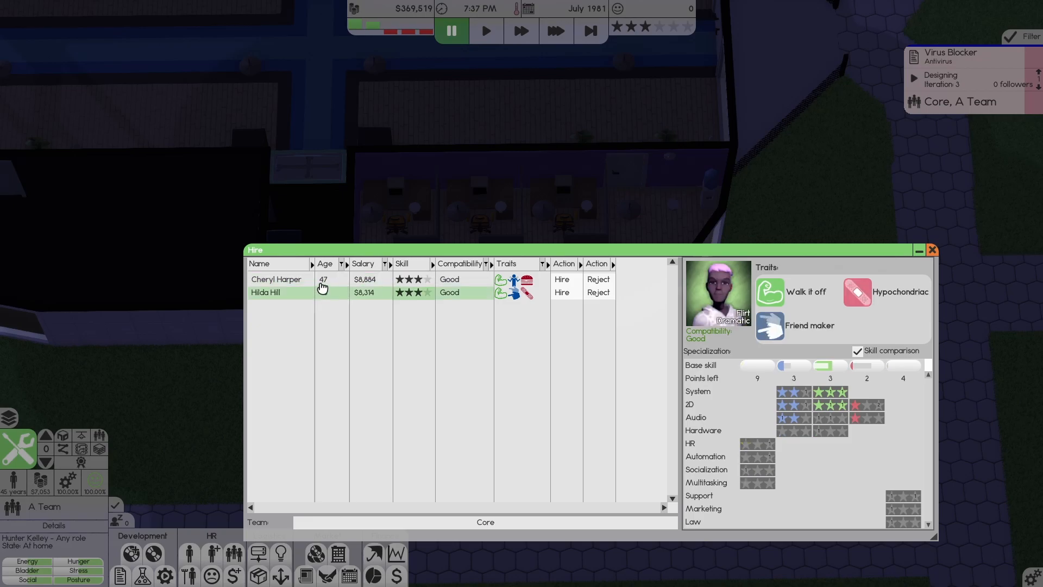
click(278, 278)
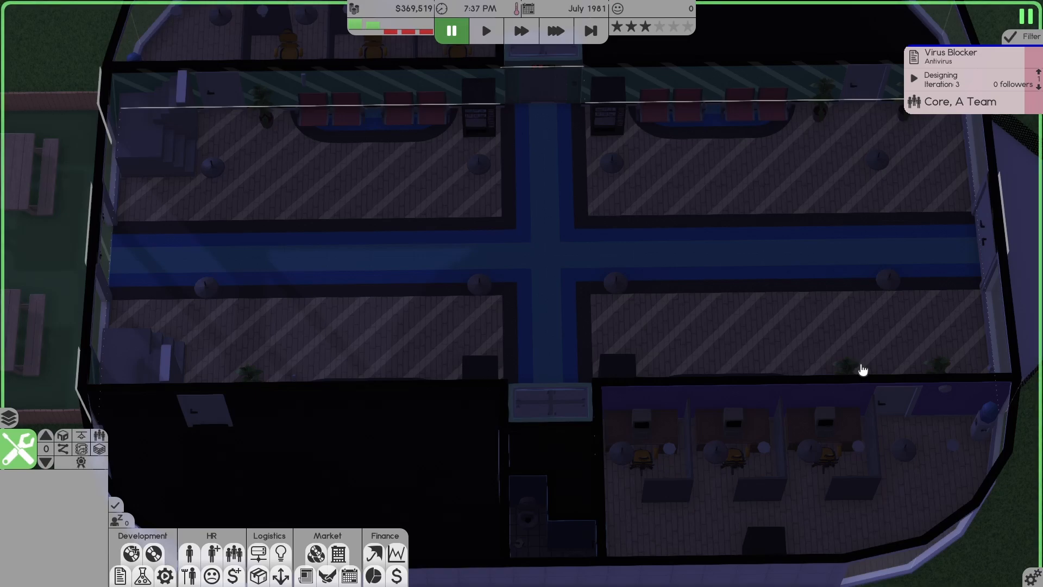
mouse_move(591, 30)
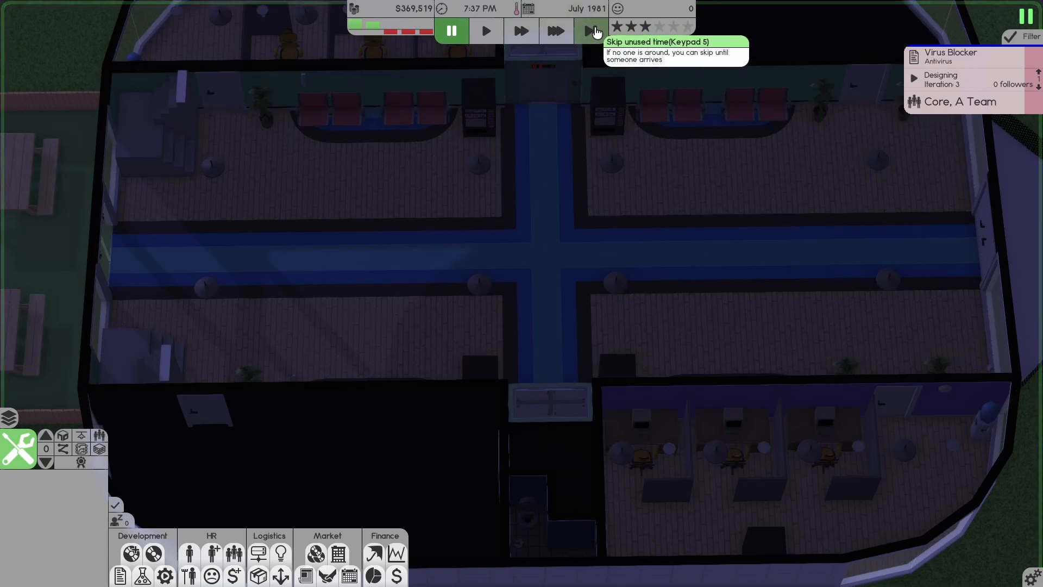
Skip to August 1981 and accept the $142,068 ChickenMeat embedded-system contract for Core.
click(592, 31)
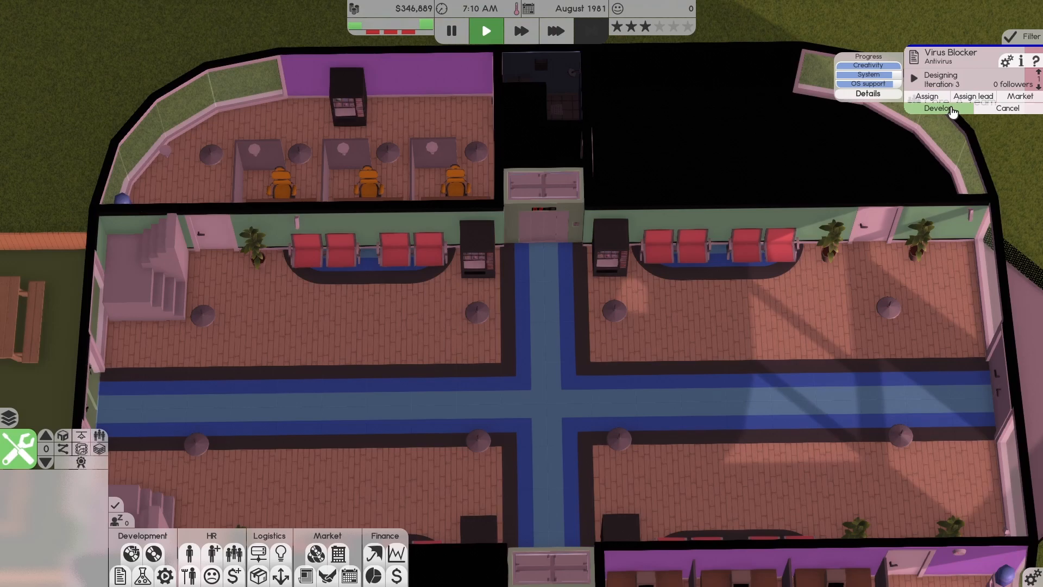
click(926, 97)
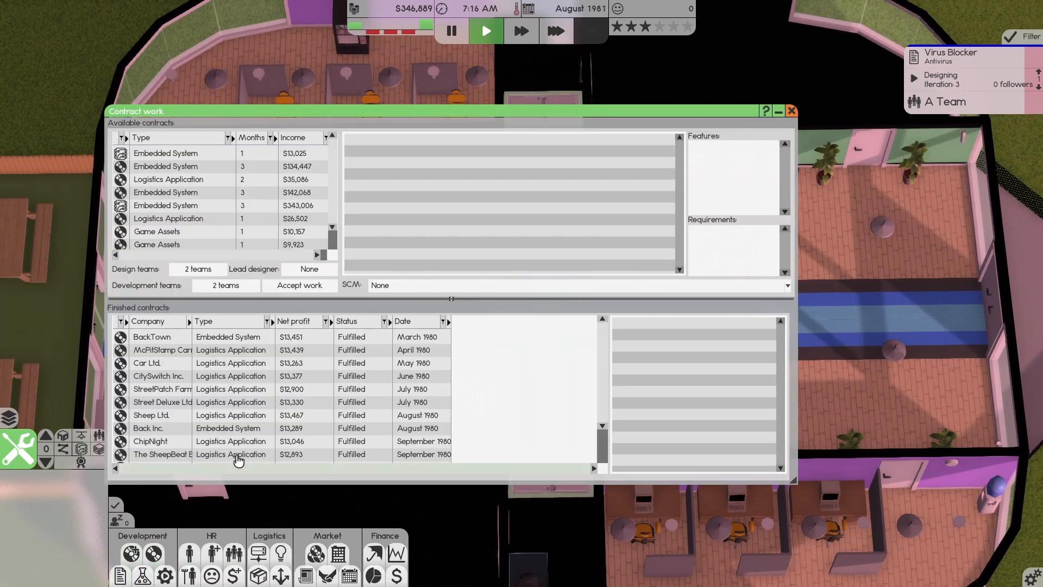
mouse_move(226, 399)
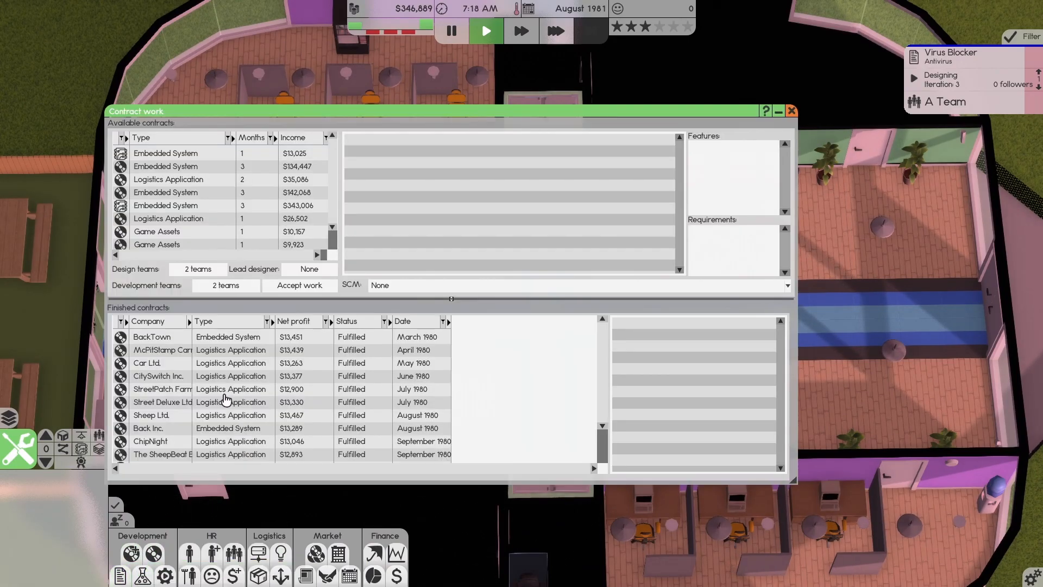
mouse_move(249, 232)
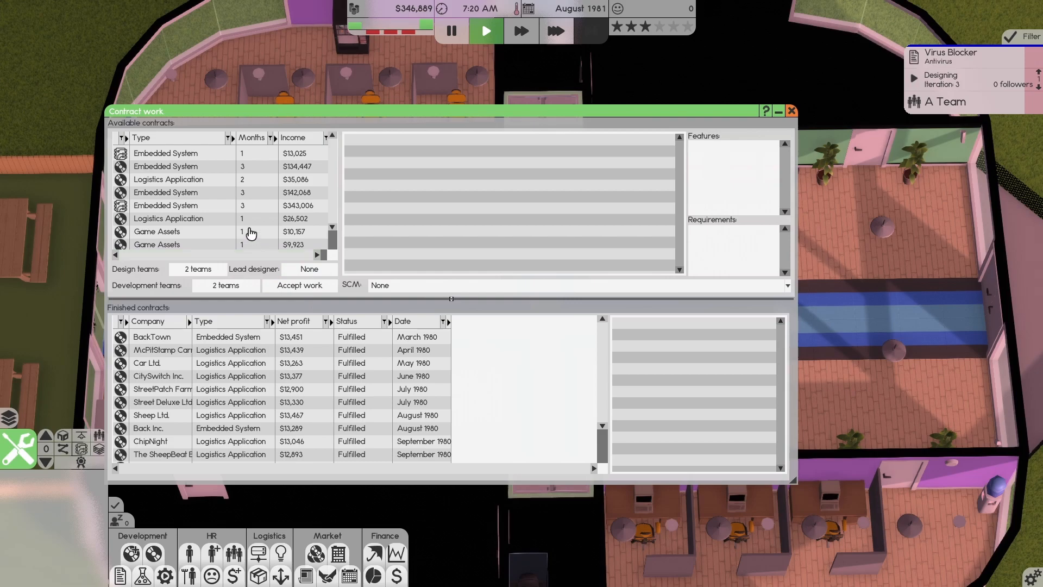
click(195, 269)
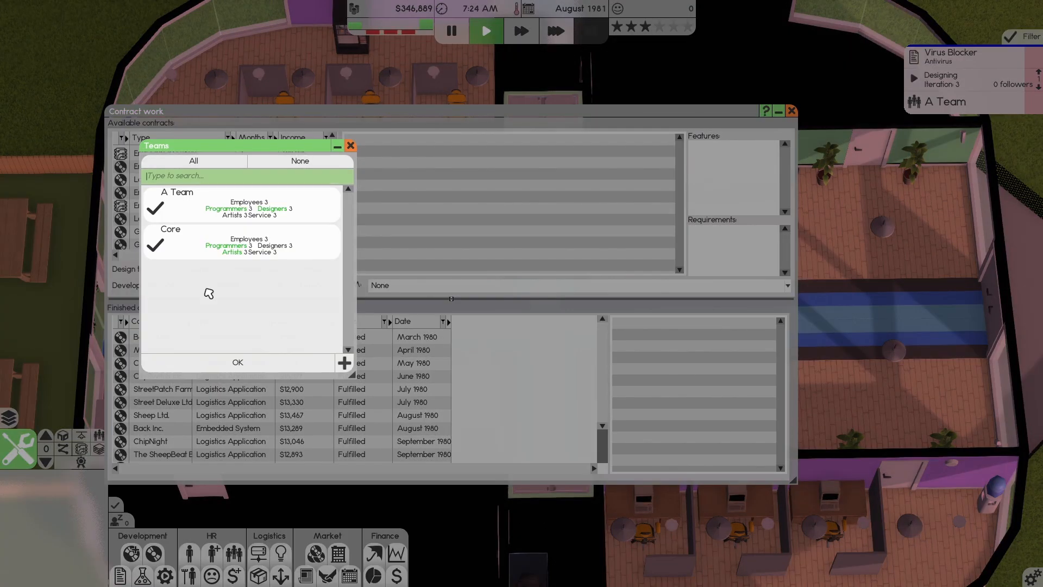
click(237, 362)
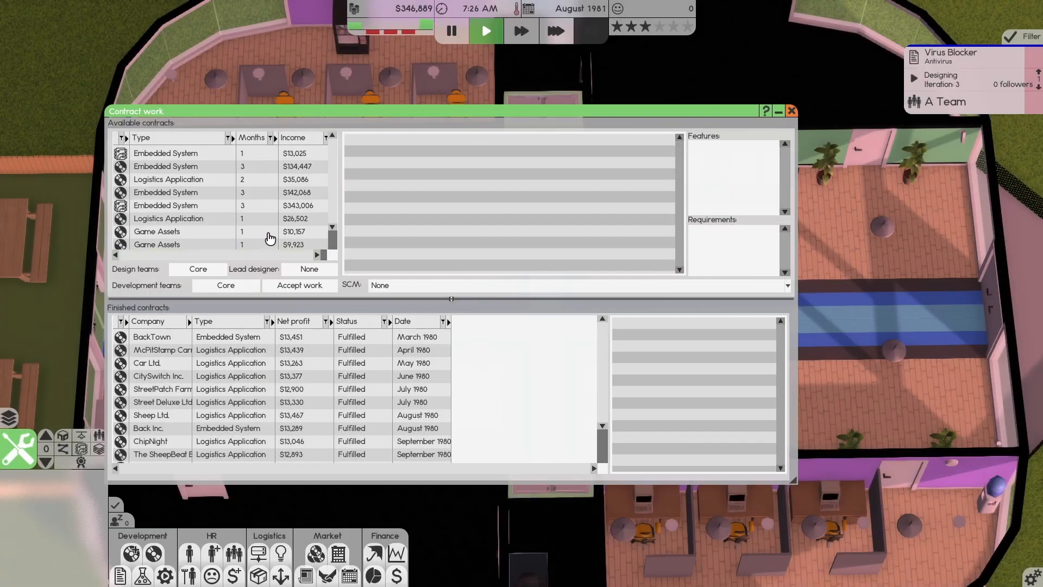
click(293, 138)
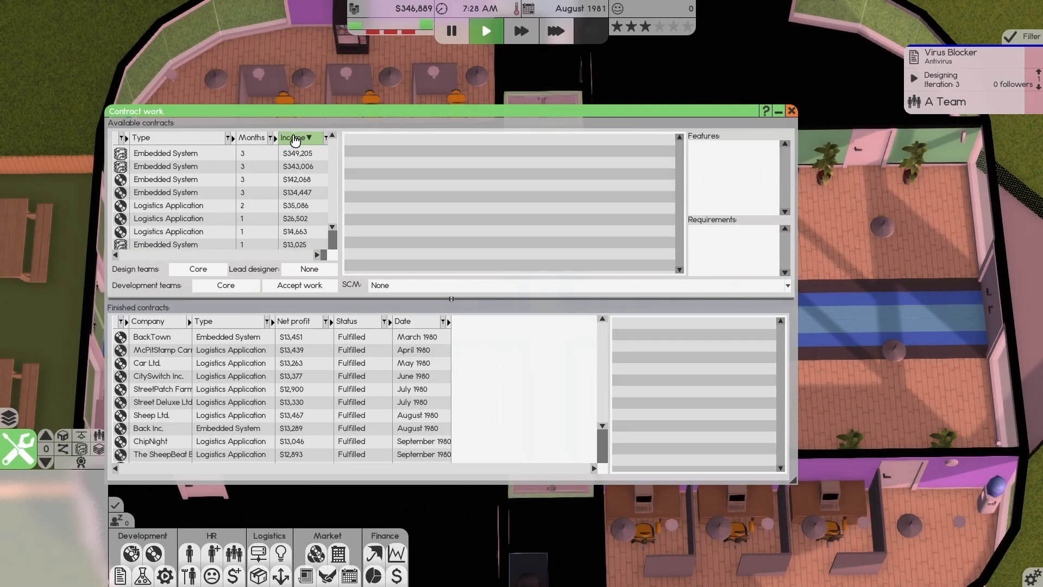
click(165, 179)
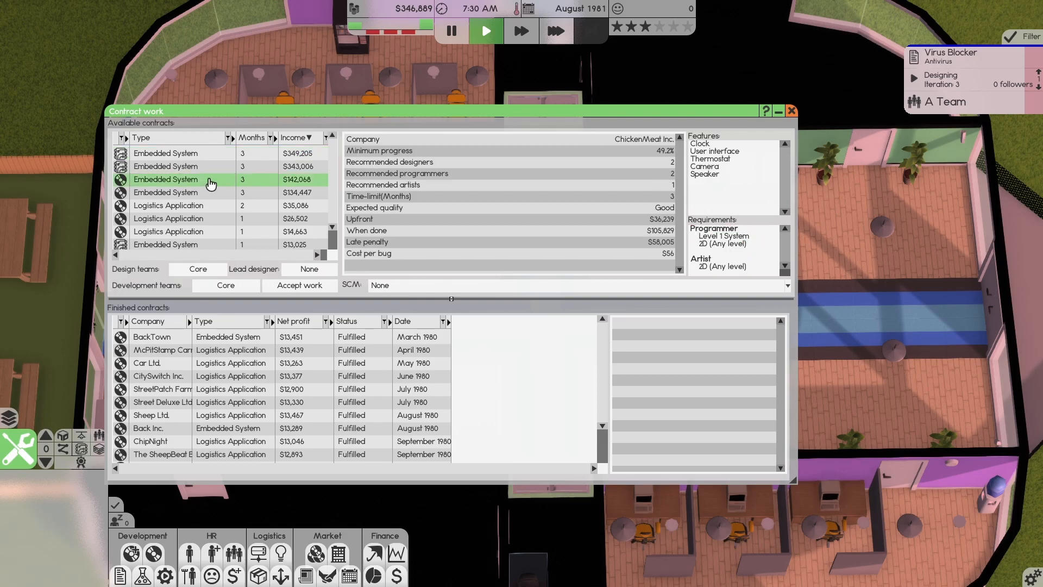
mouse_move(642, 190)
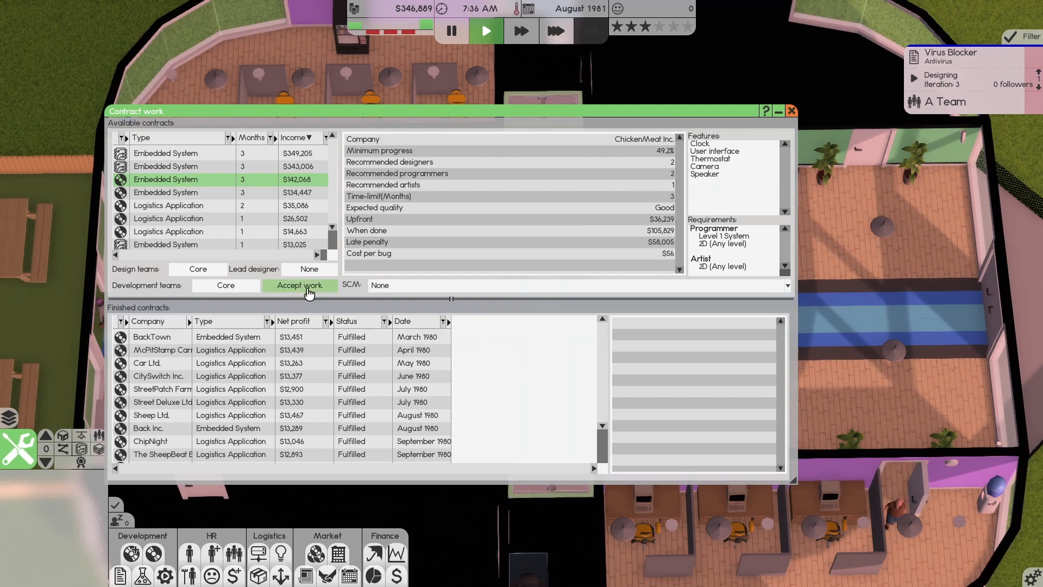
click(299, 285)
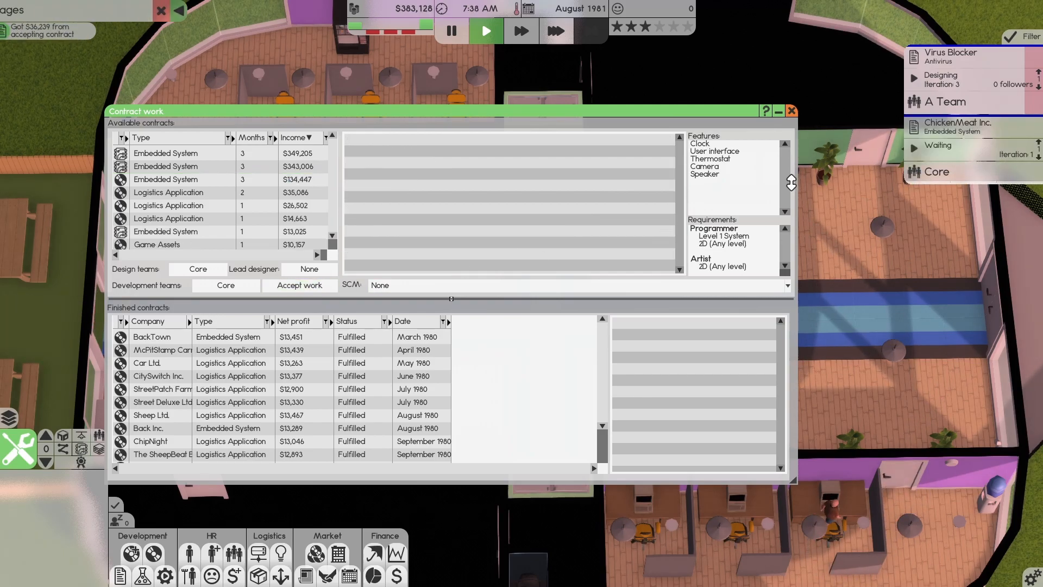
click(791, 110)
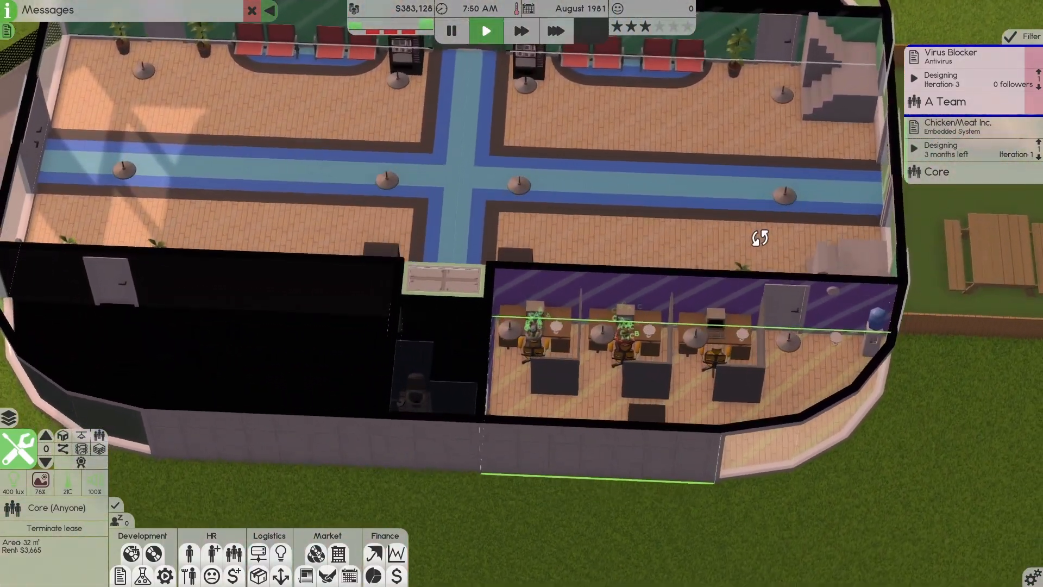
Let the simulation run and inspect the second employee's details.
click(556, 30)
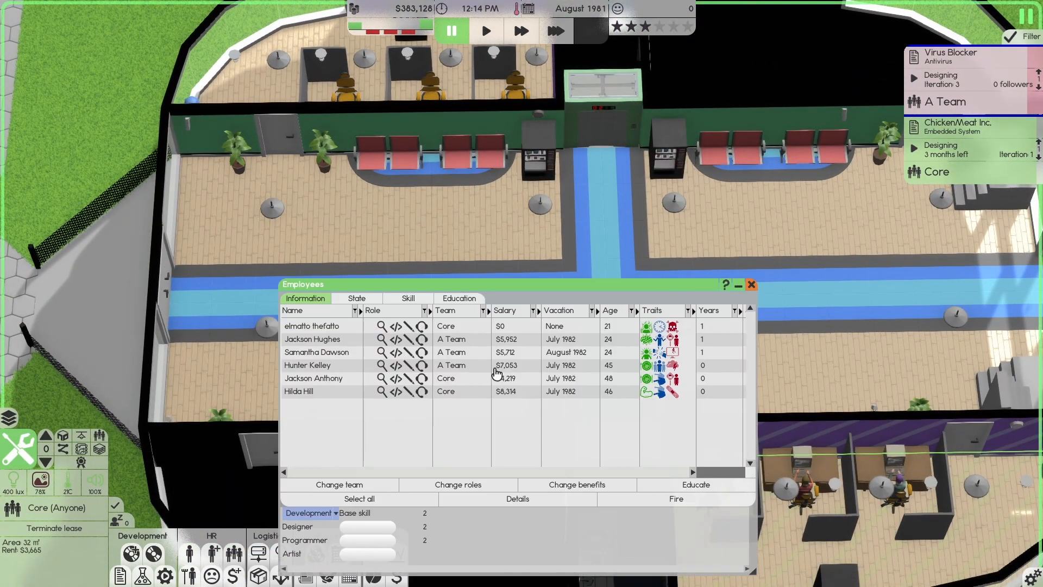
mouse_move(316, 343)
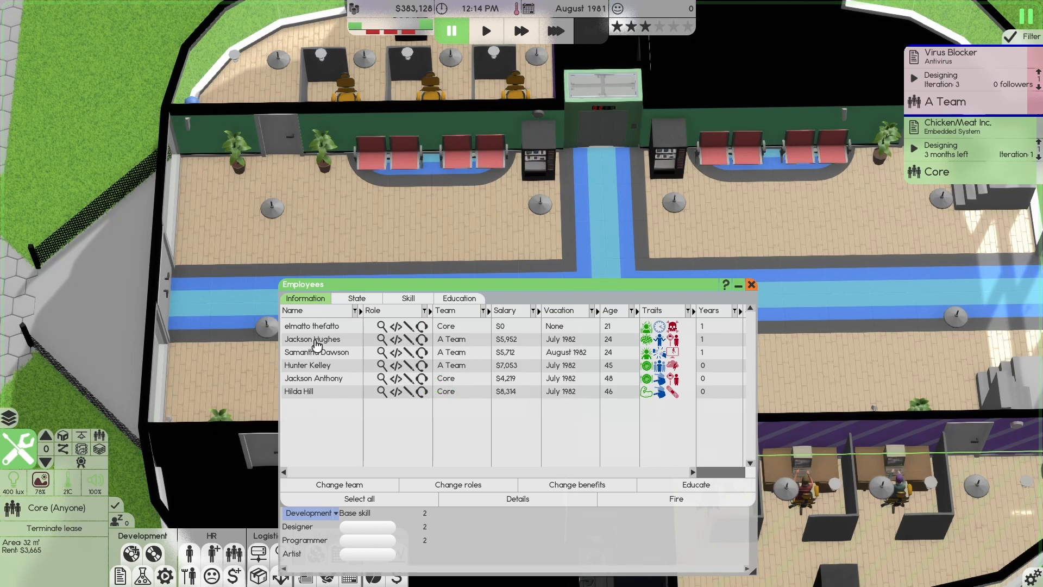
click(313, 338)
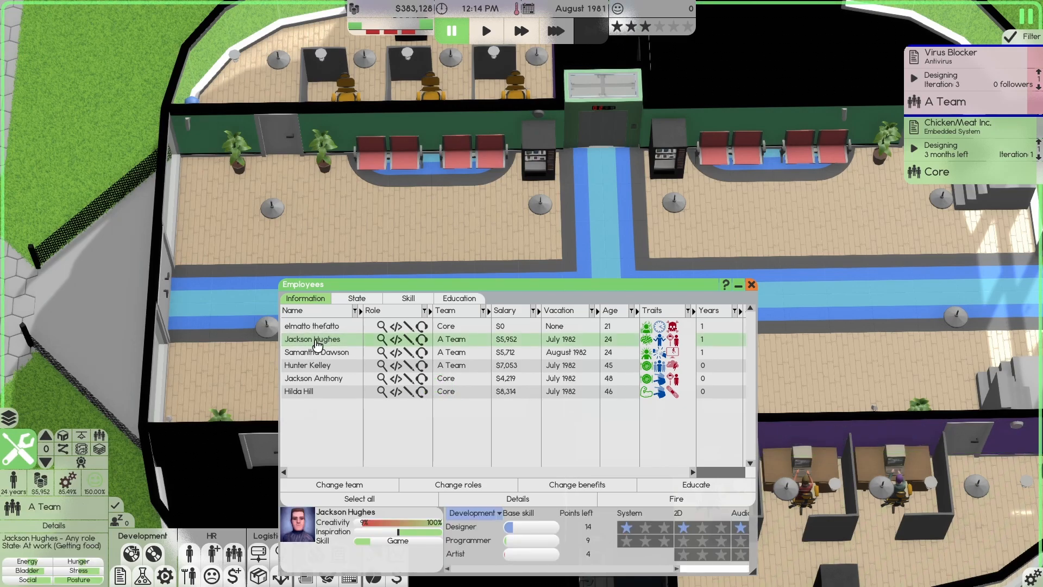
click(322, 352)
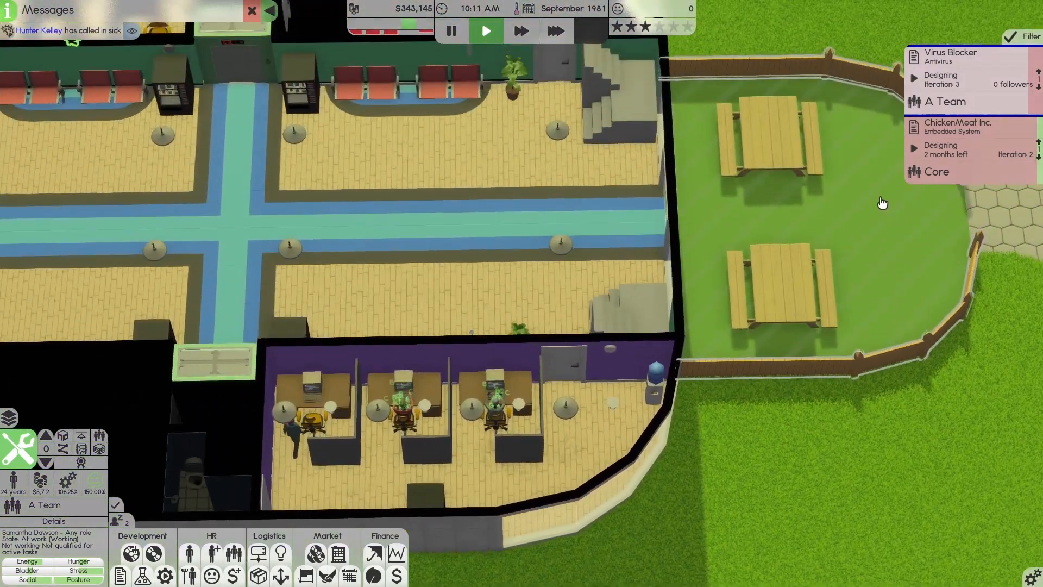
Promote the ChickenMeat Inc. contract into alpha and assign the Core team to Virus Blocker.
click(958, 131)
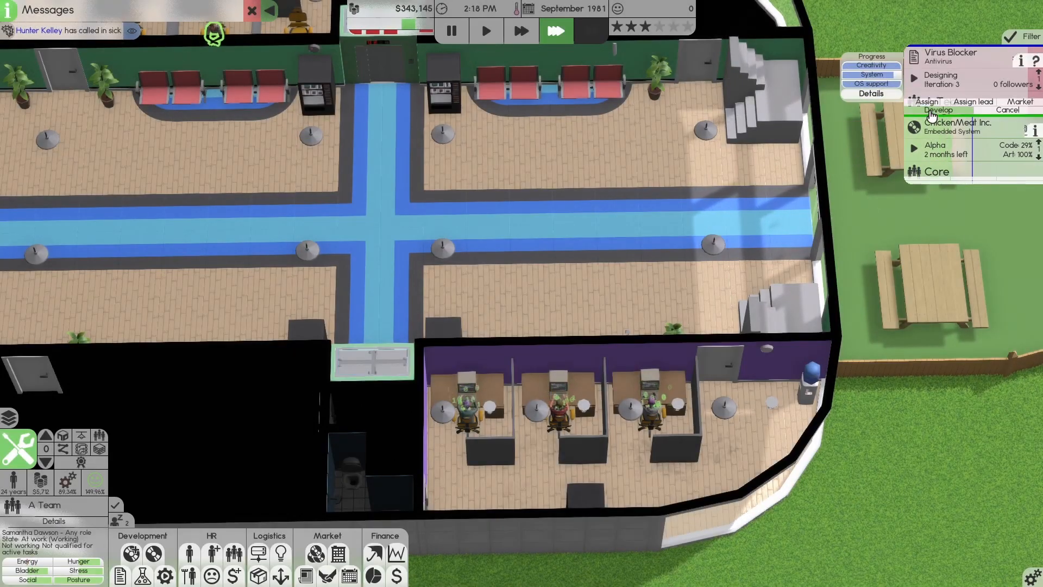
click(925, 101)
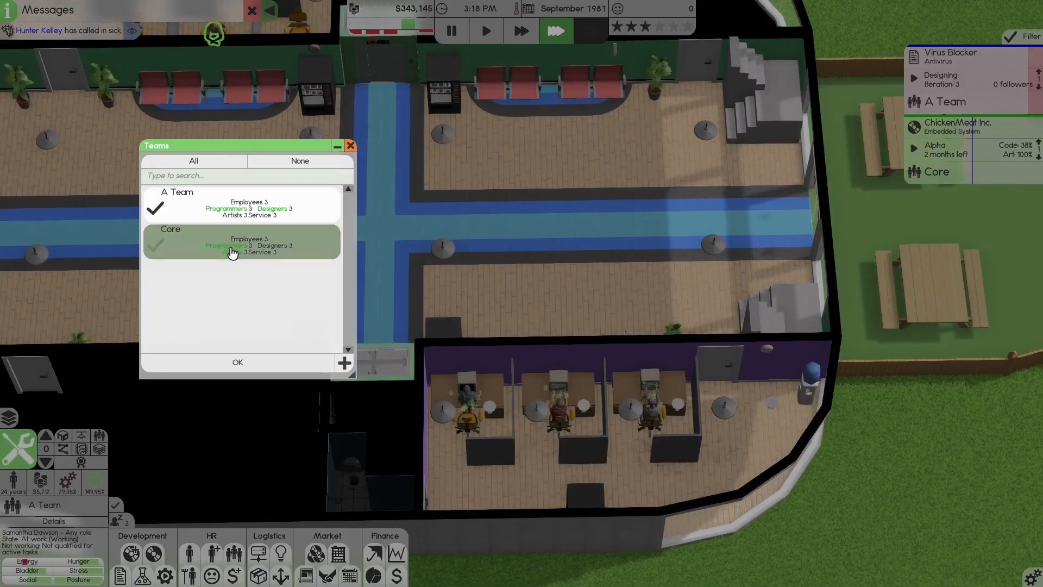
click(237, 362)
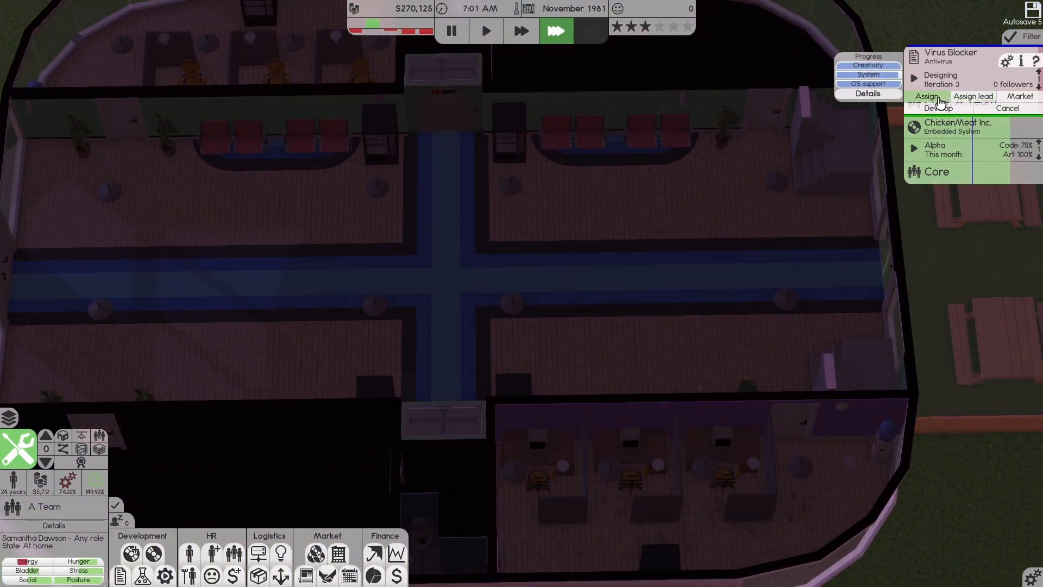
Close the finance report, promote ChickenMeat to beta and deliver the finished contract.
click(396, 575)
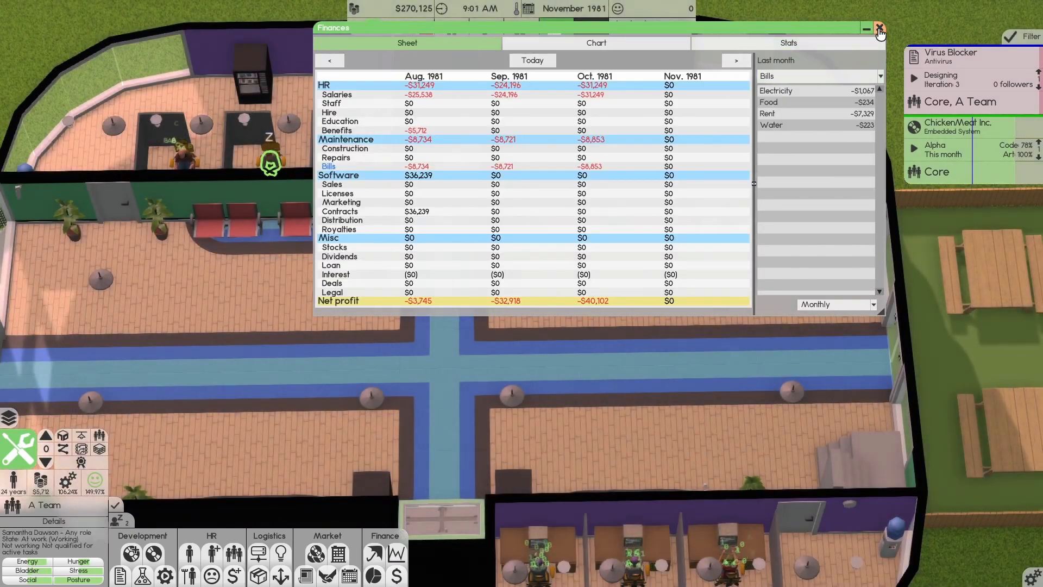
click(879, 28)
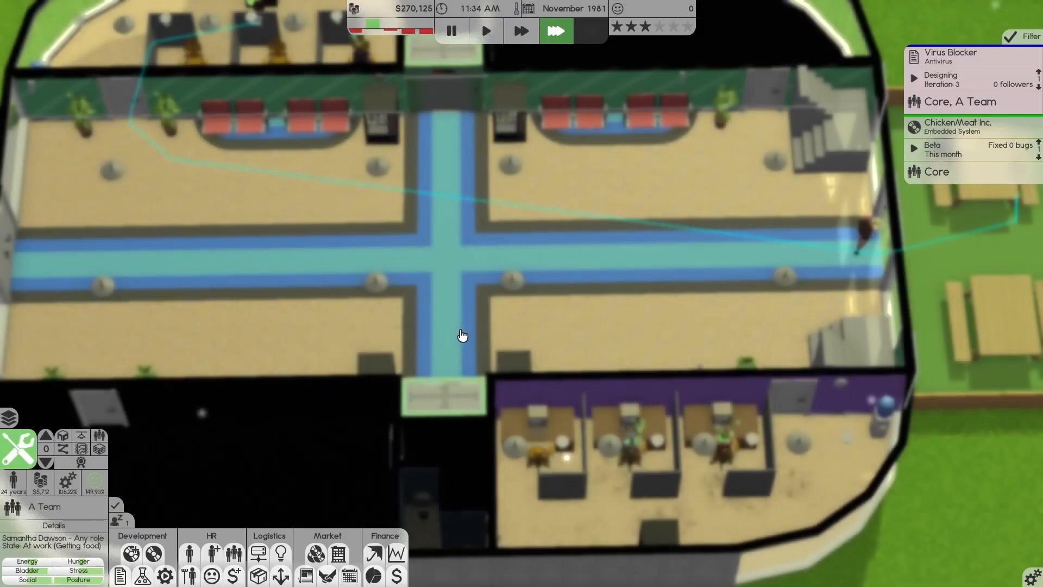
click(949, 56)
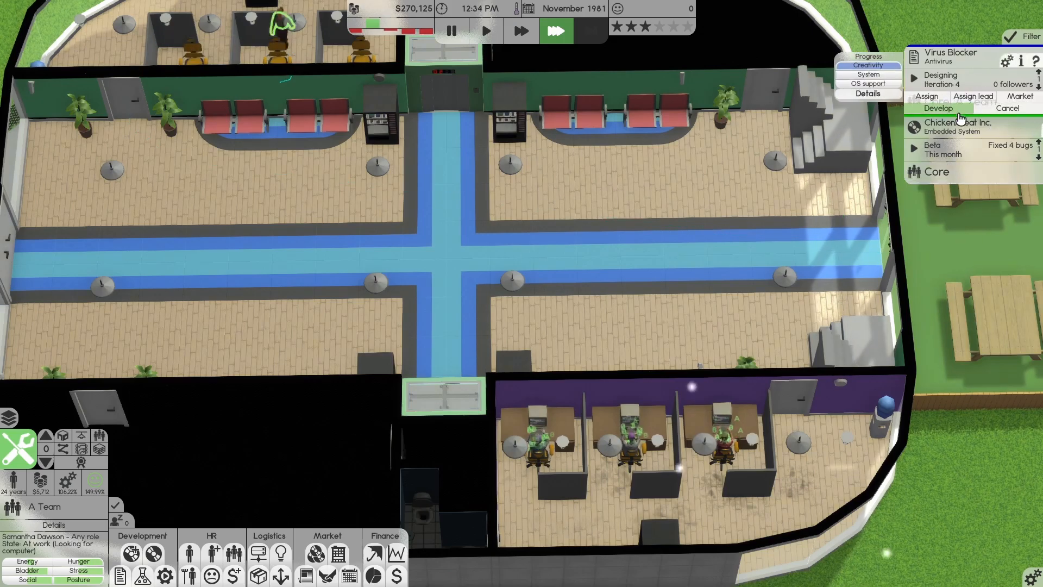
click(938, 107)
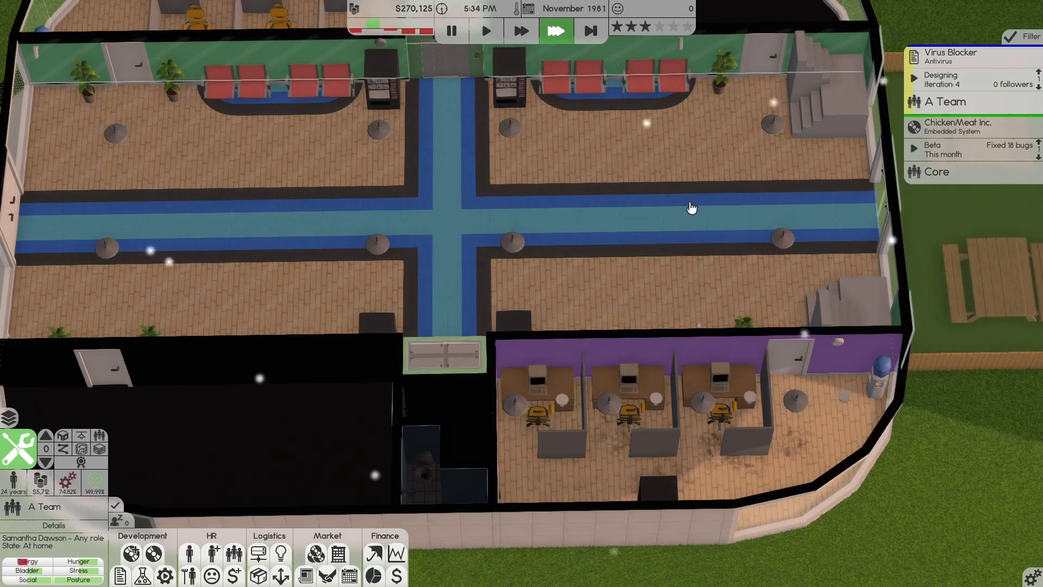
click(958, 127)
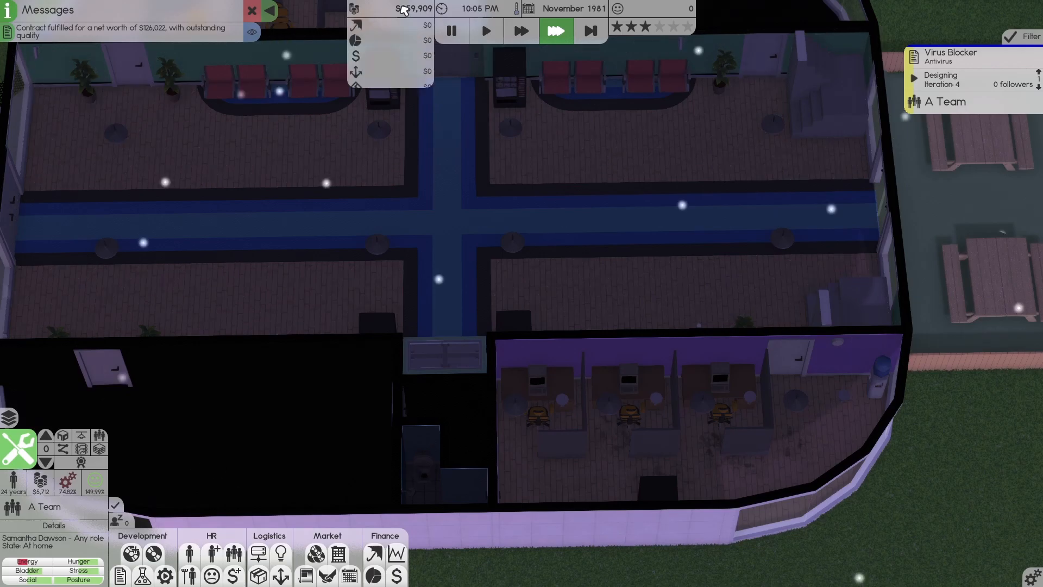
click(486, 31)
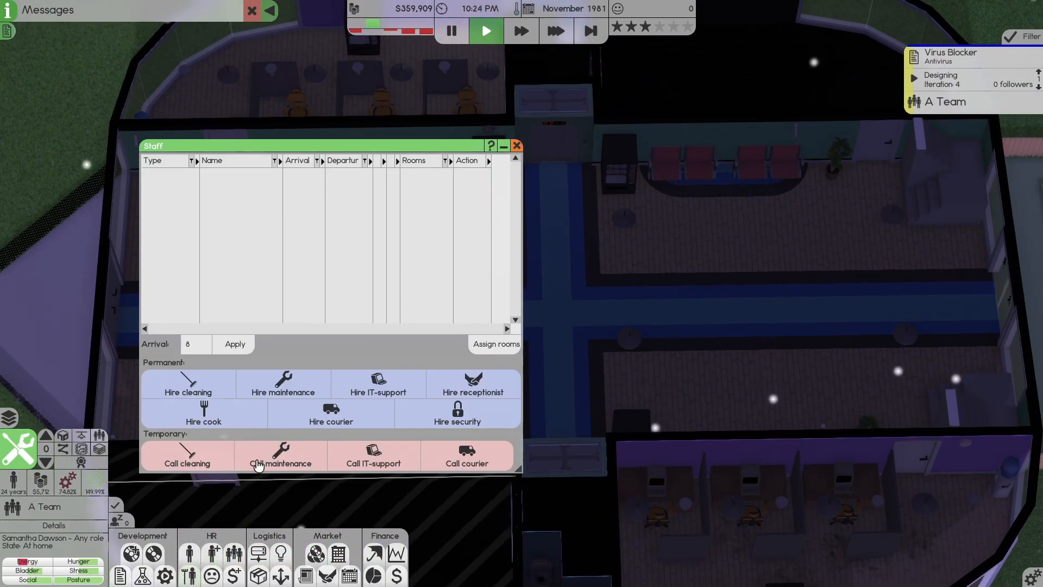
mouse_move(211, 385)
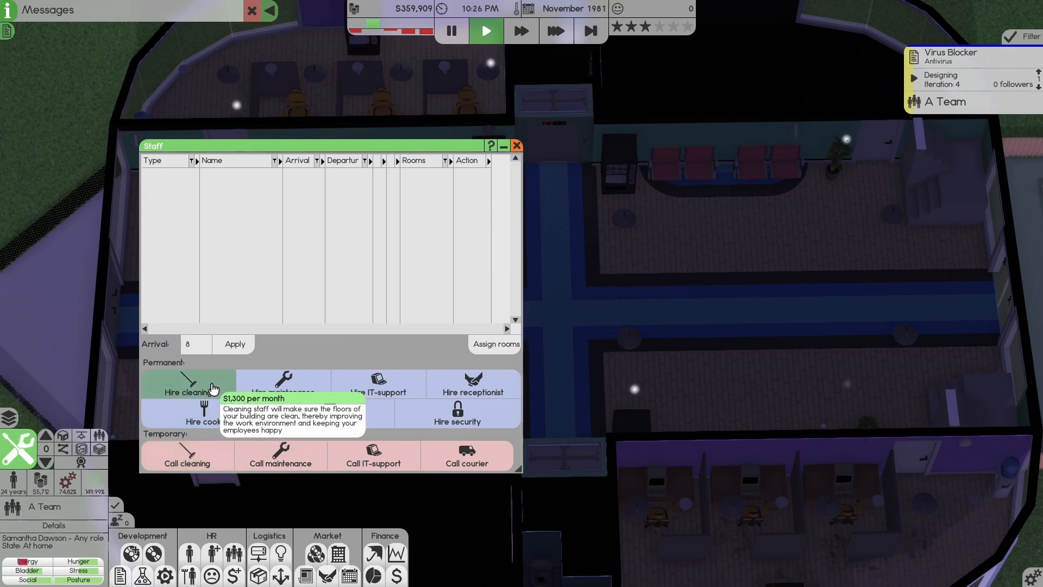
Hire a permanent cleaner with later working hours, then skip the unused time.
click(187, 391)
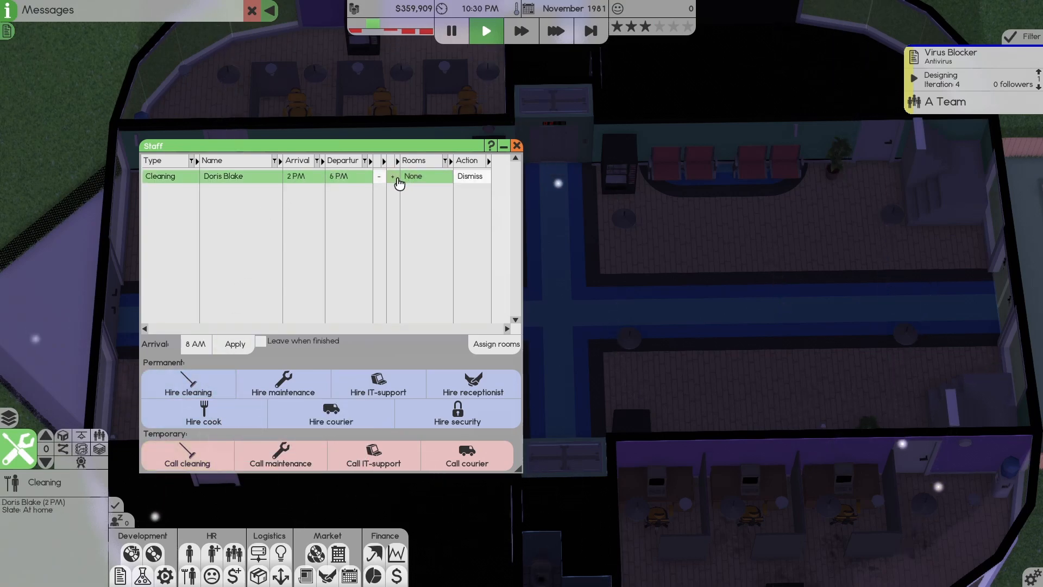
click(392, 180)
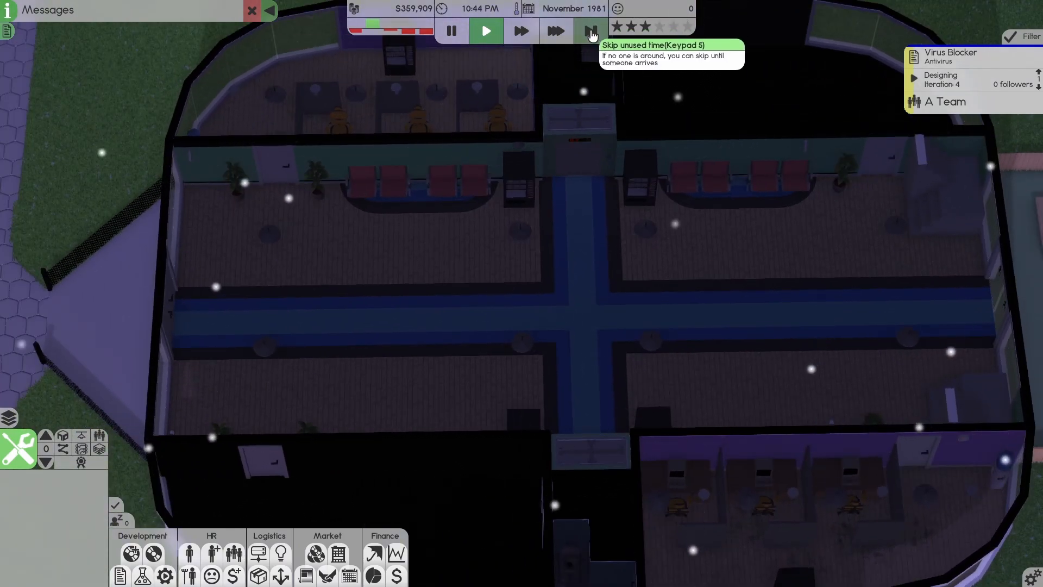
click(587, 30)
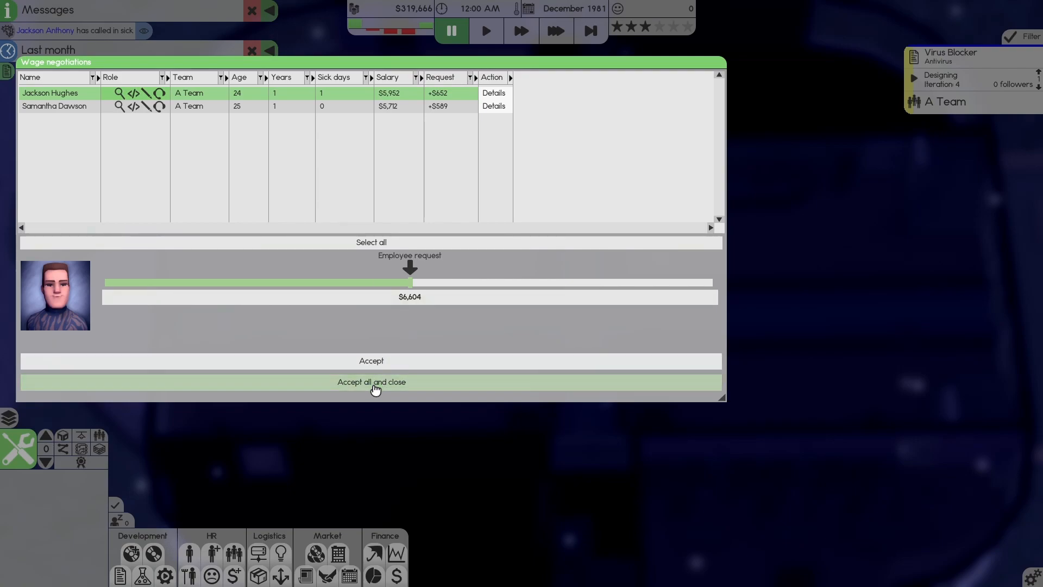
Accept both A Team wage raise requests and confirm with Yes.
click(371, 382)
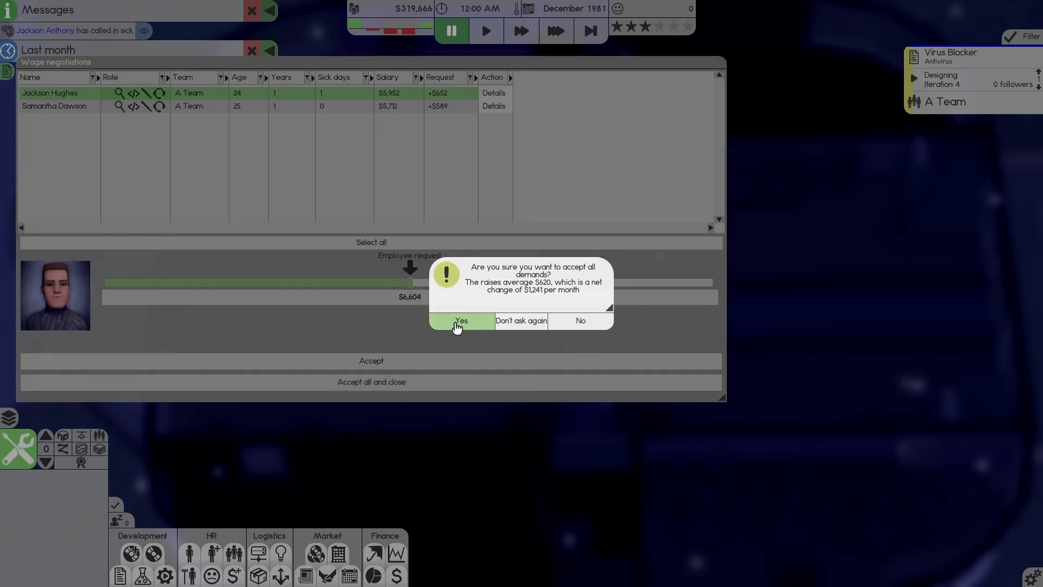
click(461, 320)
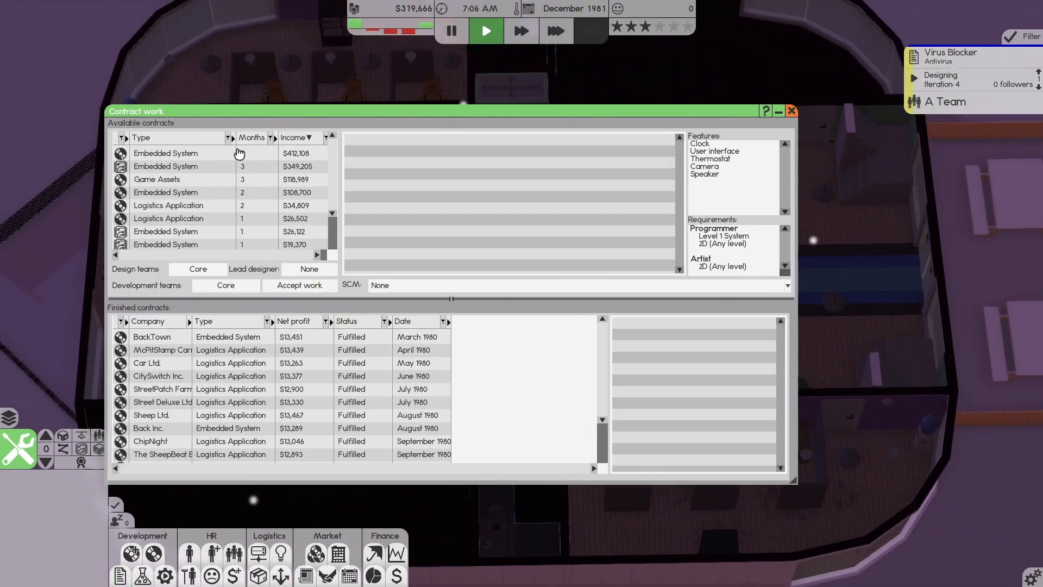
Accept the five-month Pit Inc. Embedded System contract for Core and add a design iteration.
click(165, 153)
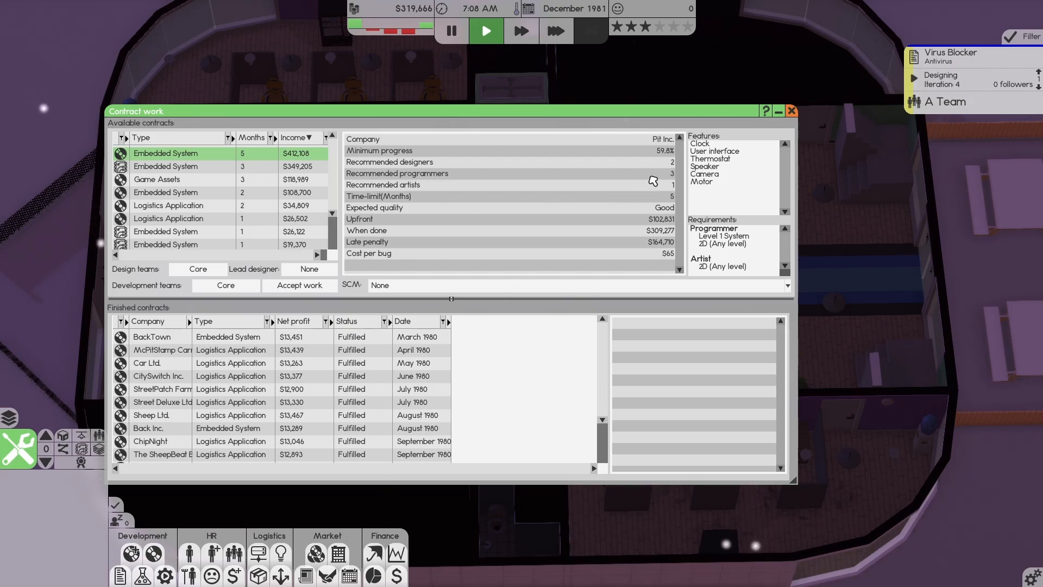
mouse_move(635, 208)
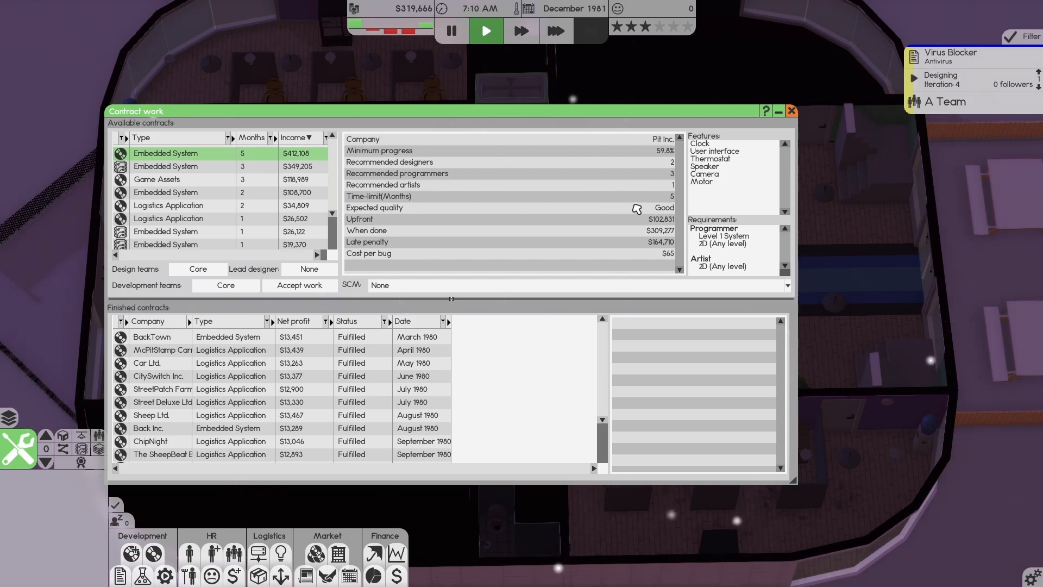
mouse_move(658, 239)
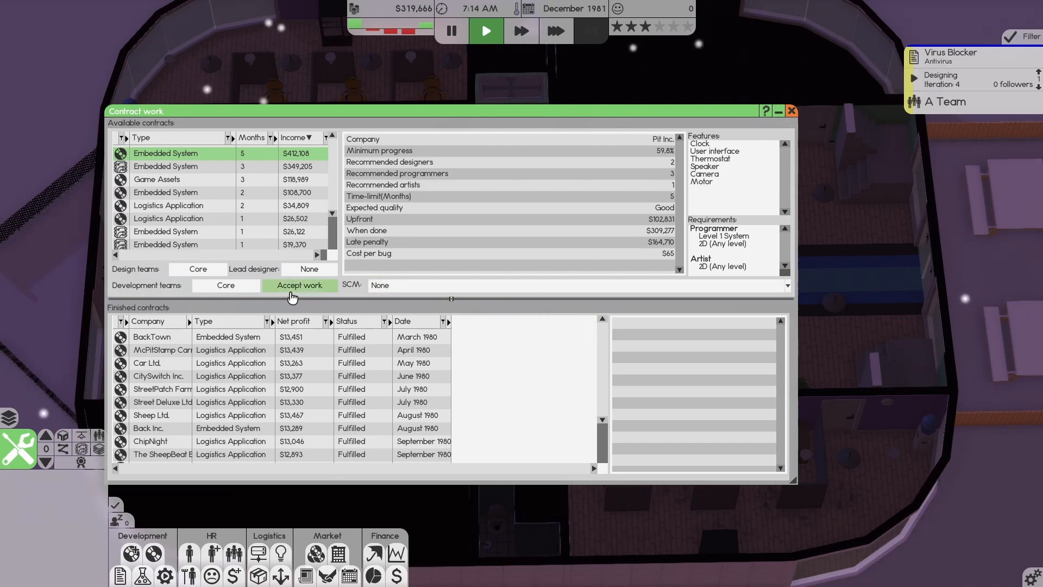
click(298, 285)
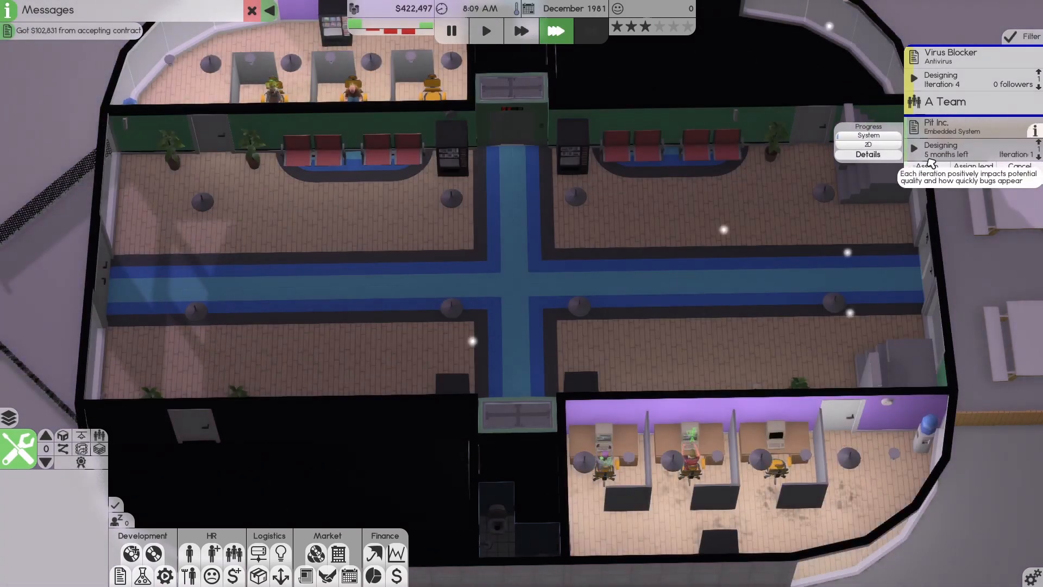
click(943, 102)
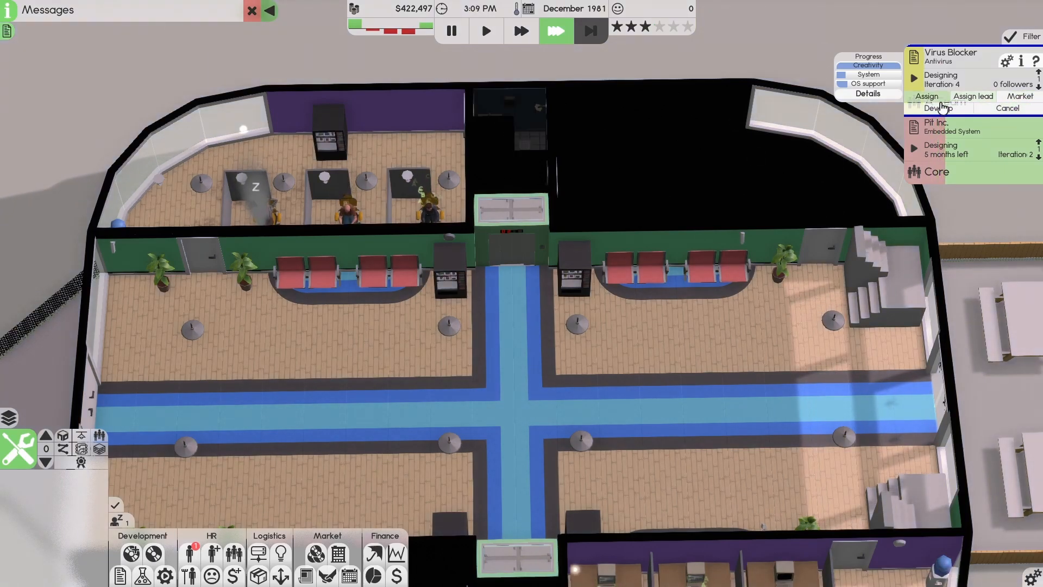
mouse_move(1005, 61)
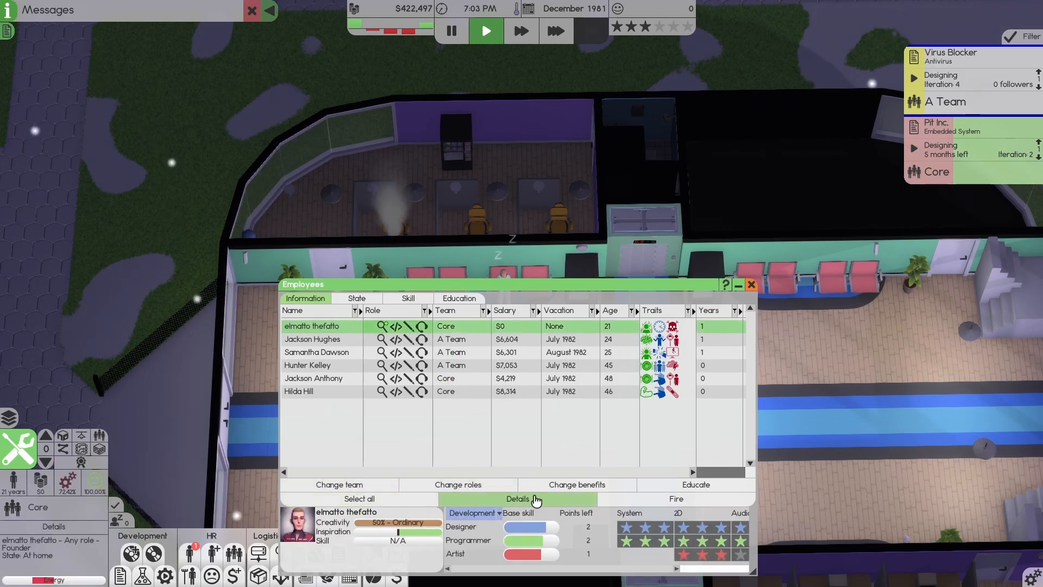
Send the founder to class for a month from Details, then close the Employees window.
click(694, 484)
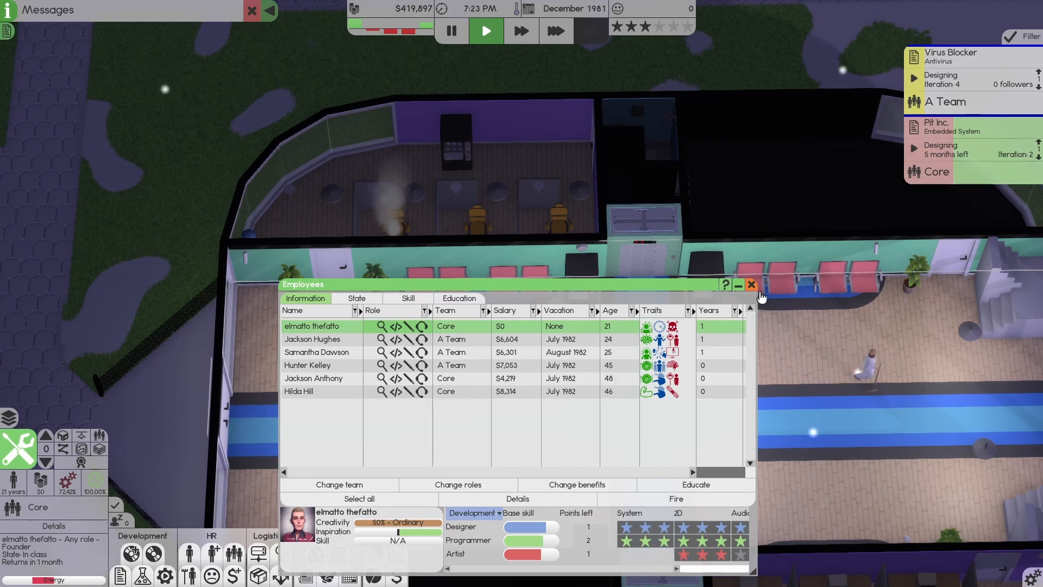
click(751, 284)
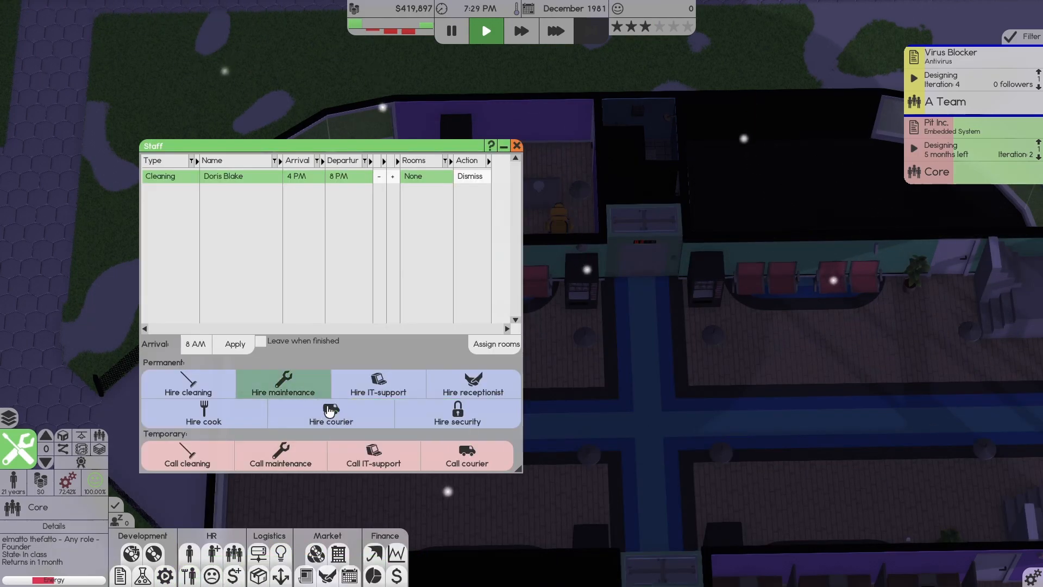
mouse_move(372, 463)
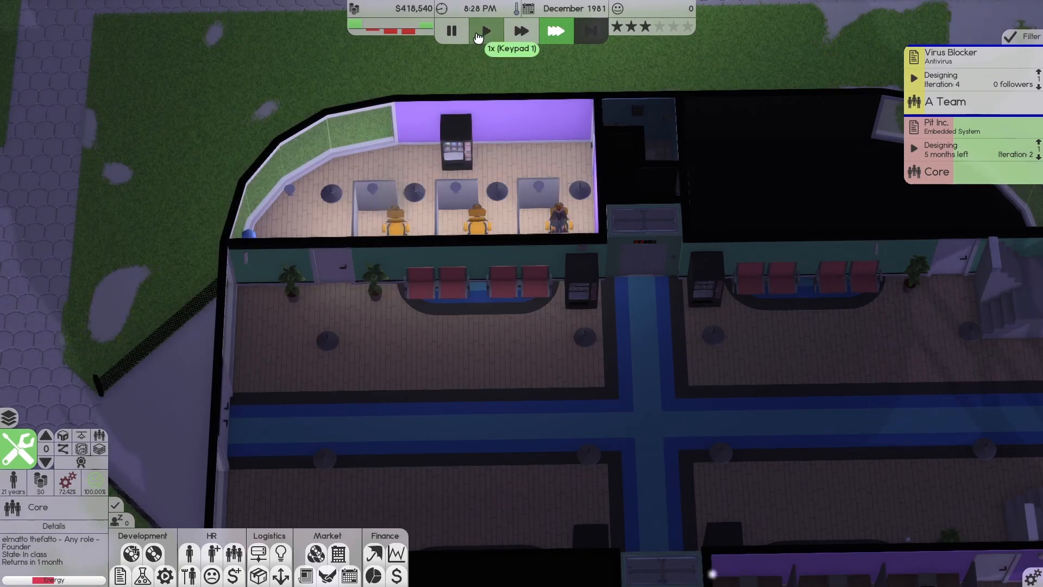
Call in a temporary IT-support maintenance worker, returning time to 1x speed afterwards.
click(485, 30)
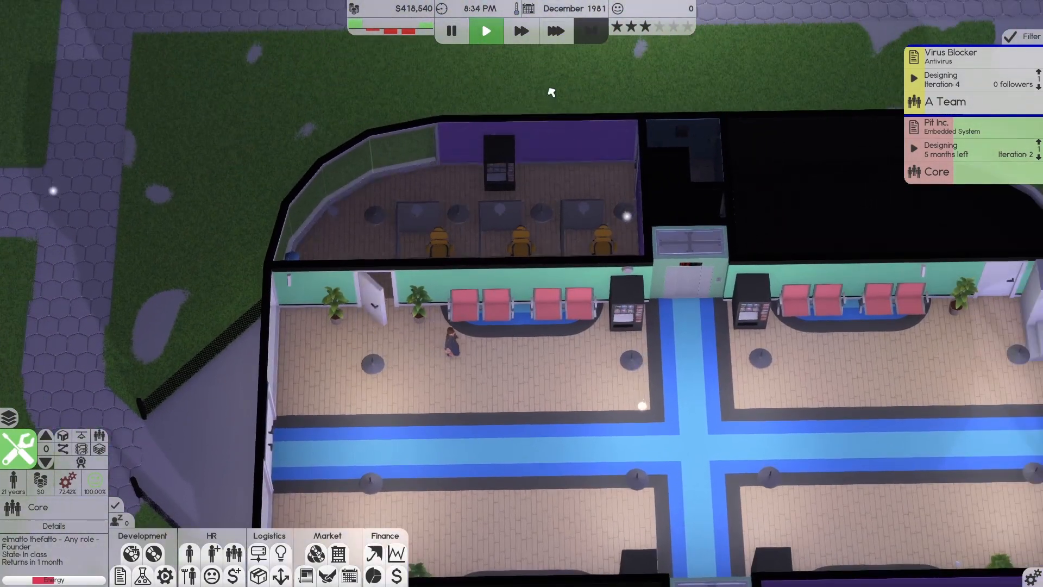
click(521, 30)
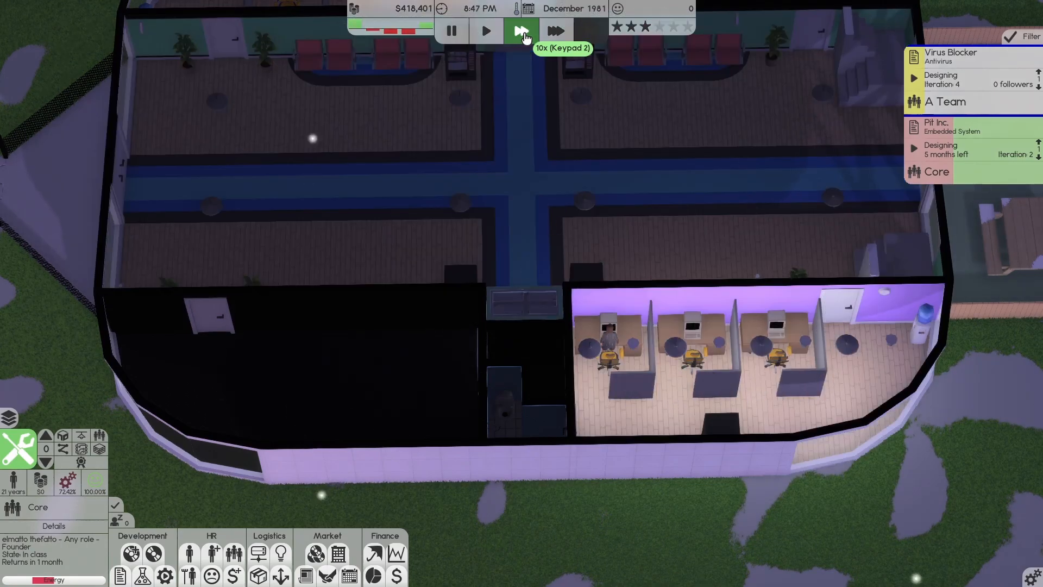
click(484, 31)
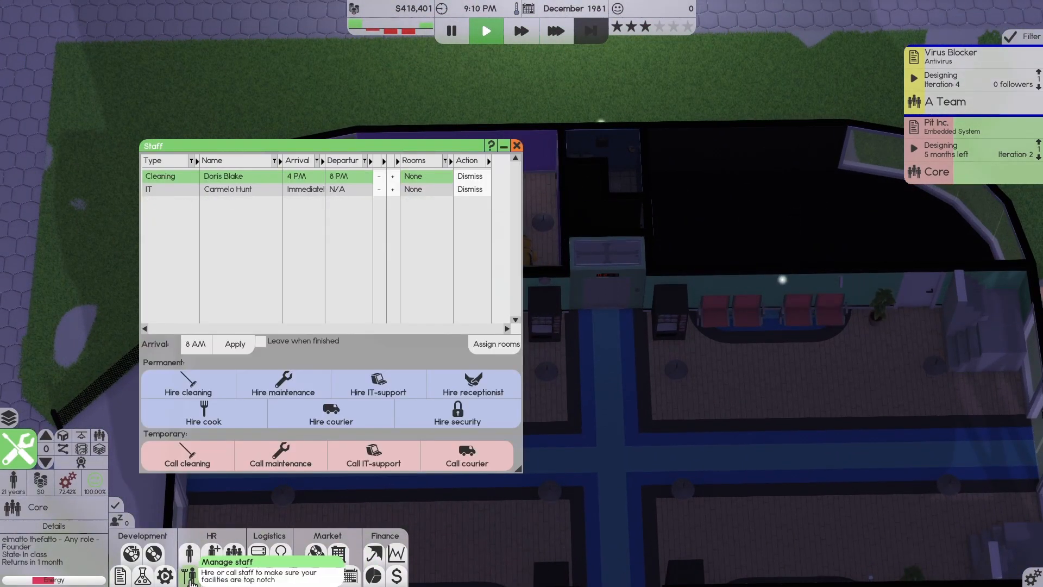
mouse_move(281, 459)
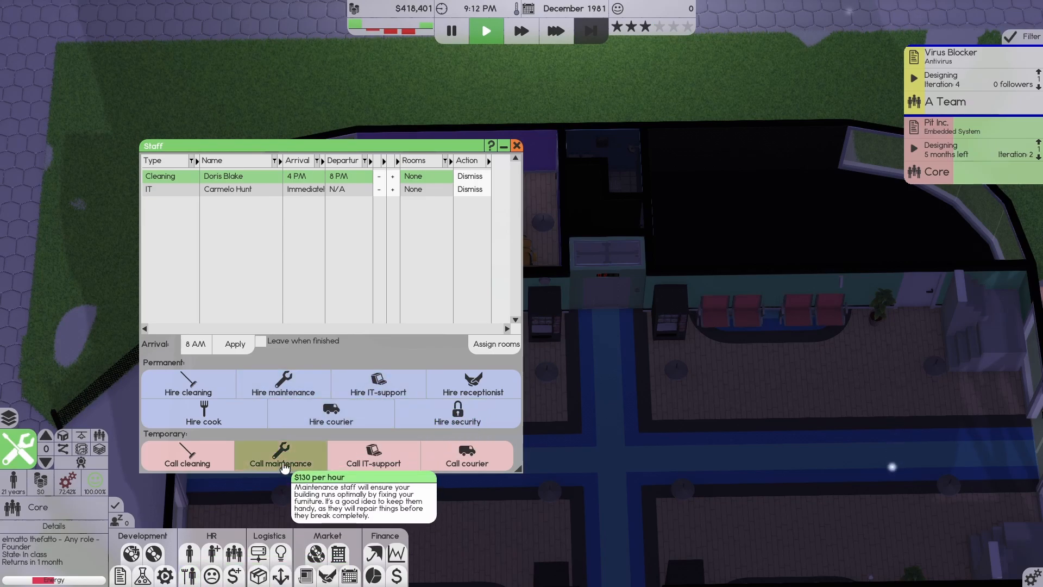
click(517, 146)
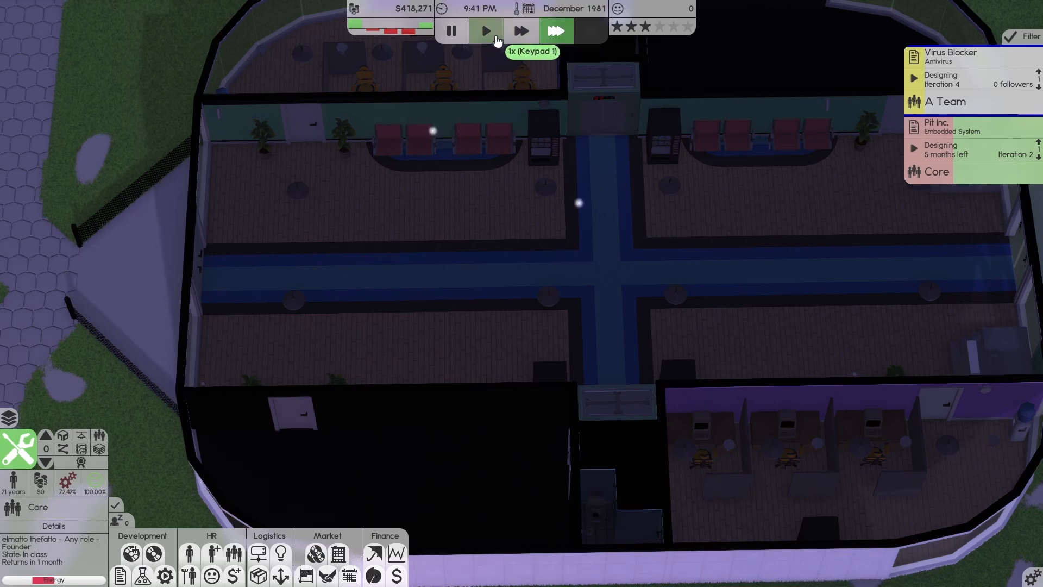
click(485, 31)
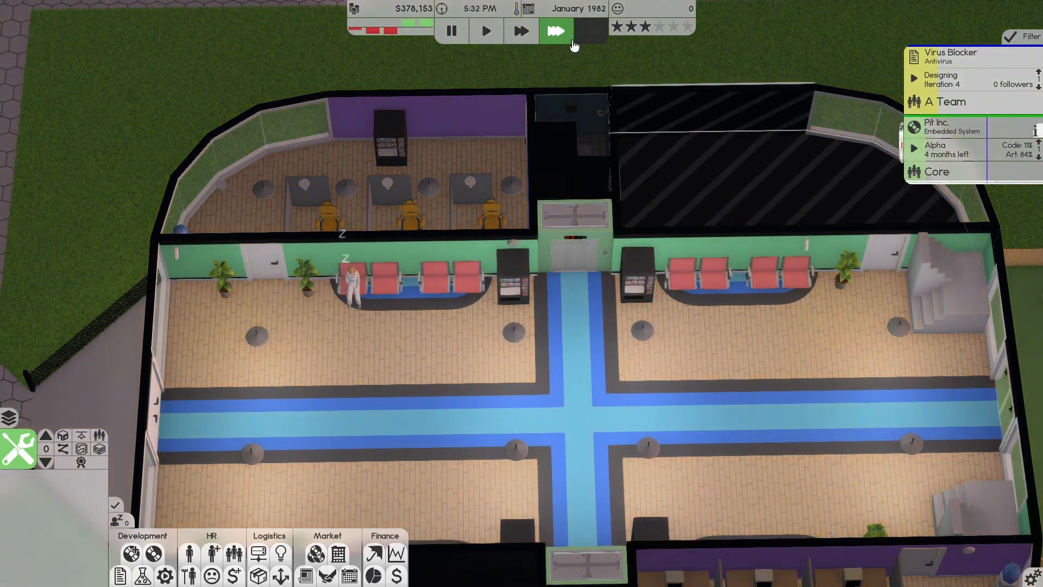
Run time at fastest speed, then open the Review of Pit Inc. dialog.
click(936, 126)
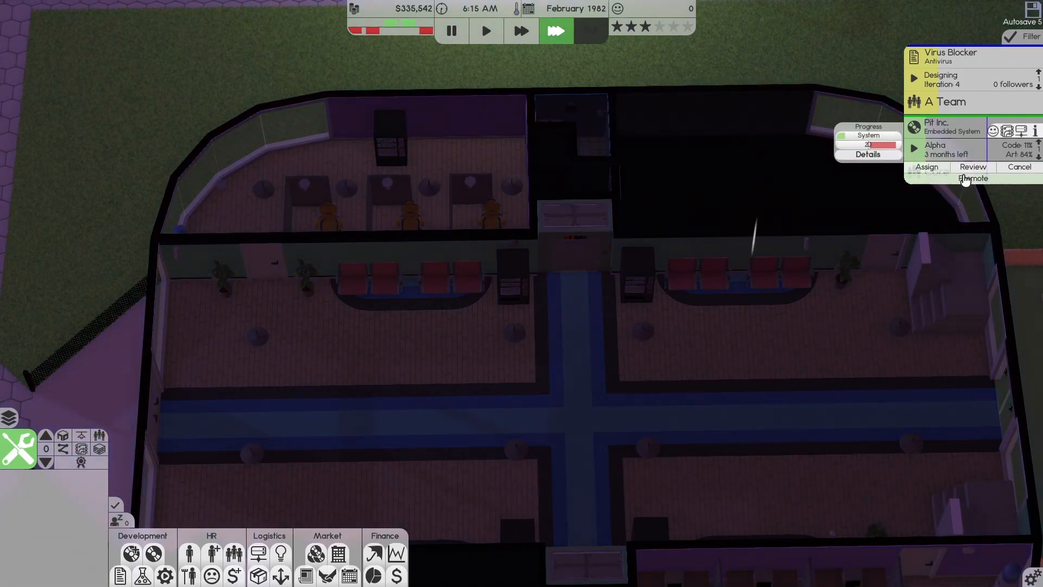
click(972, 167)
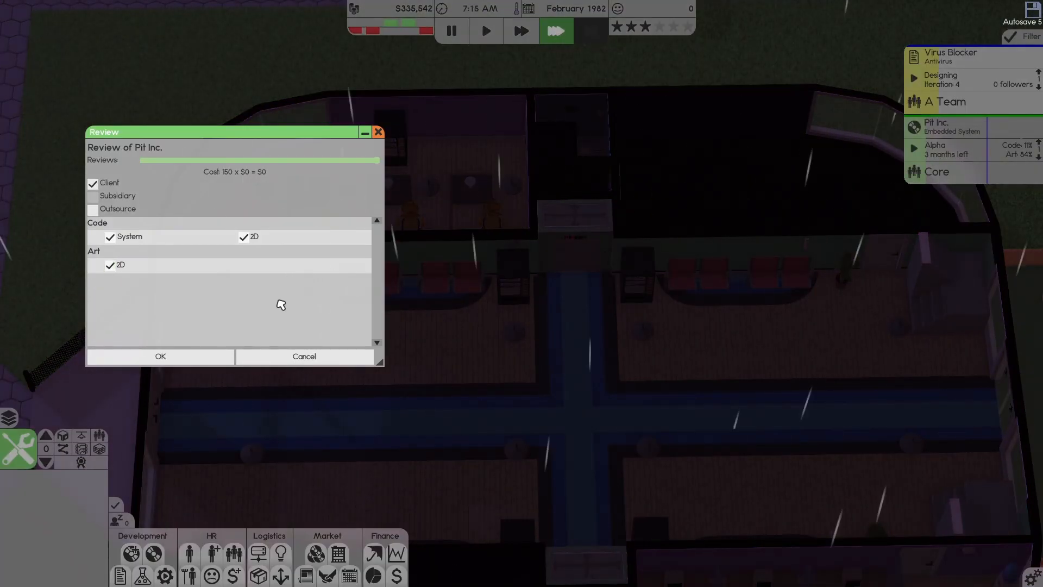
Run the Pit Inc. client review (2.7/10), iterate the contract, and close Finances.
click(160, 356)
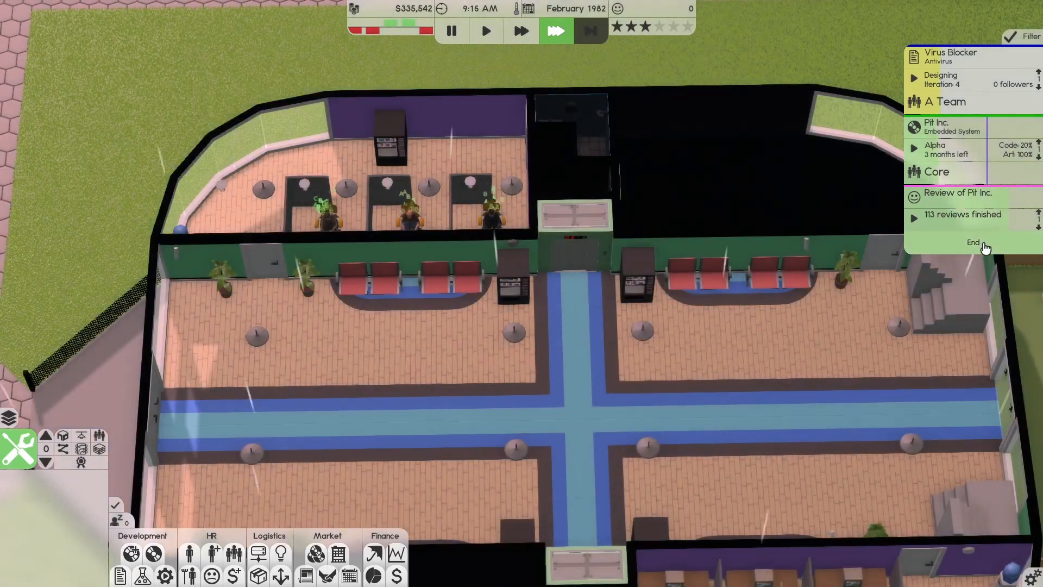
click(973, 241)
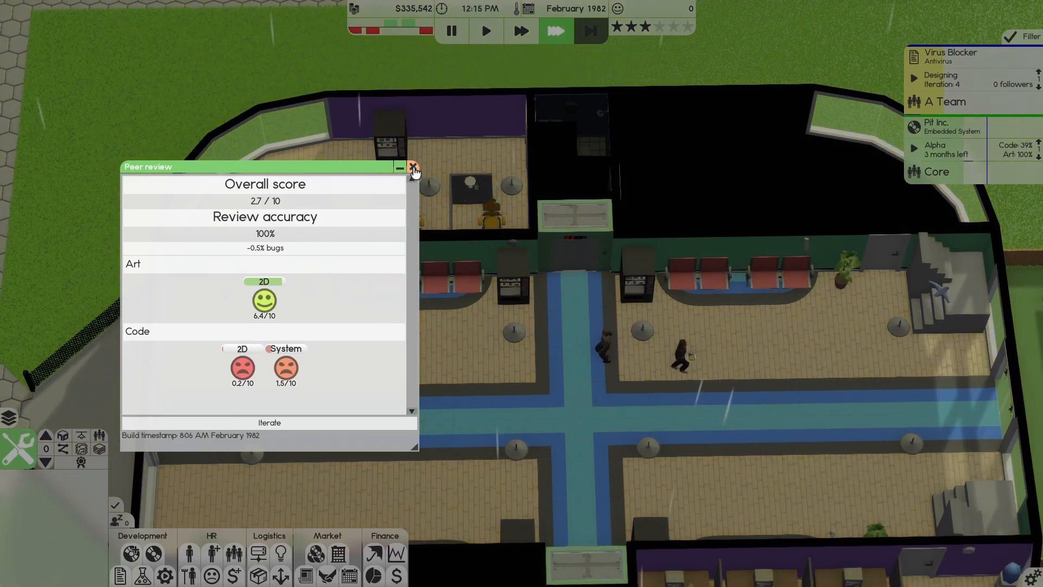
mouse_move(332, 432)
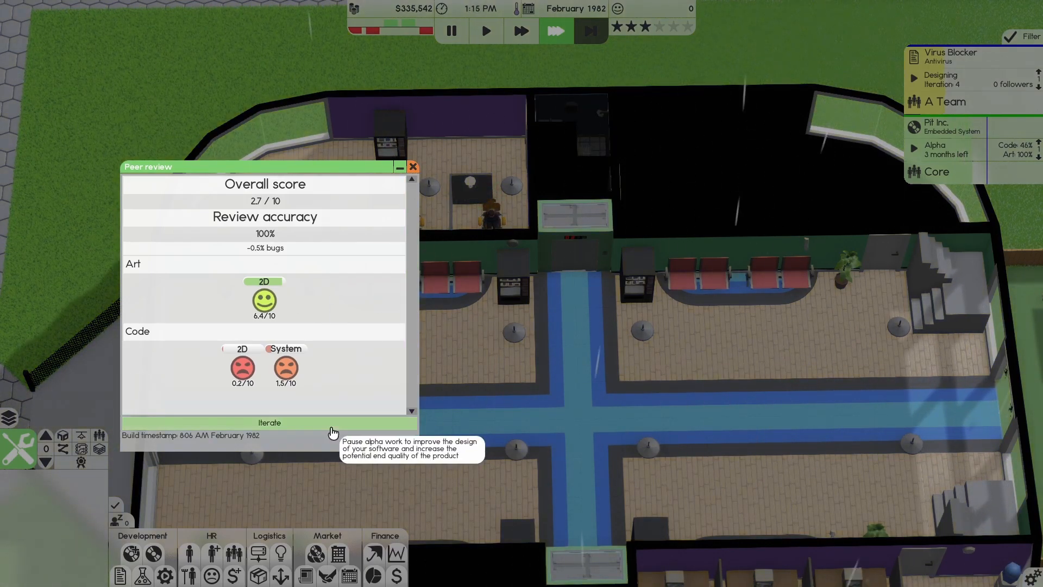
click(269, 423)
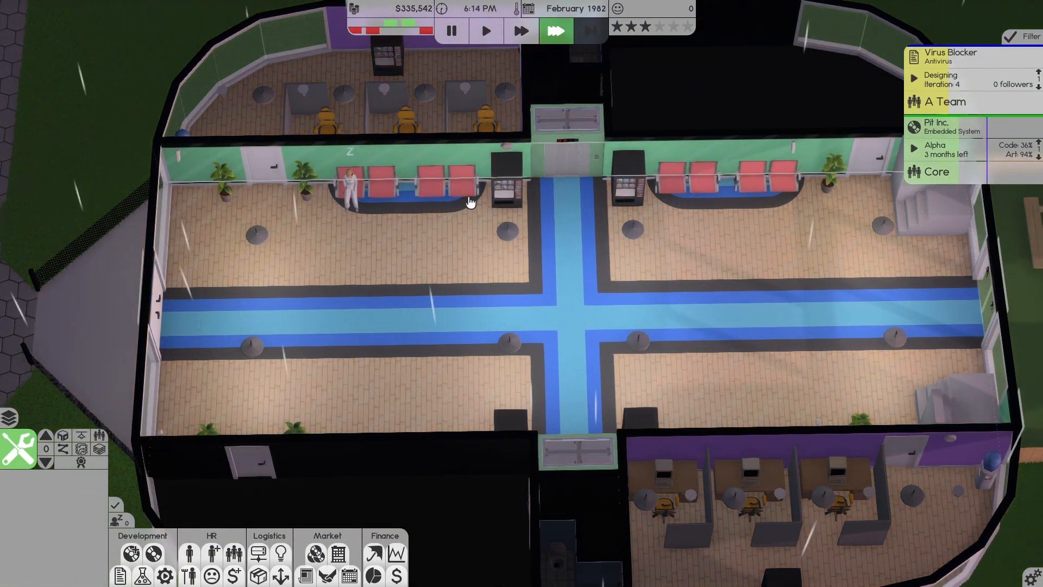
mouse_move(555, 31)
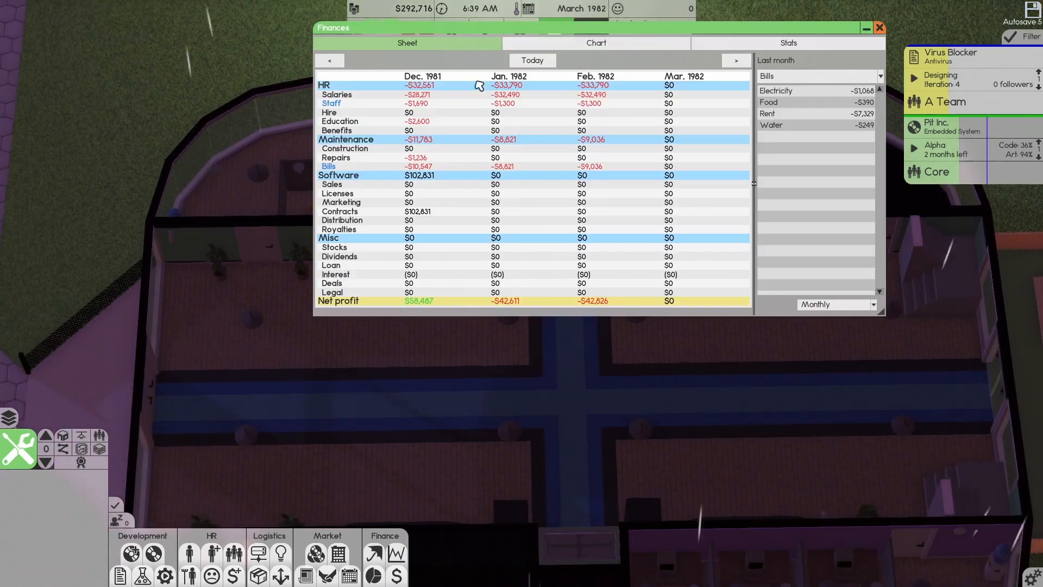
click(879, 27)
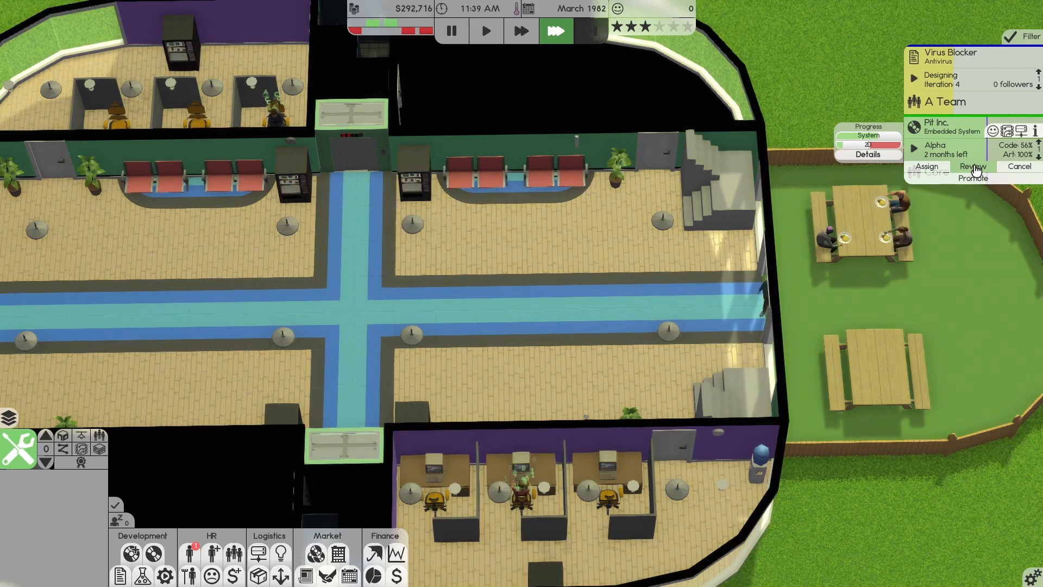
Run a second Pit Inc. client review scoring 5.8/10 and close the results.
click(973, 166)
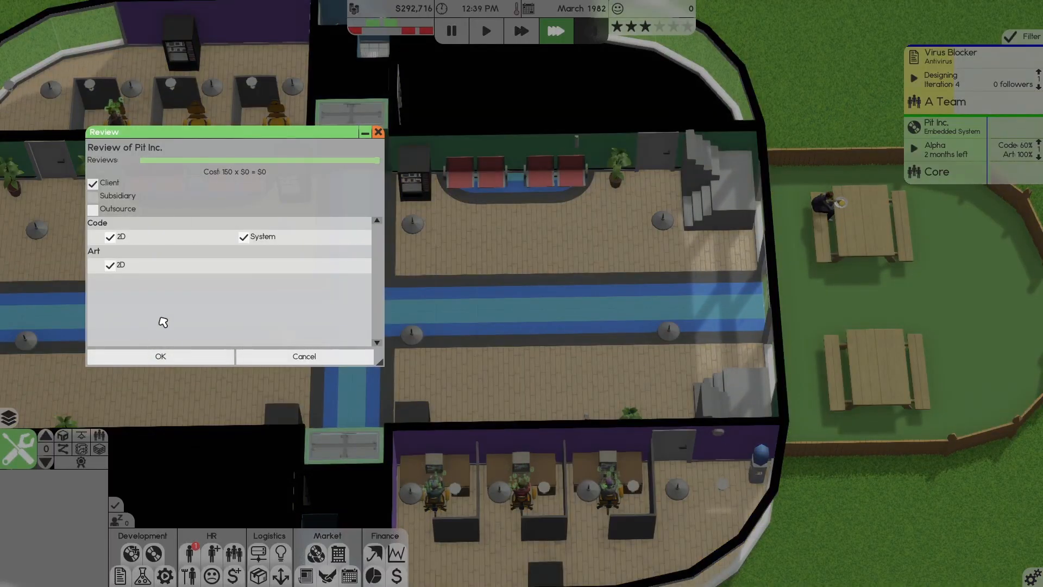
click(160, 356)
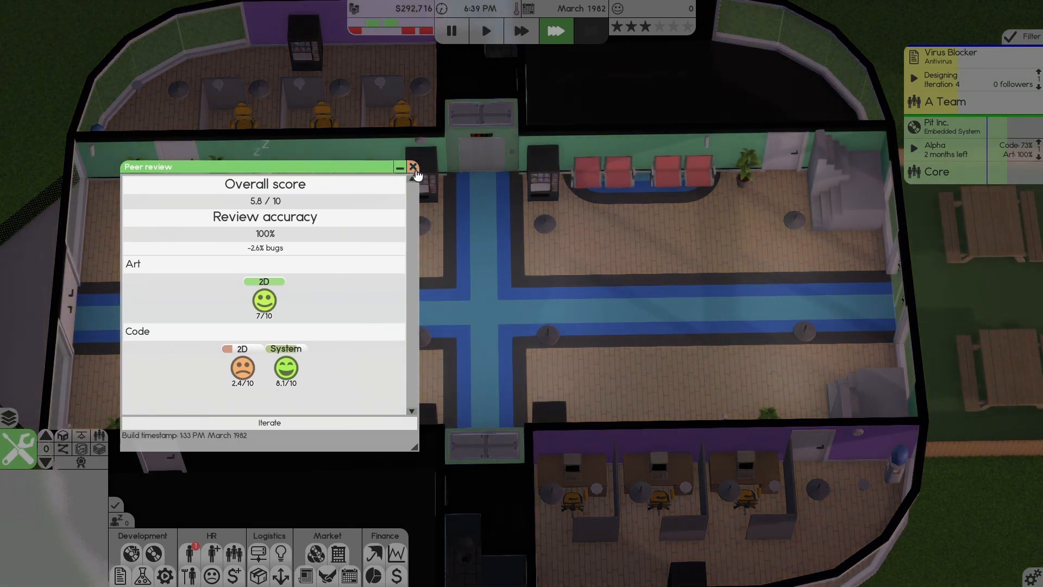
click(412, 166)
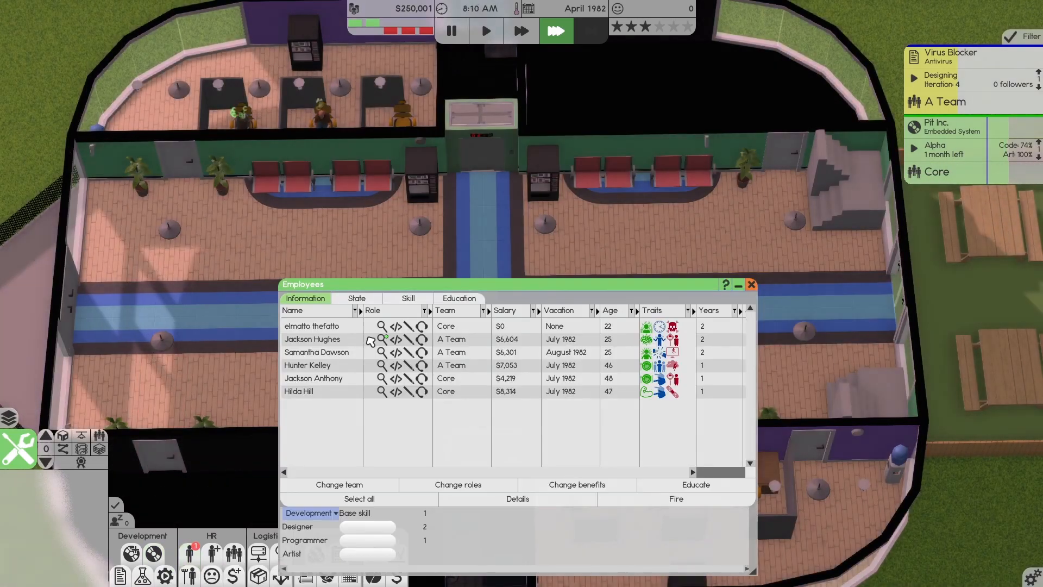
Check an employee's details, then close the Employees window.
click(313, 338)
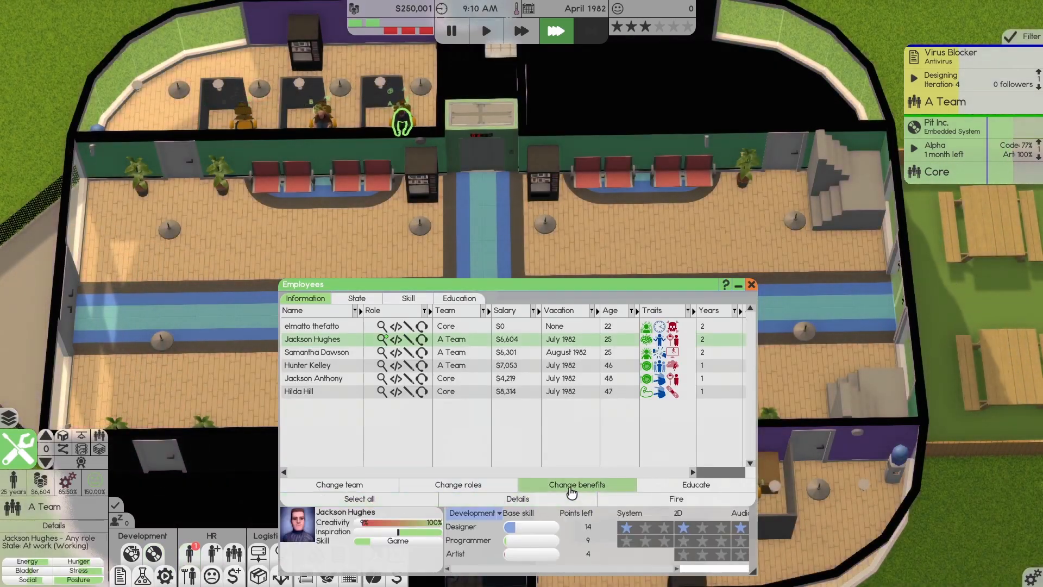
click(696, 485)
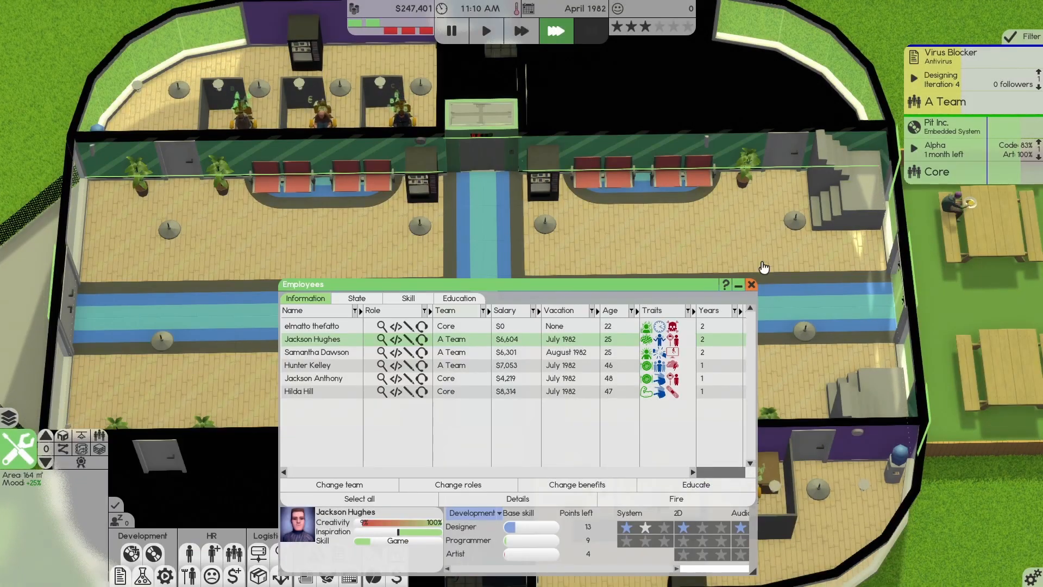
click(751, 285)
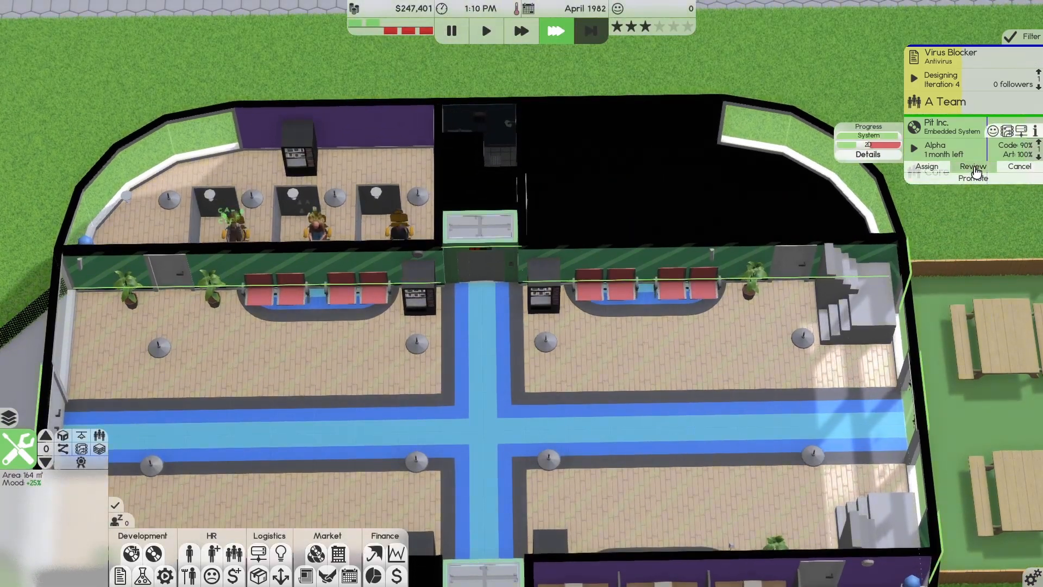
Promote Pit Inc. out of alpha into beta.
click(971, 178)
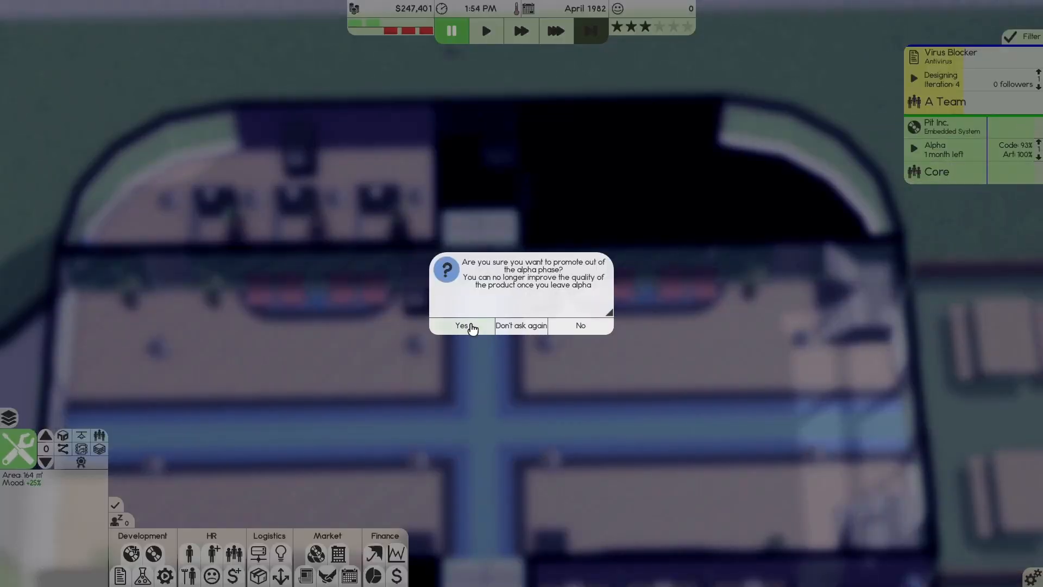
click(462, 326)
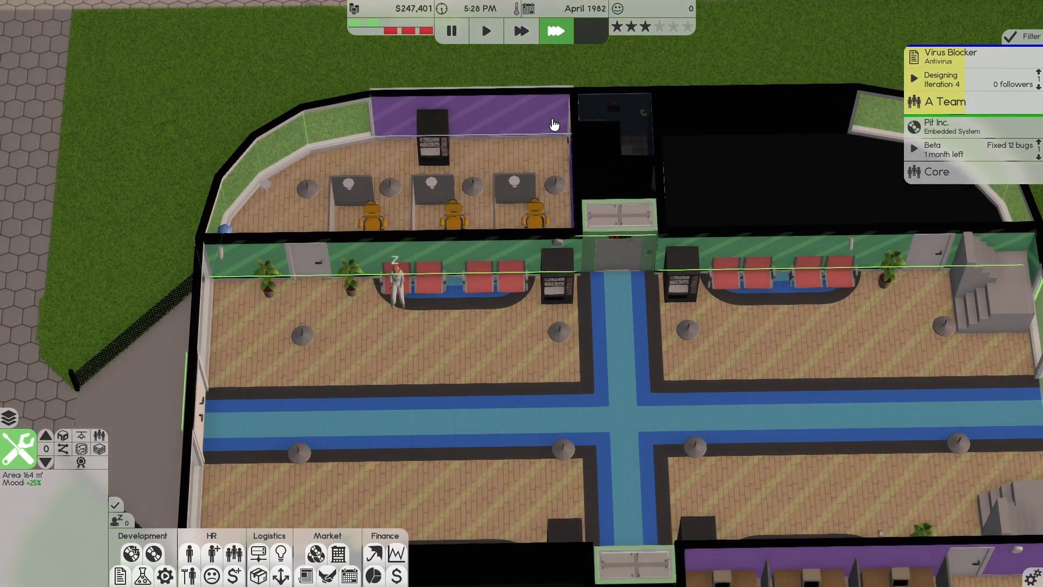
click(486, 31)
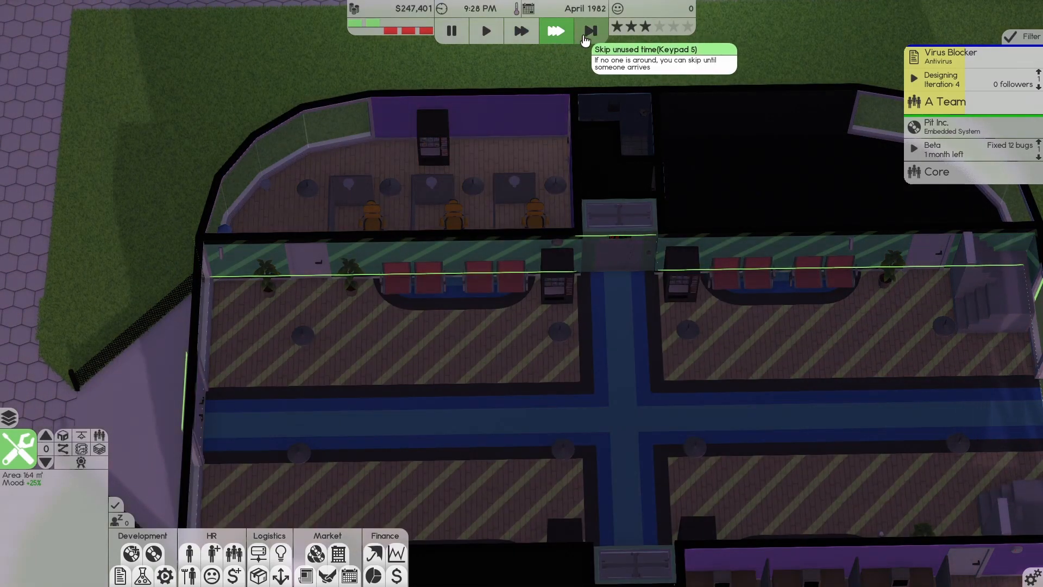
Skip unused time at normal speed until Pit Inc.'s release prompt, then confirm release.
click(588, 30)
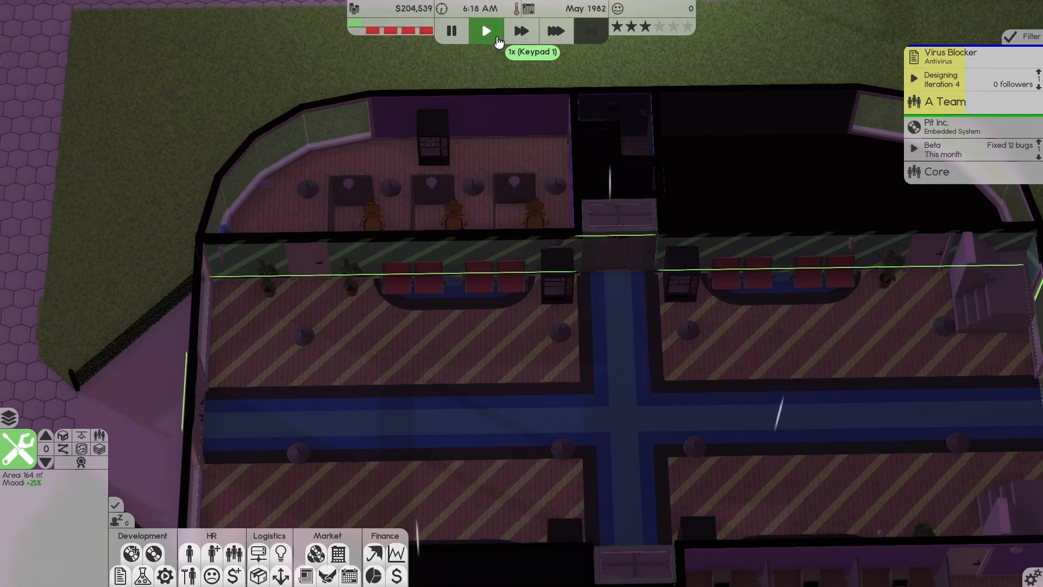
click(557, 30)
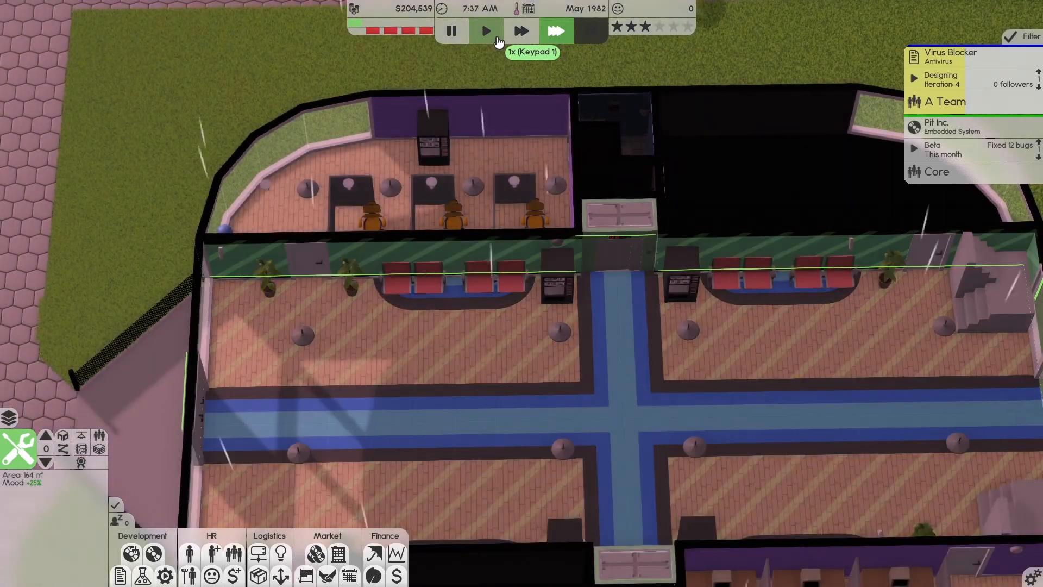
click(556, 30)
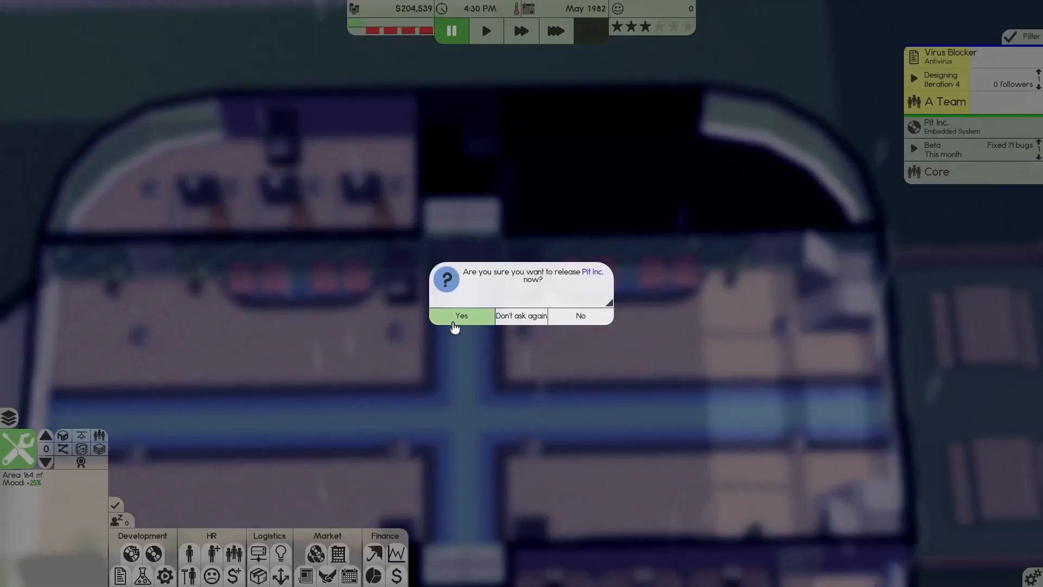
click(462, 315)
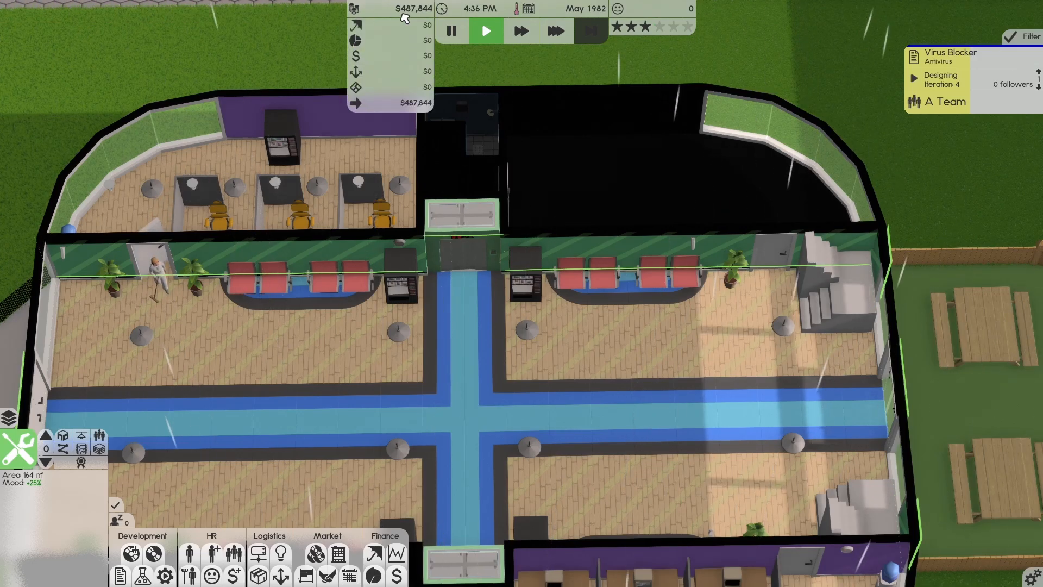
Dismiss the cash breakdown, then run at top speed and skip into June 1982.
click(556, 30)
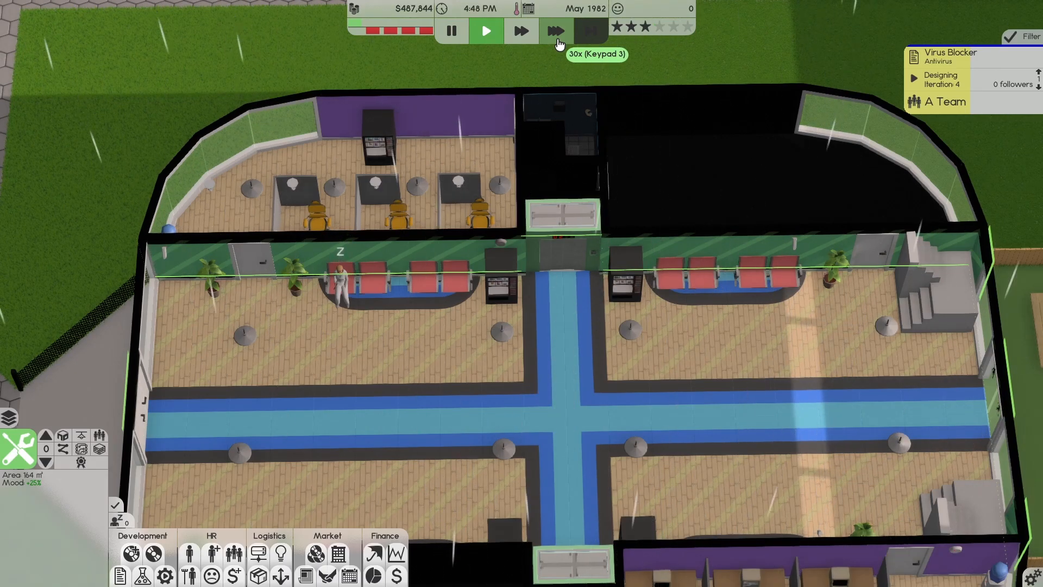
click(556, 31)
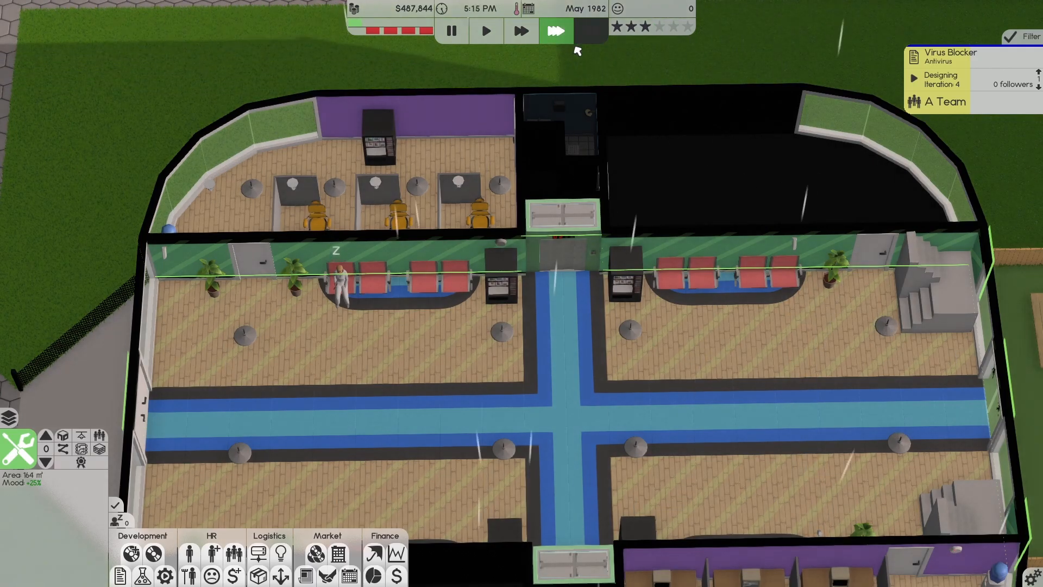
mouse_move(557, 31)
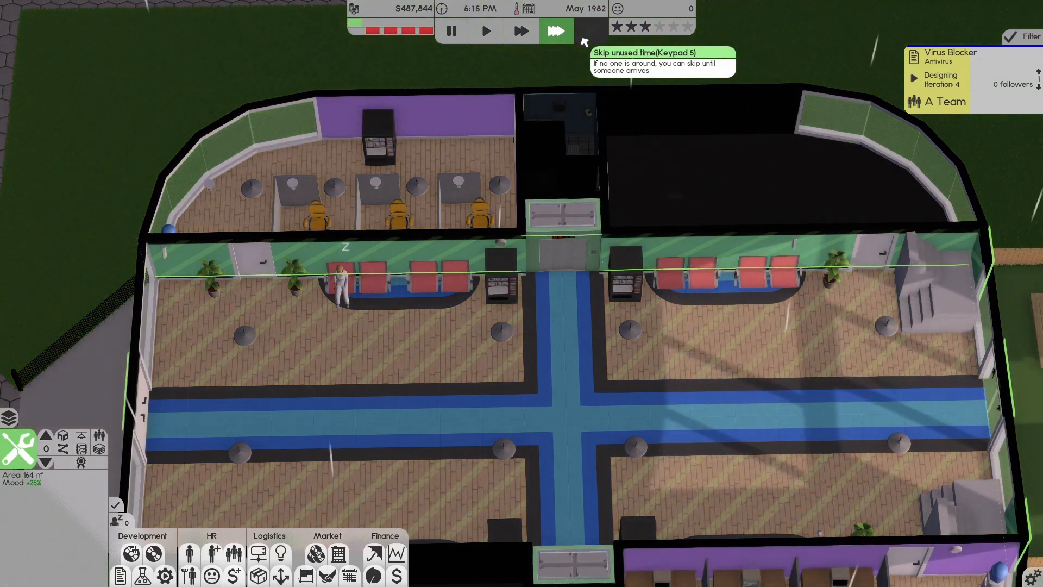
click(522, 30)
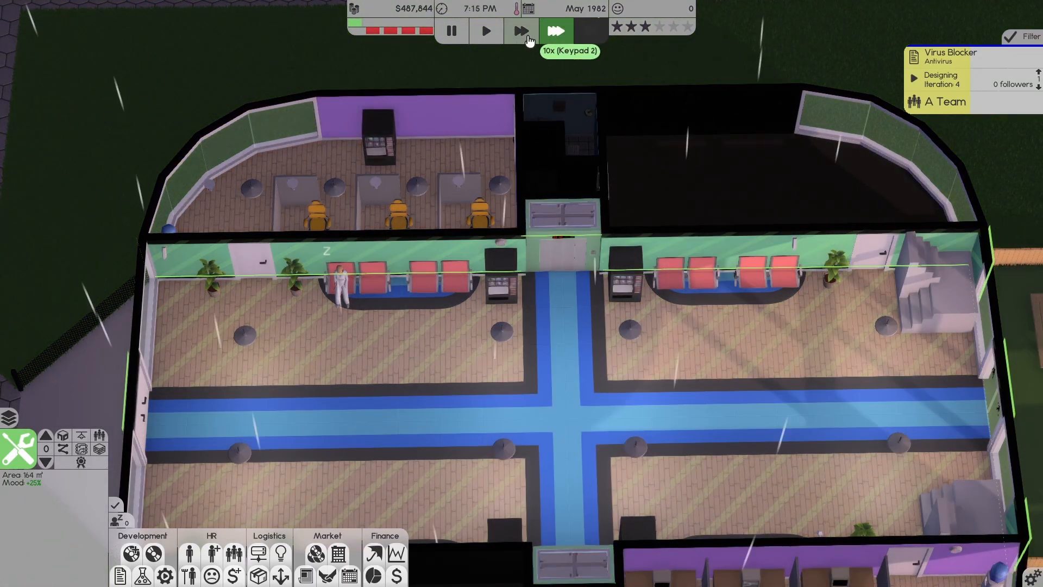
click(556, 31)
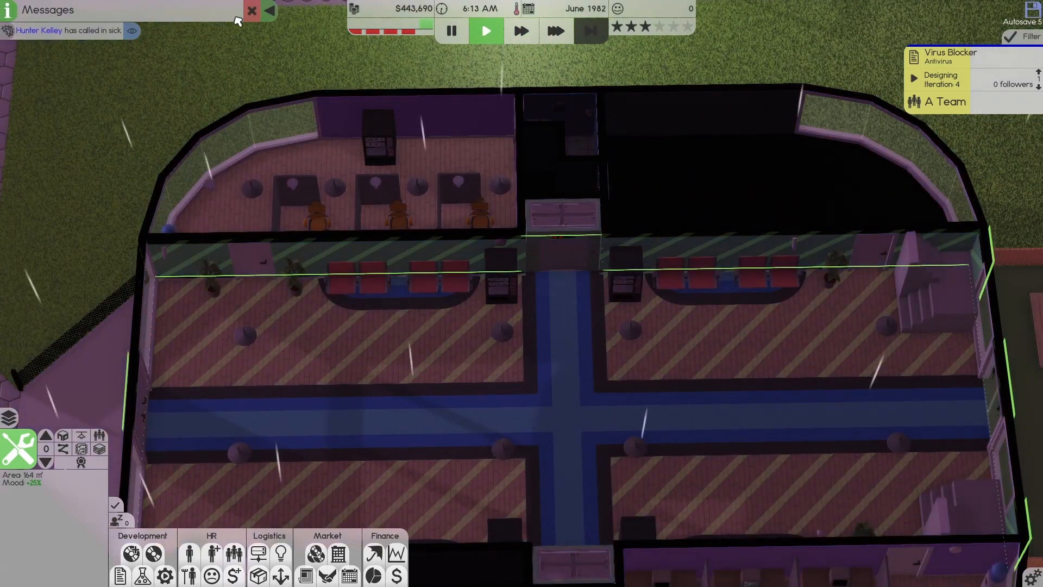
Accept McChipTune's $284,357 logistics contract and The Flute Carrot Corp.'s game assets contract.
click(252, 10)
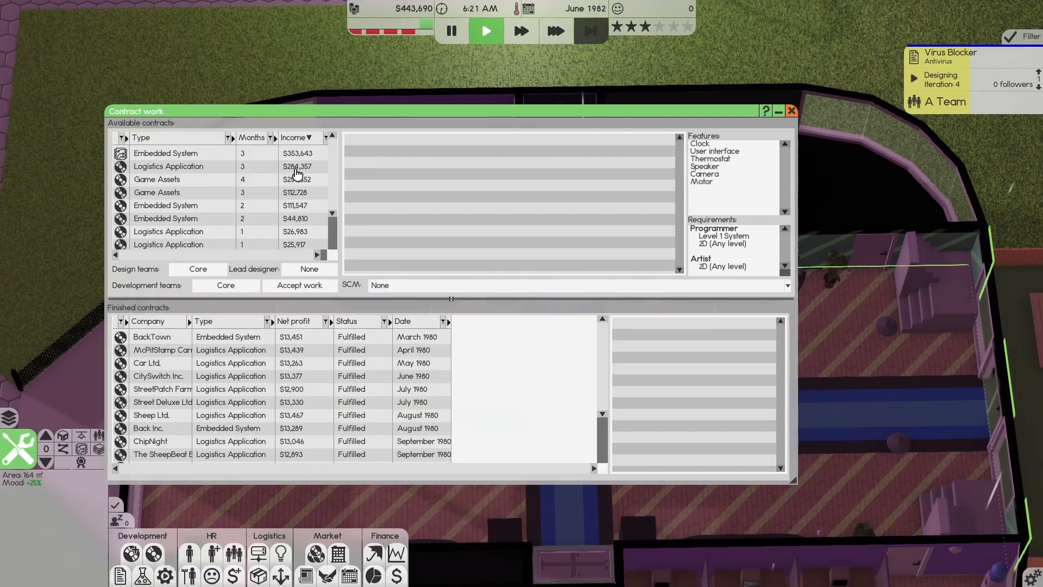
click(169, 166)
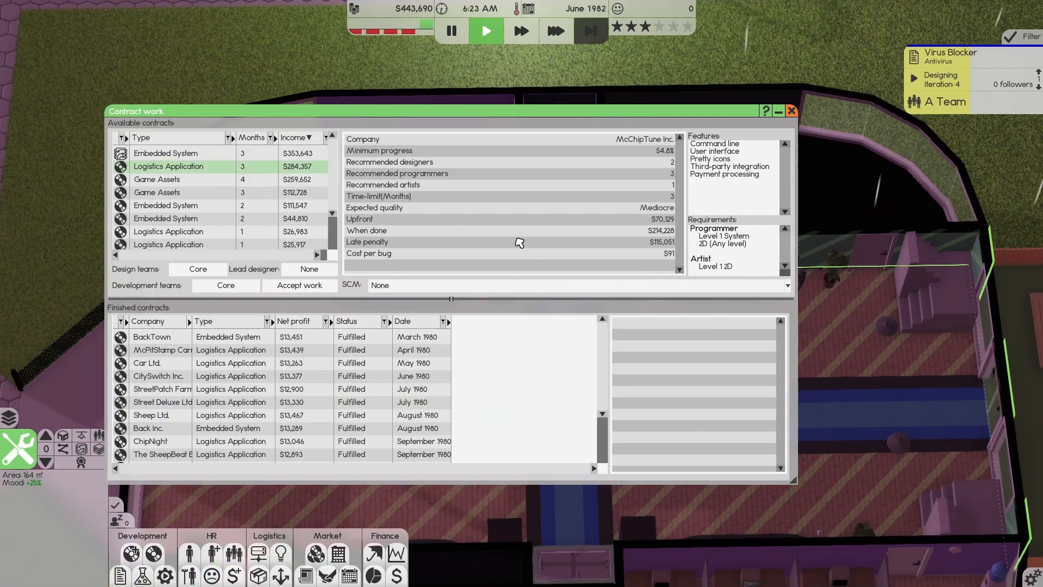
mouse_move(319, 196)
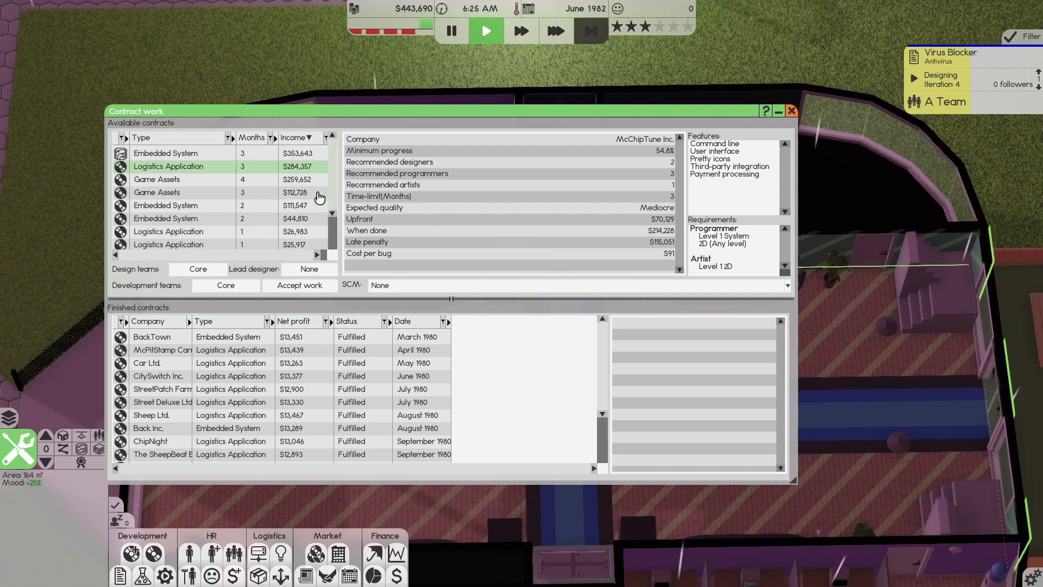
mouse_move(446, 157)
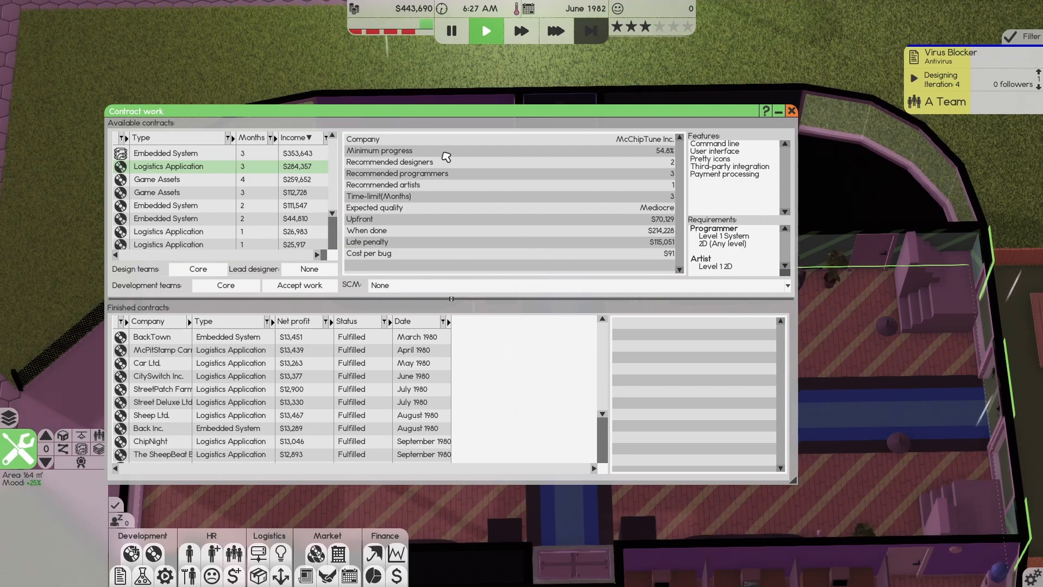
mouse_move(278, 204)
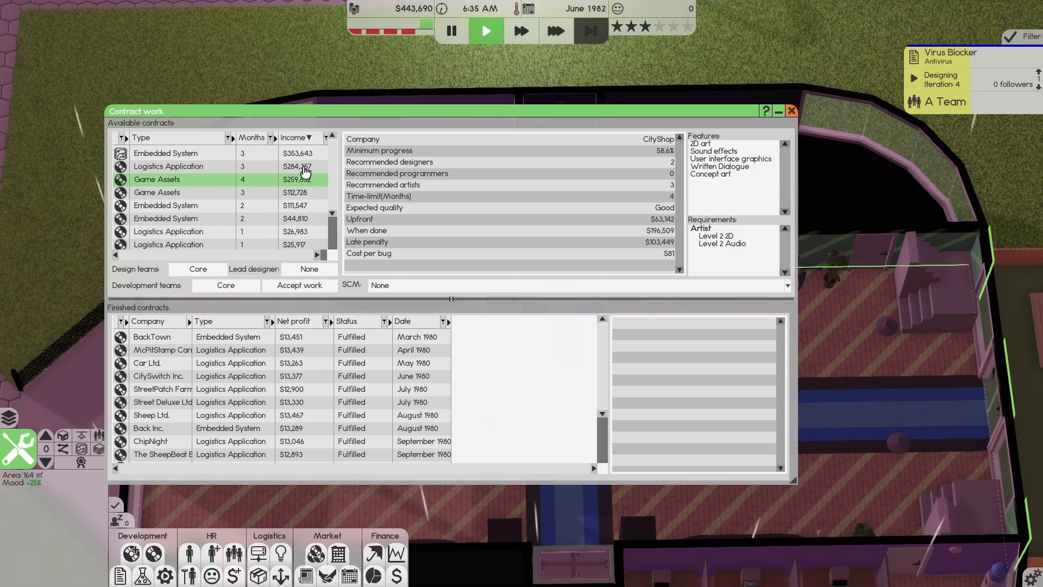
click(169, 166)
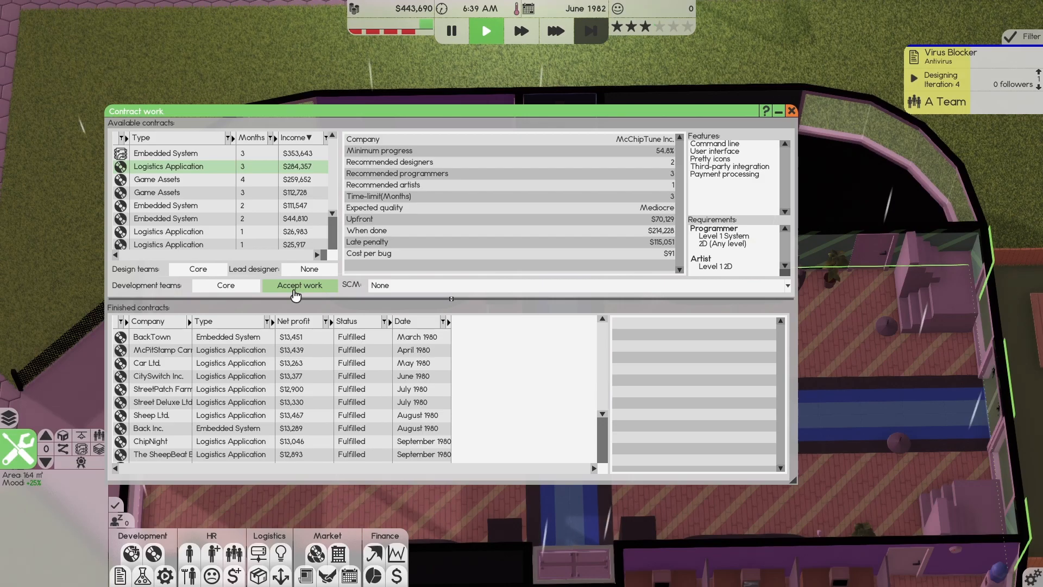
click(299, 284)
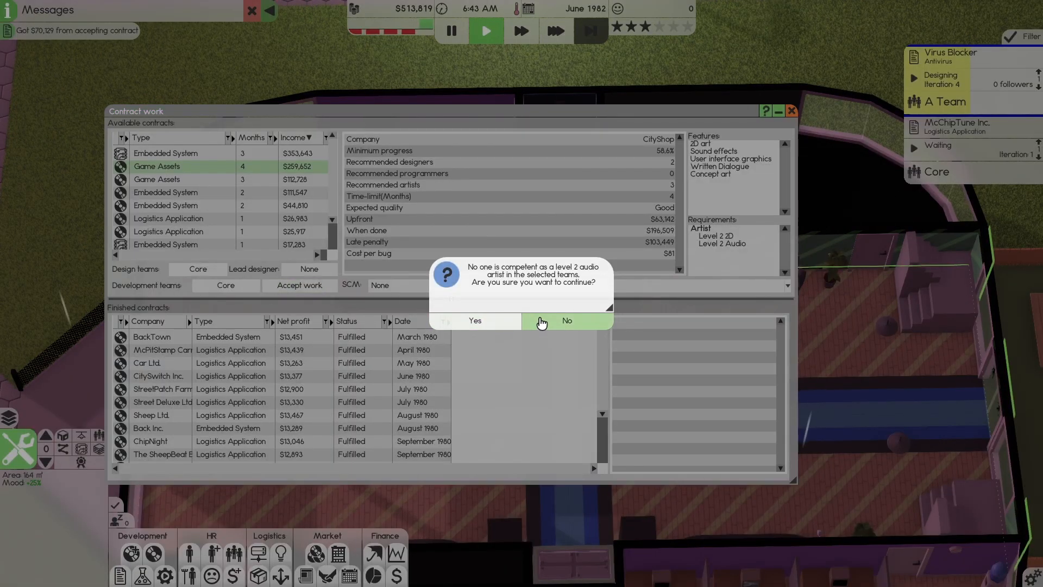
click(567, 321)
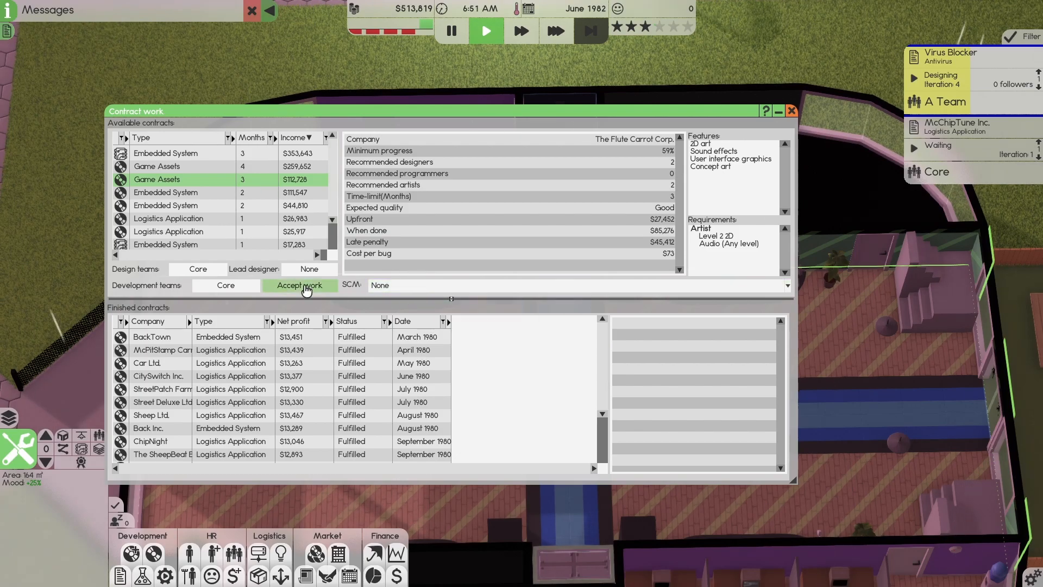
click(299, 285)
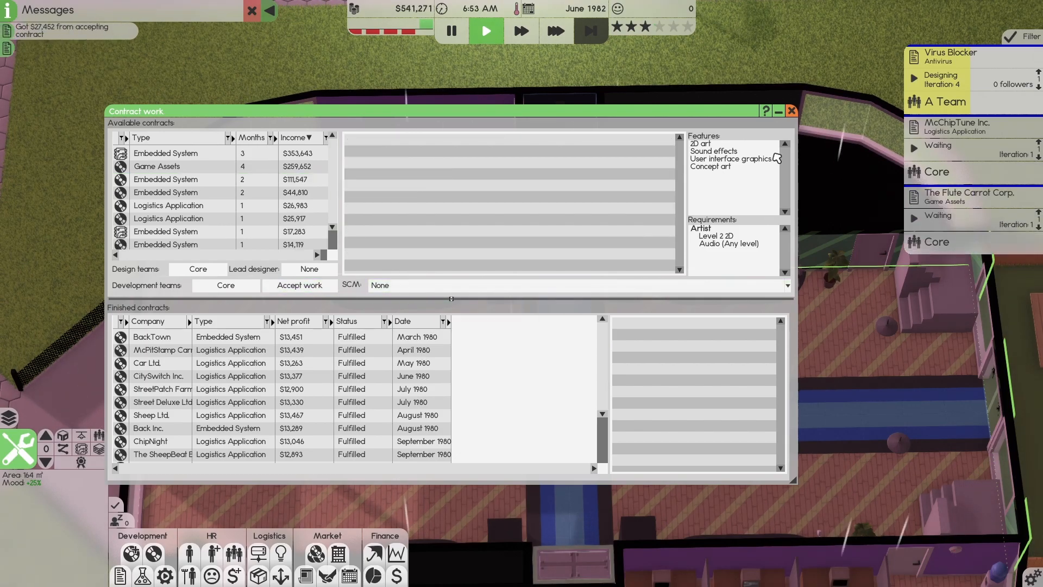
click(791, 110)
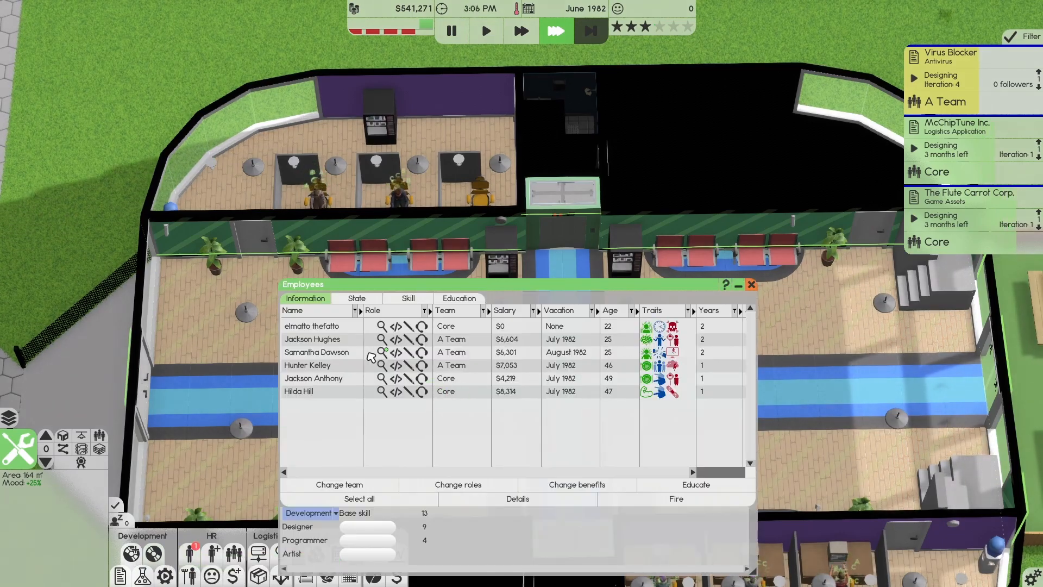
View an employee's skills, close the roster, and skip unused time.
click(696, 484)
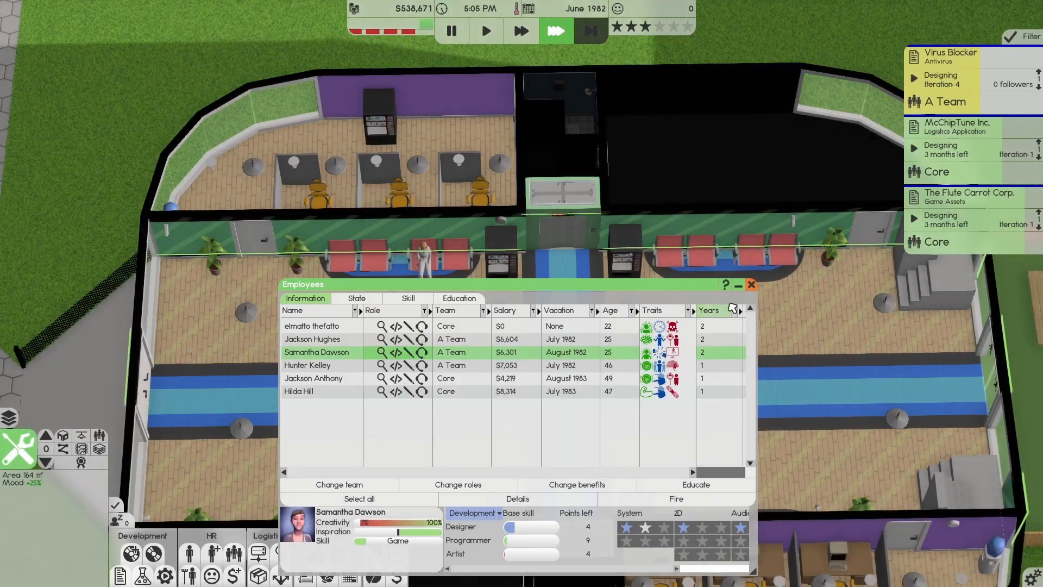
click(750, 284)
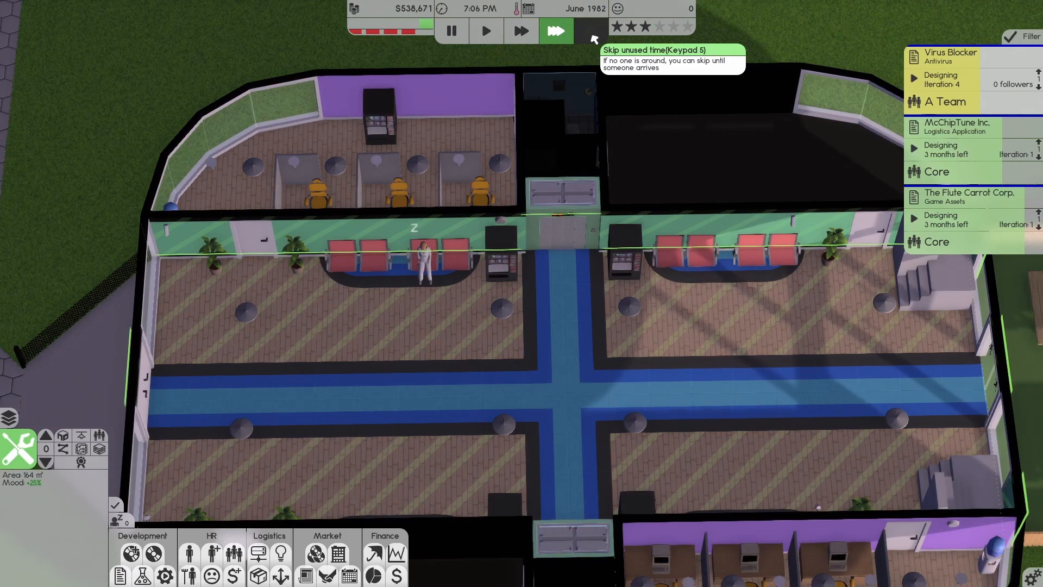
click(557, 31)
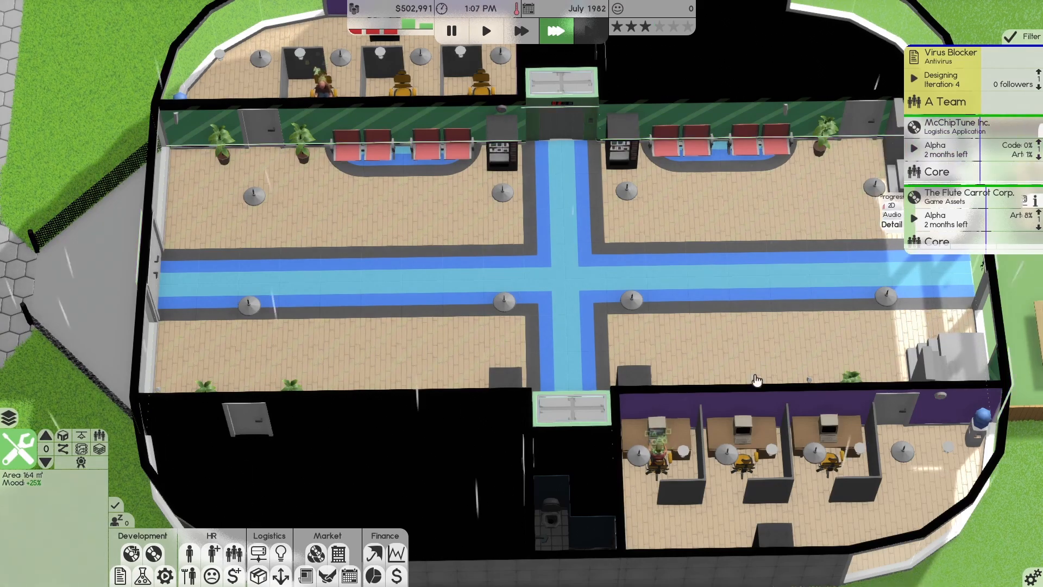
Fast-forward while both contracts progress through alpha toward September 1982.
click(658, 439)
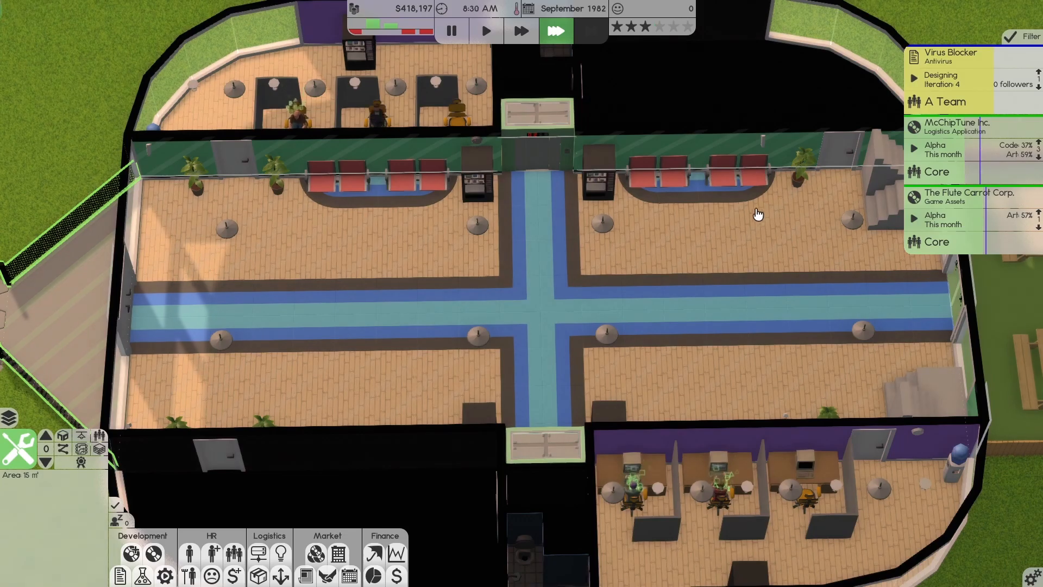
click(632, 496)
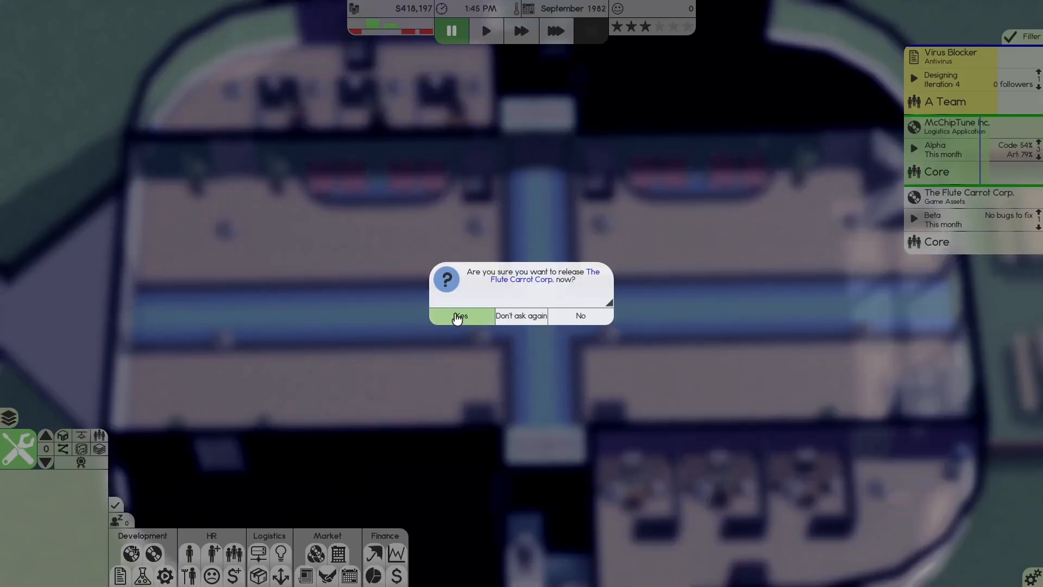
Release The Flute Carrot Corp. and McChipTune Inc. contracts, then skip ahead to October 1982.
click(460, 315)
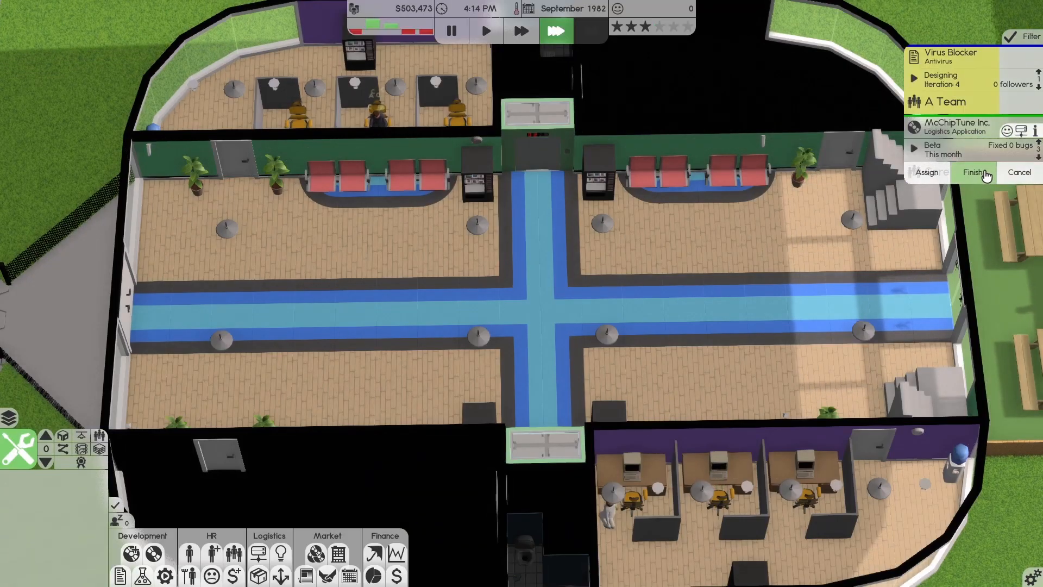
click(973, 172)
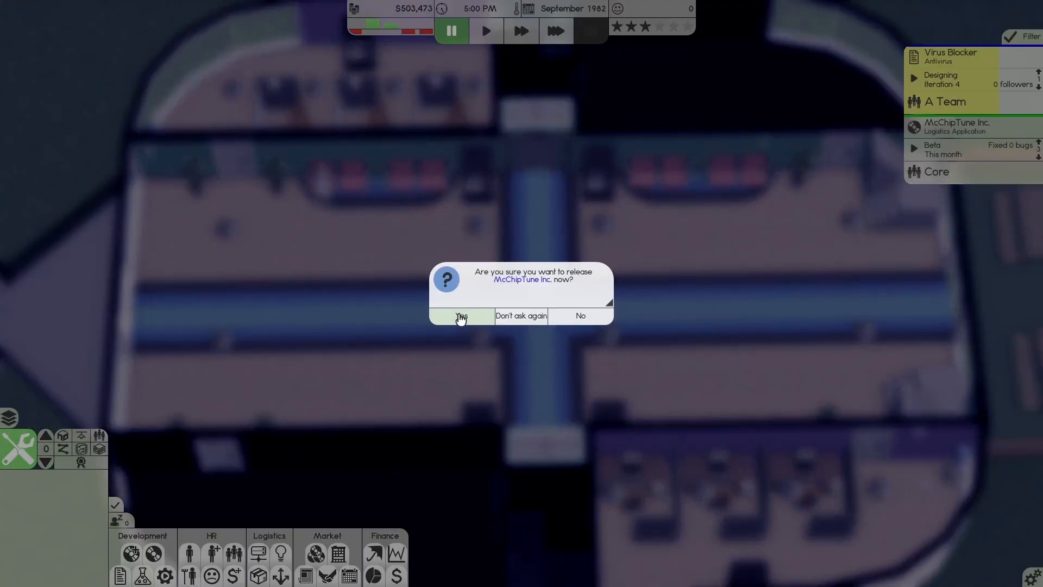
click(461, 315)
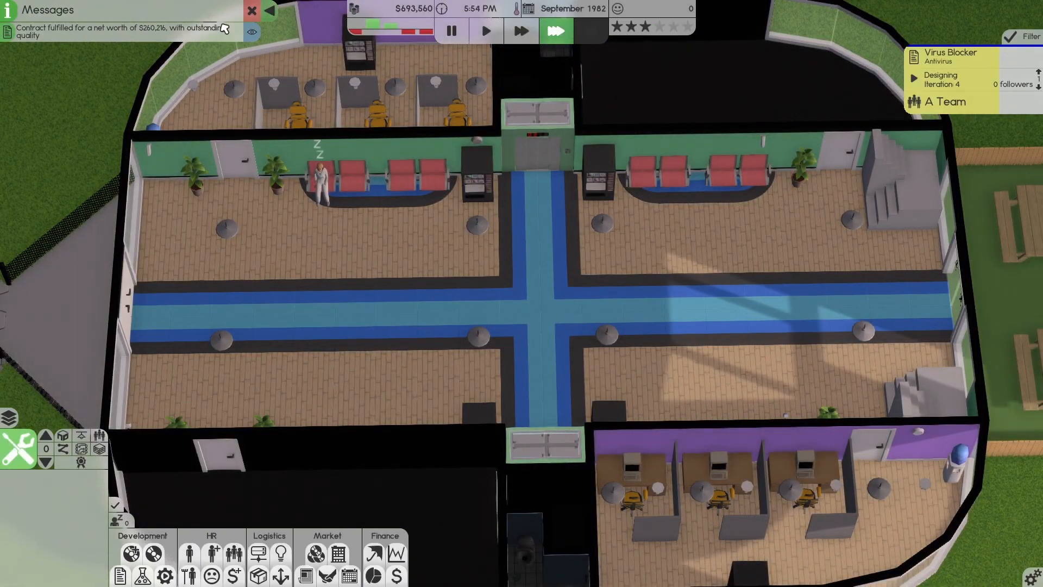
click(485, 30)
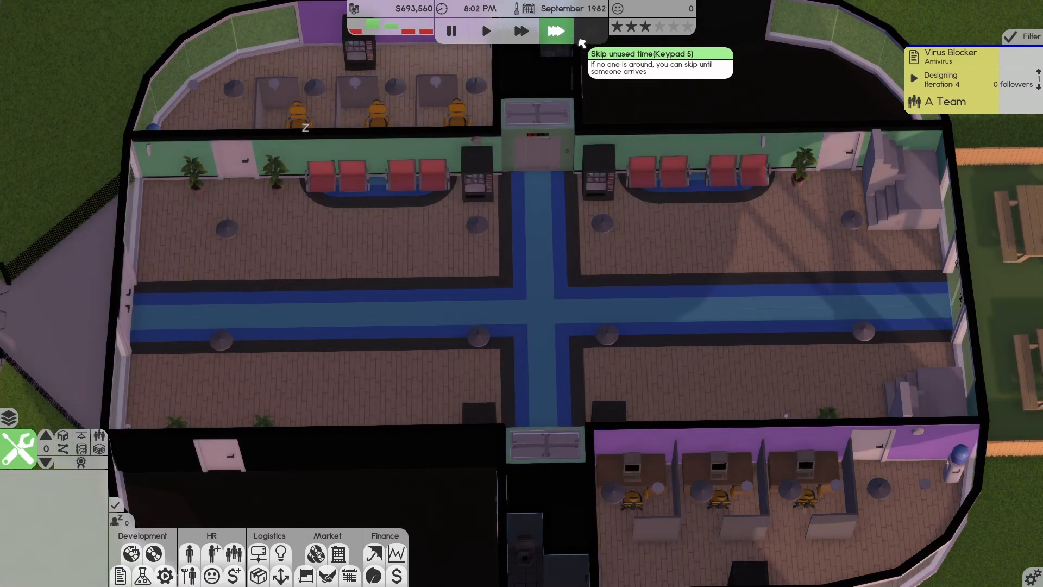
click(556, 30)
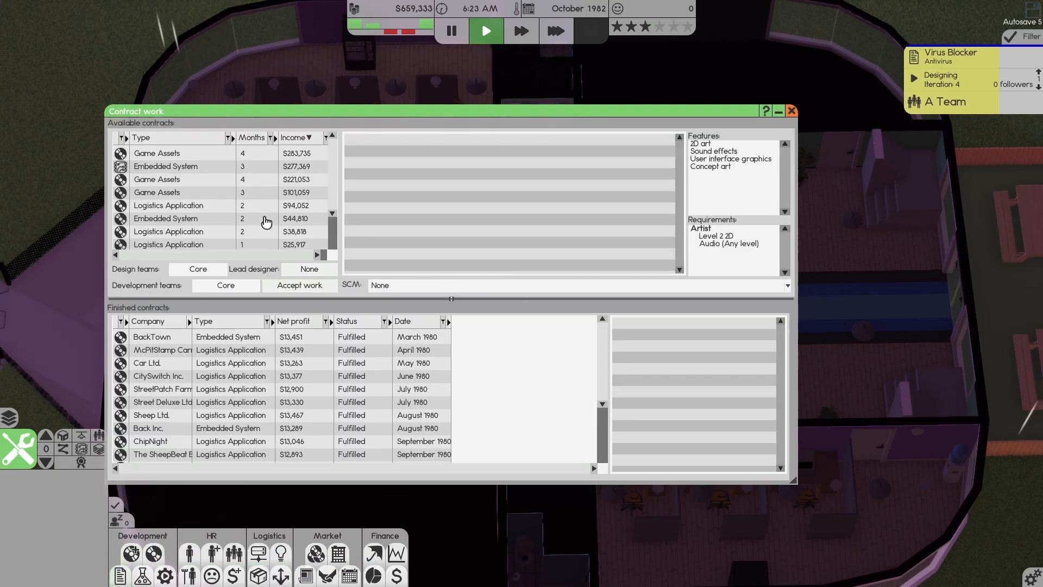
Skip Queen Sausage's audio-dependent contract and accept QueenShop and Eat Inc.'s game assets work.
click(157, 153)
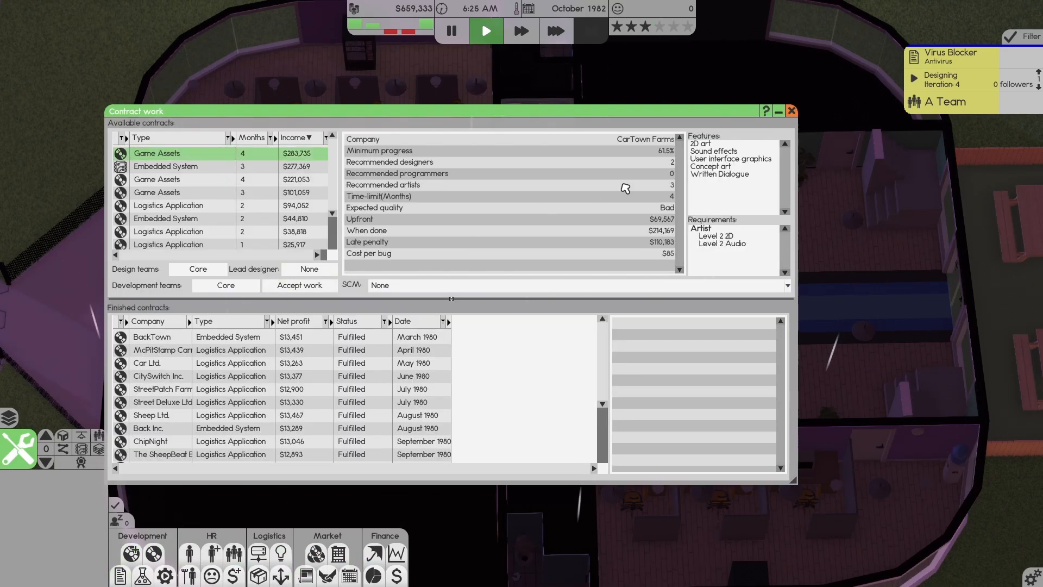
mouse_move(604, 201)
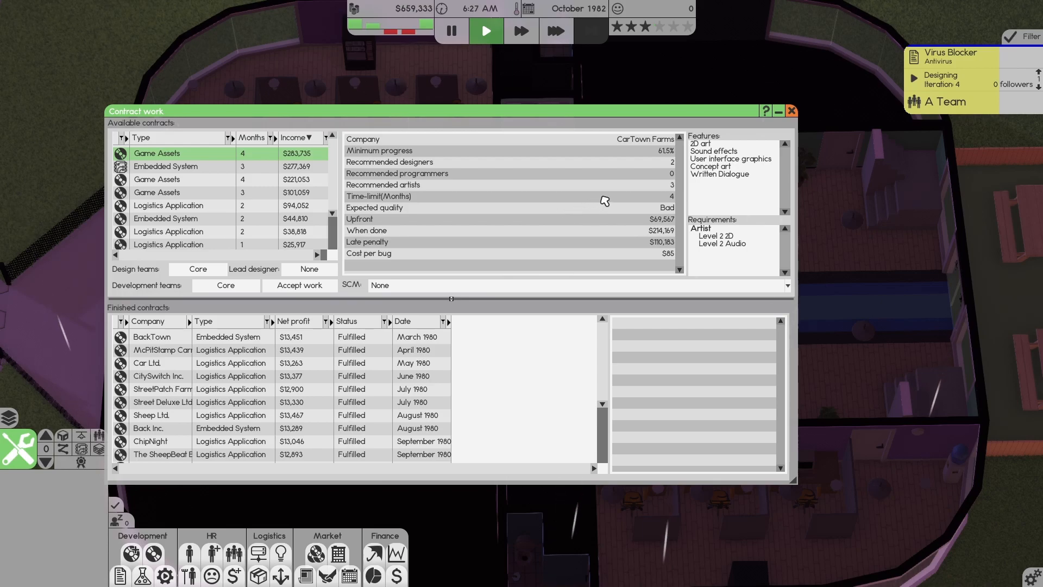
mouse_move(213, 194)
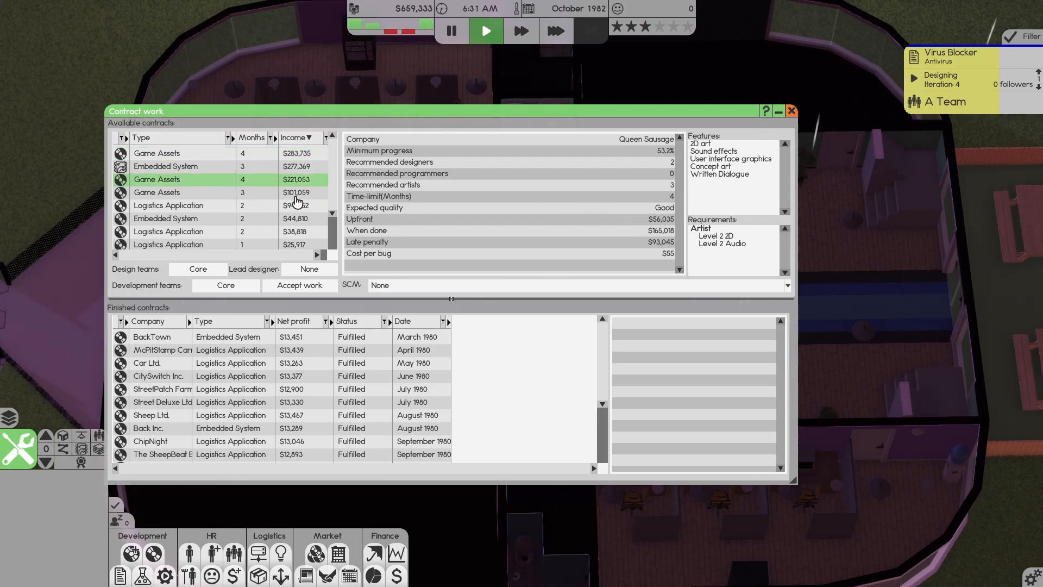
click(299, 285)
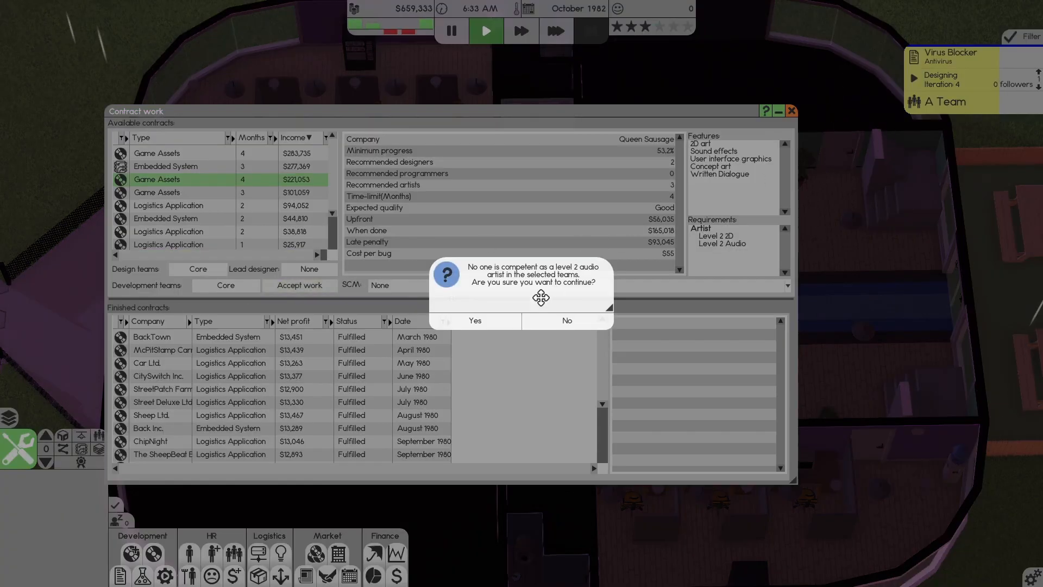
click(566, 321)
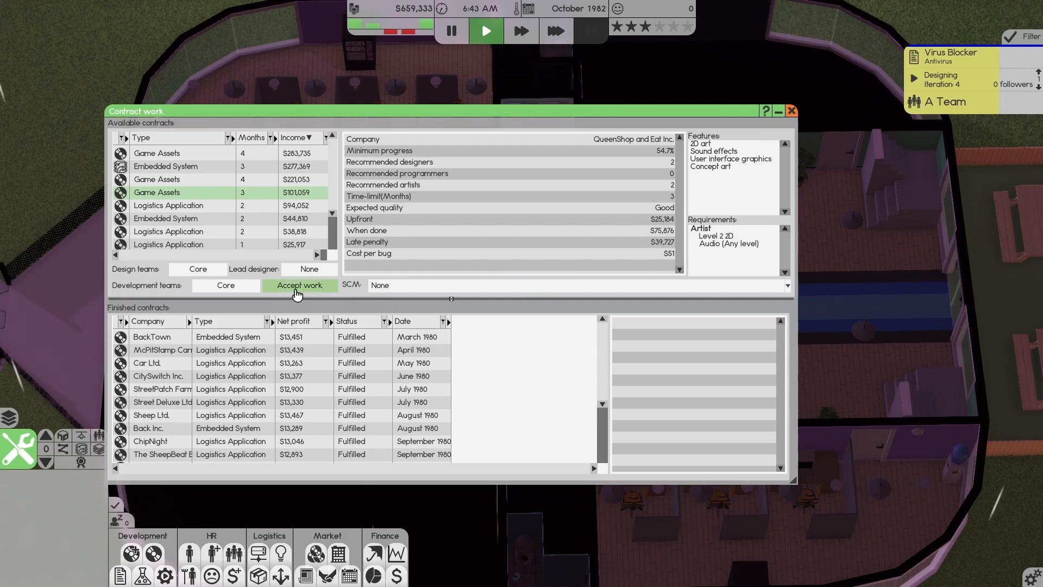
click(298, 285)
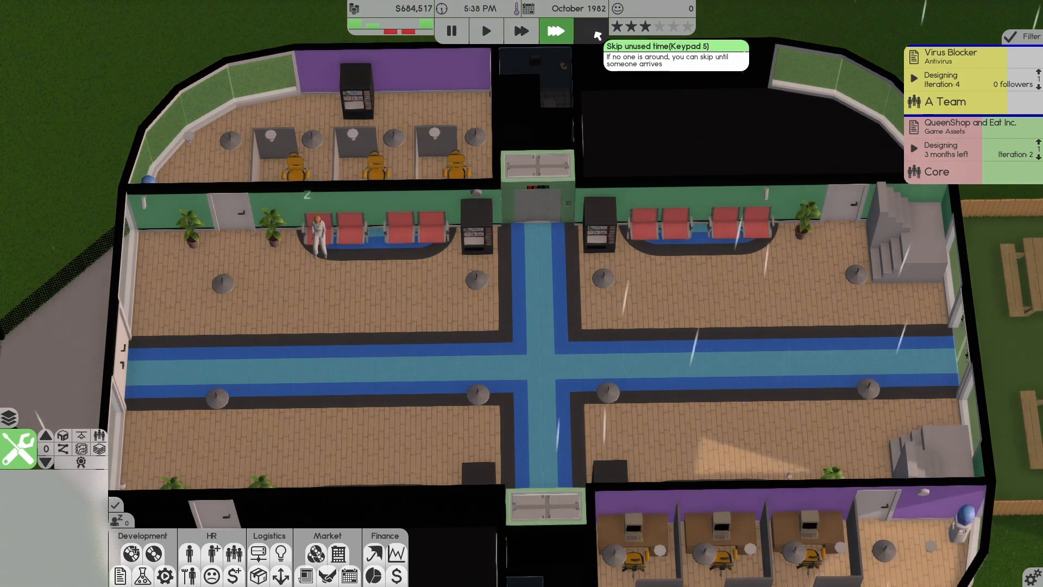
Skip through idle night hours, then start developing the QueenShop and Eat Inc. project.
click(555, 29)
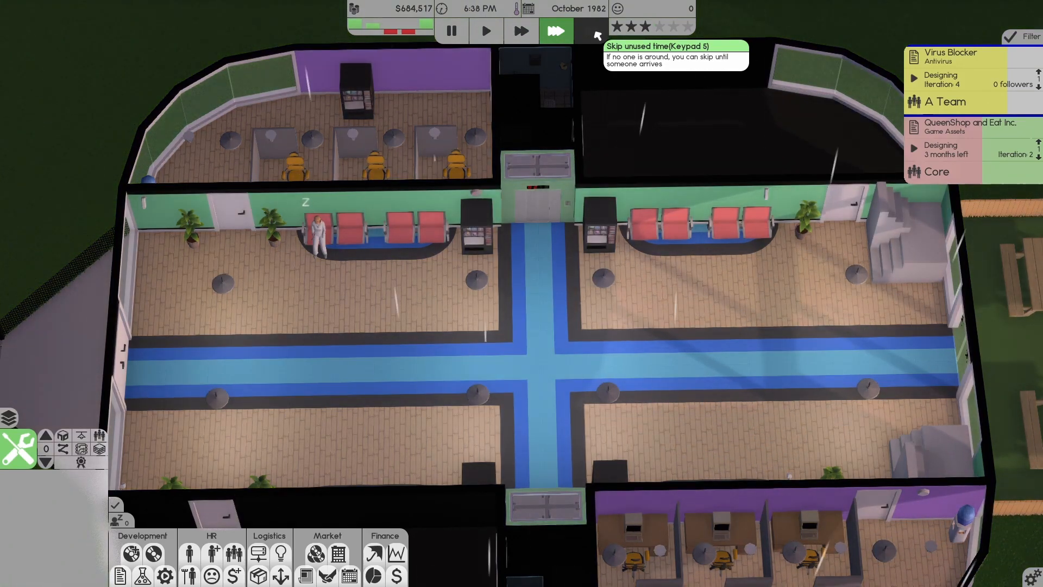
click(556, 31)
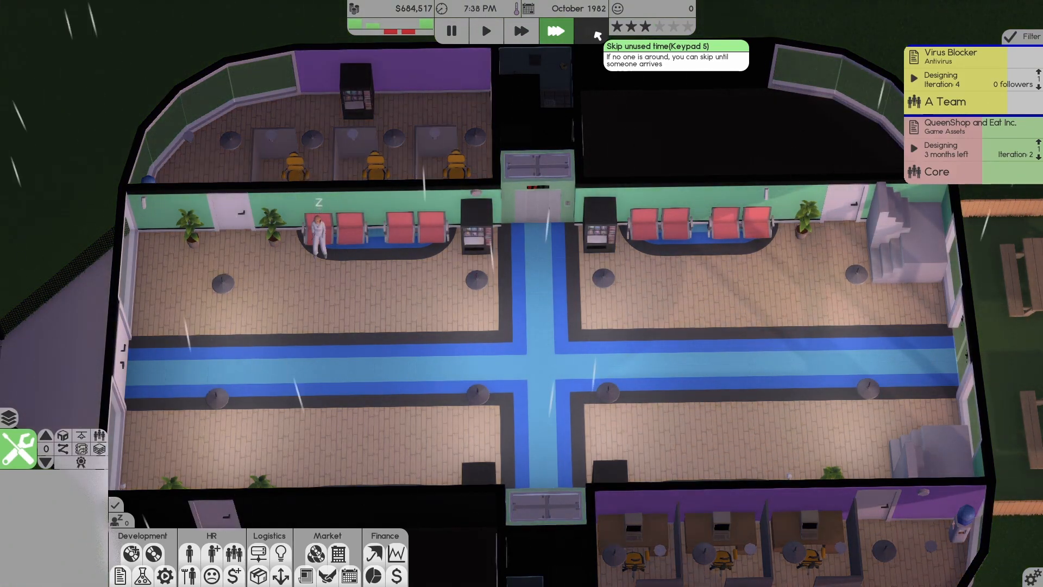
click(591, 31)
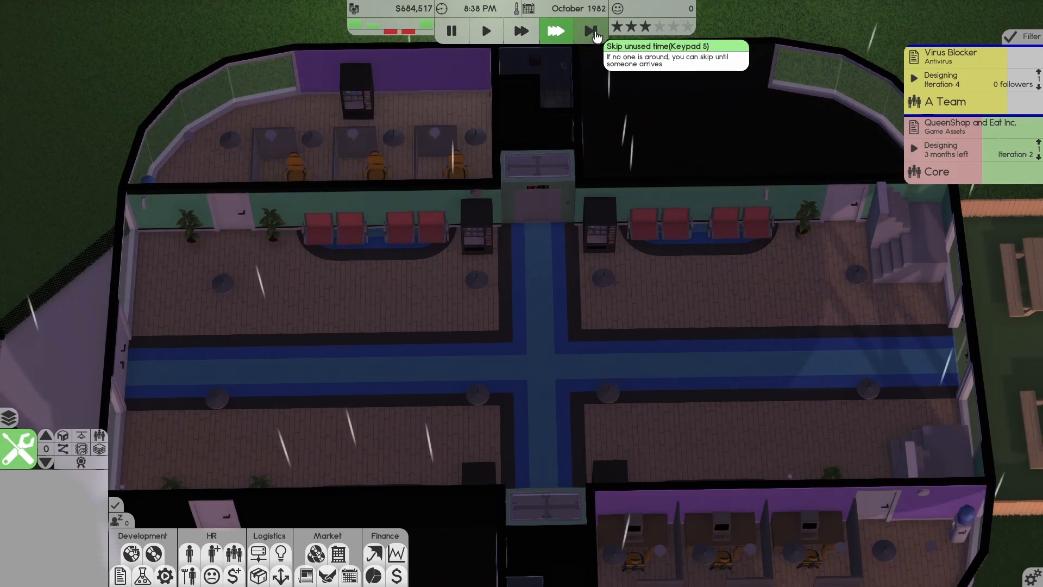
click(590, 31)
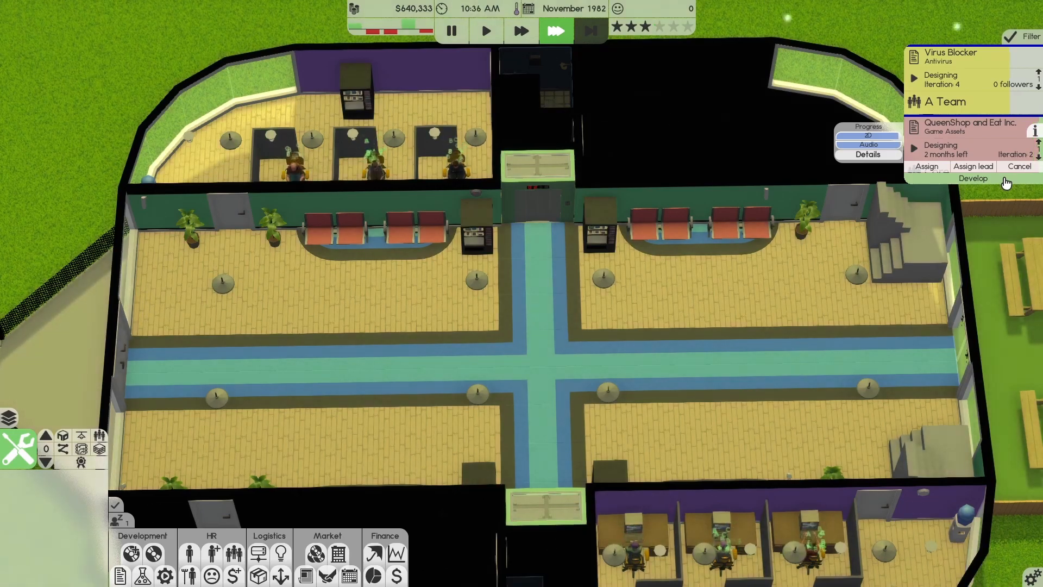
click(972, 179)
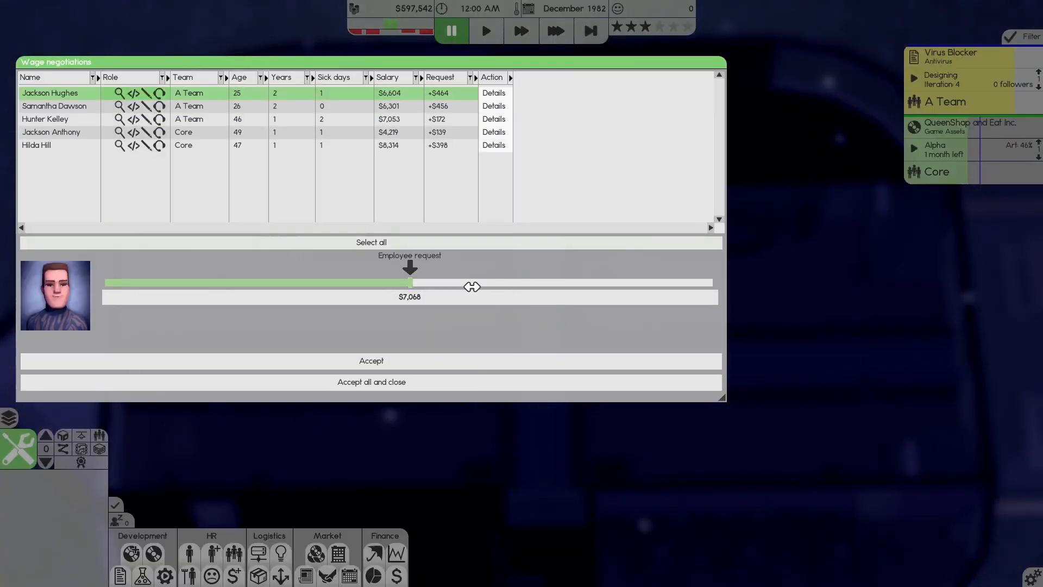
Accept all five staff raise requests, then review and close the Finances sheet.
click(370, 382)
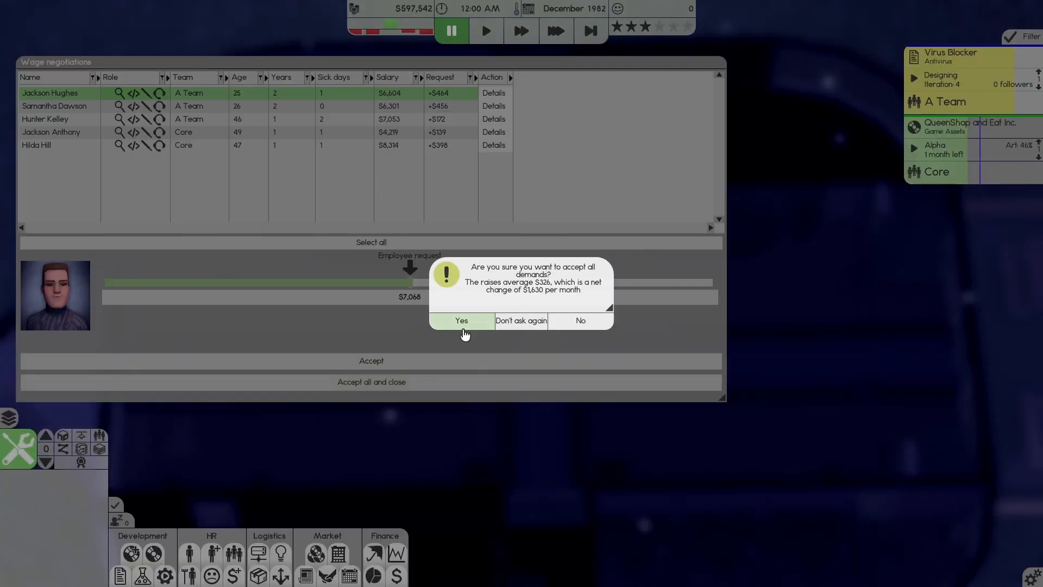
click(461, 320)
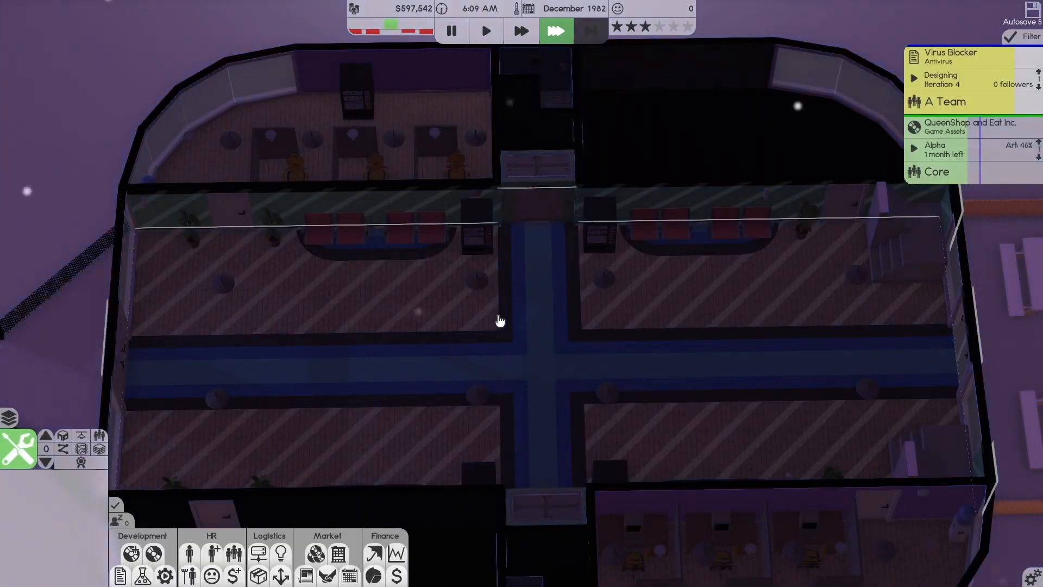
click(396, 575)
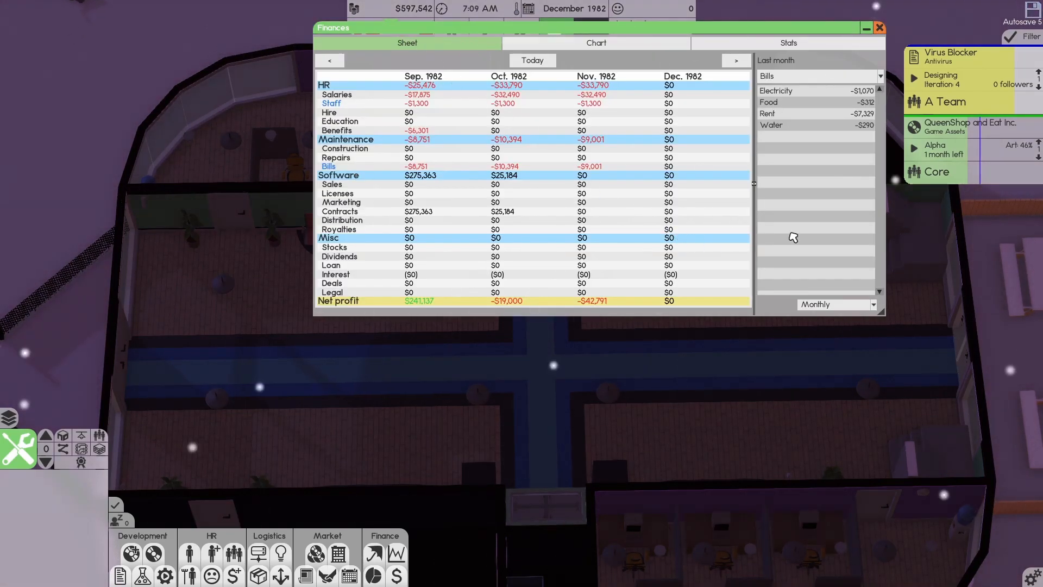
click(879, 28)
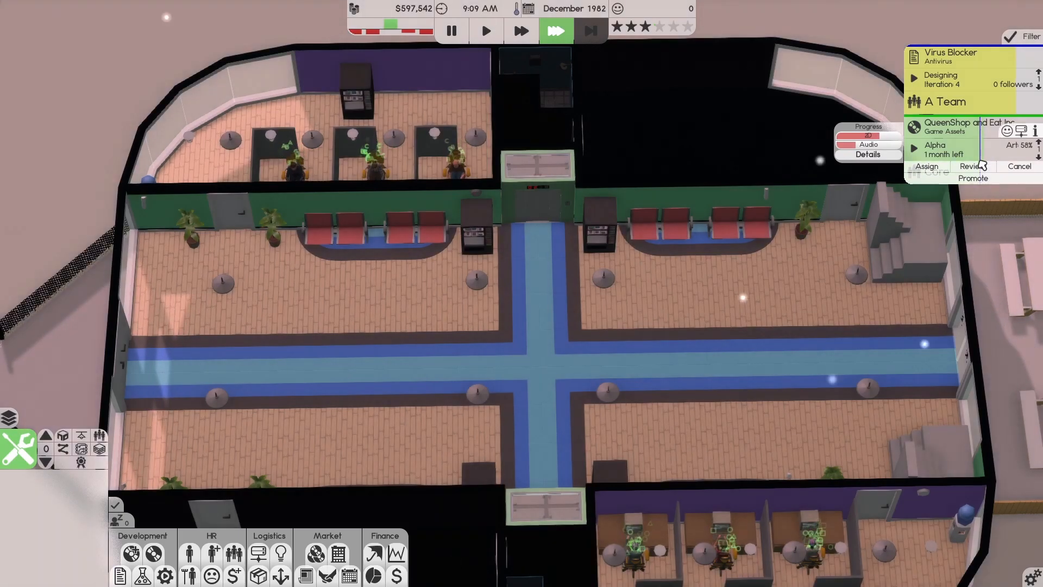
Check the peer review scores from the QueenShop contract's finished review.
click(992, 165)
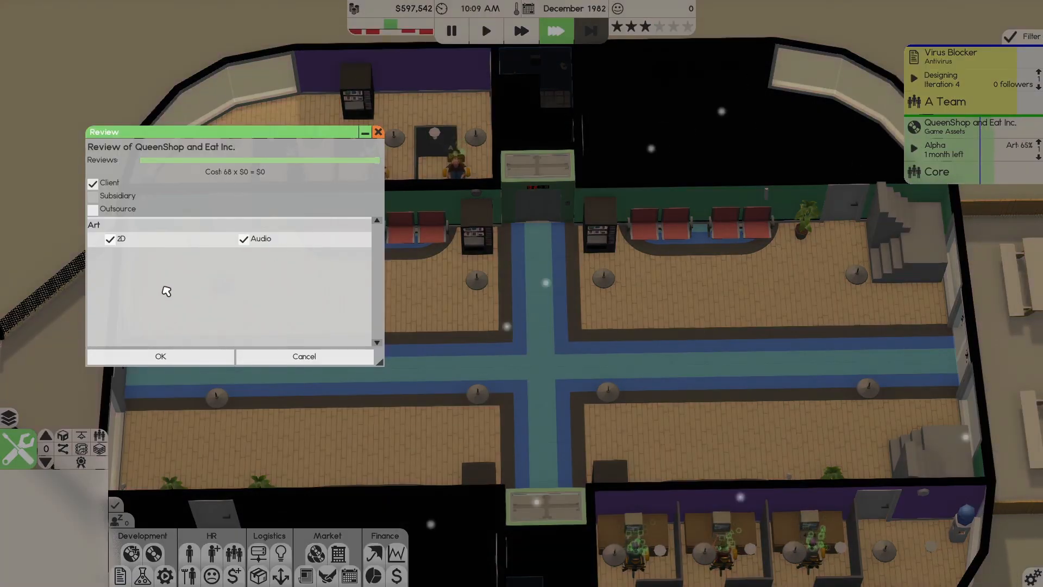
click(159, 356)
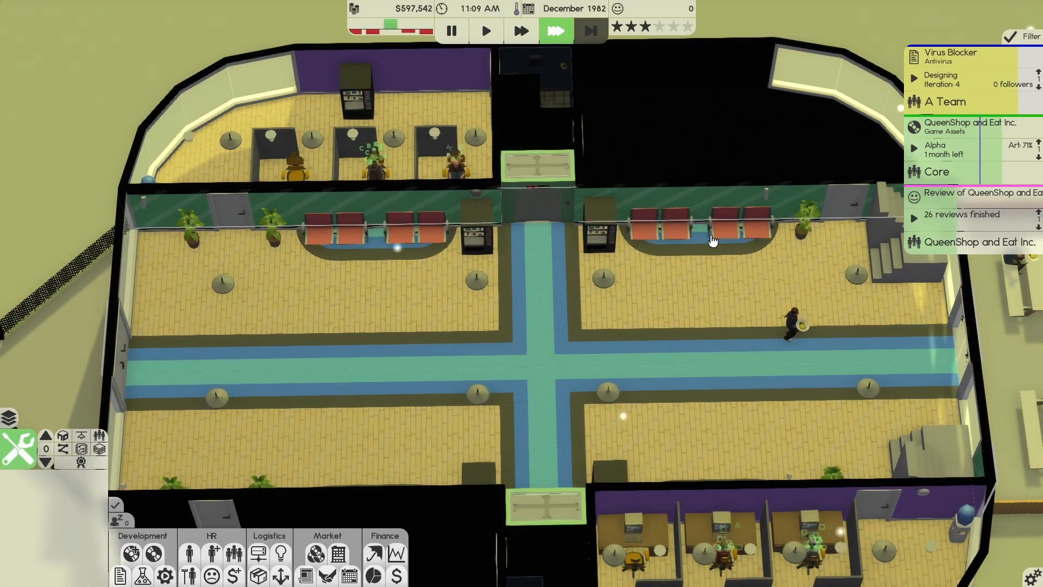
click(962, 214)
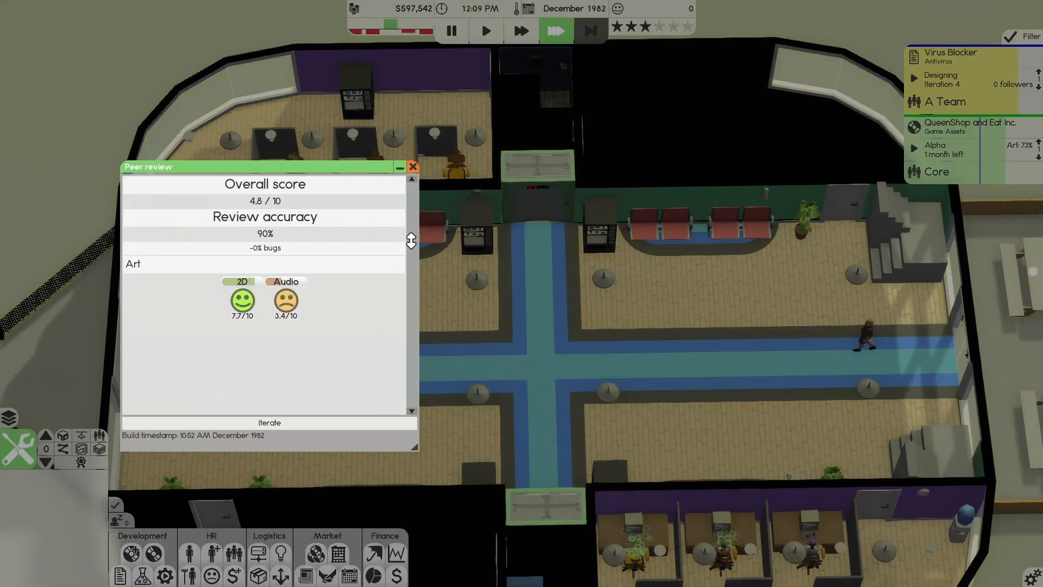
click(412, 166)
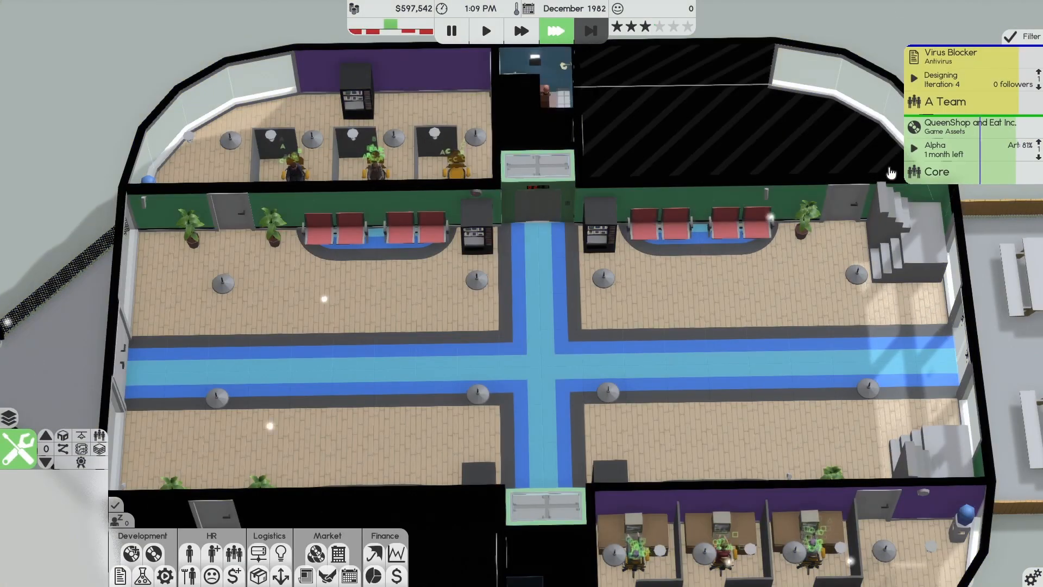
Promote the QueenShop contract out of alpha and confirm its release.
click(971, 127)
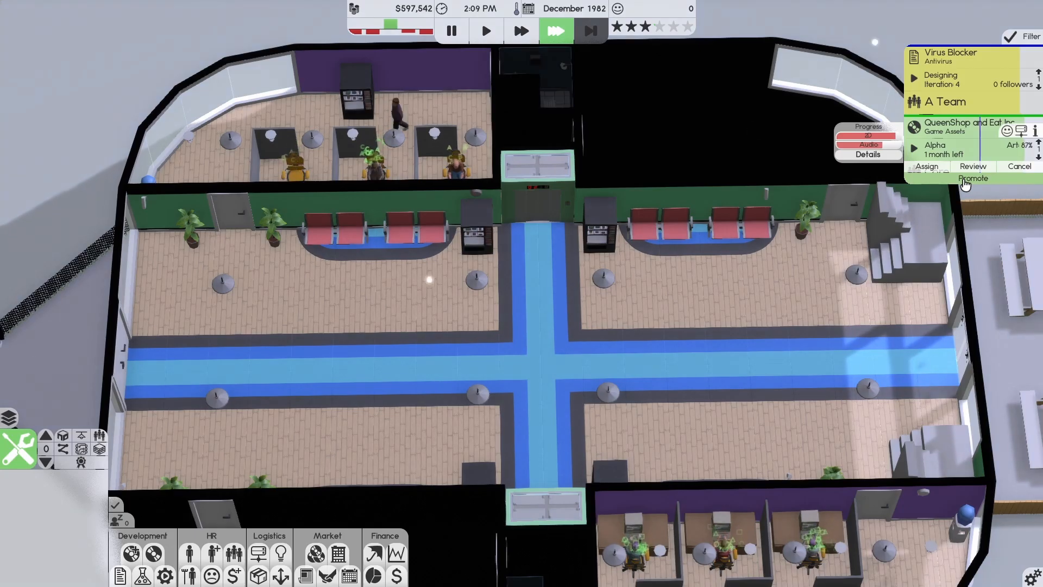
click(972, 178)
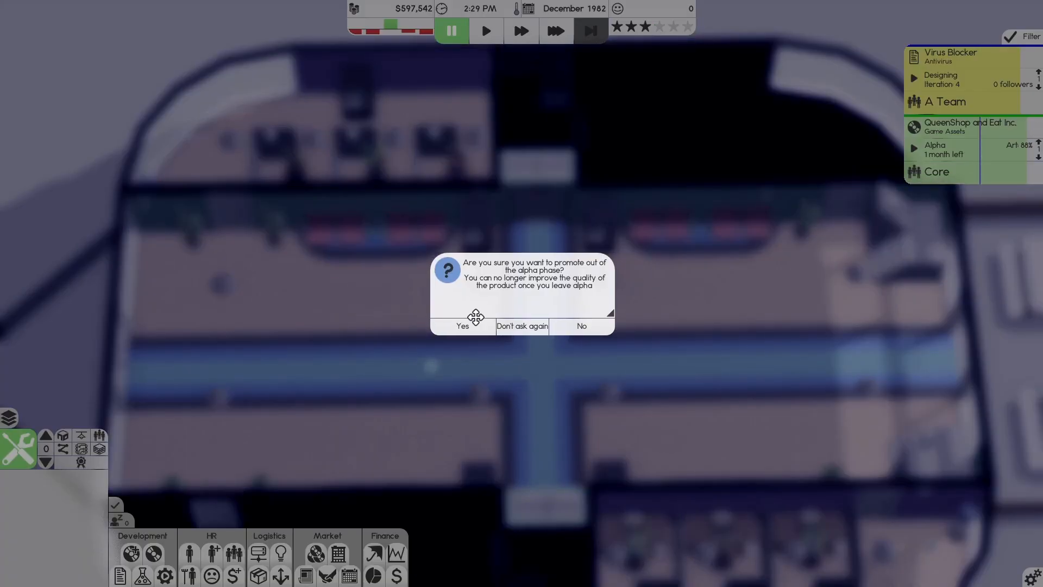
click(461, 326)
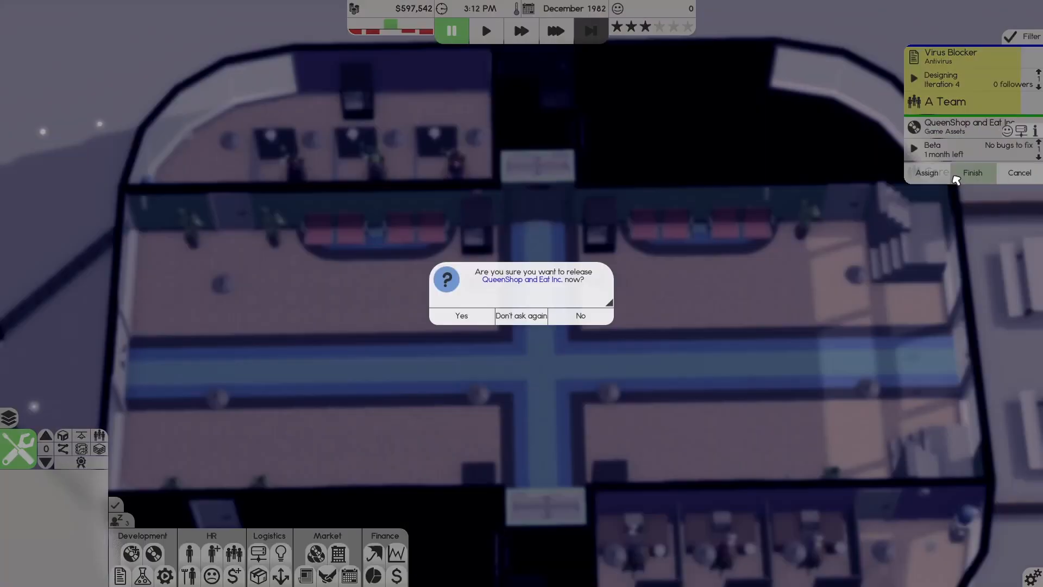
click(460, 315)
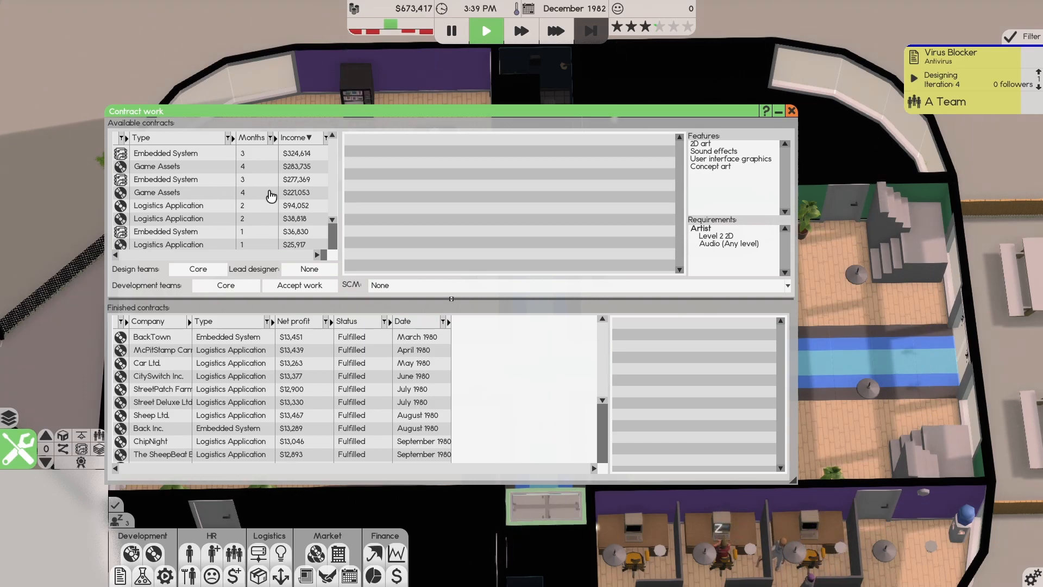
mouse_move(231, 169)
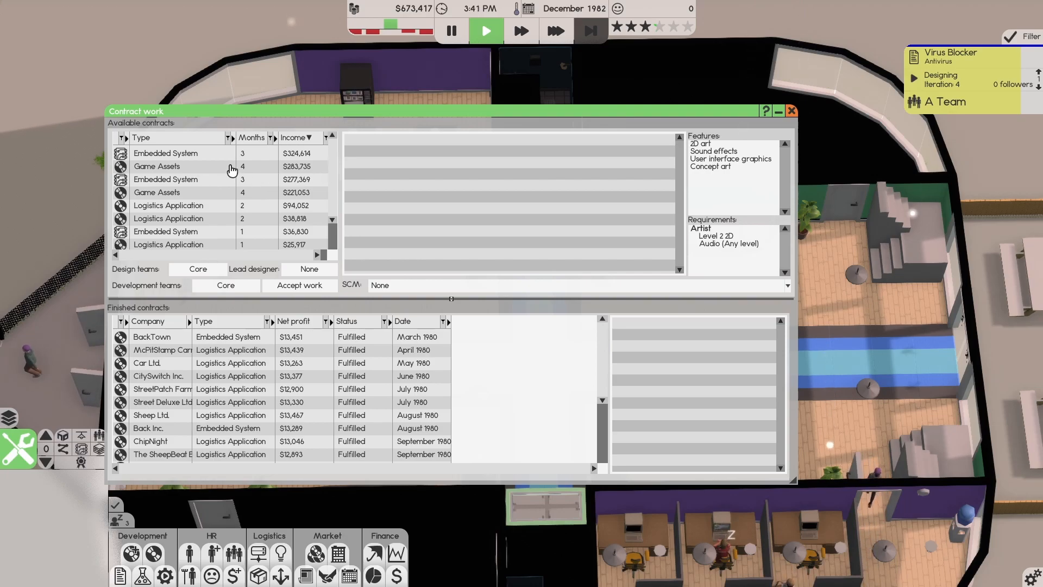
Browse the CarTown Farms contract offer, then add Core to Virus Blocker's teams.
click(157, 165)
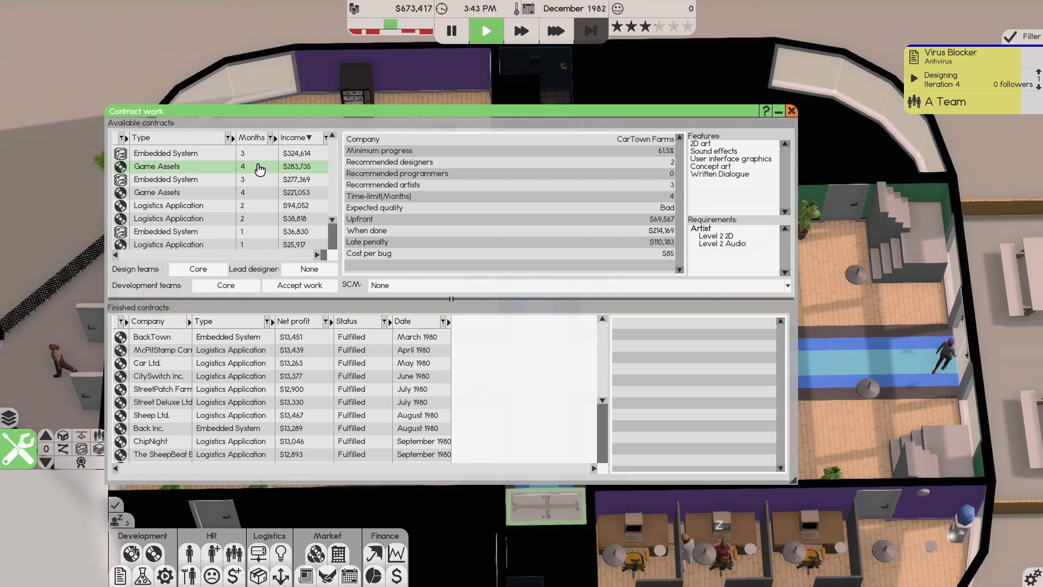
click(791, 110)
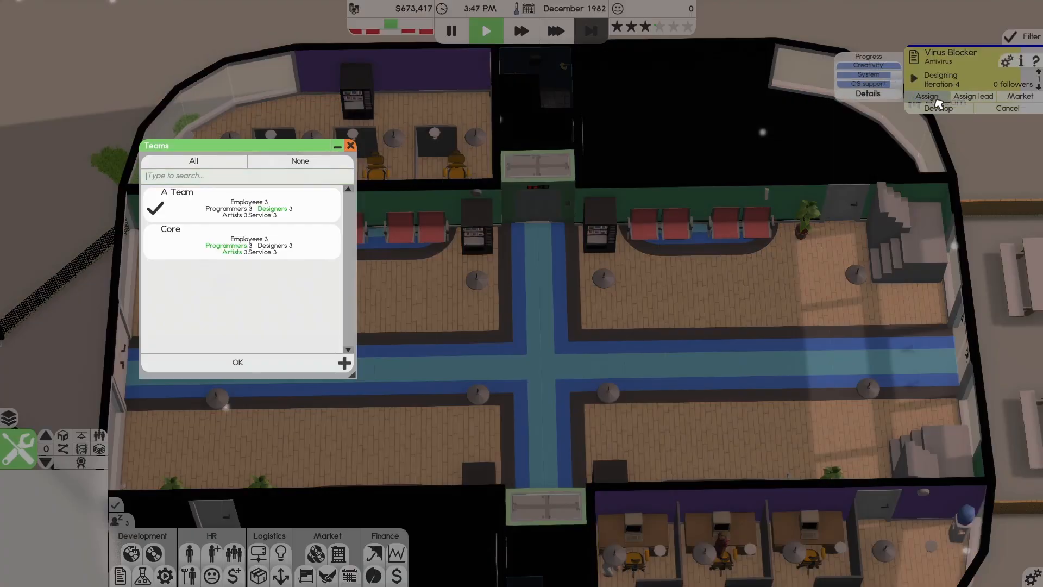
click(155, 245)
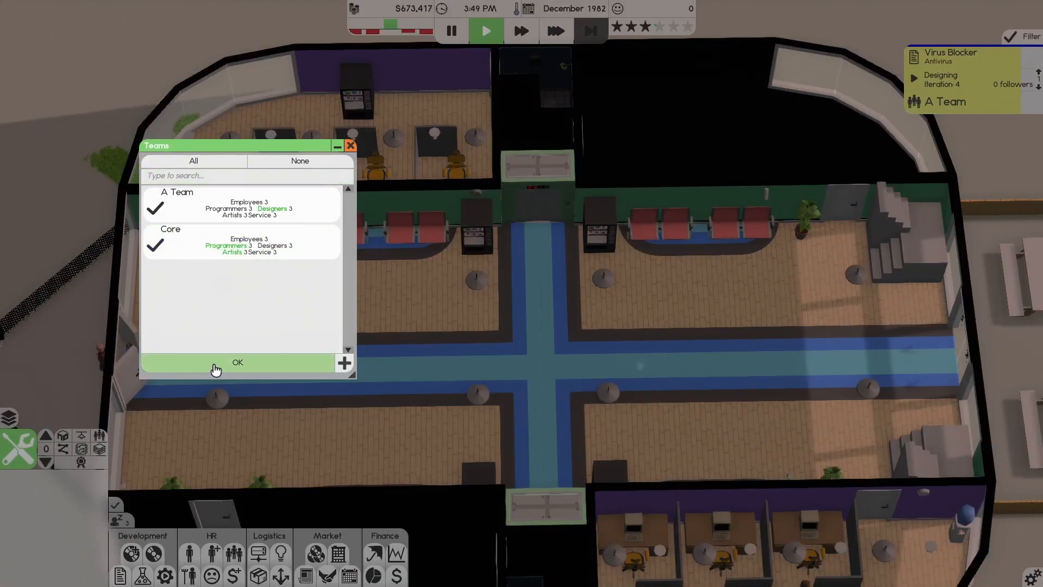
click(237, 362)
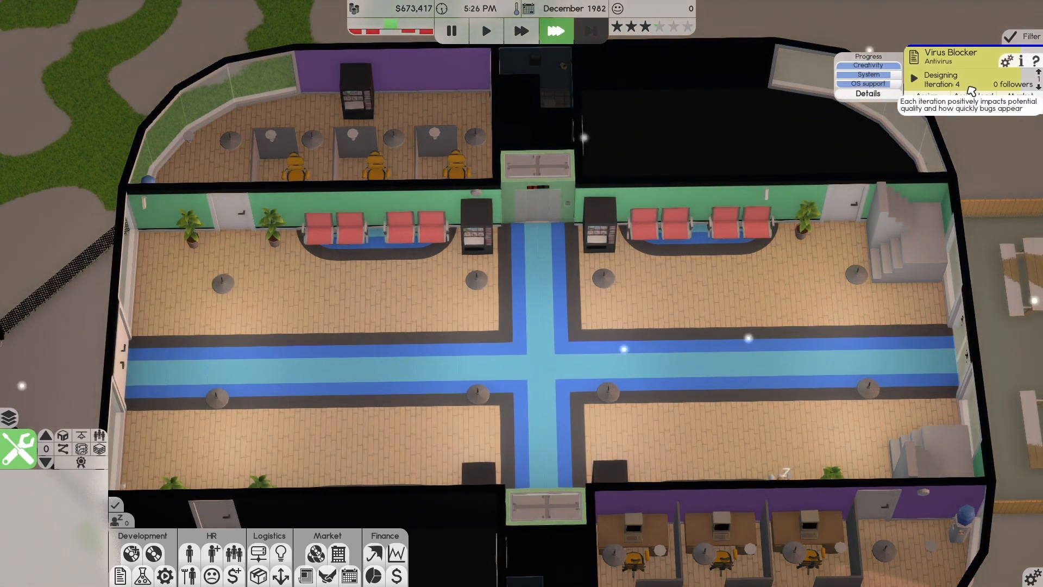
mouse_move(591, 30)
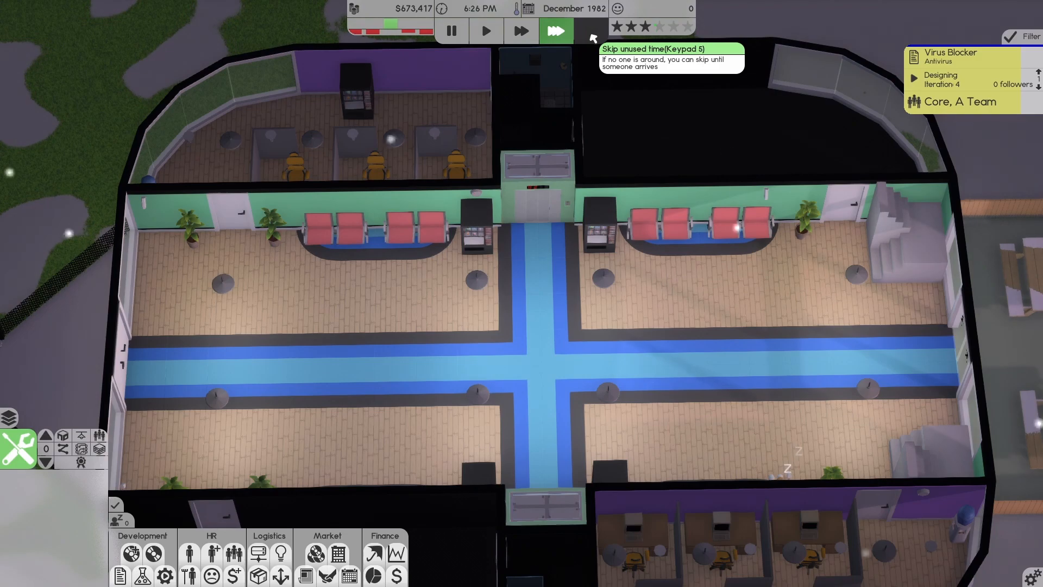
Skip the idle night hours until January 1983.
click(556, 30)
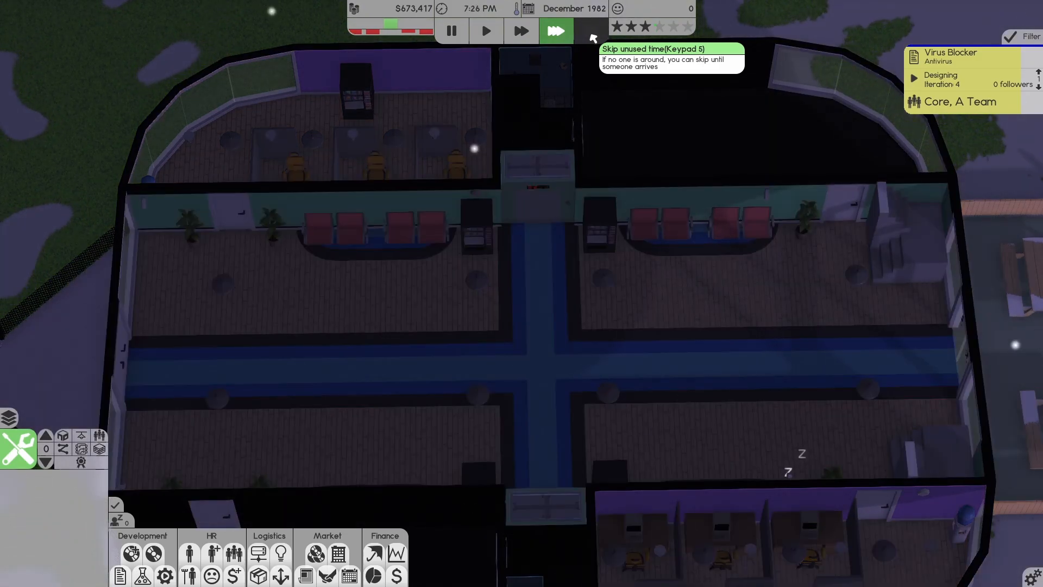
click(556, 30)
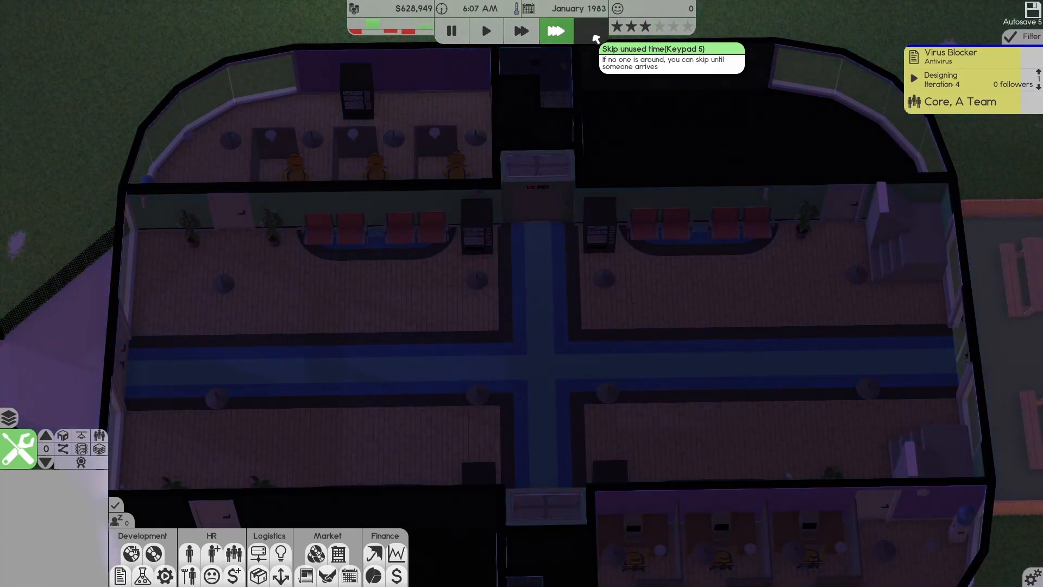
click(555, 30)
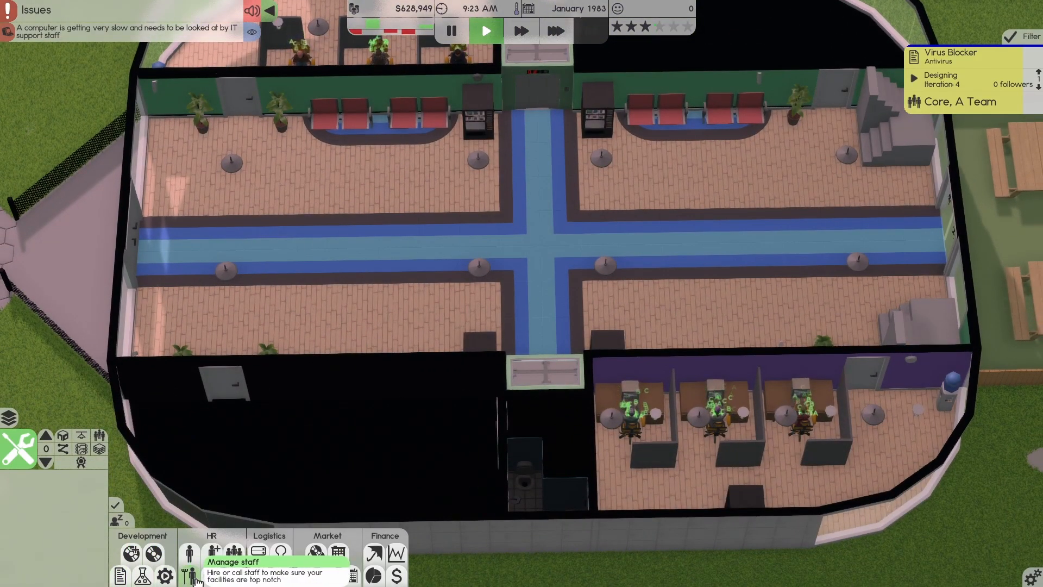
Switch the game speed between 30x and 1x and open the company finances overview.
click(189, 555)
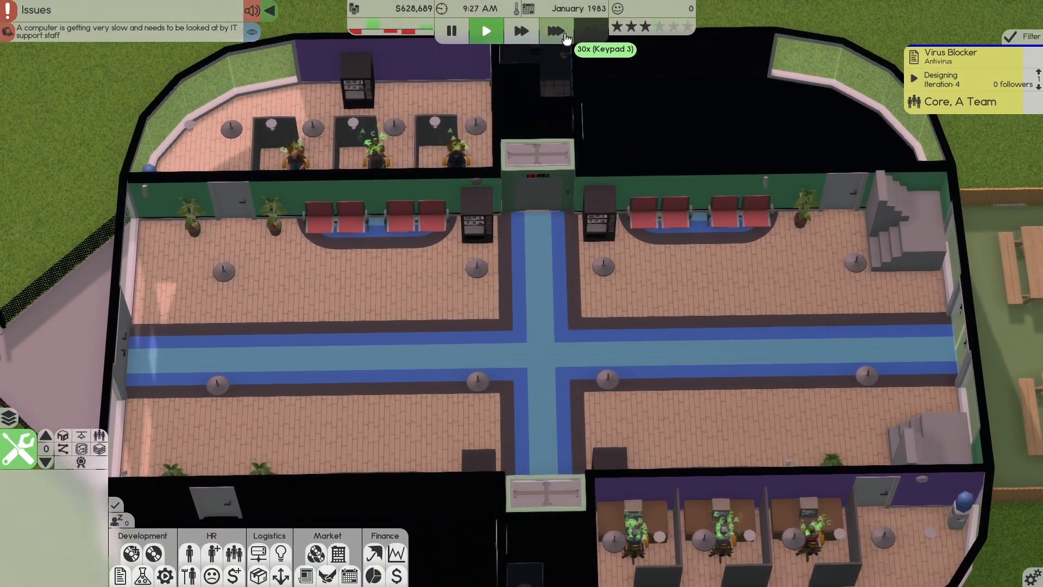
click(486, 30)
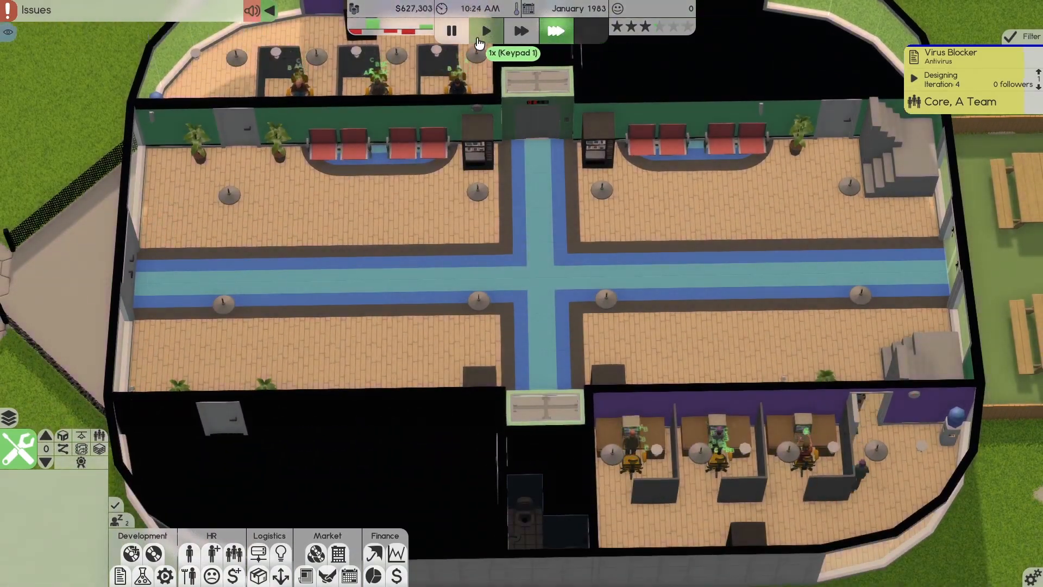
click(485, 30)
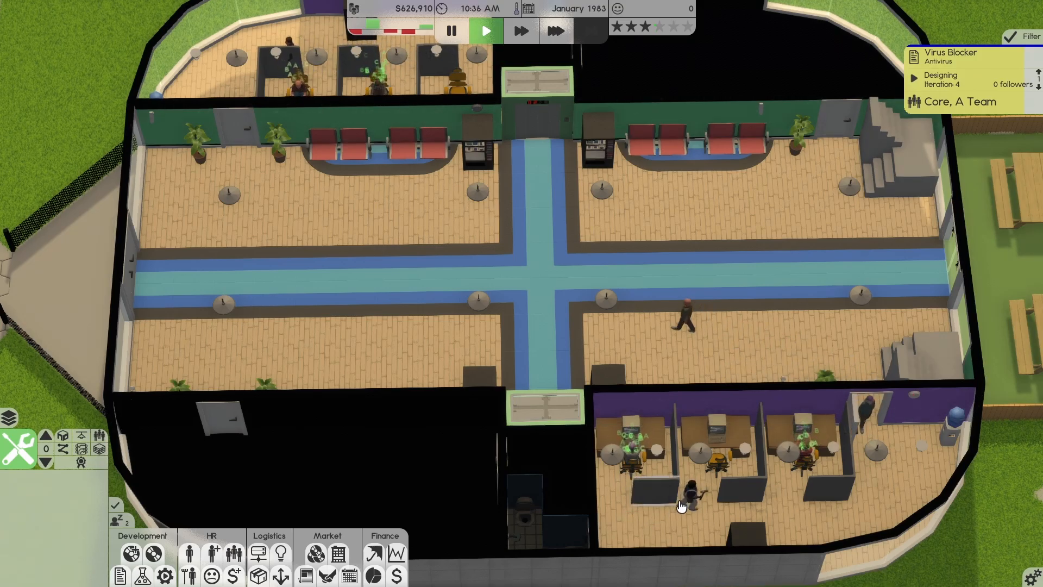
click(685, 492)
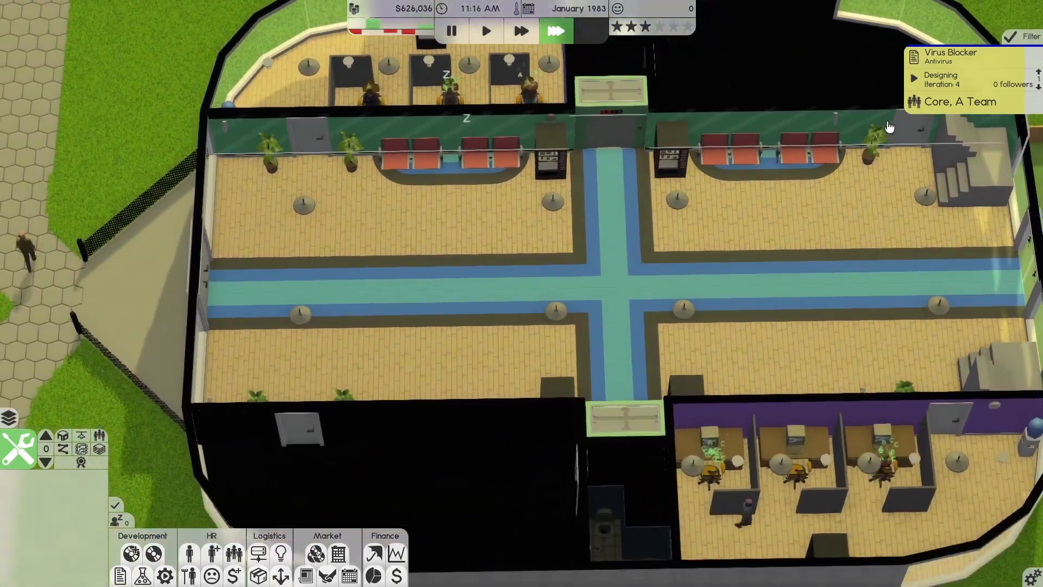
click(374, 554)
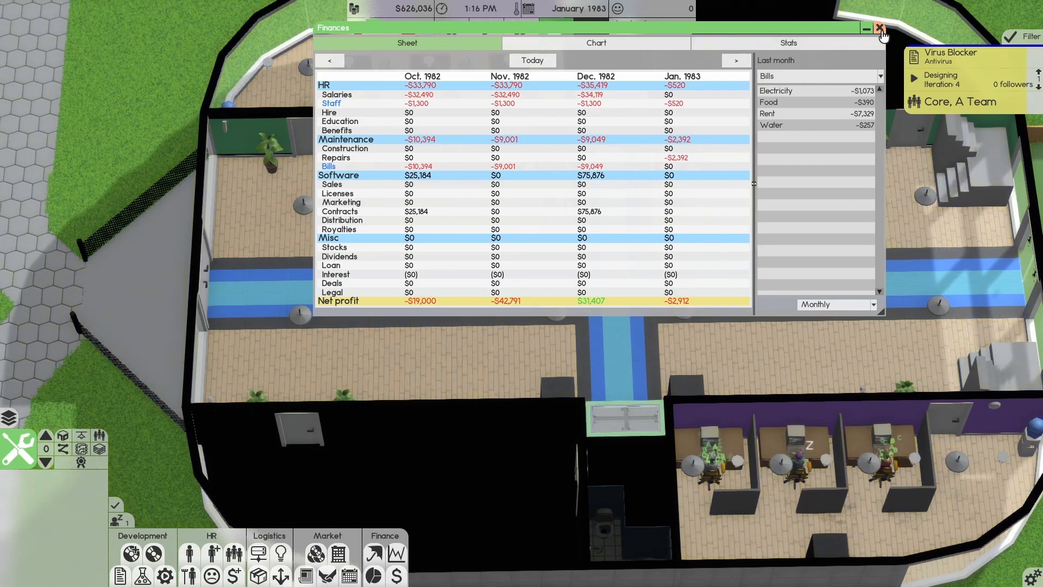
Close the finances sheet and skip the night into February 1983.
click(879, 28)
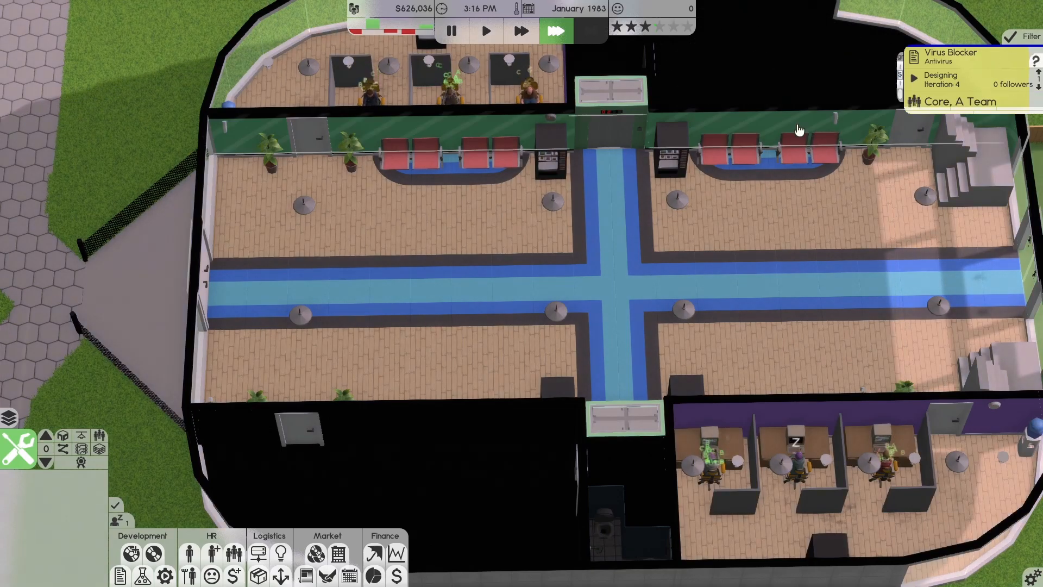
mouse_move(555, 30)
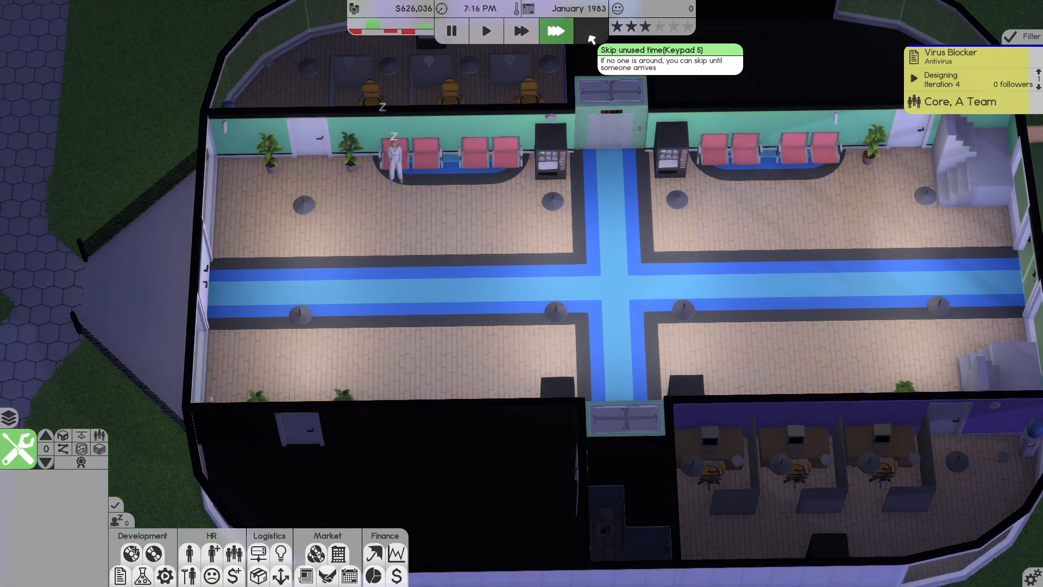
click(587, 31)
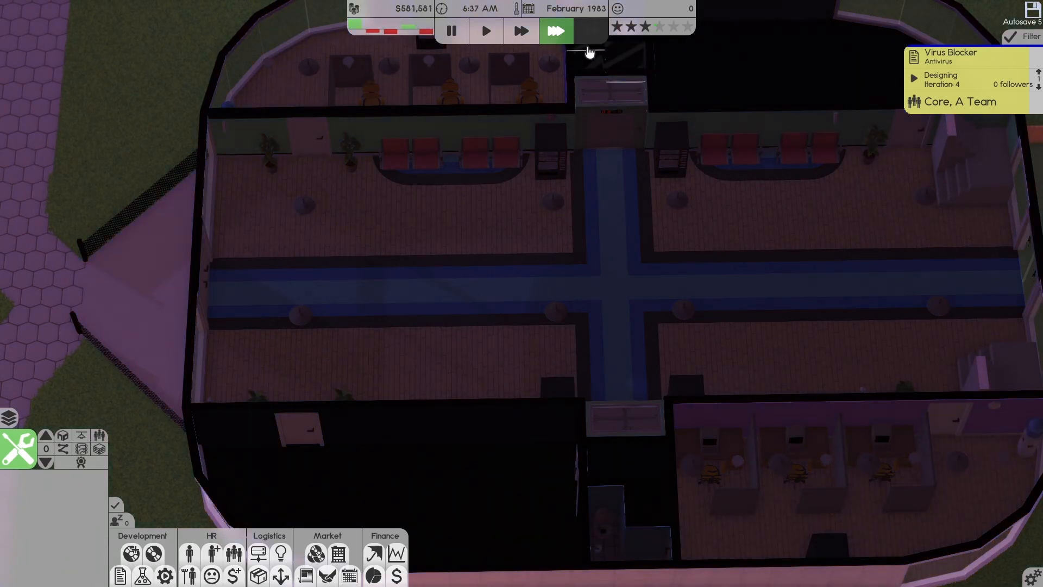
mouse_move(426, 36)
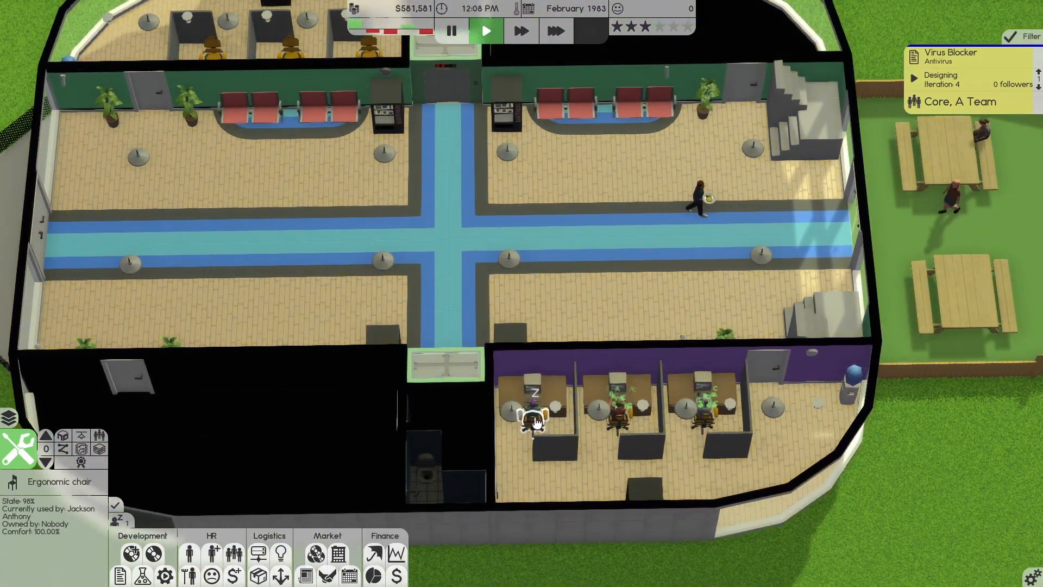
Select the worker at the first desk and check their row in the employee list.
click(531, 409)
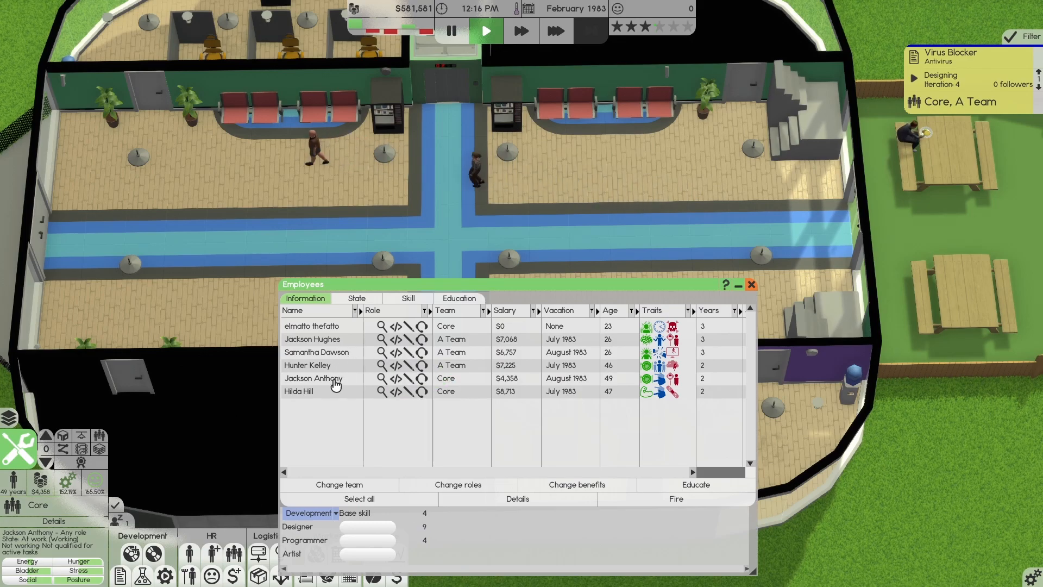
click(313, 378)
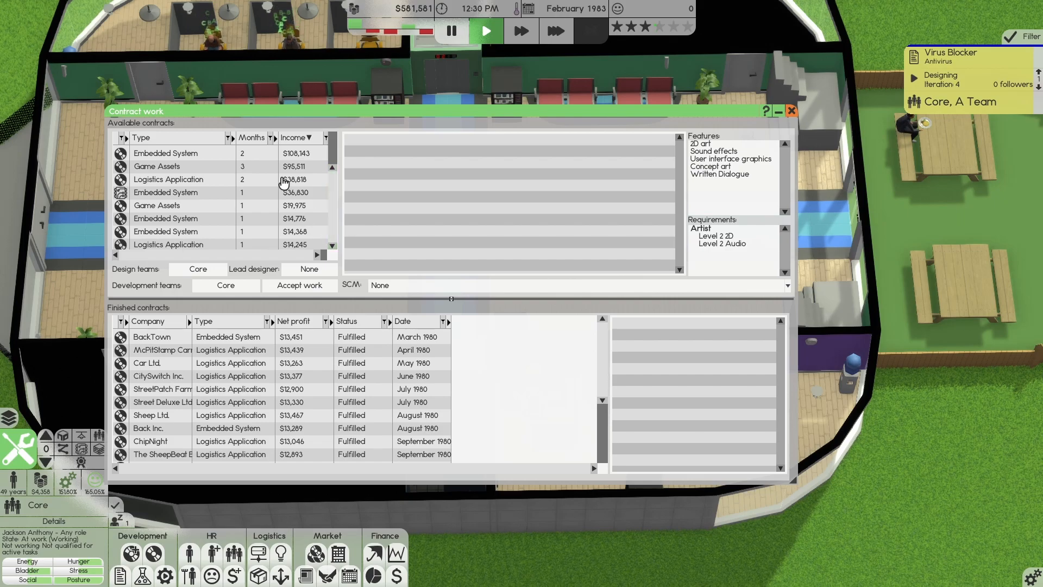
Accept the McCityMeat Stop Inc. game-assets contract for the Core team.
click(169, 179)
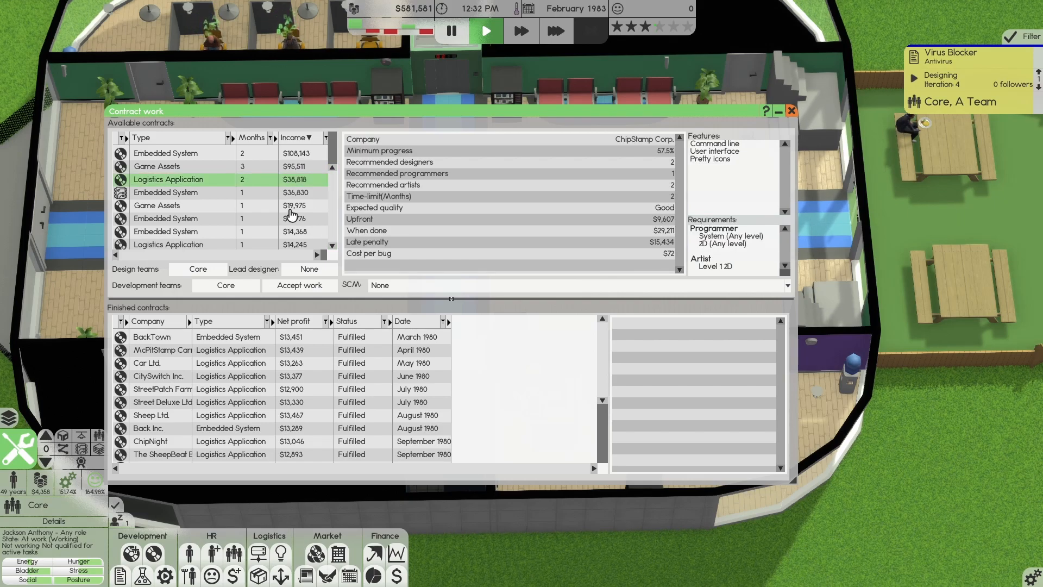
click(172, 205)
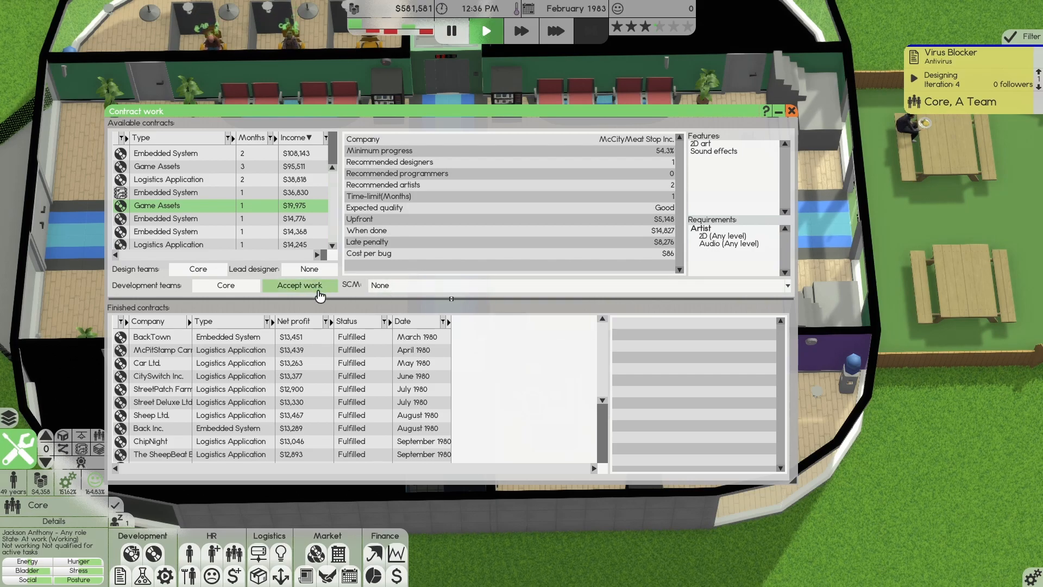
click(299, 284)
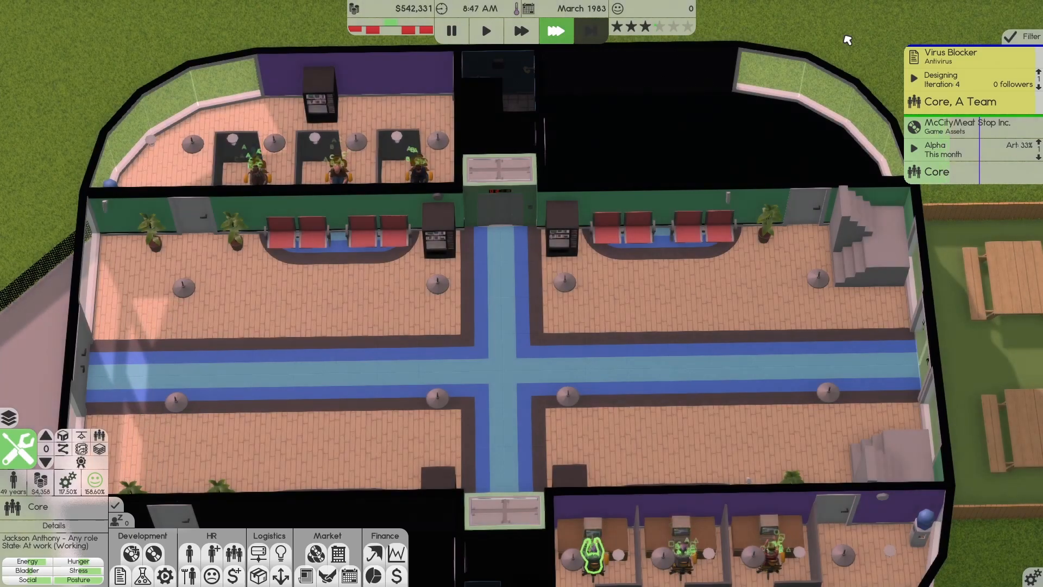
Finish the McCityMeat Stop Inc. contract and confirm its $19,975 release.
click(965, 127)
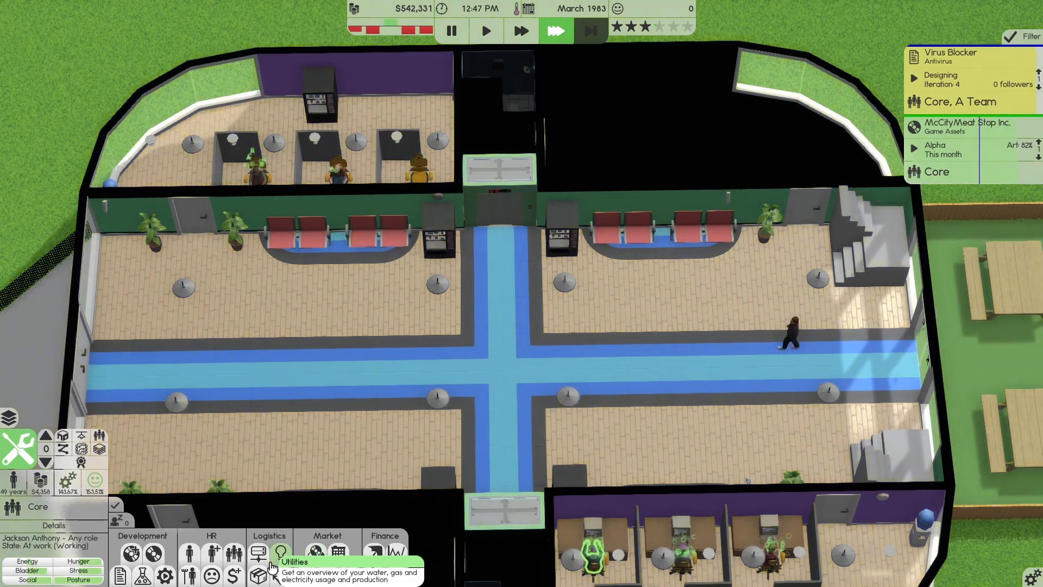
mouse_move(258, 557)
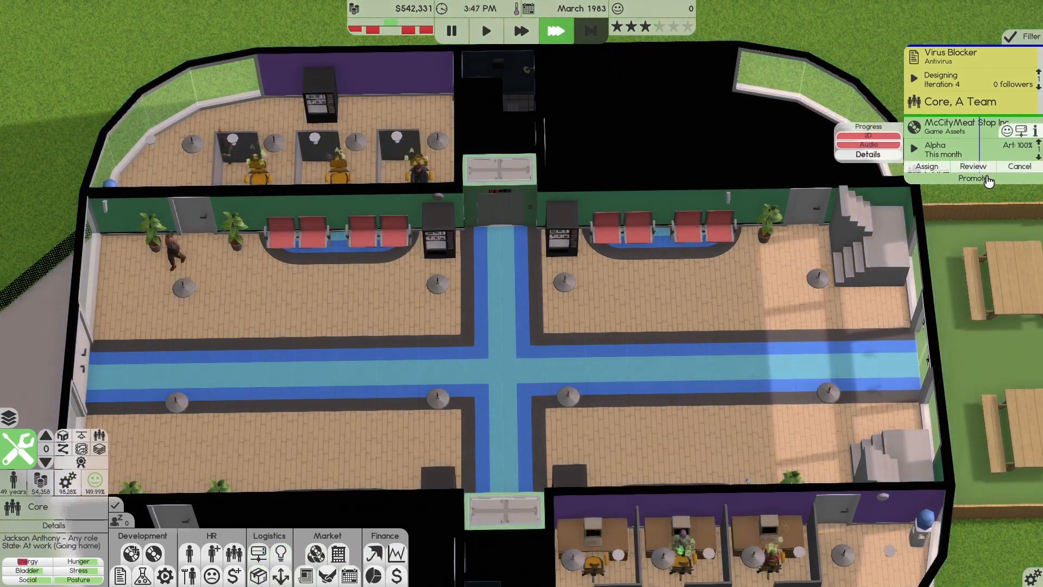
click(975, 178)
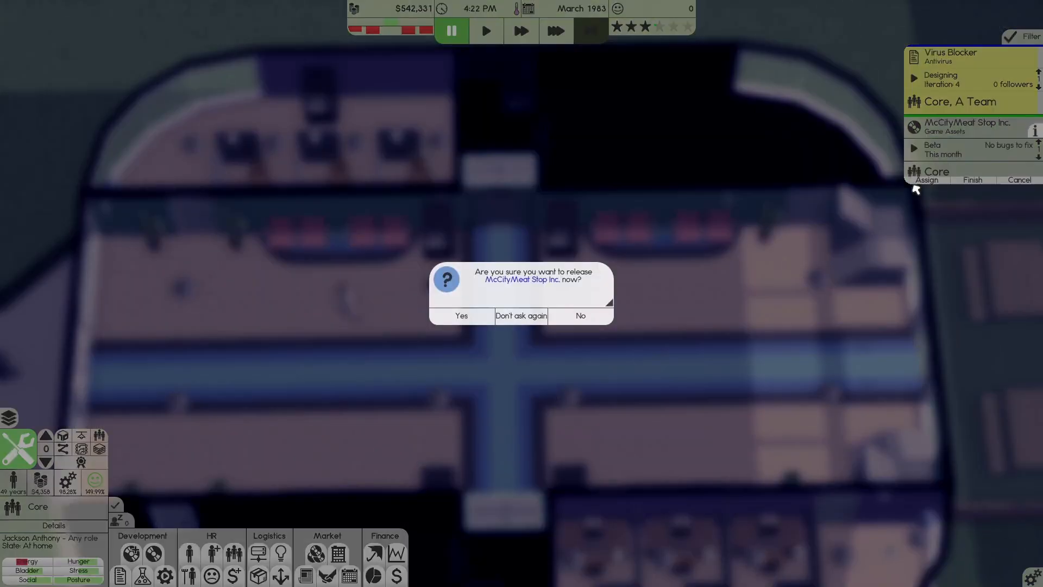
click(461, 315)
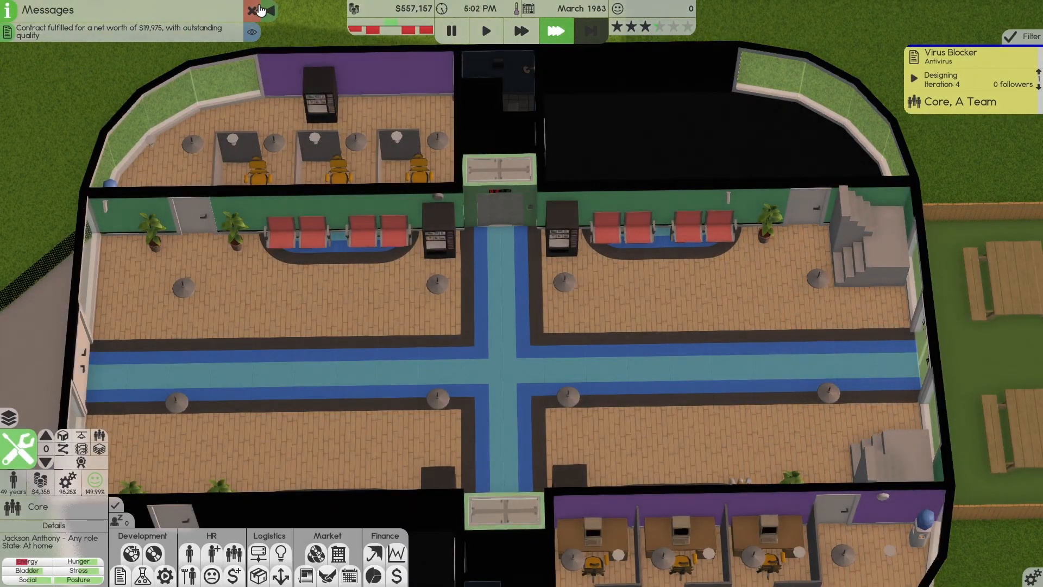
Dismiss the contract-fulfilled message and skip the night into April 1983.
click(251, 10)
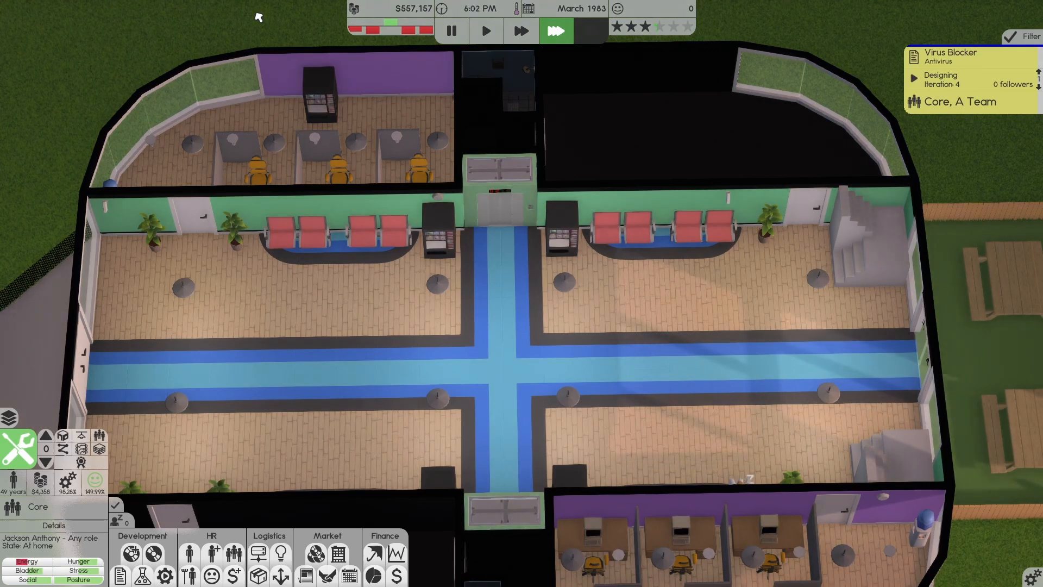
mouse_move(591, 30)
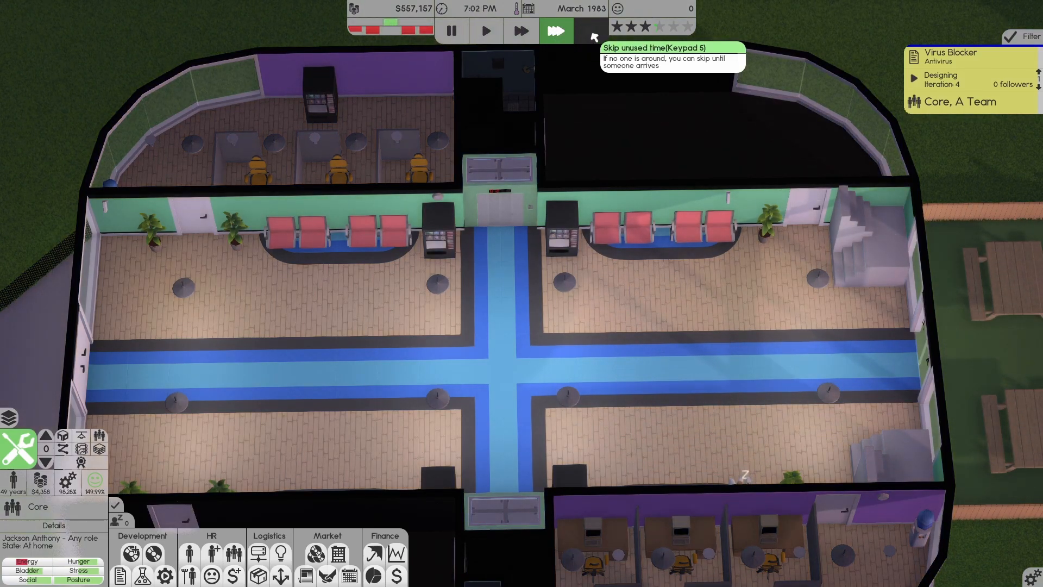
click(556, 30)
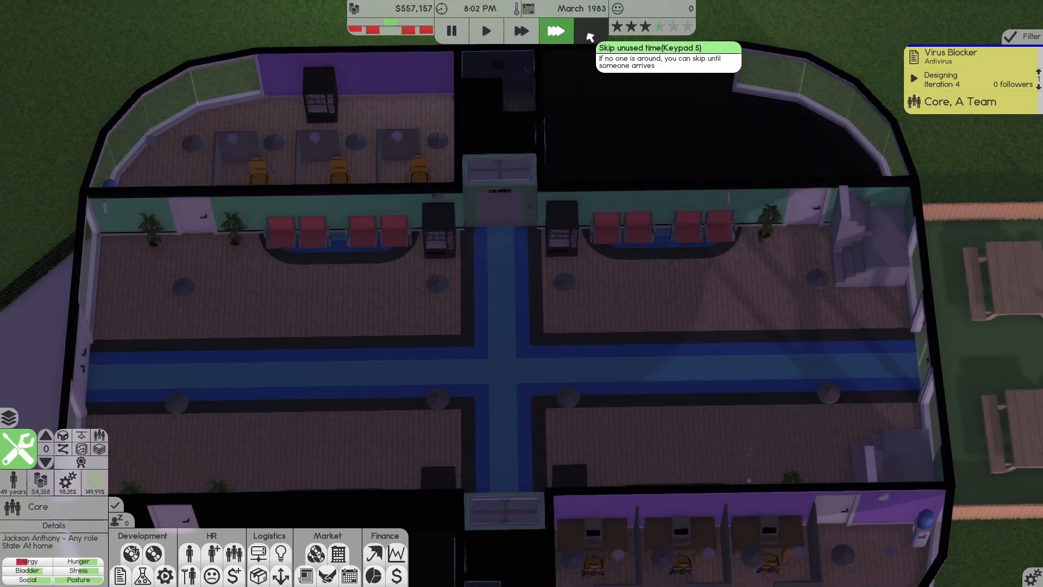
click(557, 30)
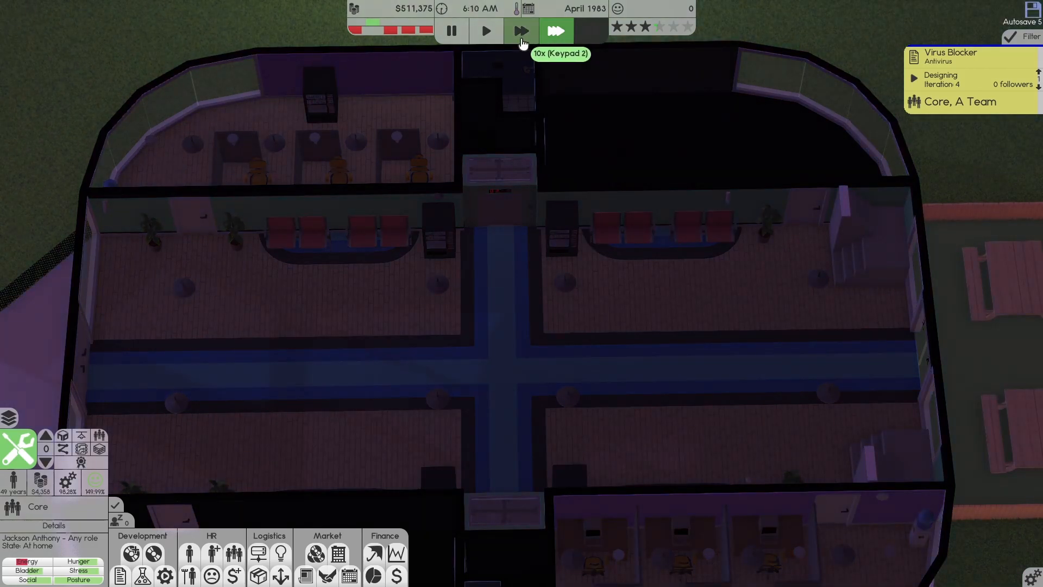
Review last month's finance report, then bring up the available contract work.
click(397, 575)
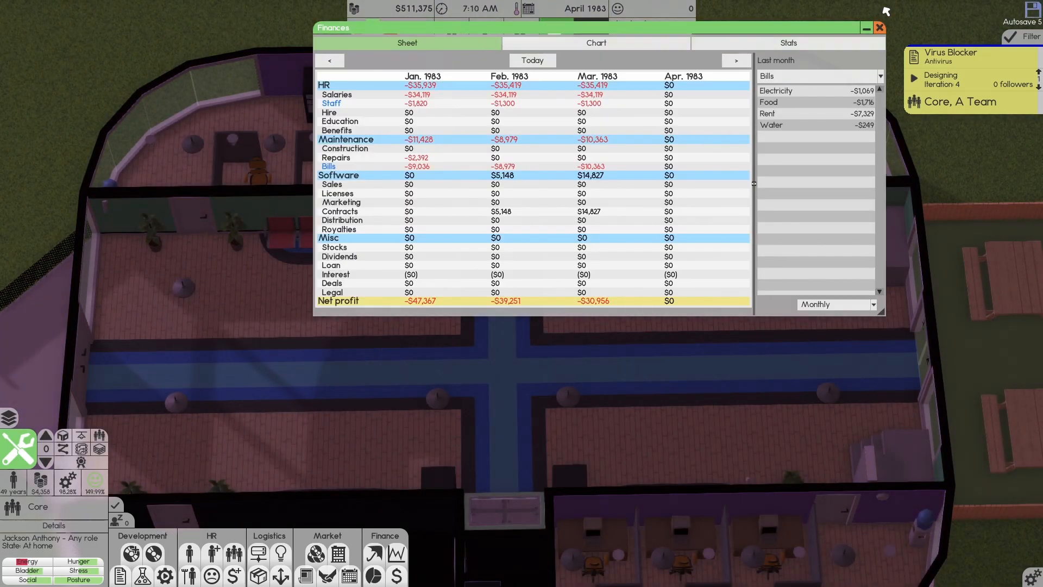
click(879, 27)
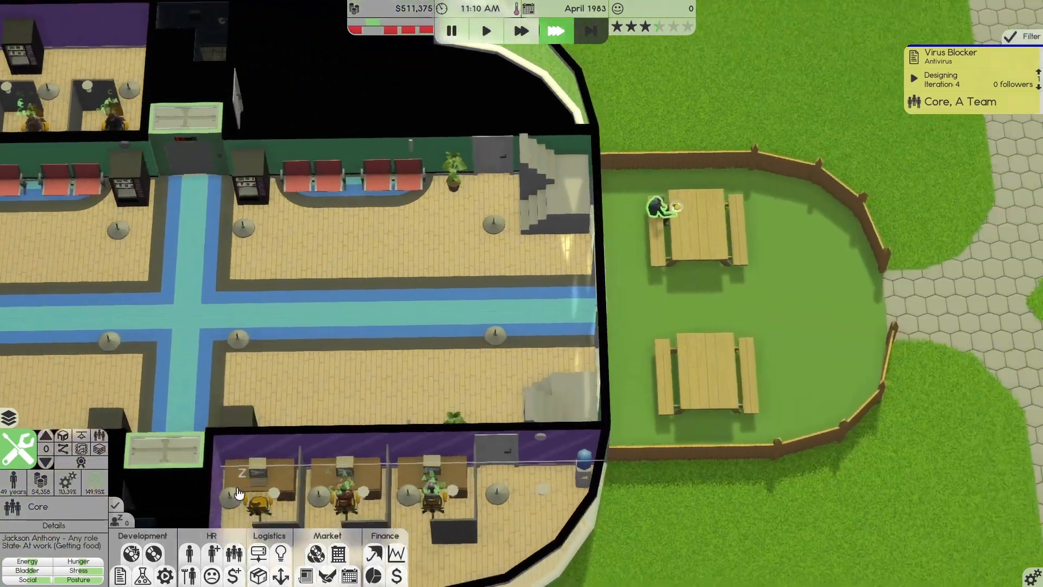
click(153, 553)
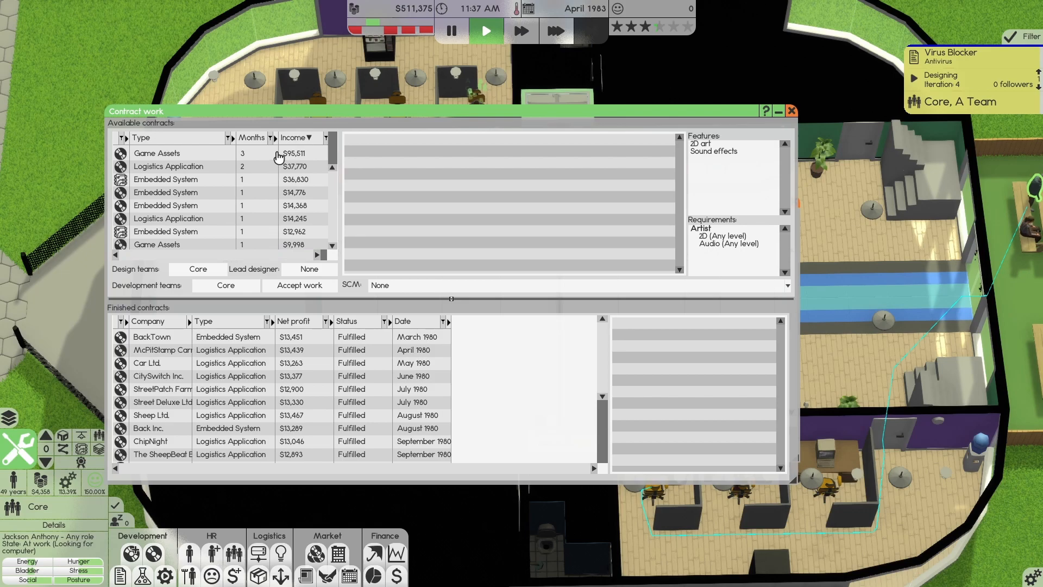
Accept the $95,511 Back Electric Corp. game-assets contract for Core despite the missing audio artist.
click(157, 153)
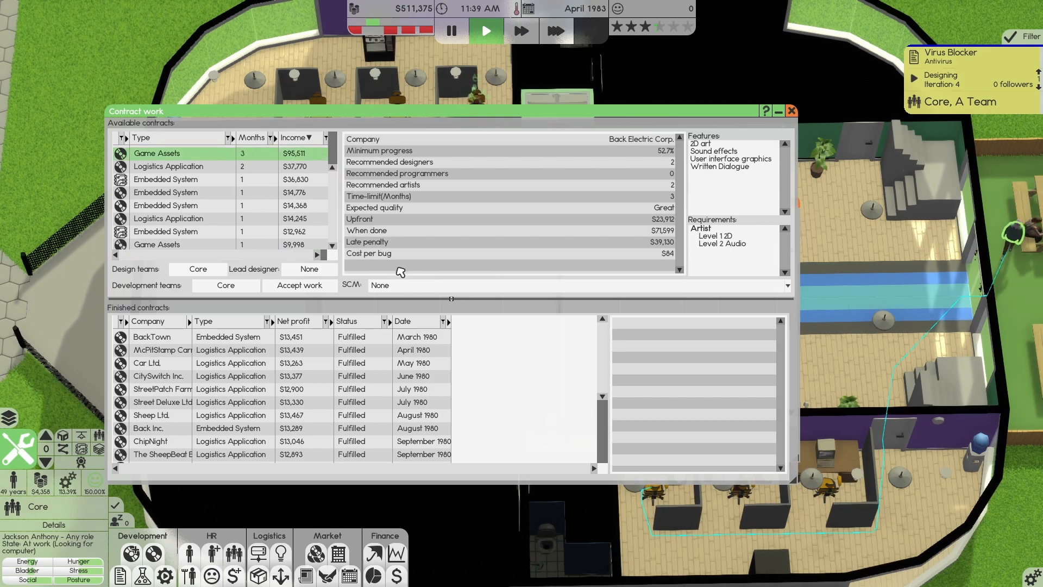
click(299, 284)
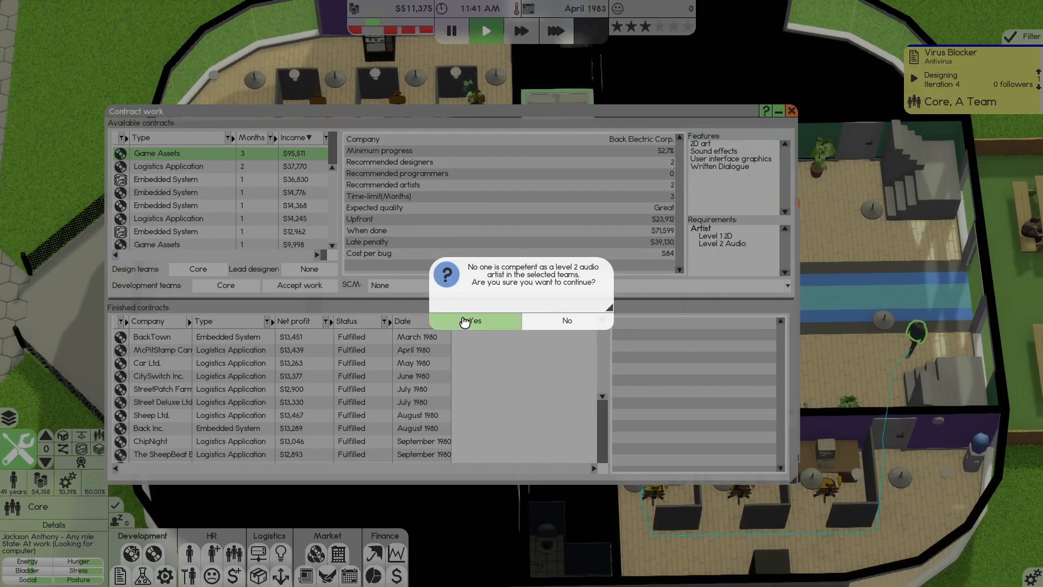
click(473, 321)
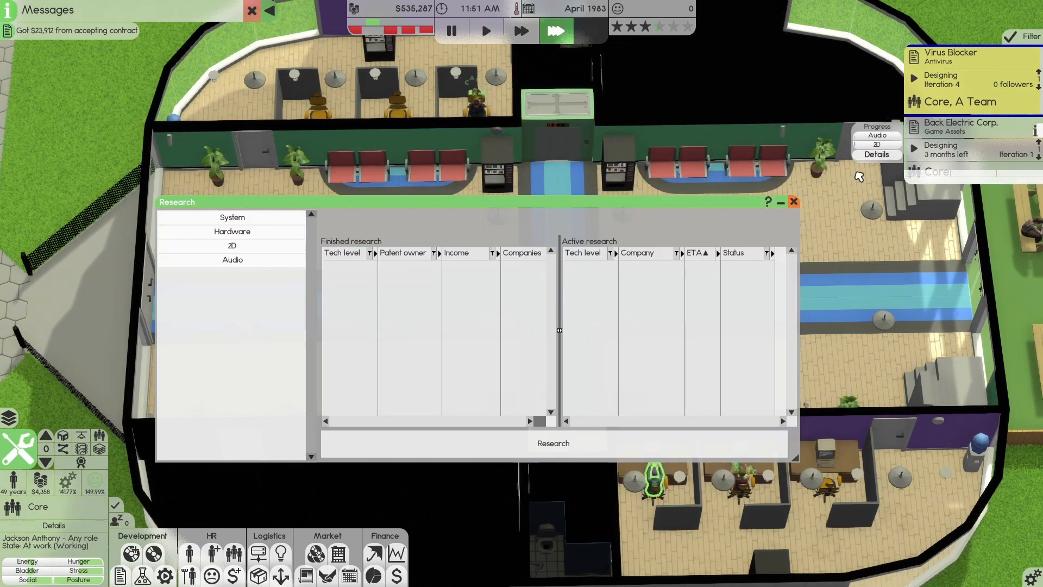
click(793, 201)
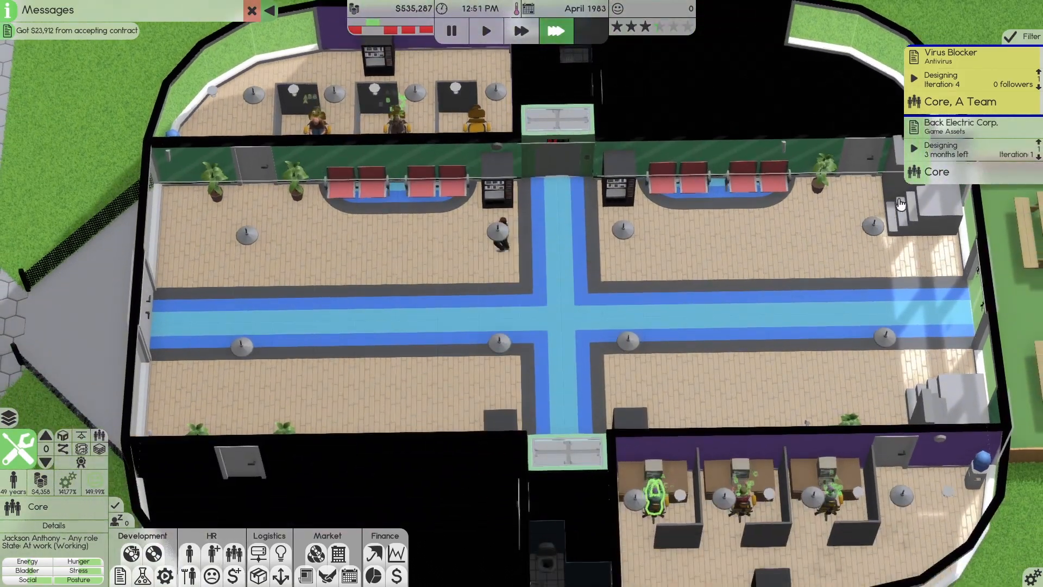
click(961, 127)
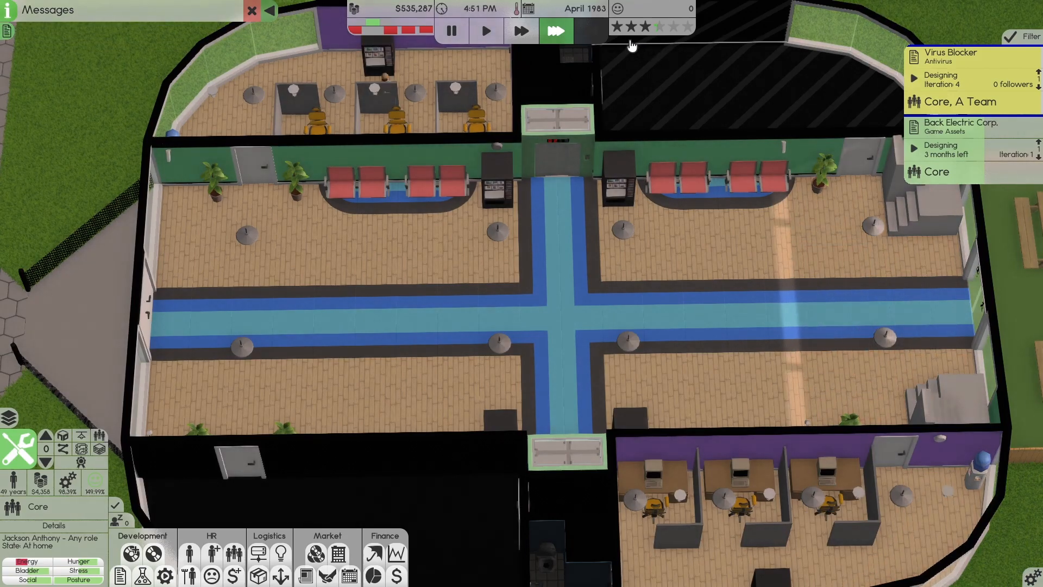
mouse_move(682, 35)
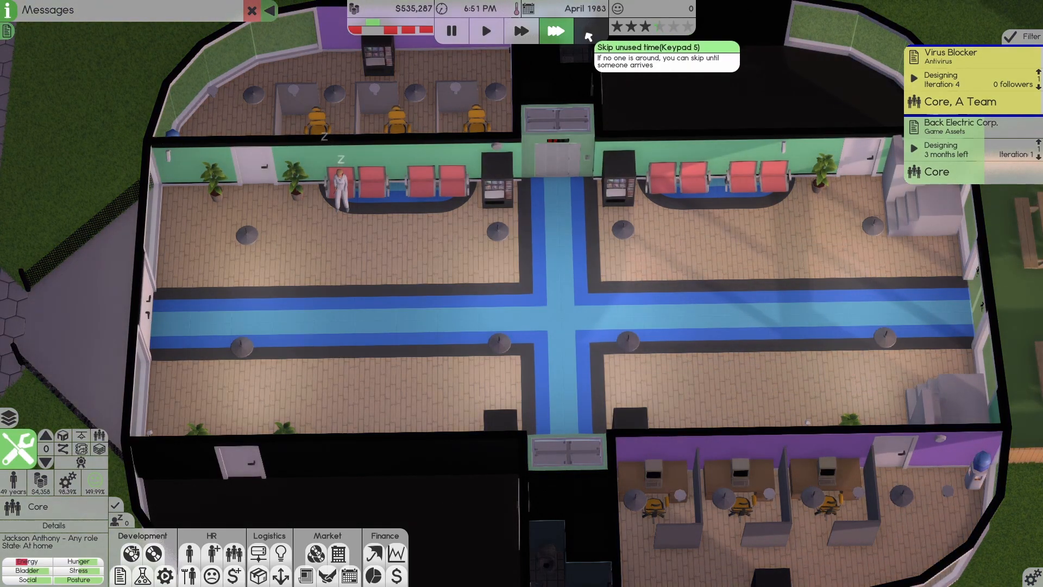
Skip idle night hours until May 1983, when the contract reaches alpha.
click(557, 30)
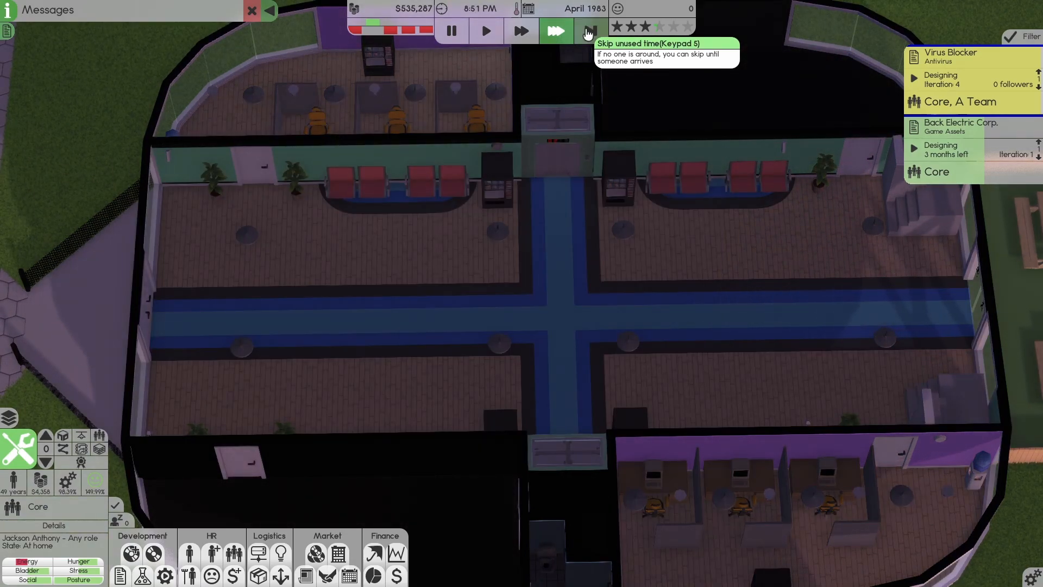
click(587, 30)
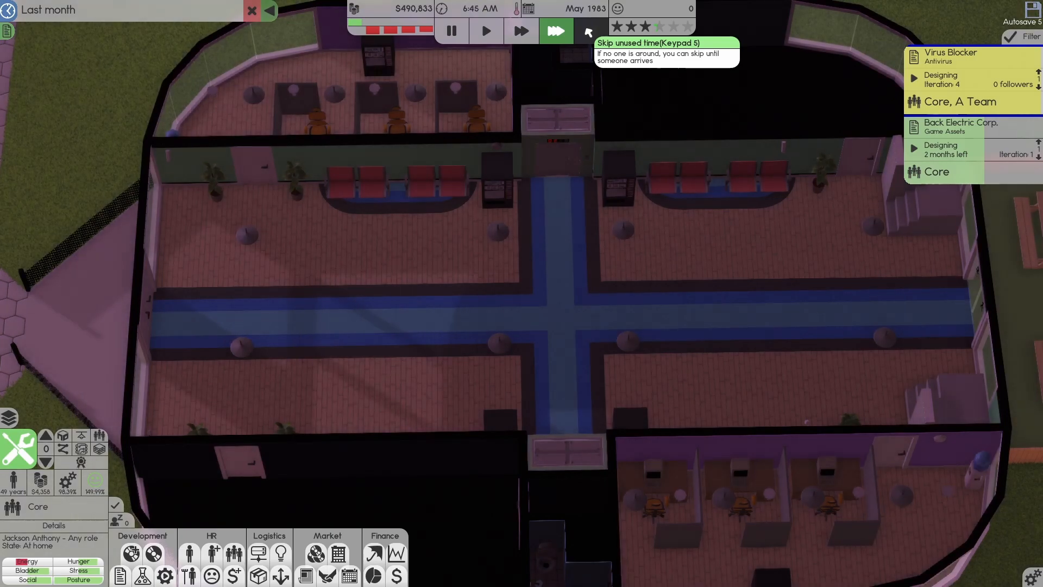
click(555, 31)
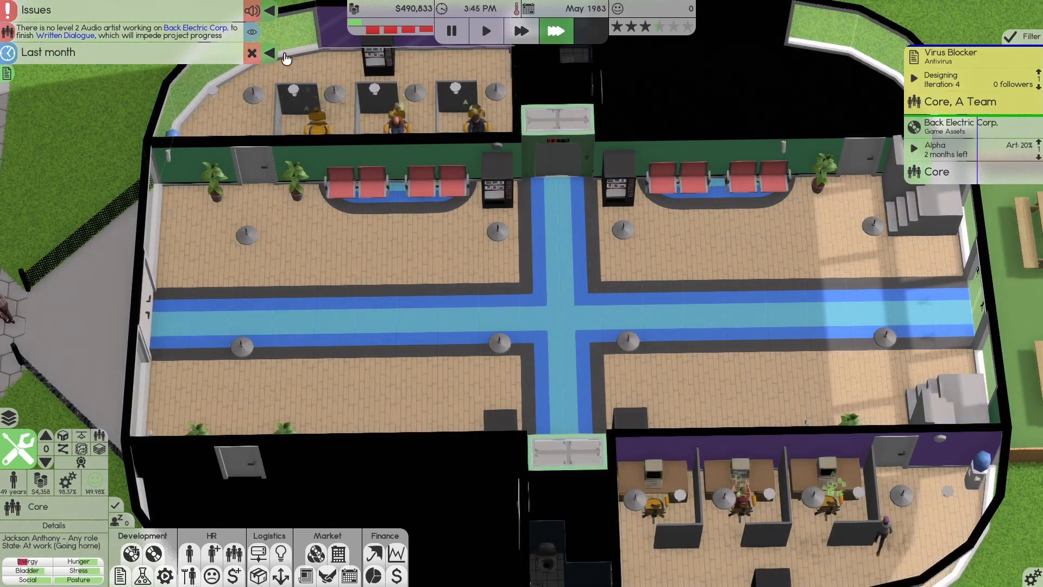
Add A Team alongside Core on the Back Electric Corp. contract, then skip idle time.
click(960, 126)
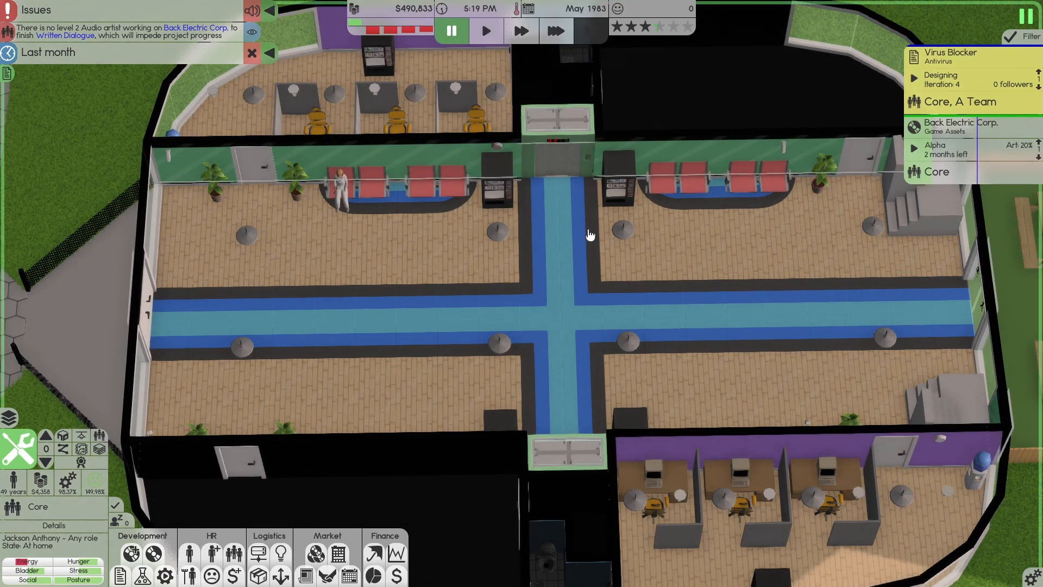
mouse_move(444, 193)
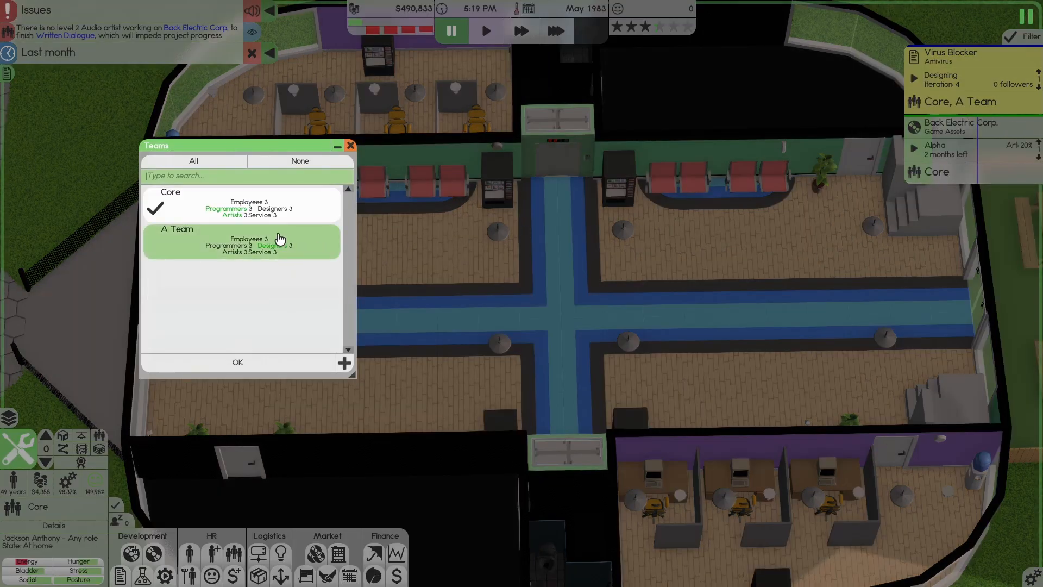
click(241, 241)
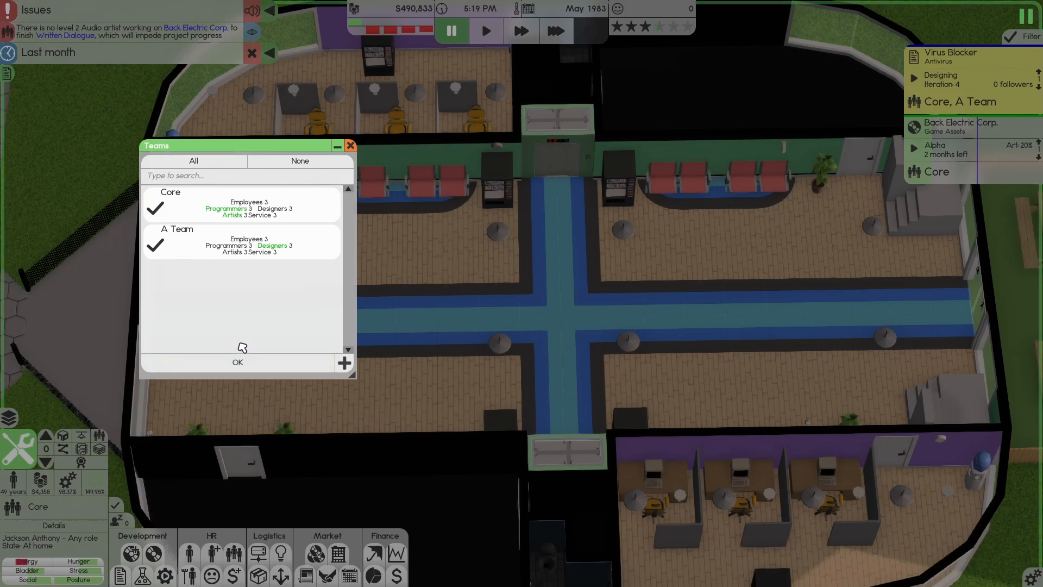
click(237, 362)
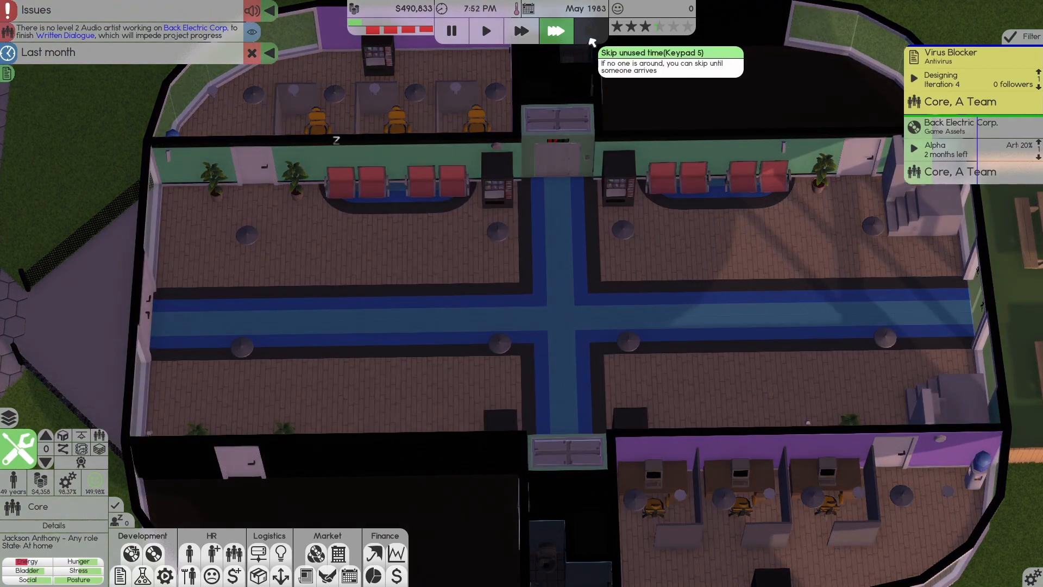
click(555, 30)
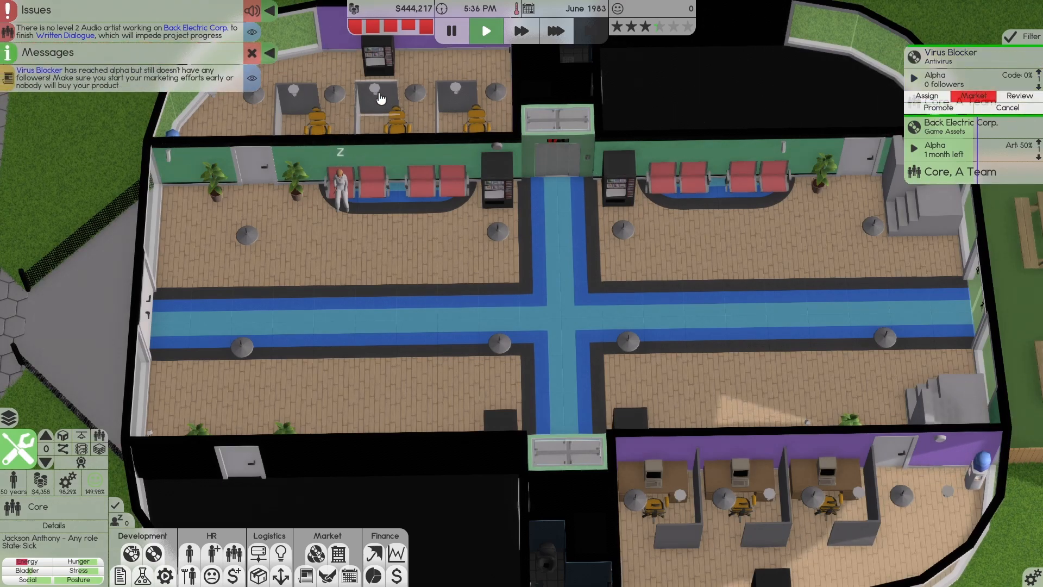
Skip through the idle night hours three times.
click(554, 30)
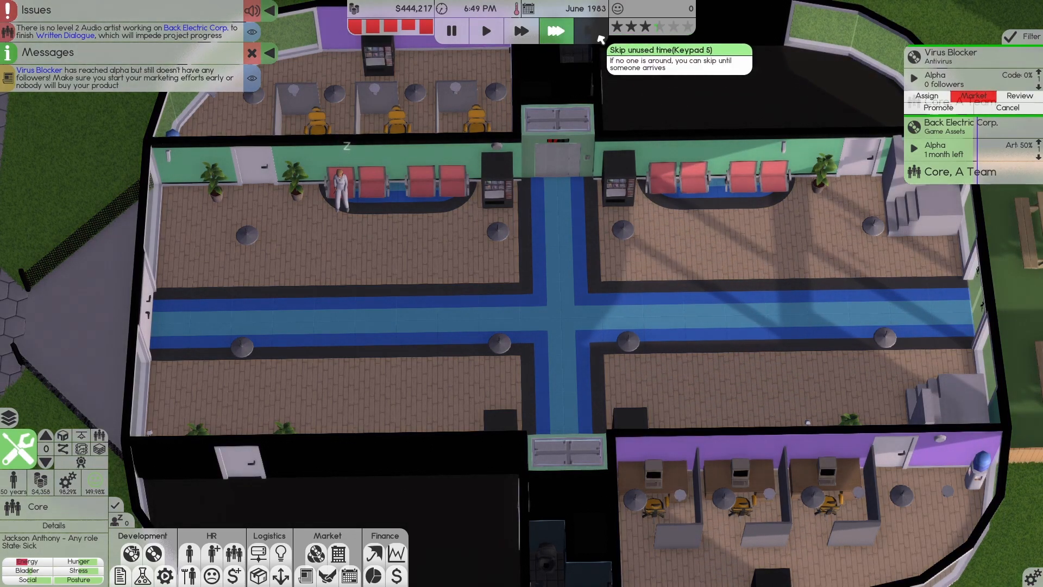
click(556, 31)
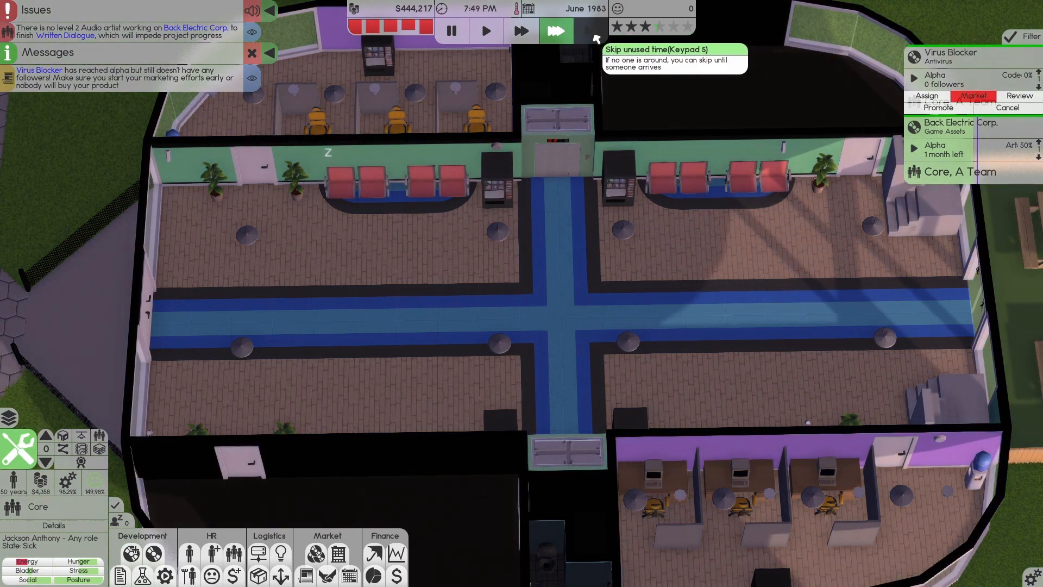
click(556, 31)
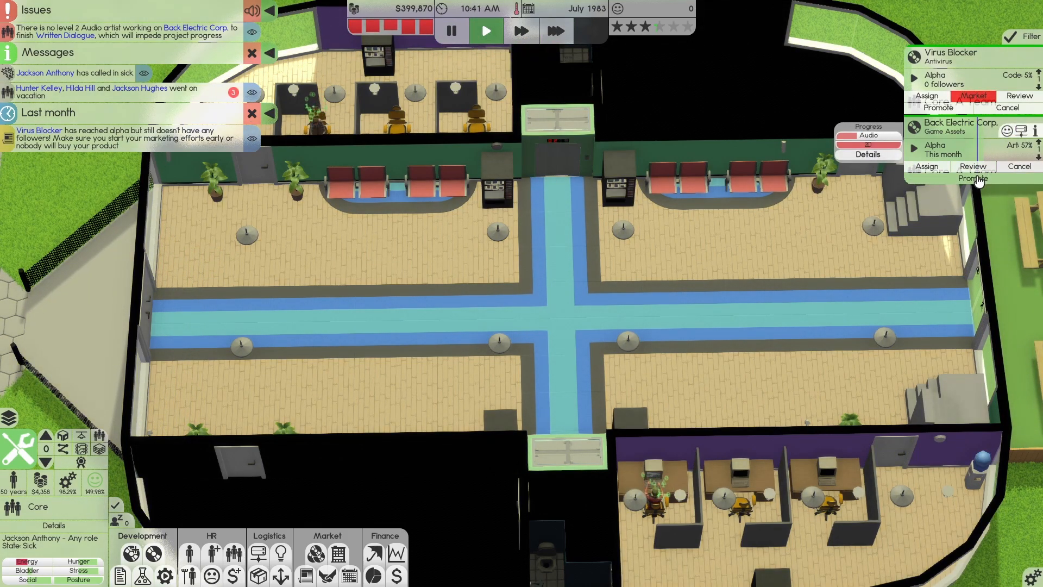
Promote the Back Electric Corp. contract and advance time to August 1983.
click(972, 178)
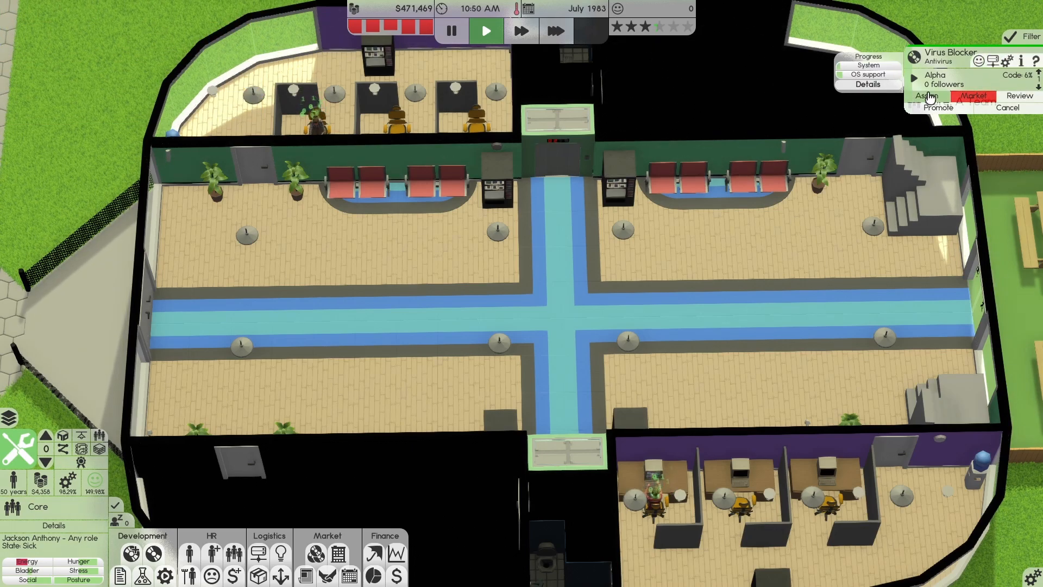
click(926, 96)
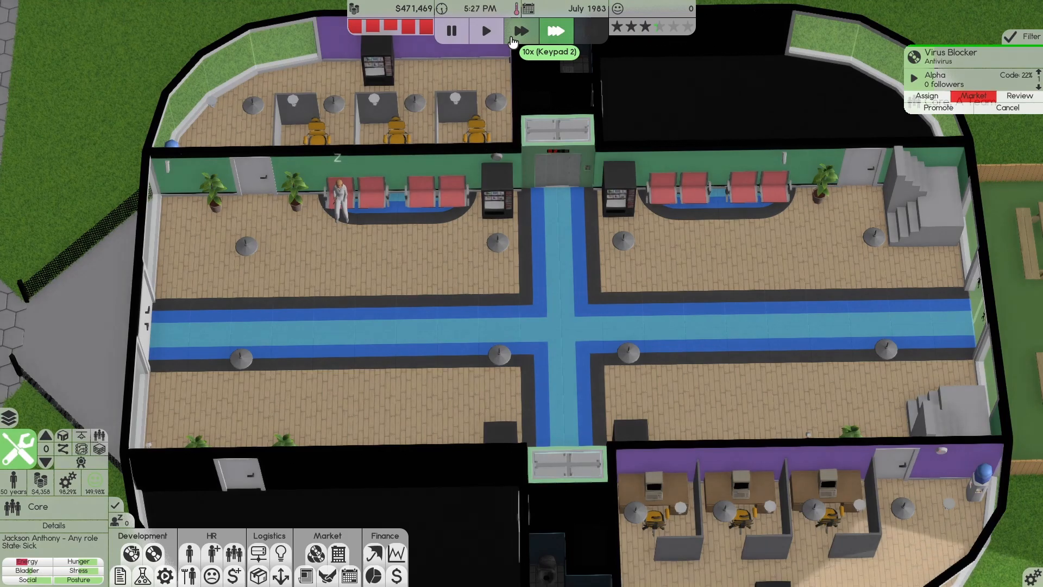
click(486, 30)
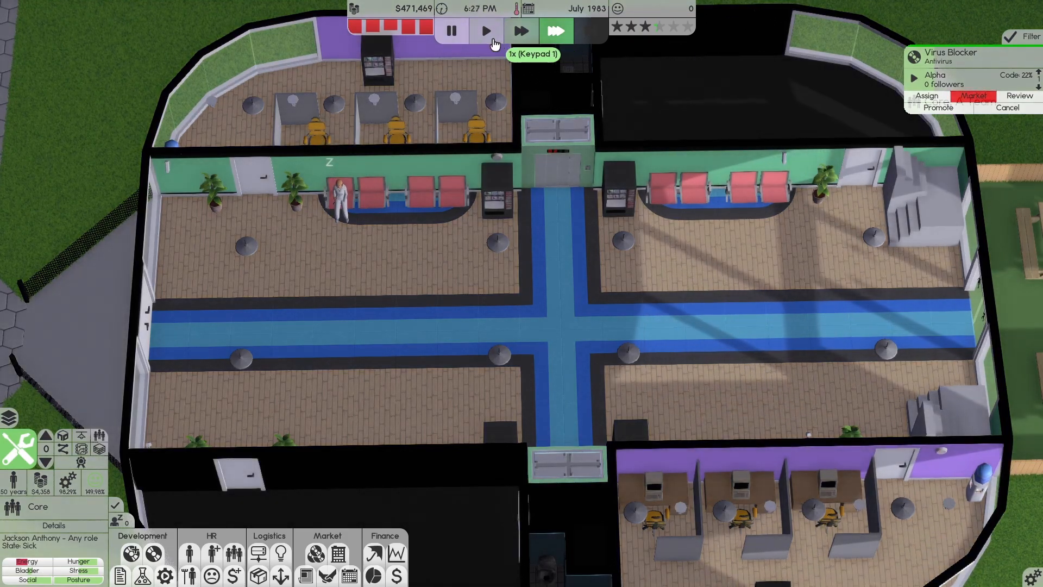
click(556, 30)
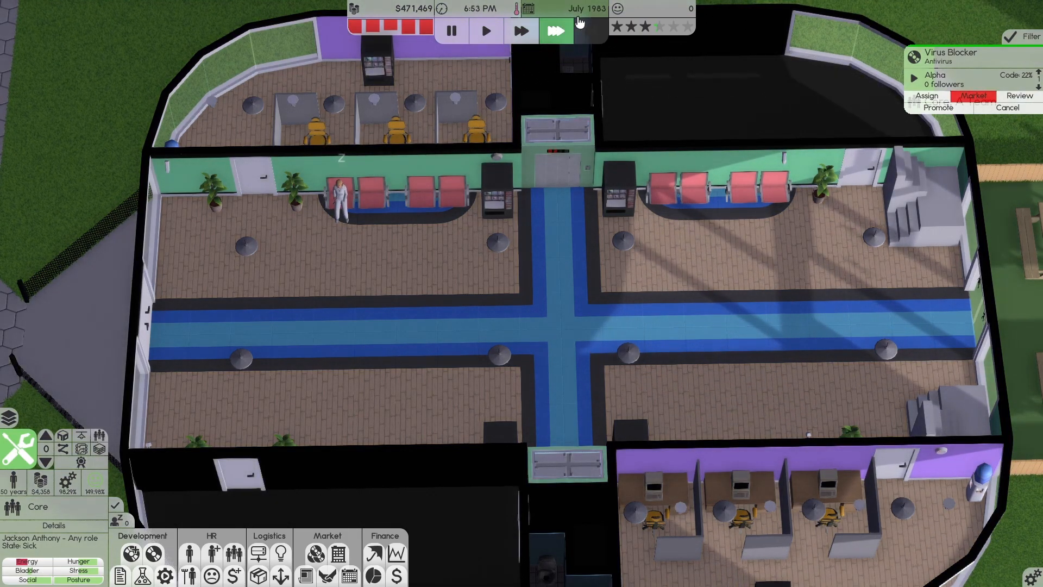
mouse_move(588, 30)
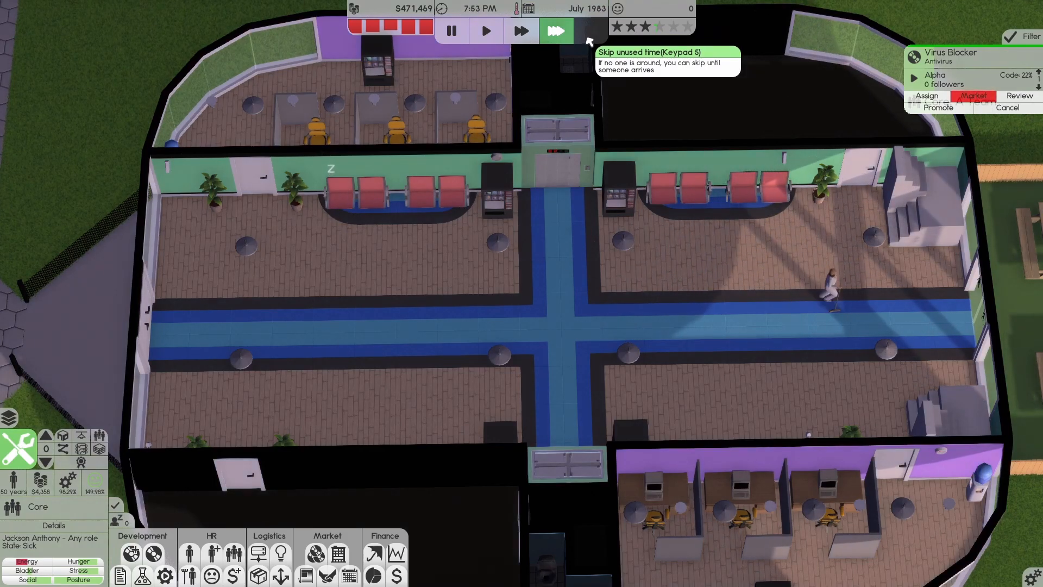
click(486, 31)
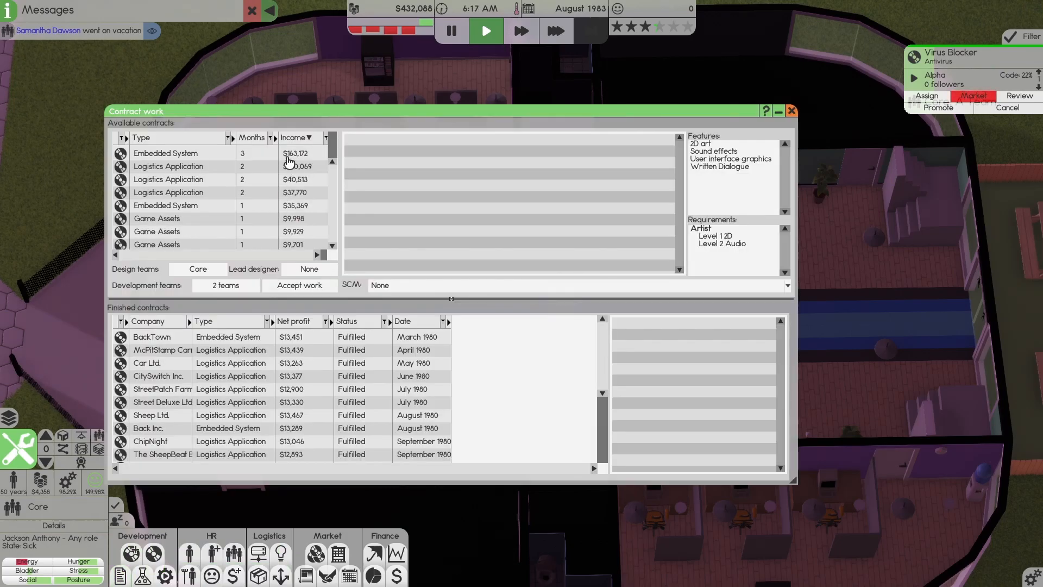
Accept CowGas's three-month Embedded System contract with Core as the development team.
click(165, 154)
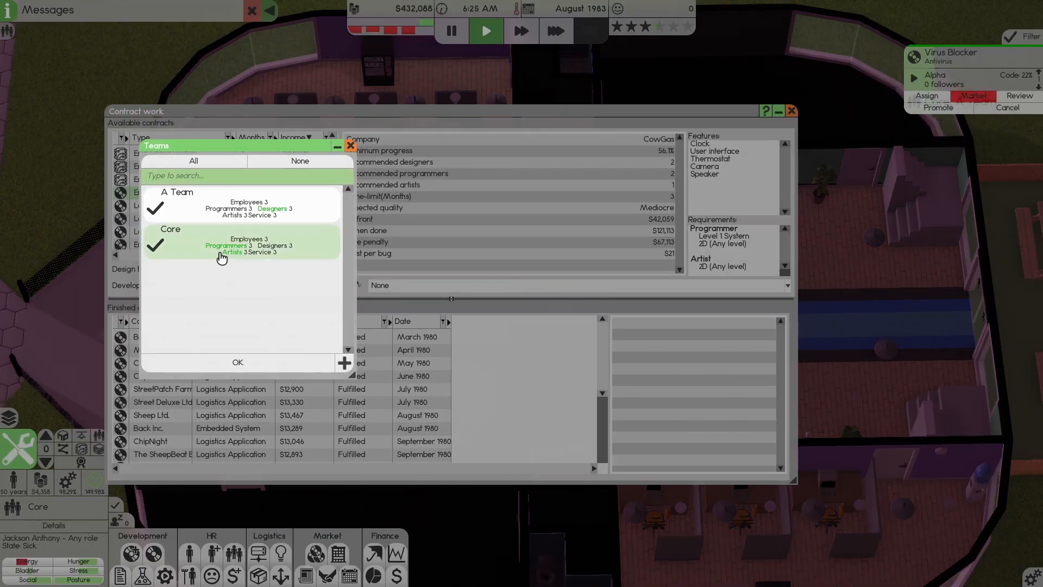
click(237, 361)
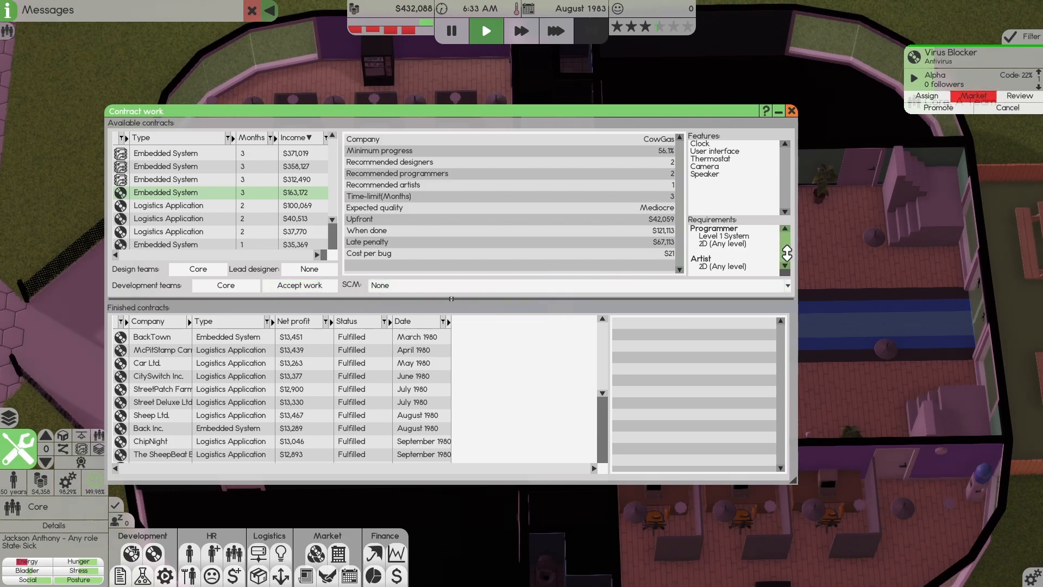
click(299, 284)
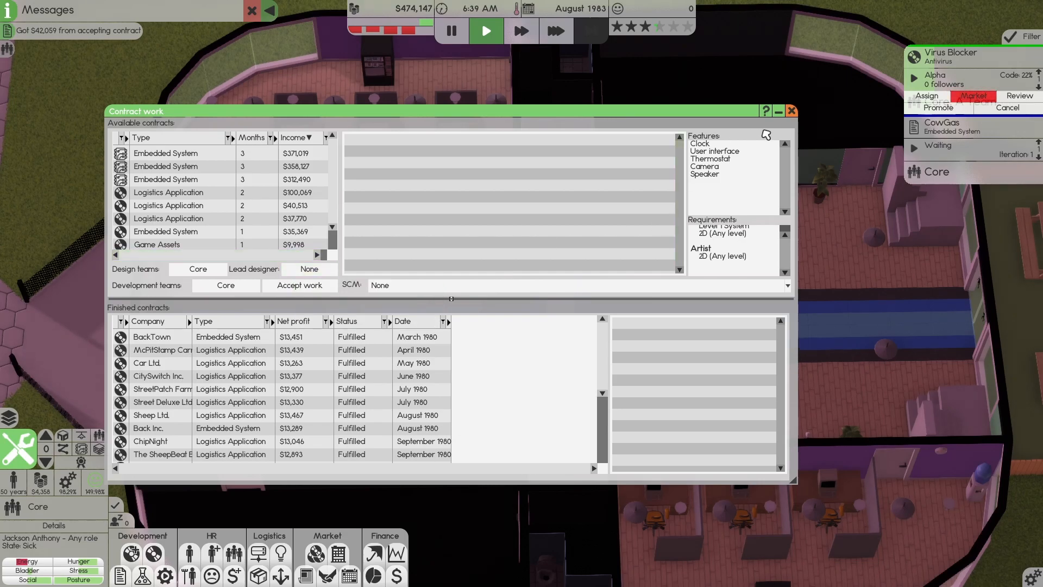
click(791, 111)
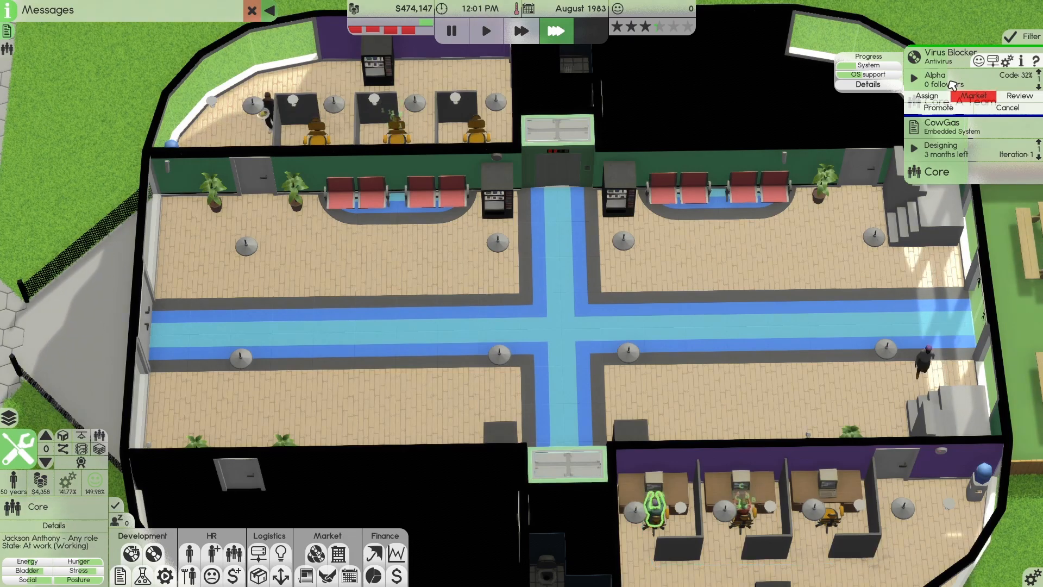
Open and close the monthly finances overview twice.
click(373, 553)
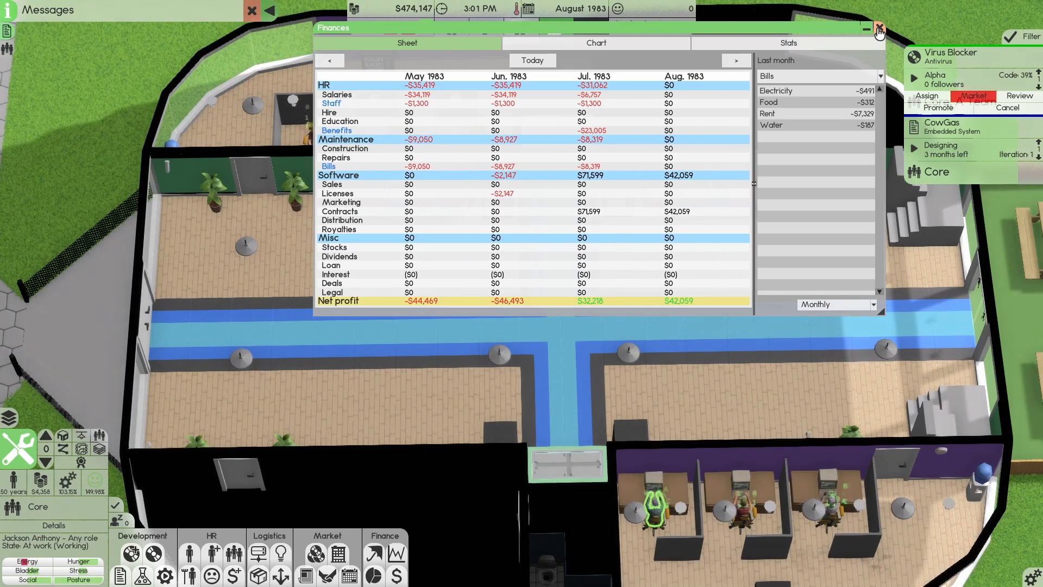
click(878, 28)
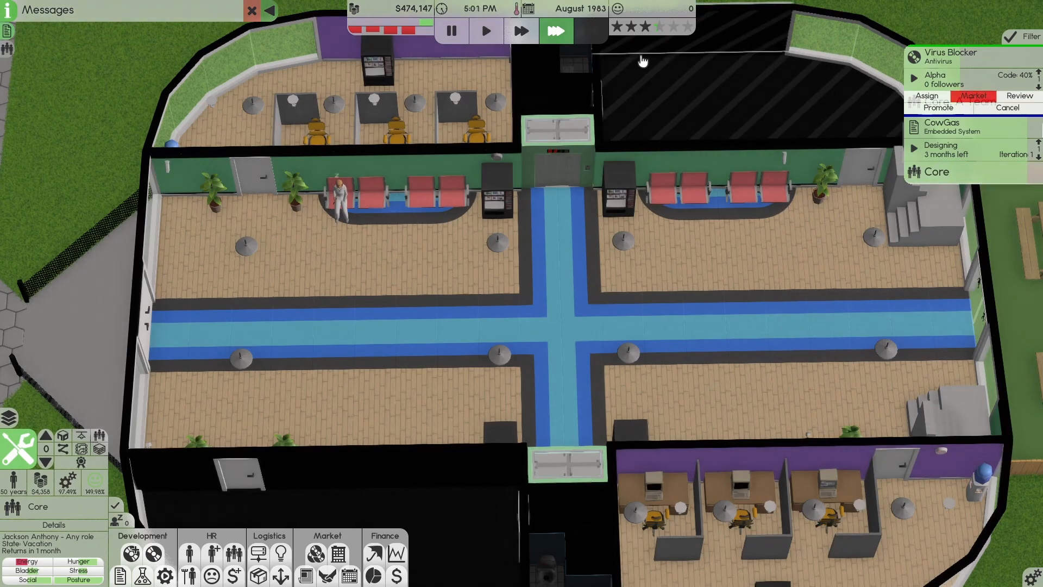
click(397, 575)
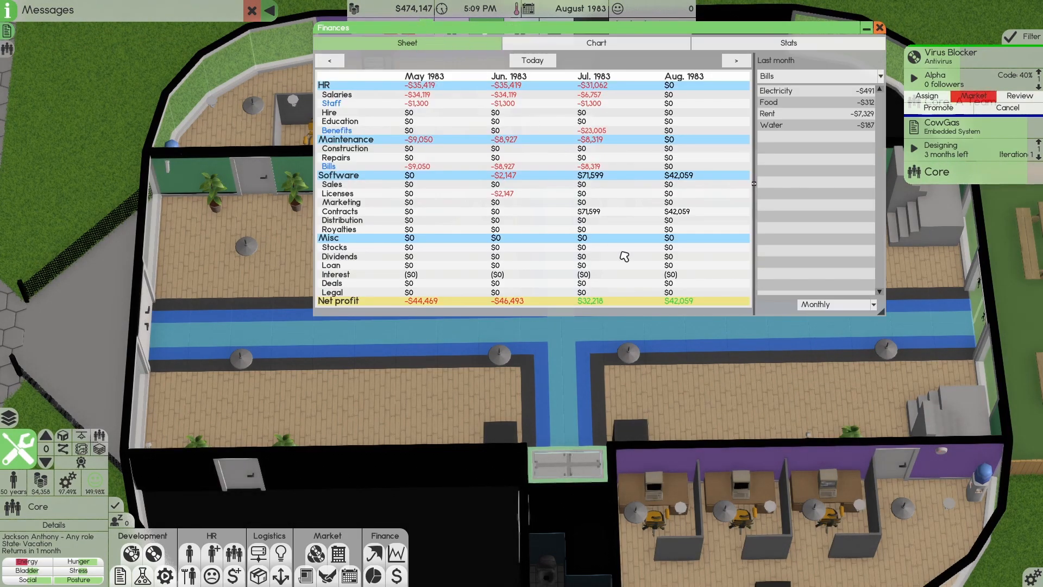
click(879, 27)
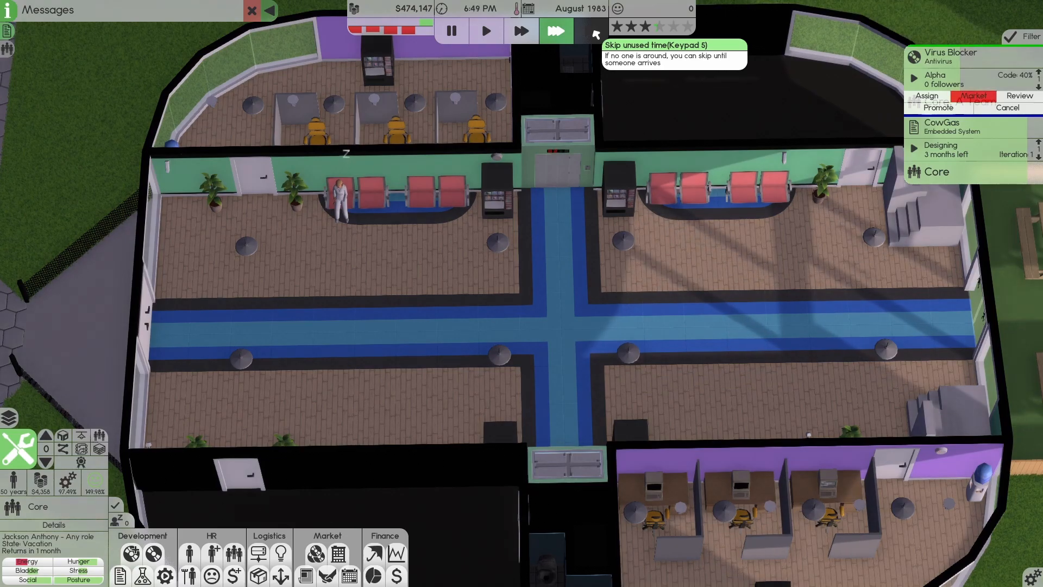
Skip idle time twice into September 1983, check finances, and dismiss message notifications.
click(556, 30)
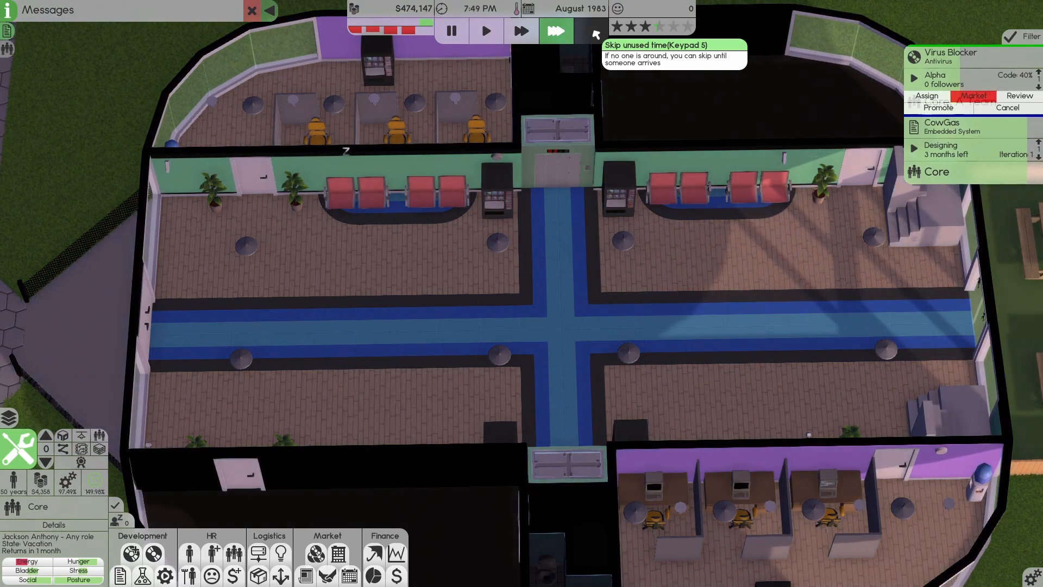
click(555, 30)
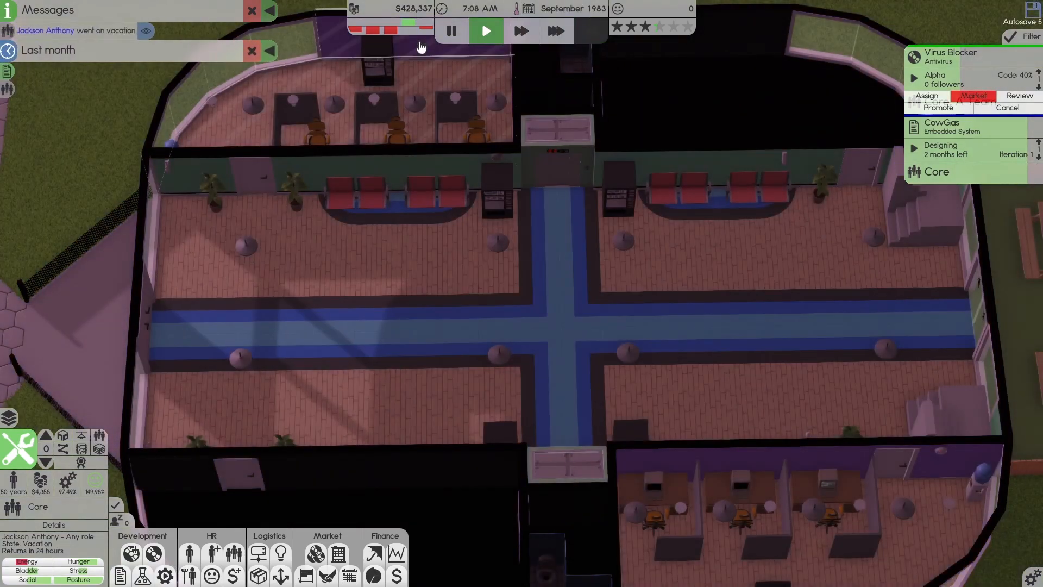
click(396, 574)
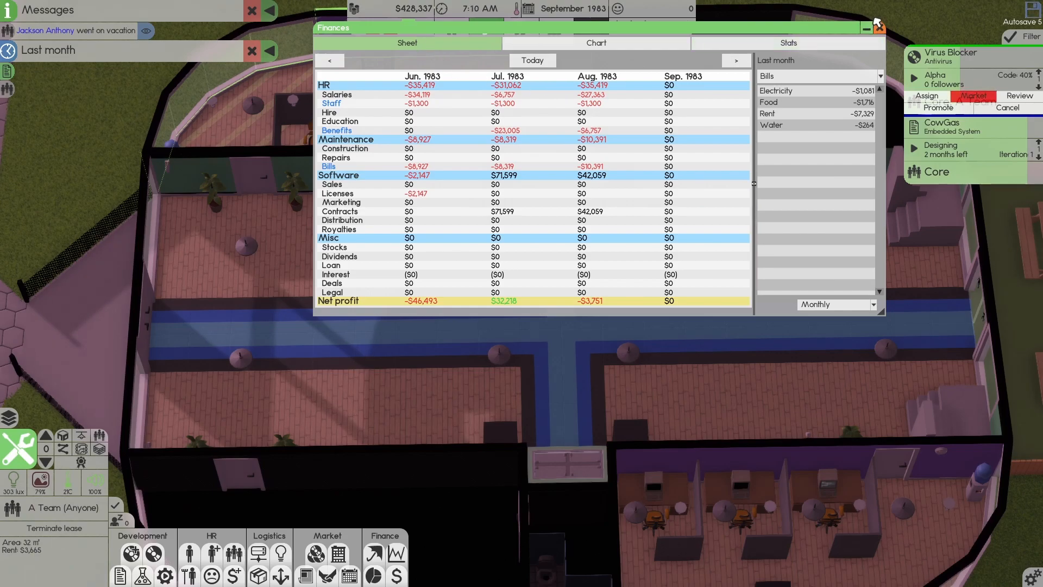
click(879, 27)
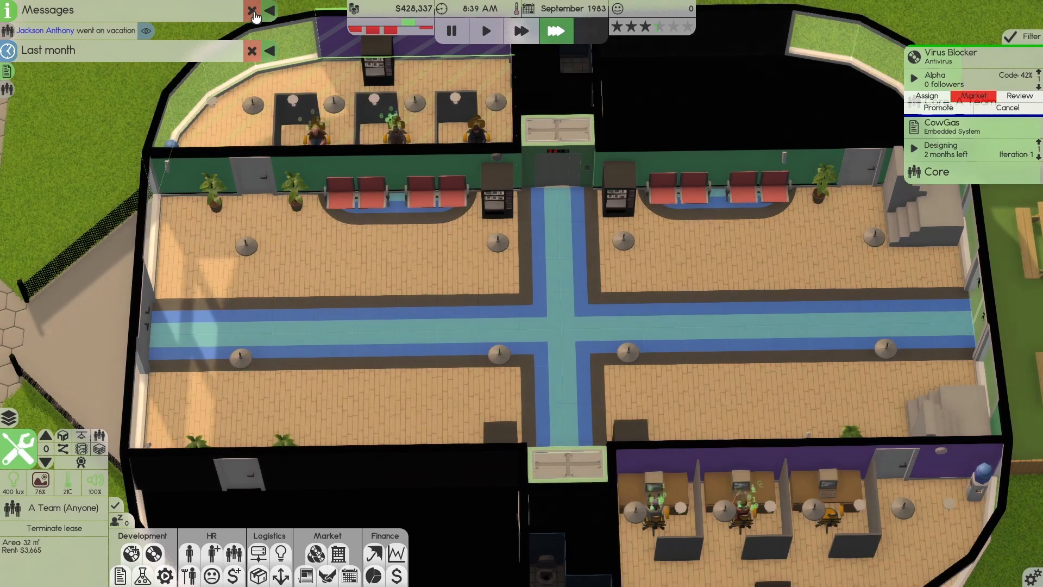
click(252, 14)
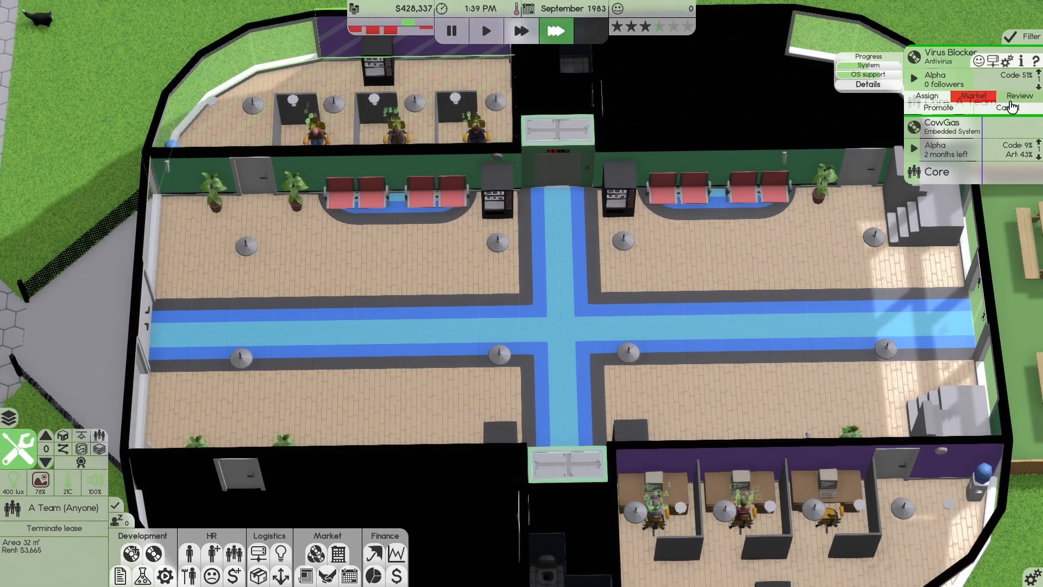
Order 50 outsourced reviews for Virus Blocker and view the 6.6/10 results.
click(1019, 96)
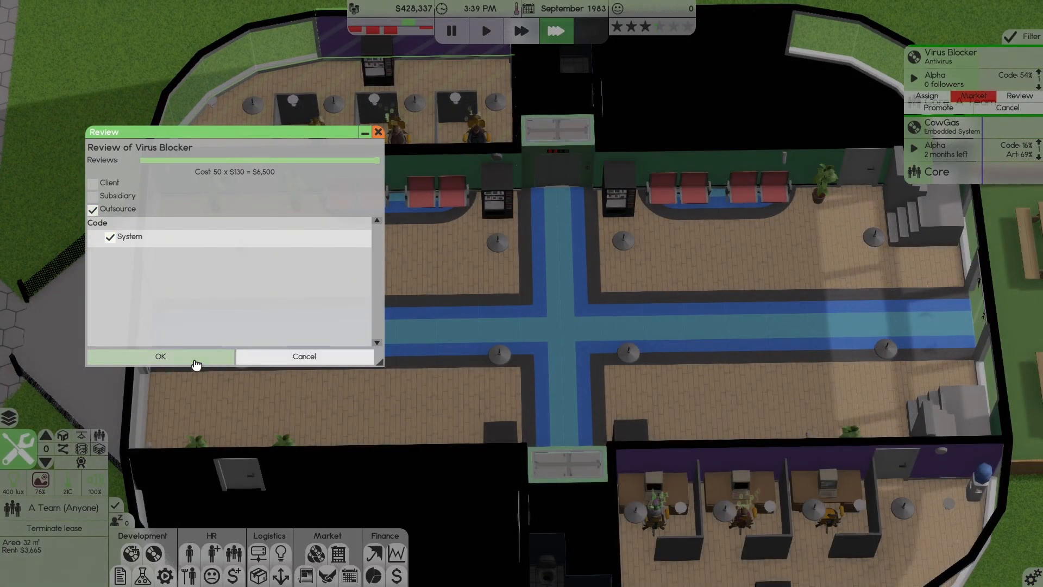
click(160, 356)
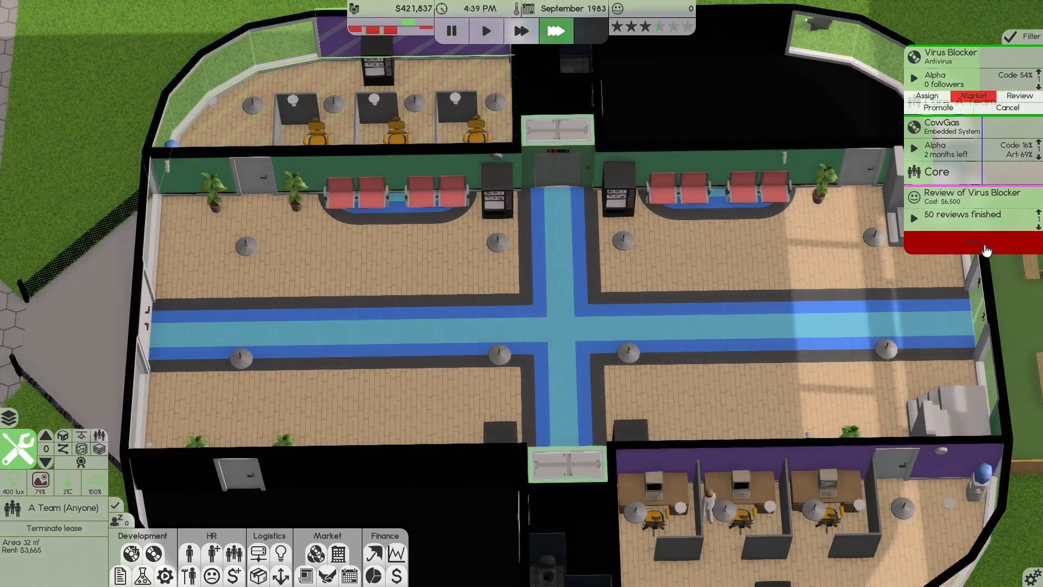
click(973, 242)
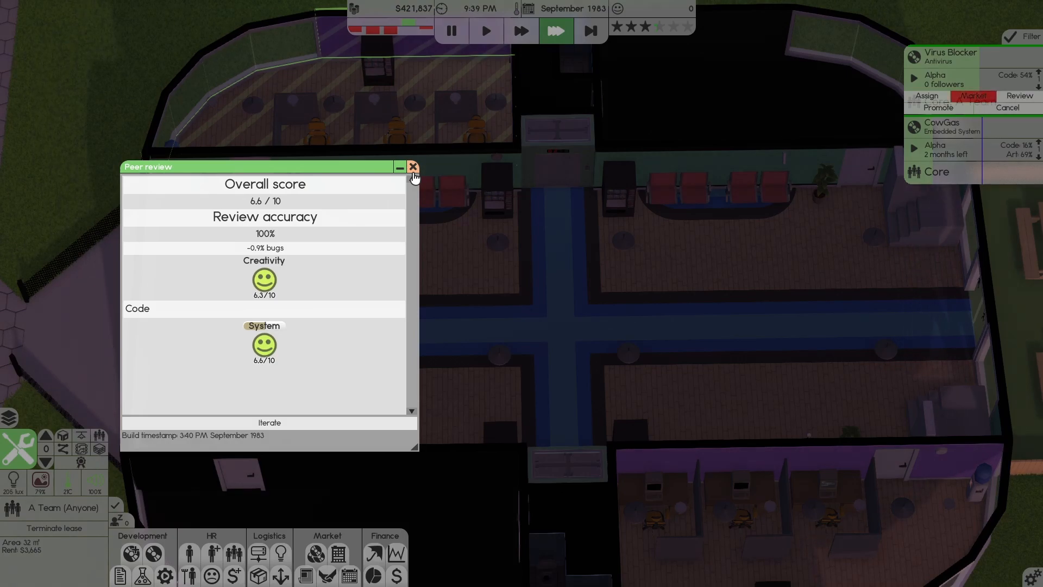
click(412, 166)
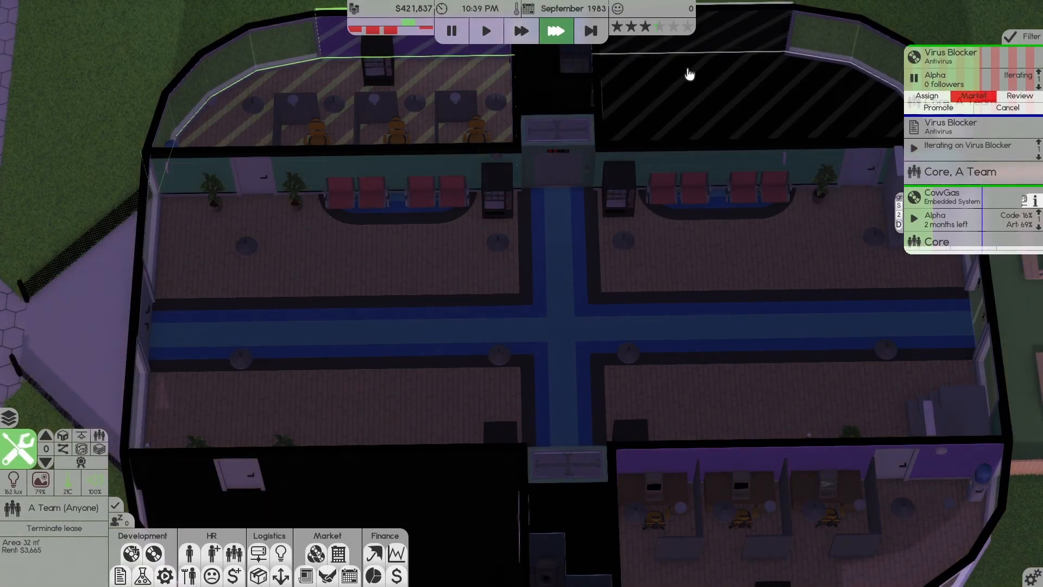
Skip idle time, return to normal speed, and expand the CowGas project.
click(486, 30)
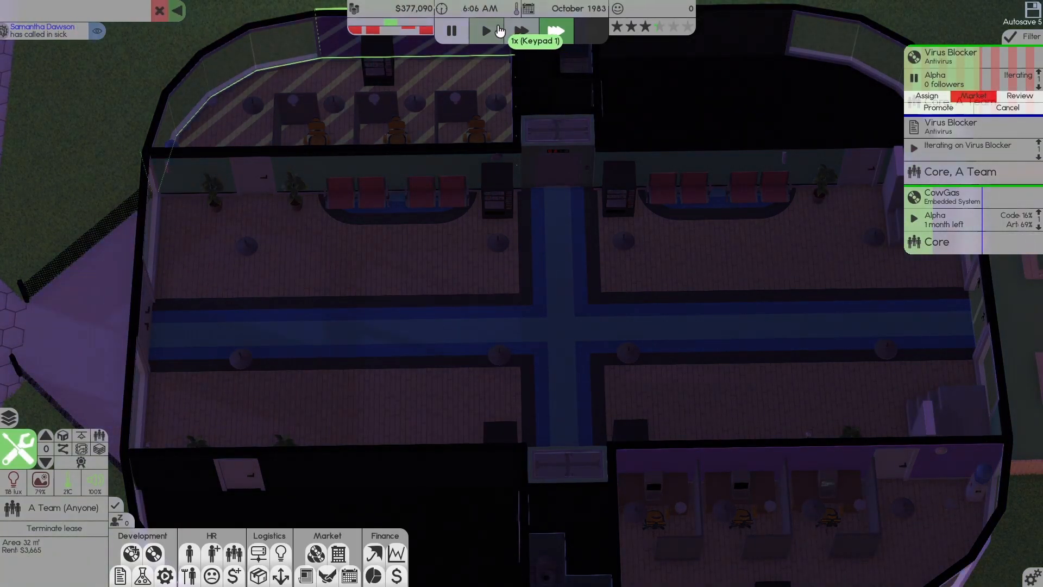
click(486, 30)
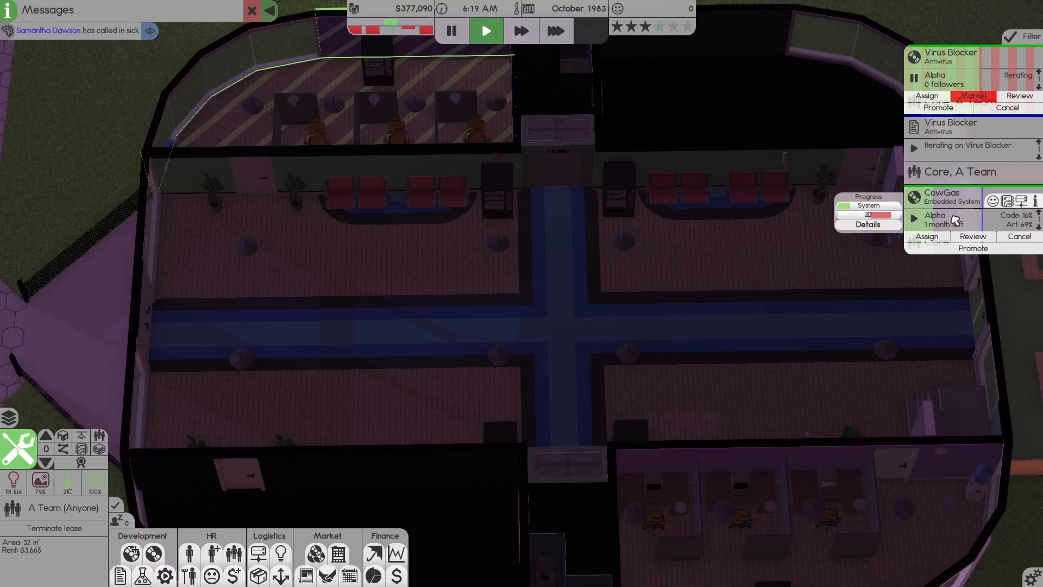
click(557, 30)
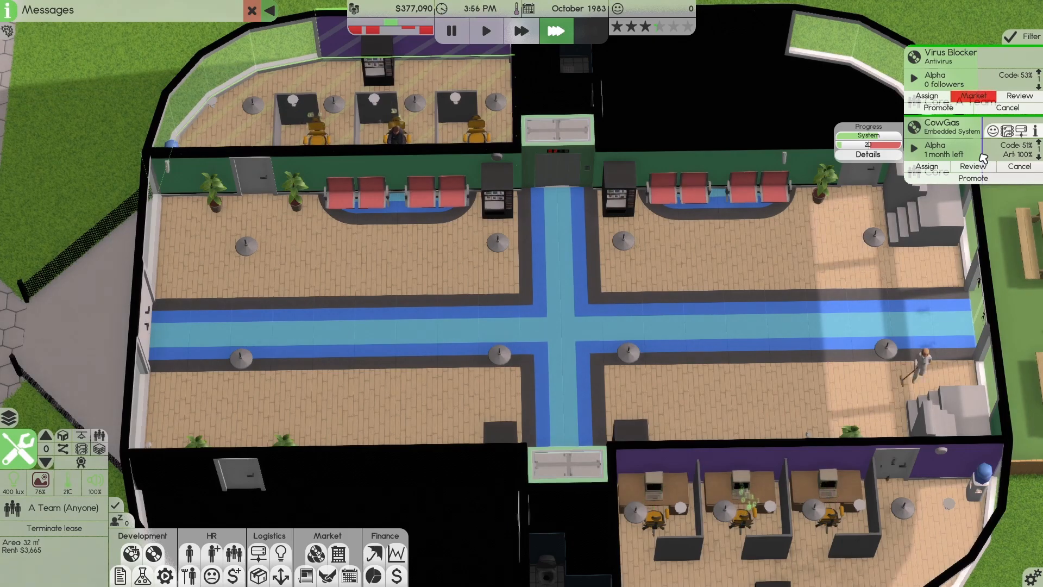
Promote CowGas from alpha to beta and skip idle time into November 1983.
click(972, 178)
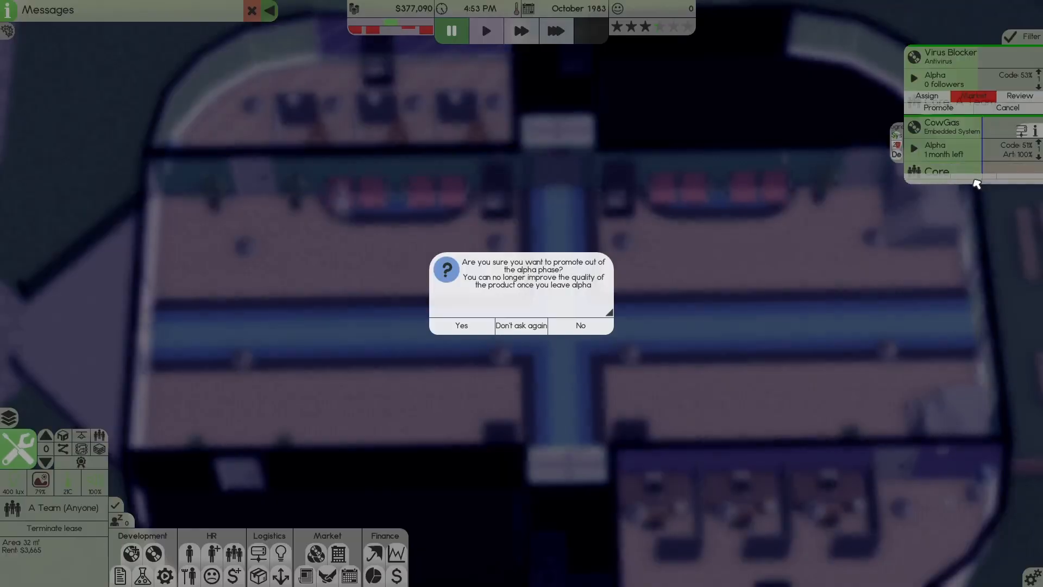
click(461, 325)
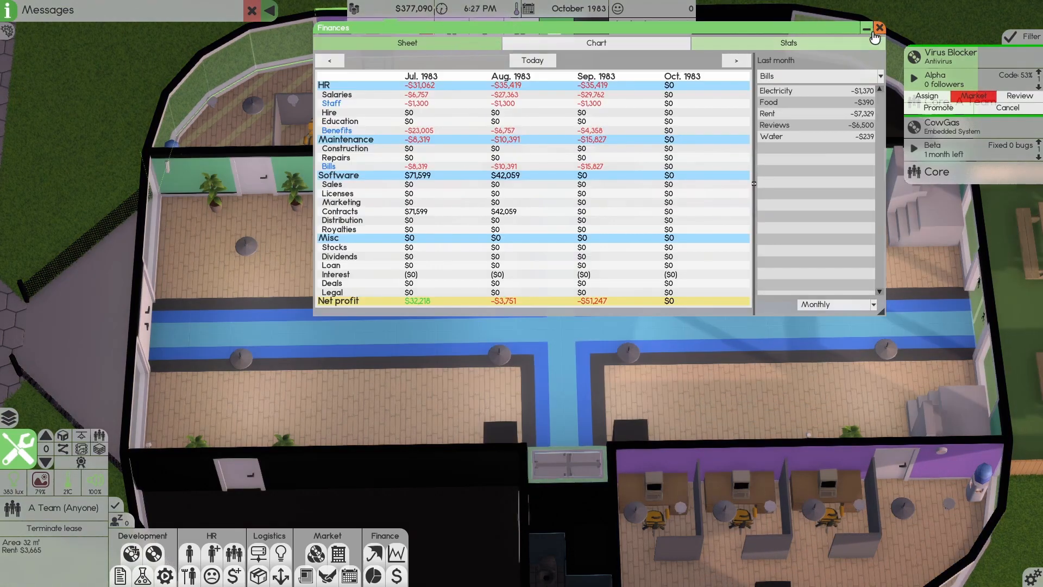
click(880, 28)
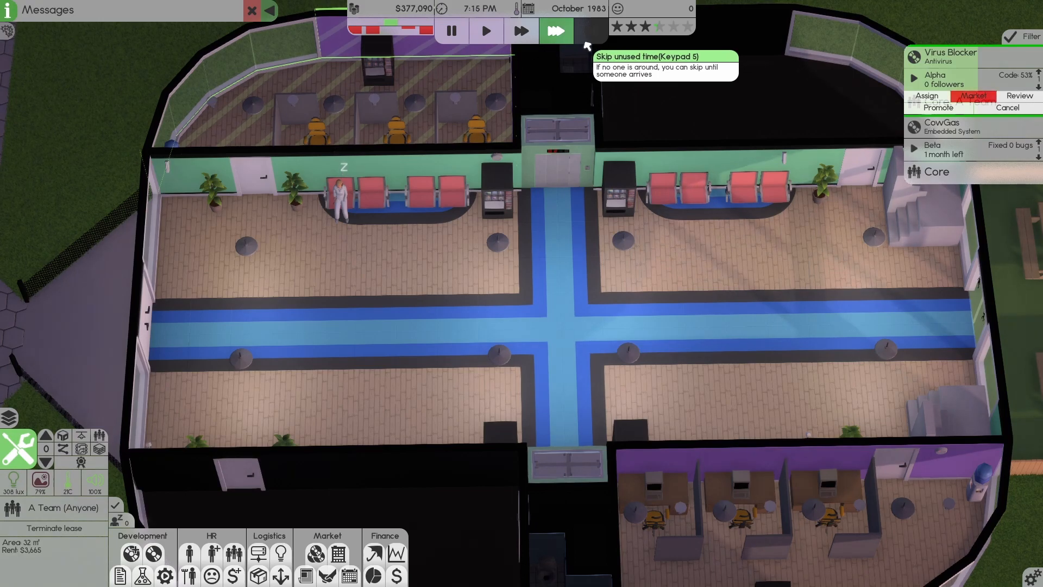
click(556, 30)
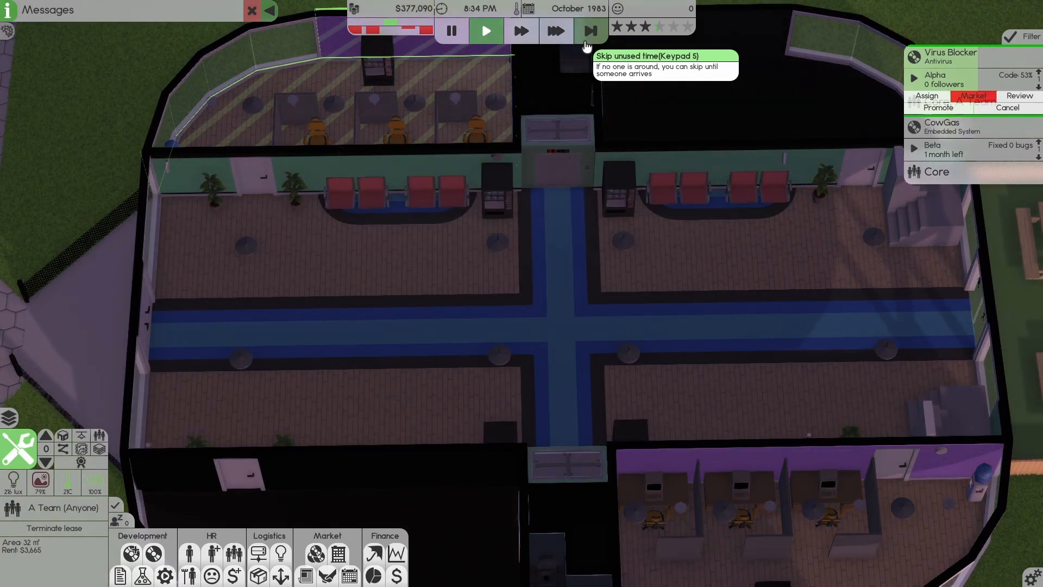
click(588, 31)
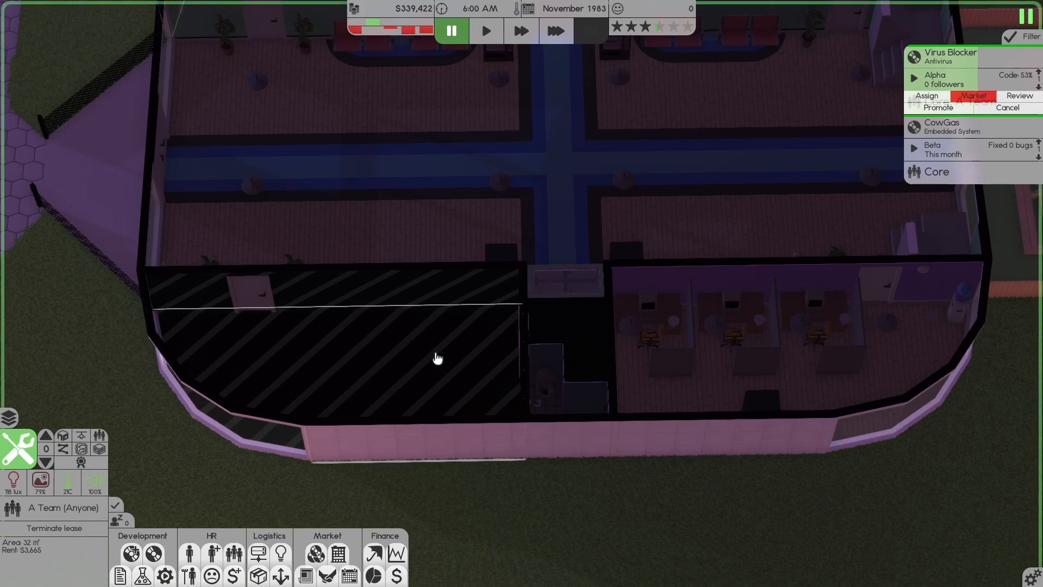
mouse_move(443, 396)
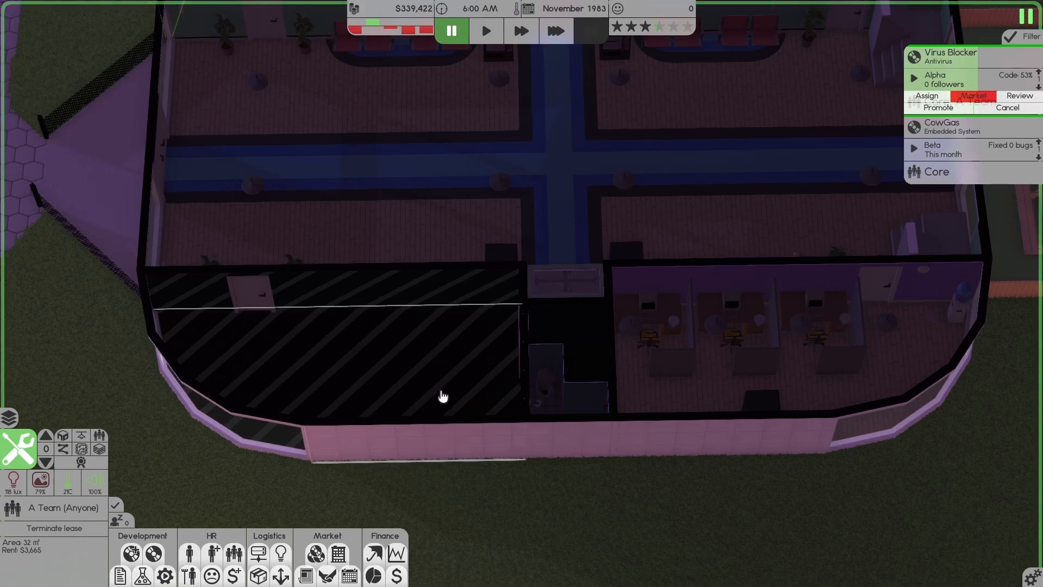
mouse_move(446, 389)
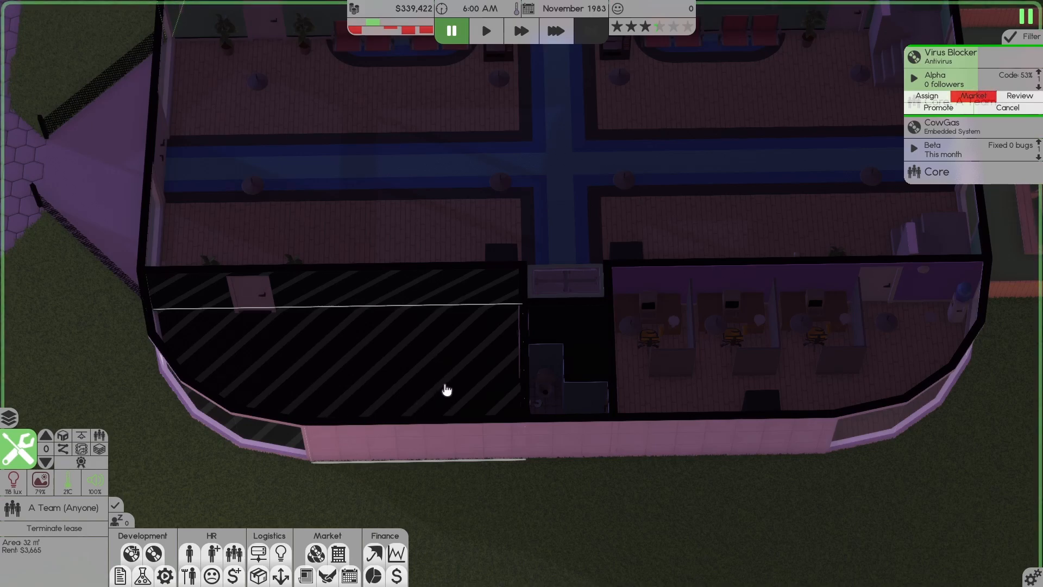